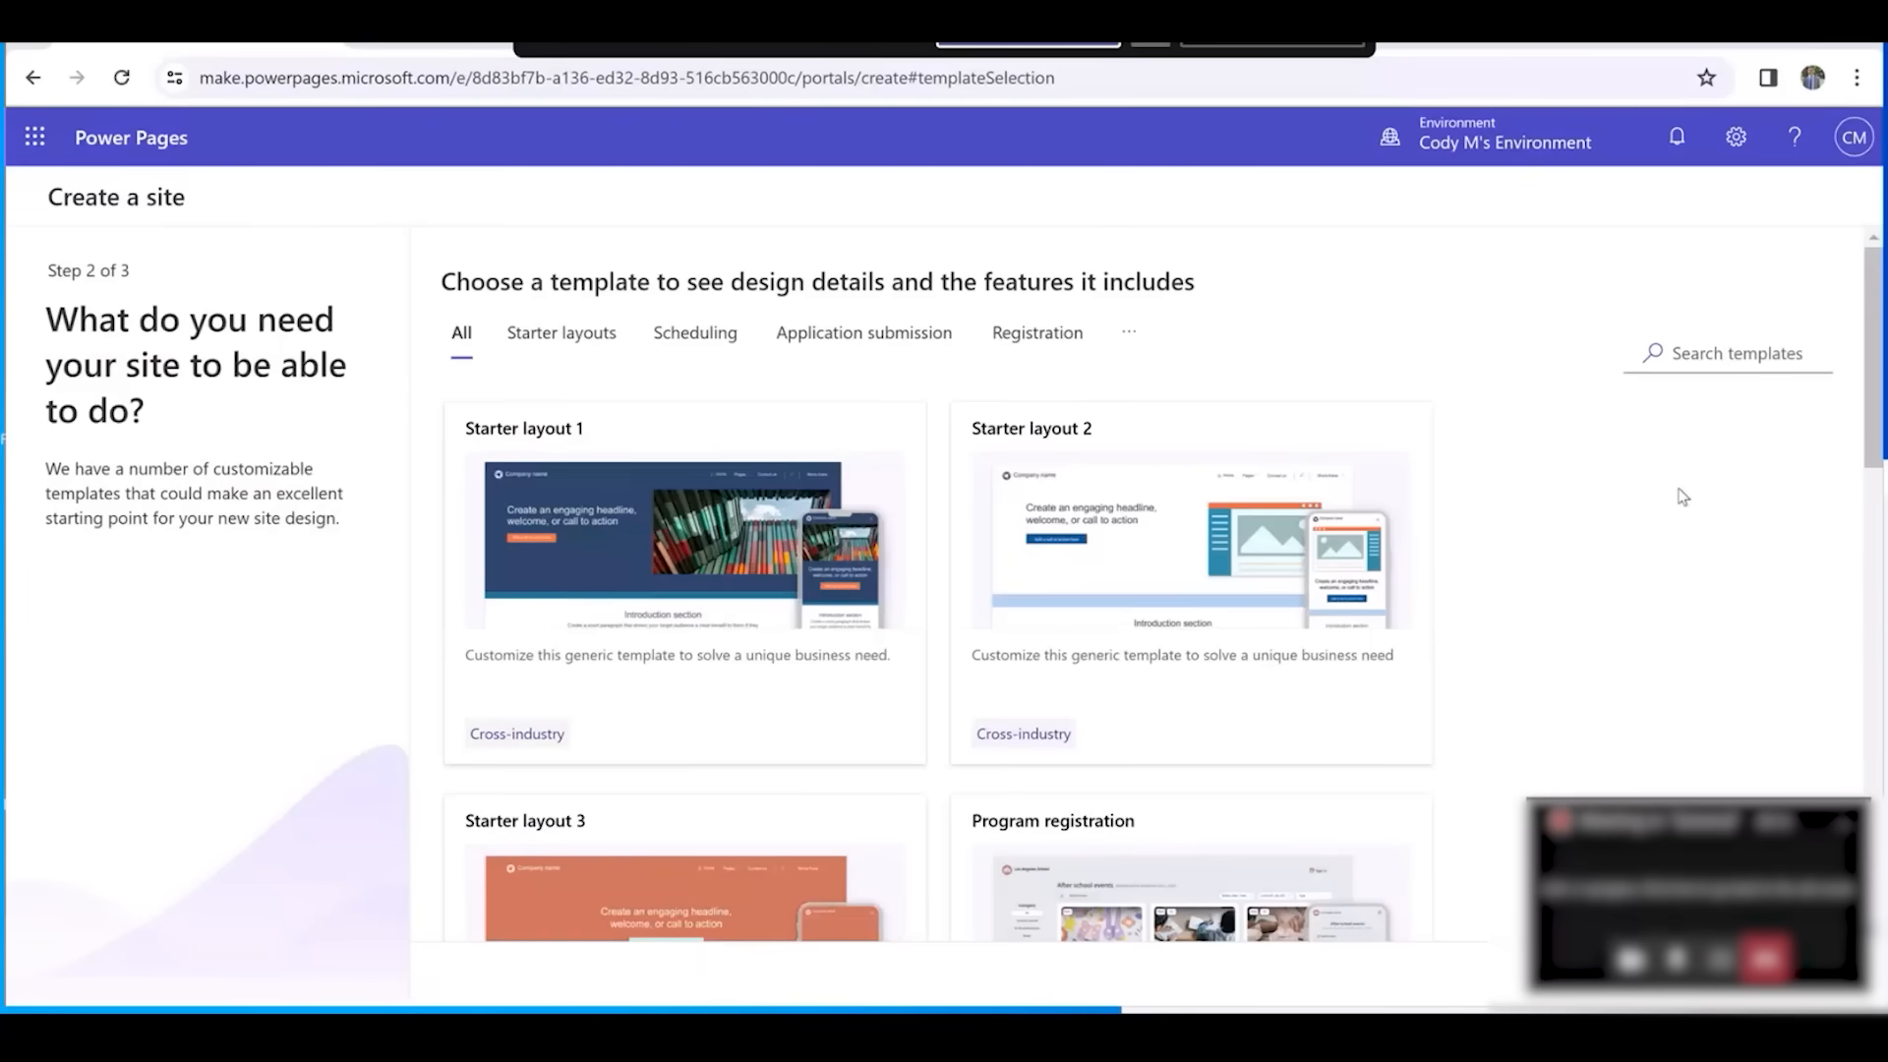
{"action": "mouse_move", "coordinate": [1190, 541]}
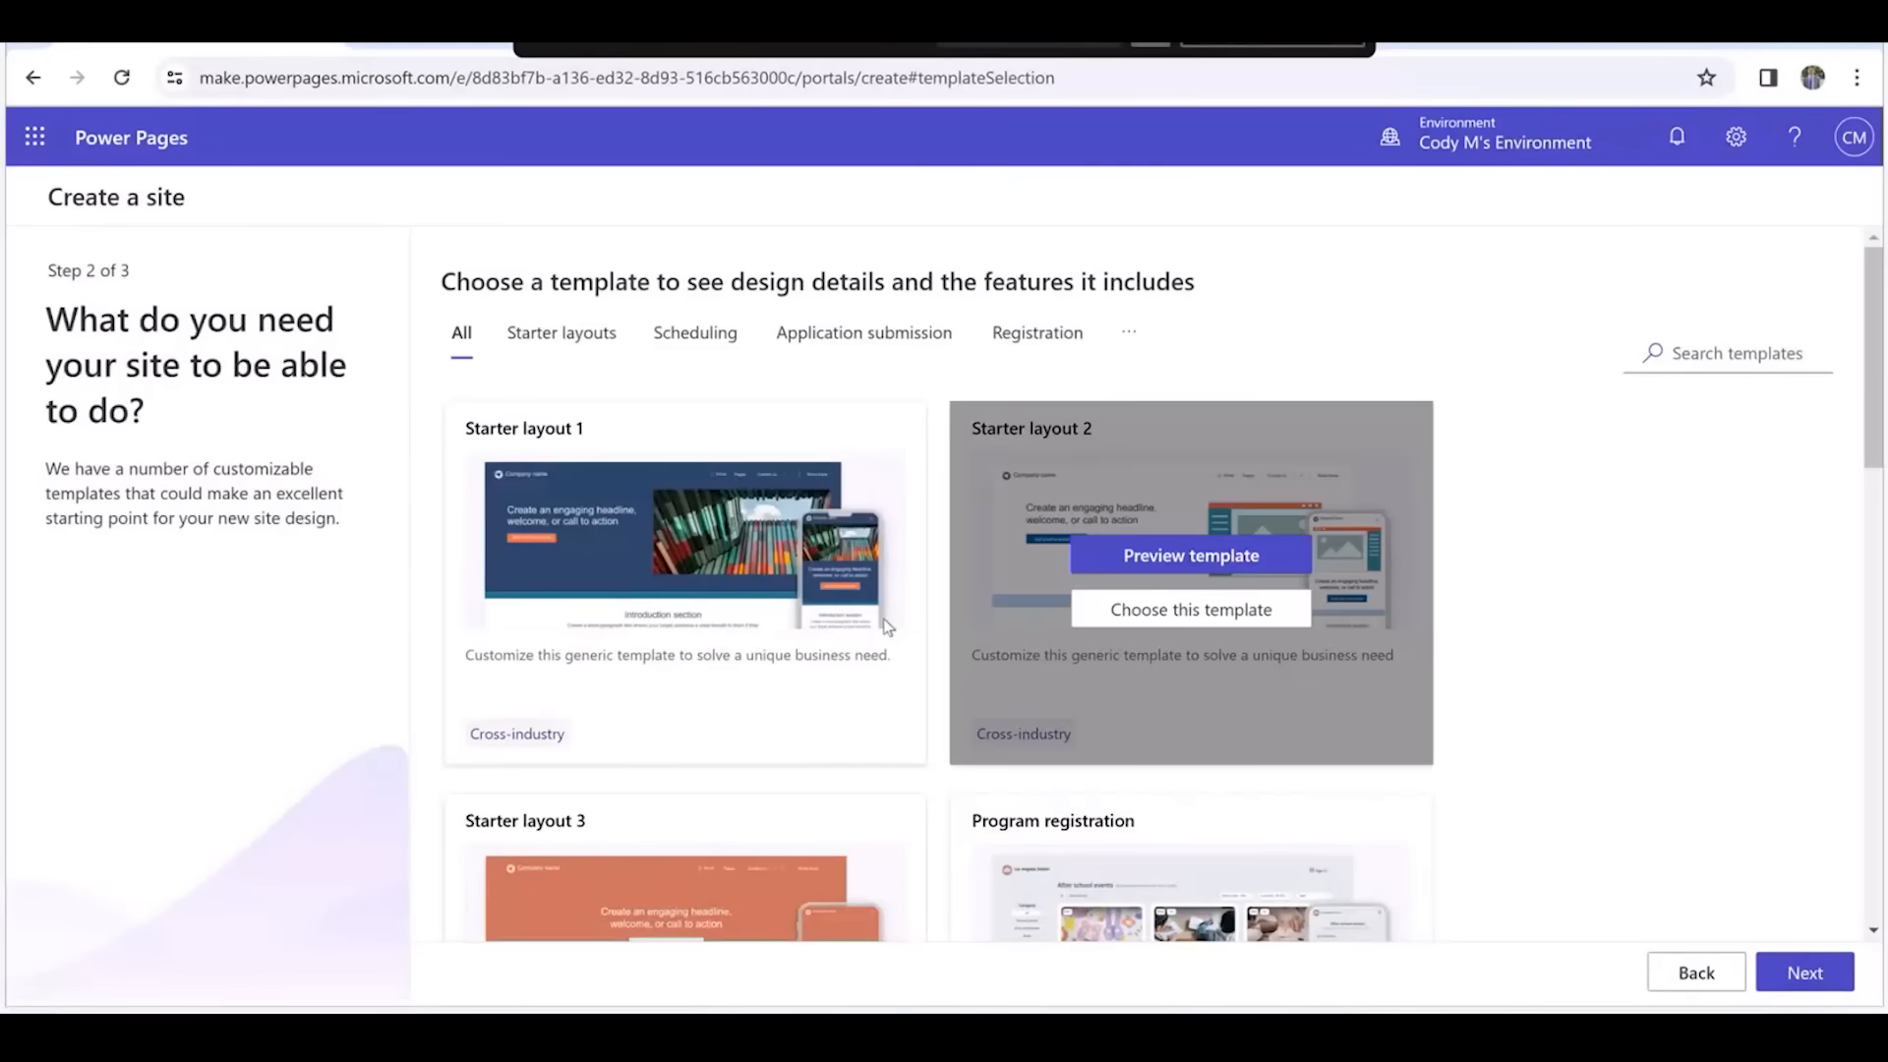
{"action": "mouse_move", "coordinate": [683, 554]}
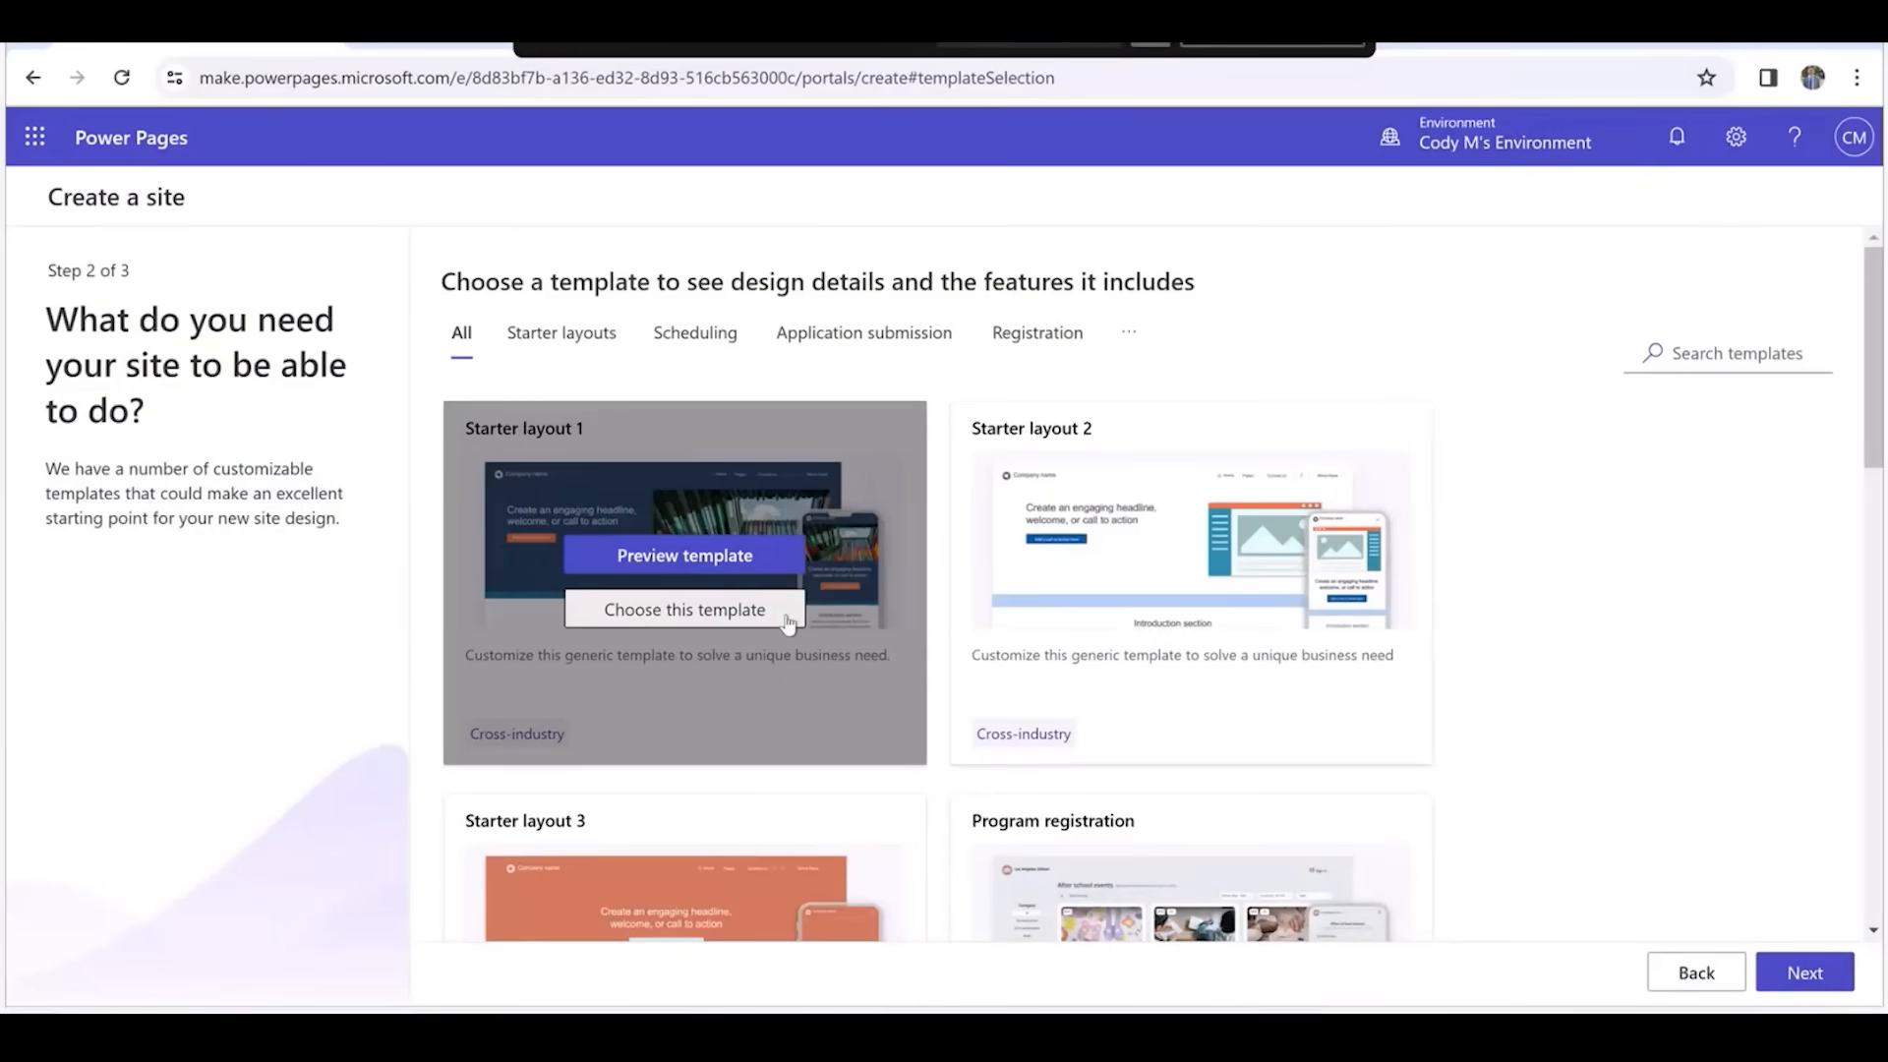
Choose the Starter layout 1 template and name the new site XYZ.
{"action": "left_click", "coordinate": [685, 610]}
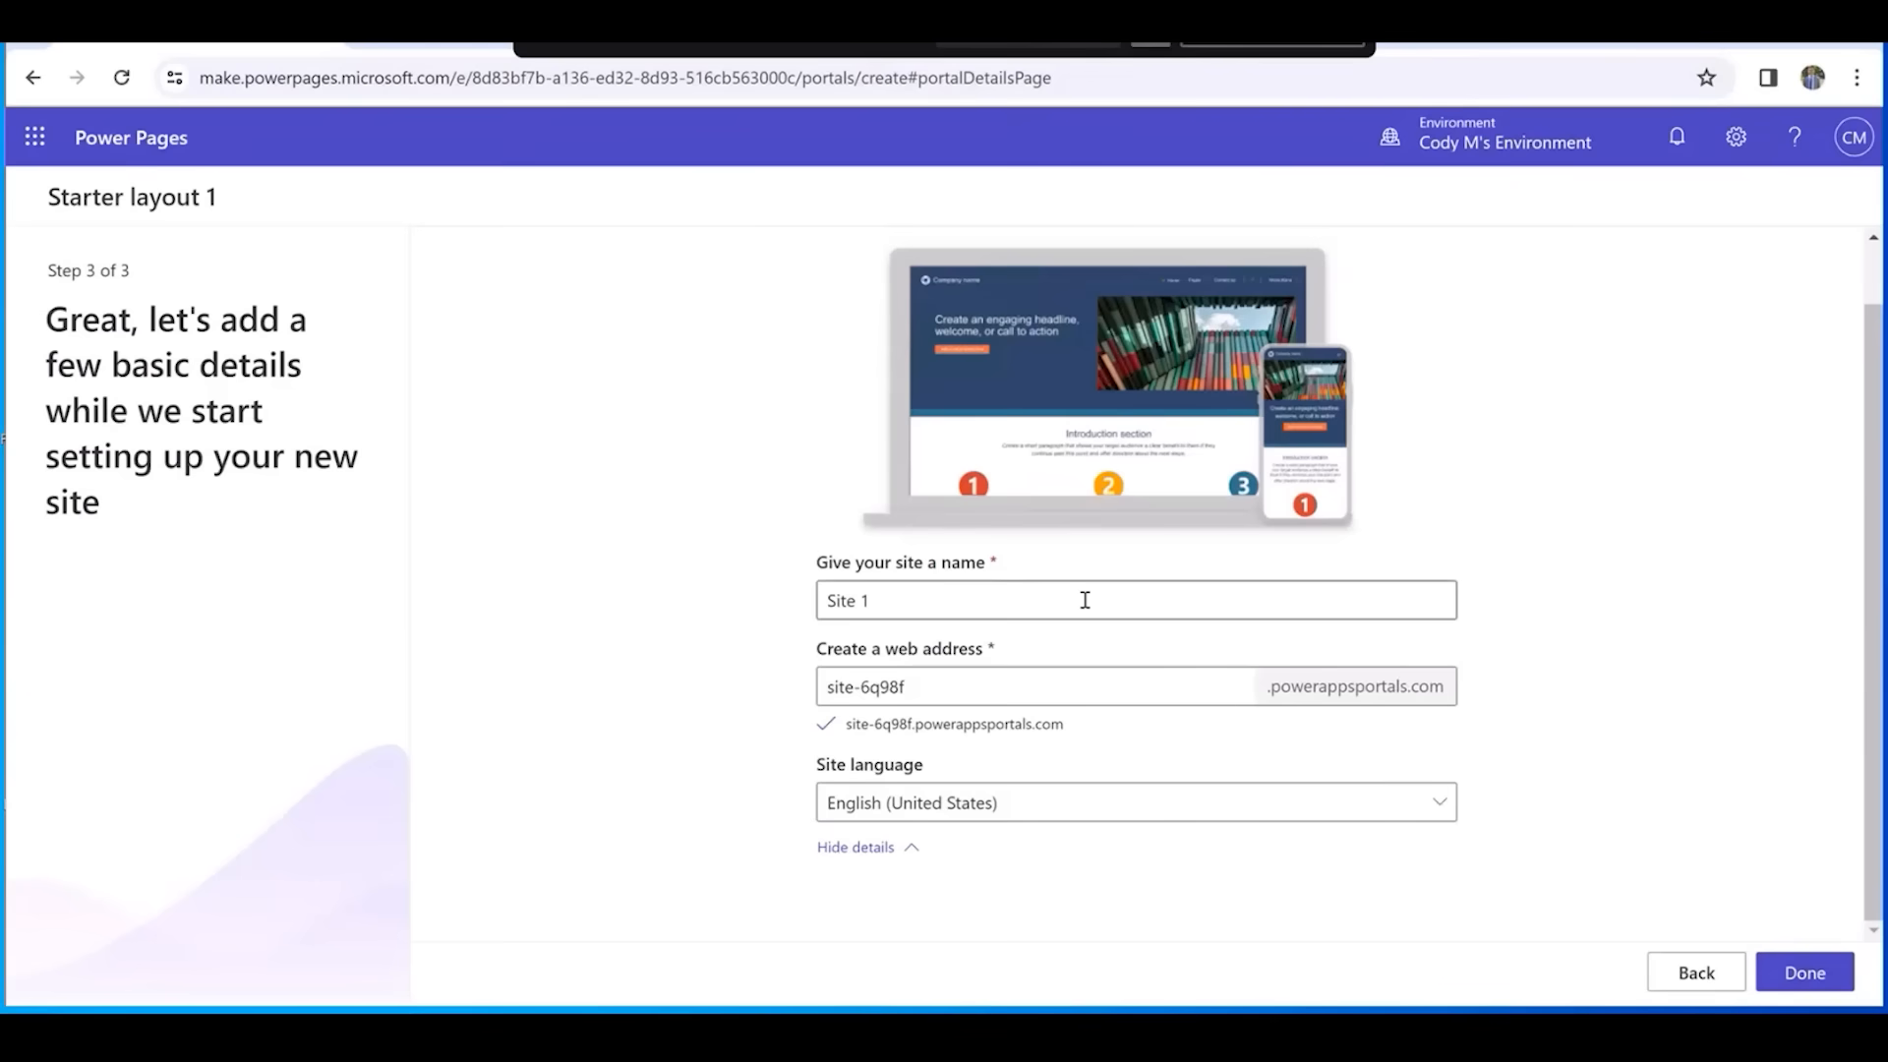
{"action": "type", "text": "x"}
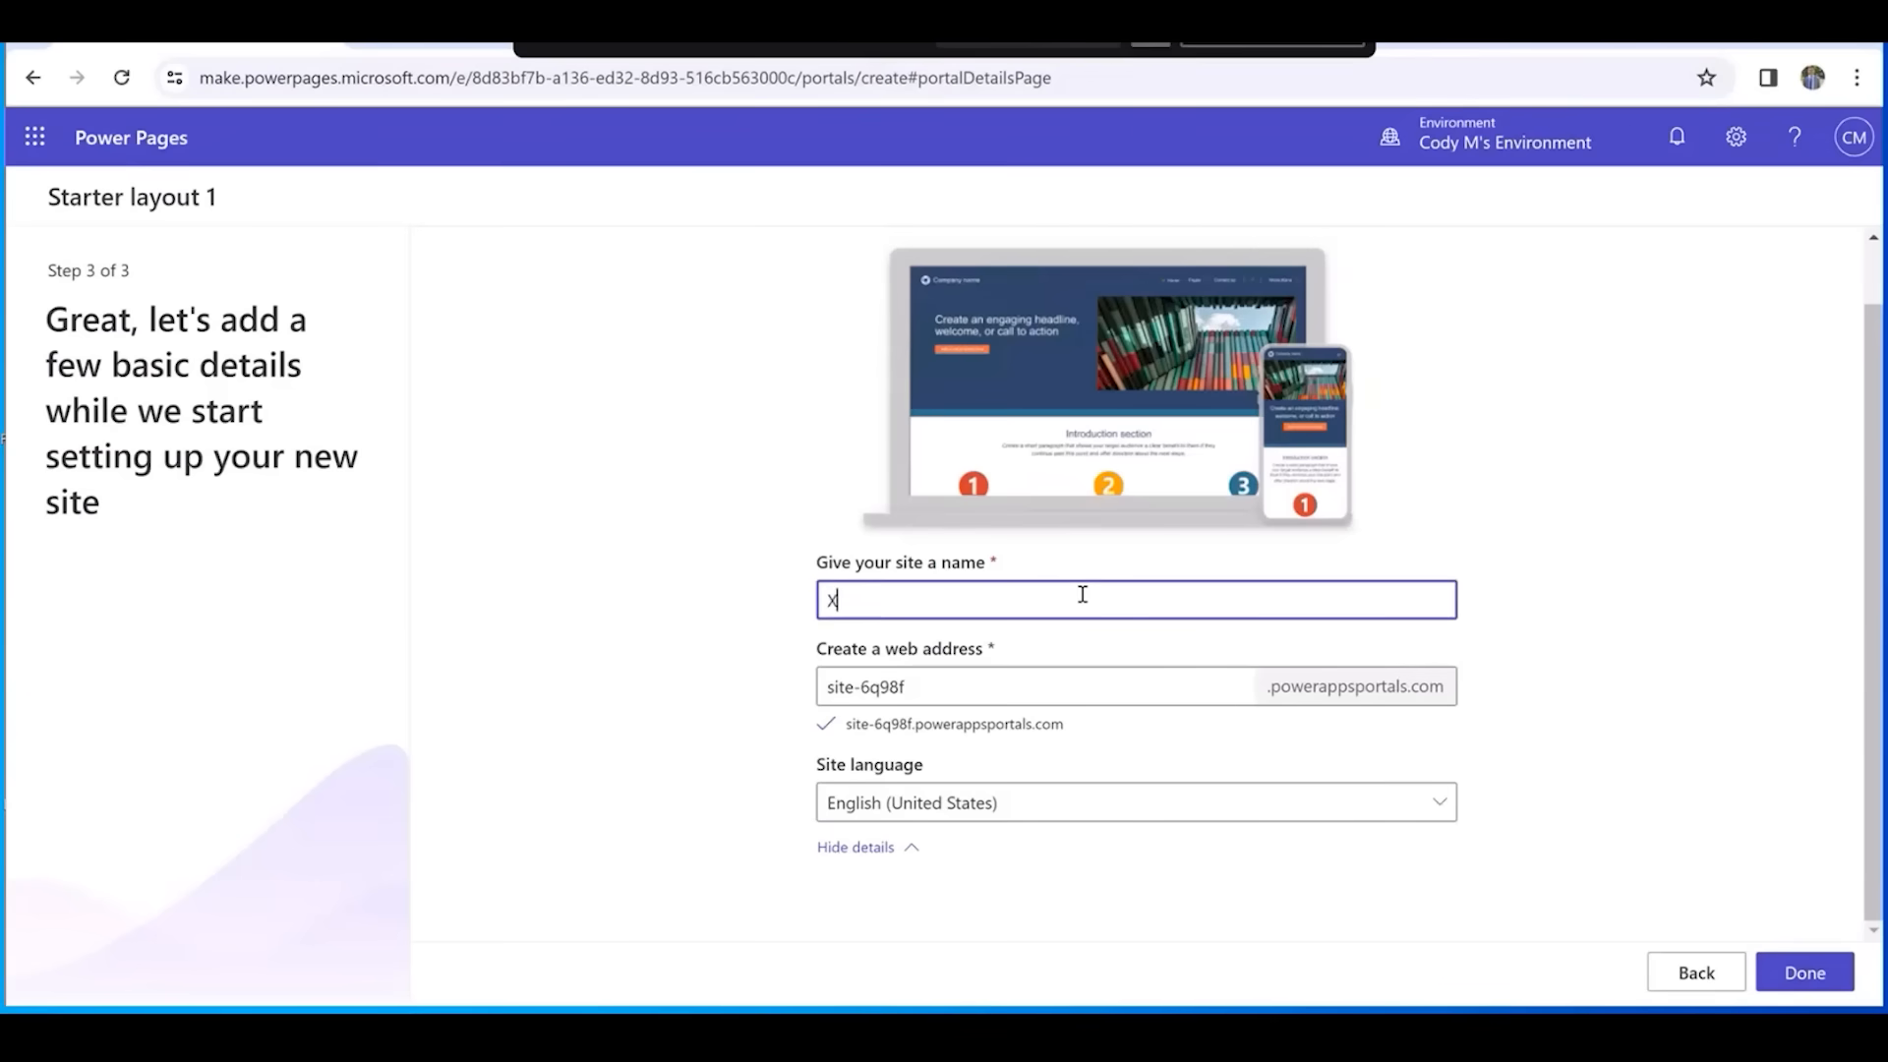
{"action": "type", "text": "YZ"}
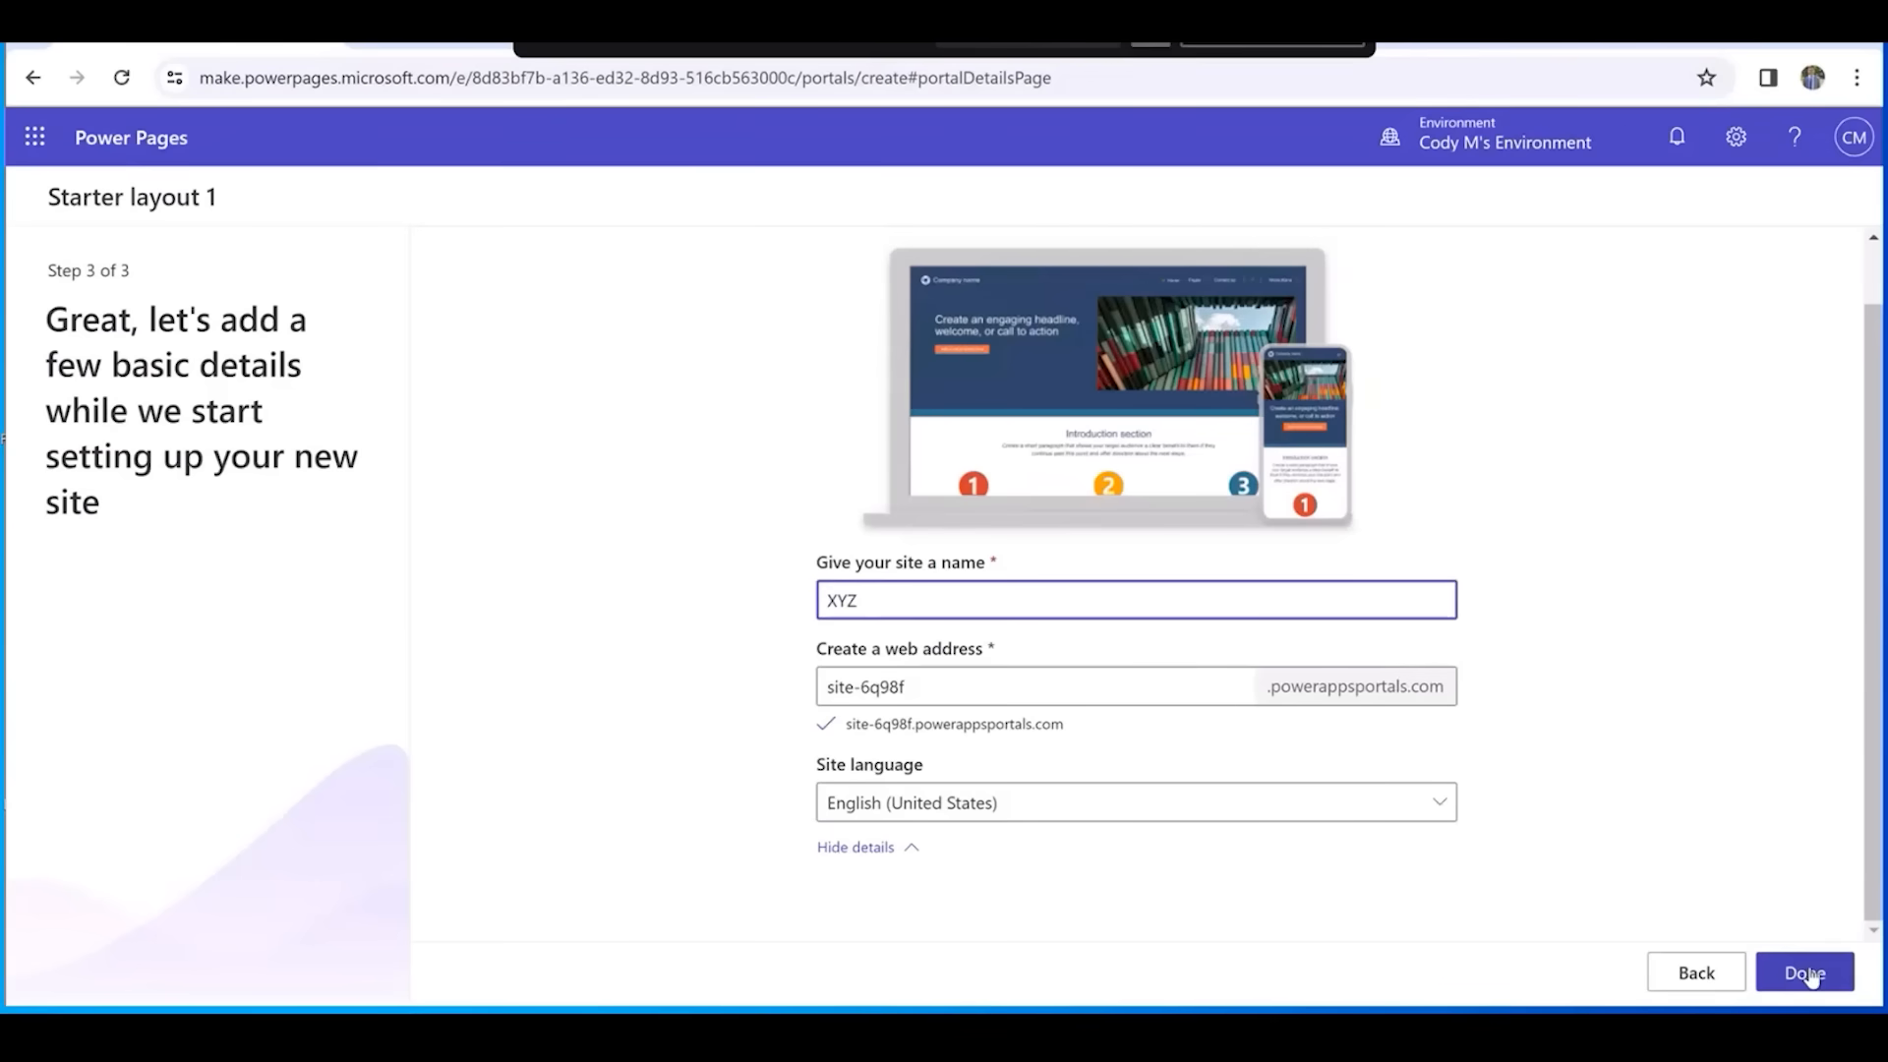
{"action": "left_click", "coordinate": [1803, 971]}
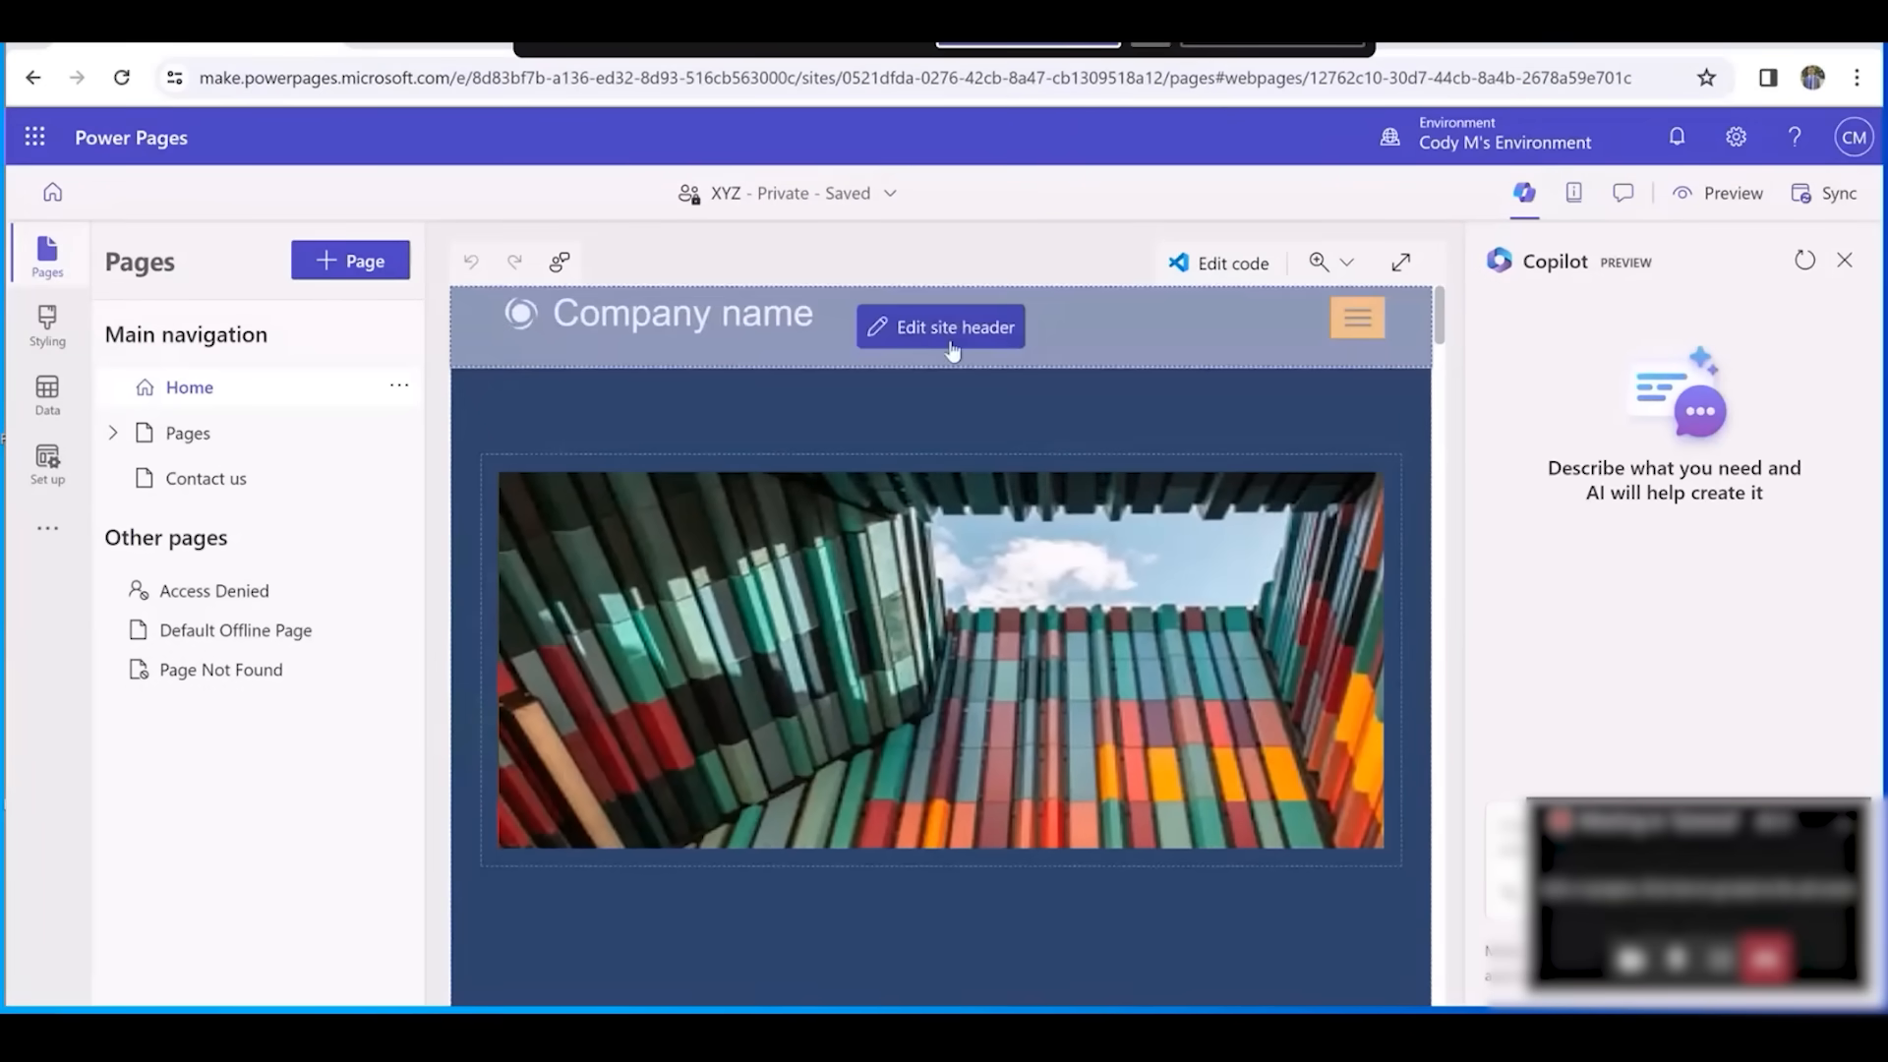
{"action": "mouse_move", "coordinate": [951, 327]}
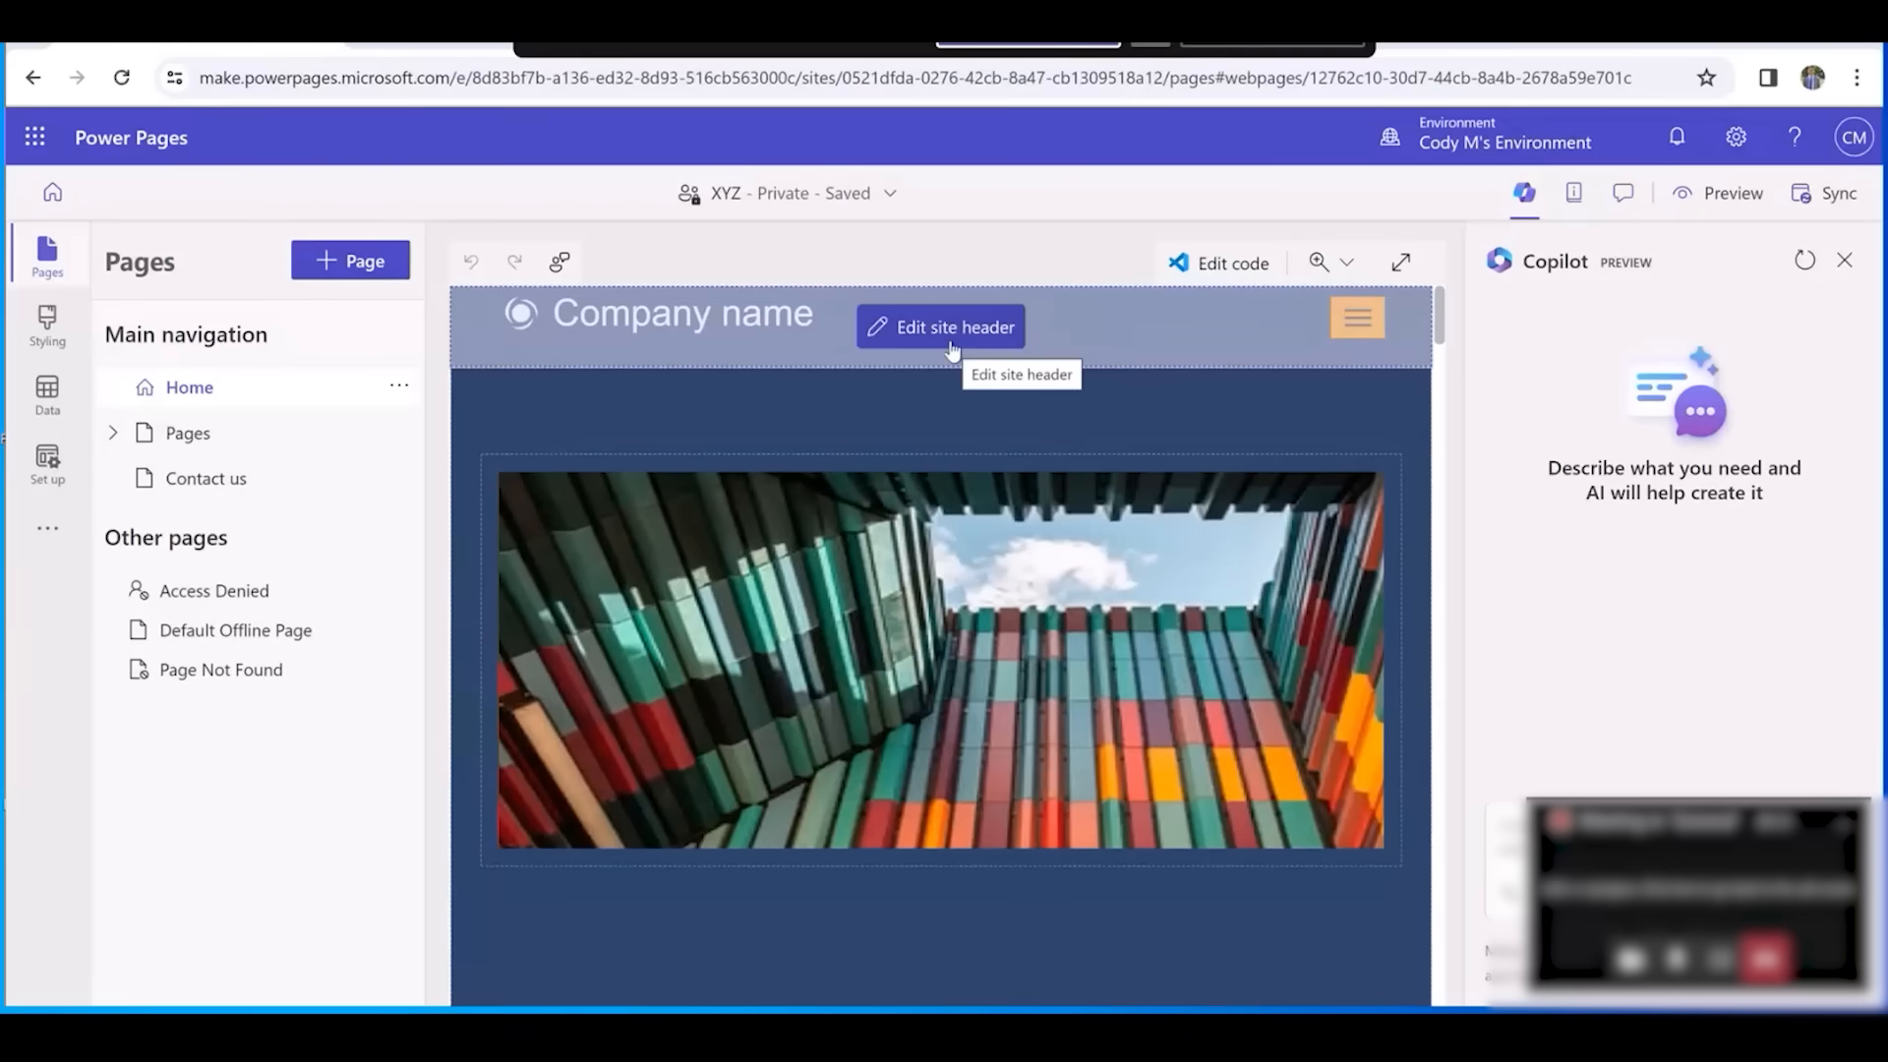
Enable the header site logo with the uploaded XYZ image and clear the site title.
{"action": "left_click", "coordinate": [939, 326]}
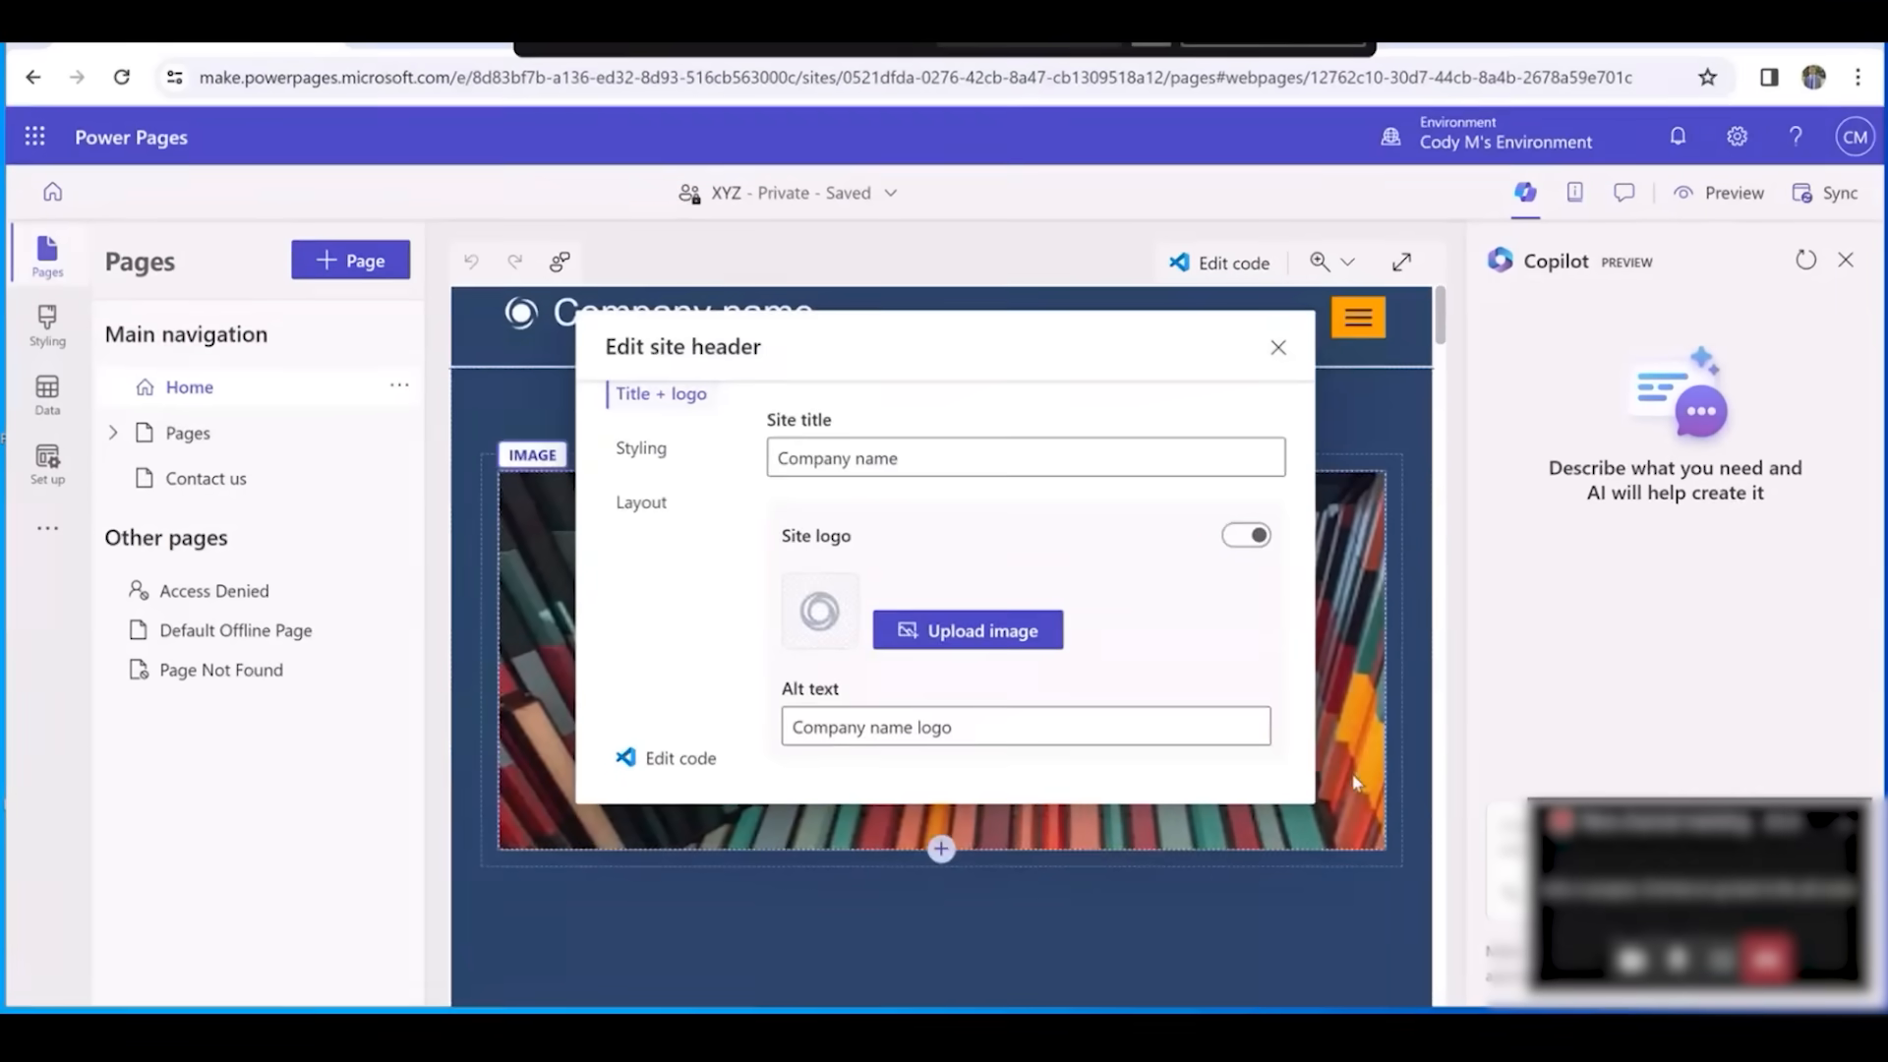
{"action": "left_click", "coordinate": [1245, 535]}
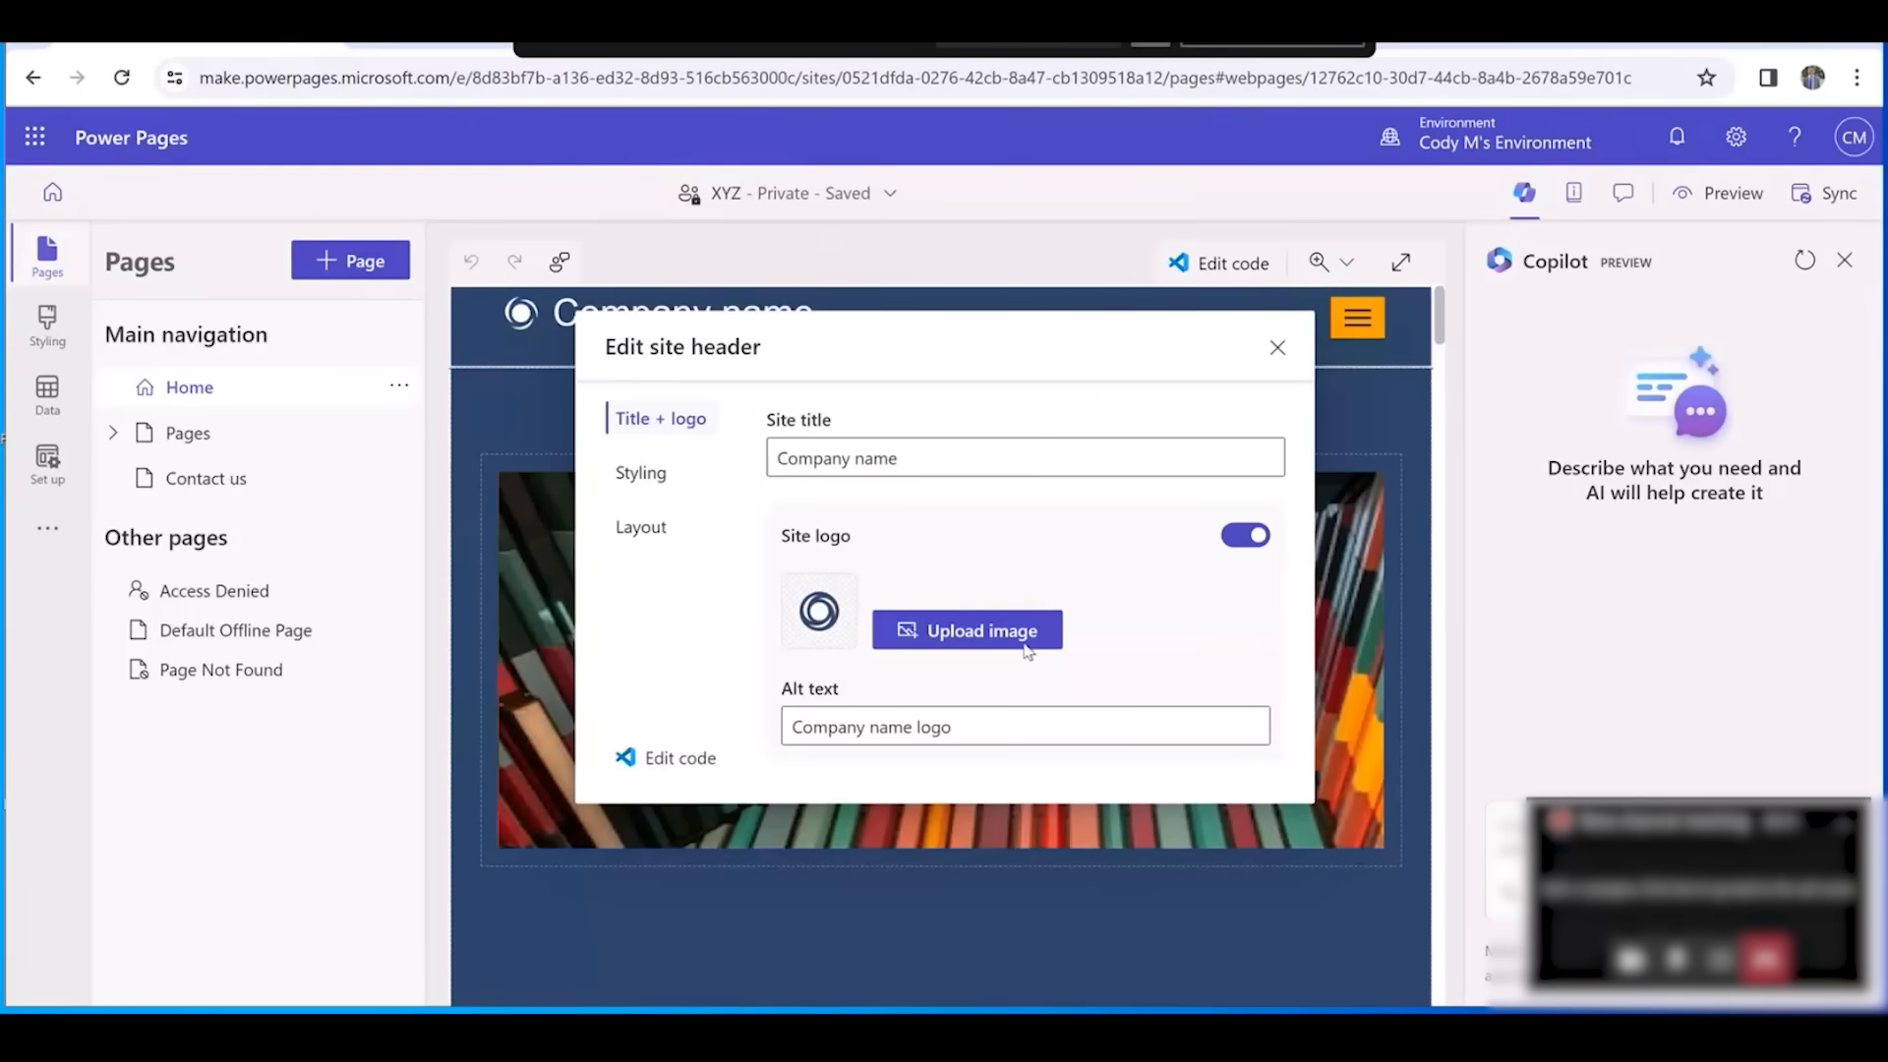
{"action": "left_click", "coordinate": [965, 630]}
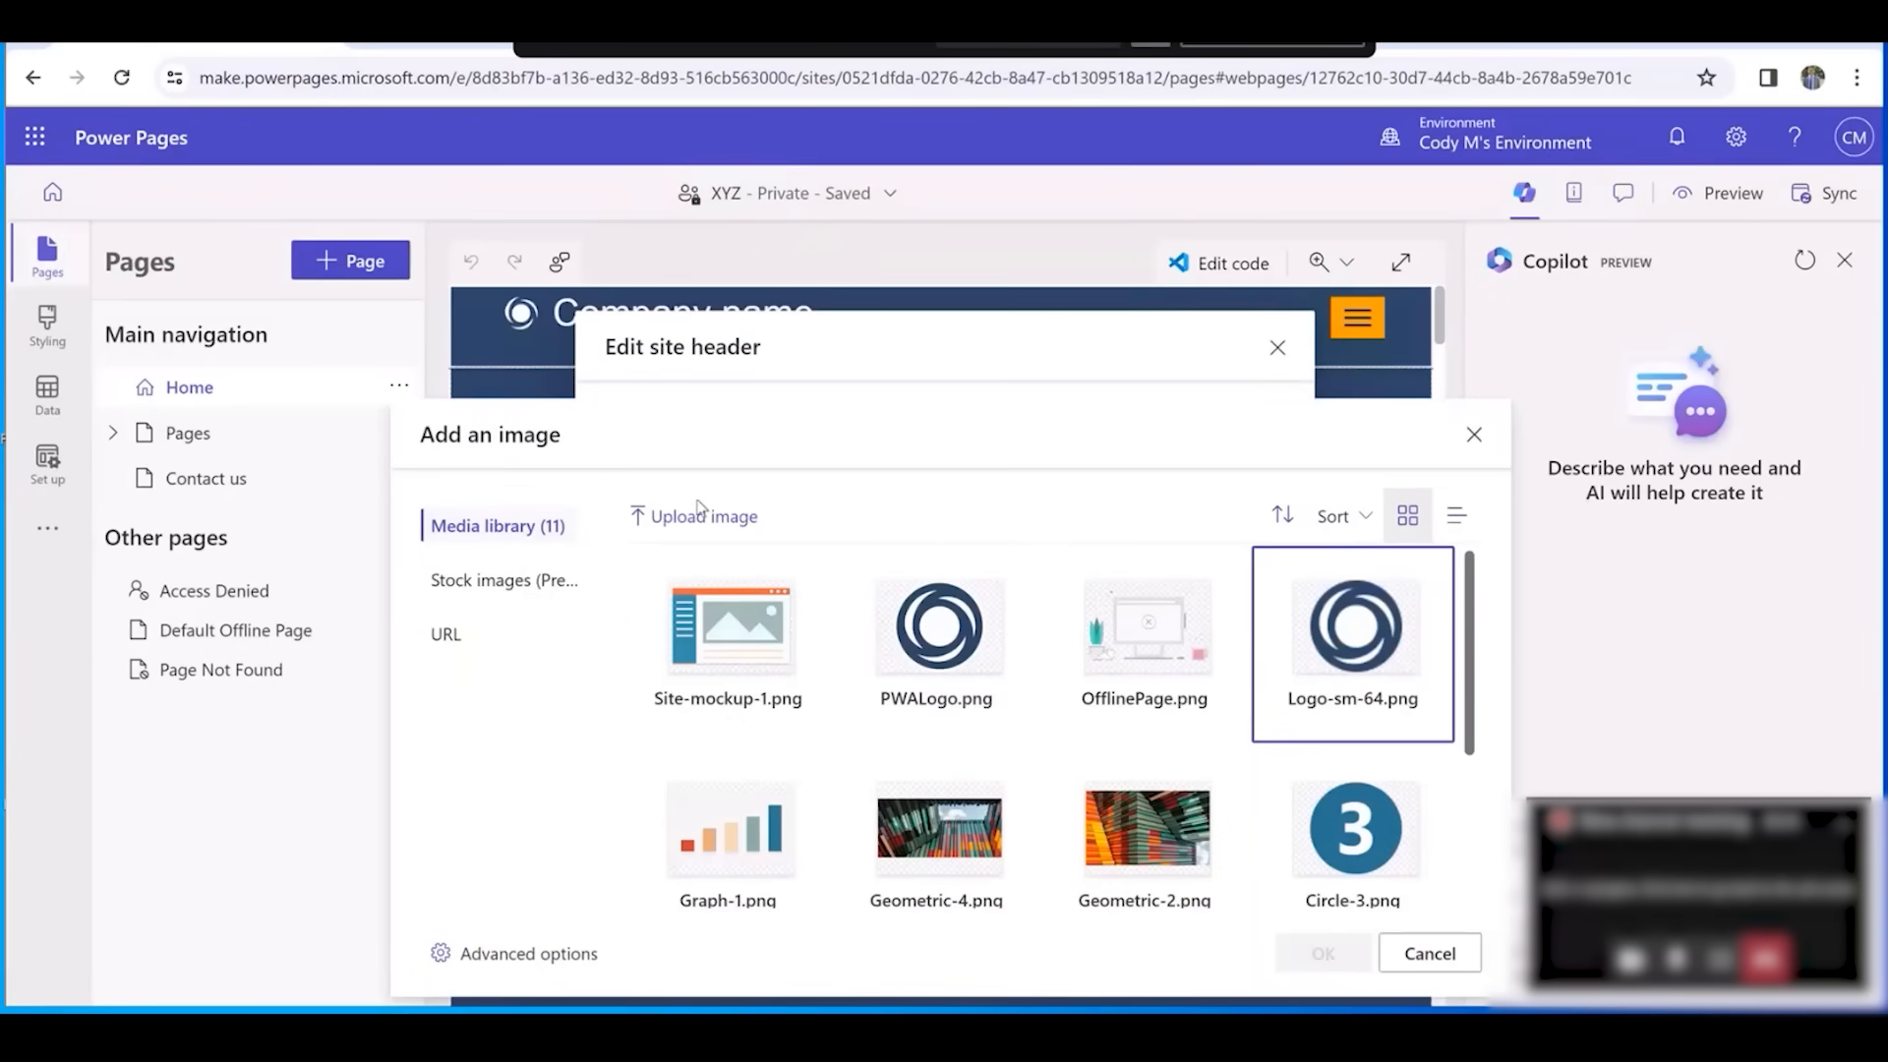
{"action": "left_click", "coordinate": [1321, 953]}
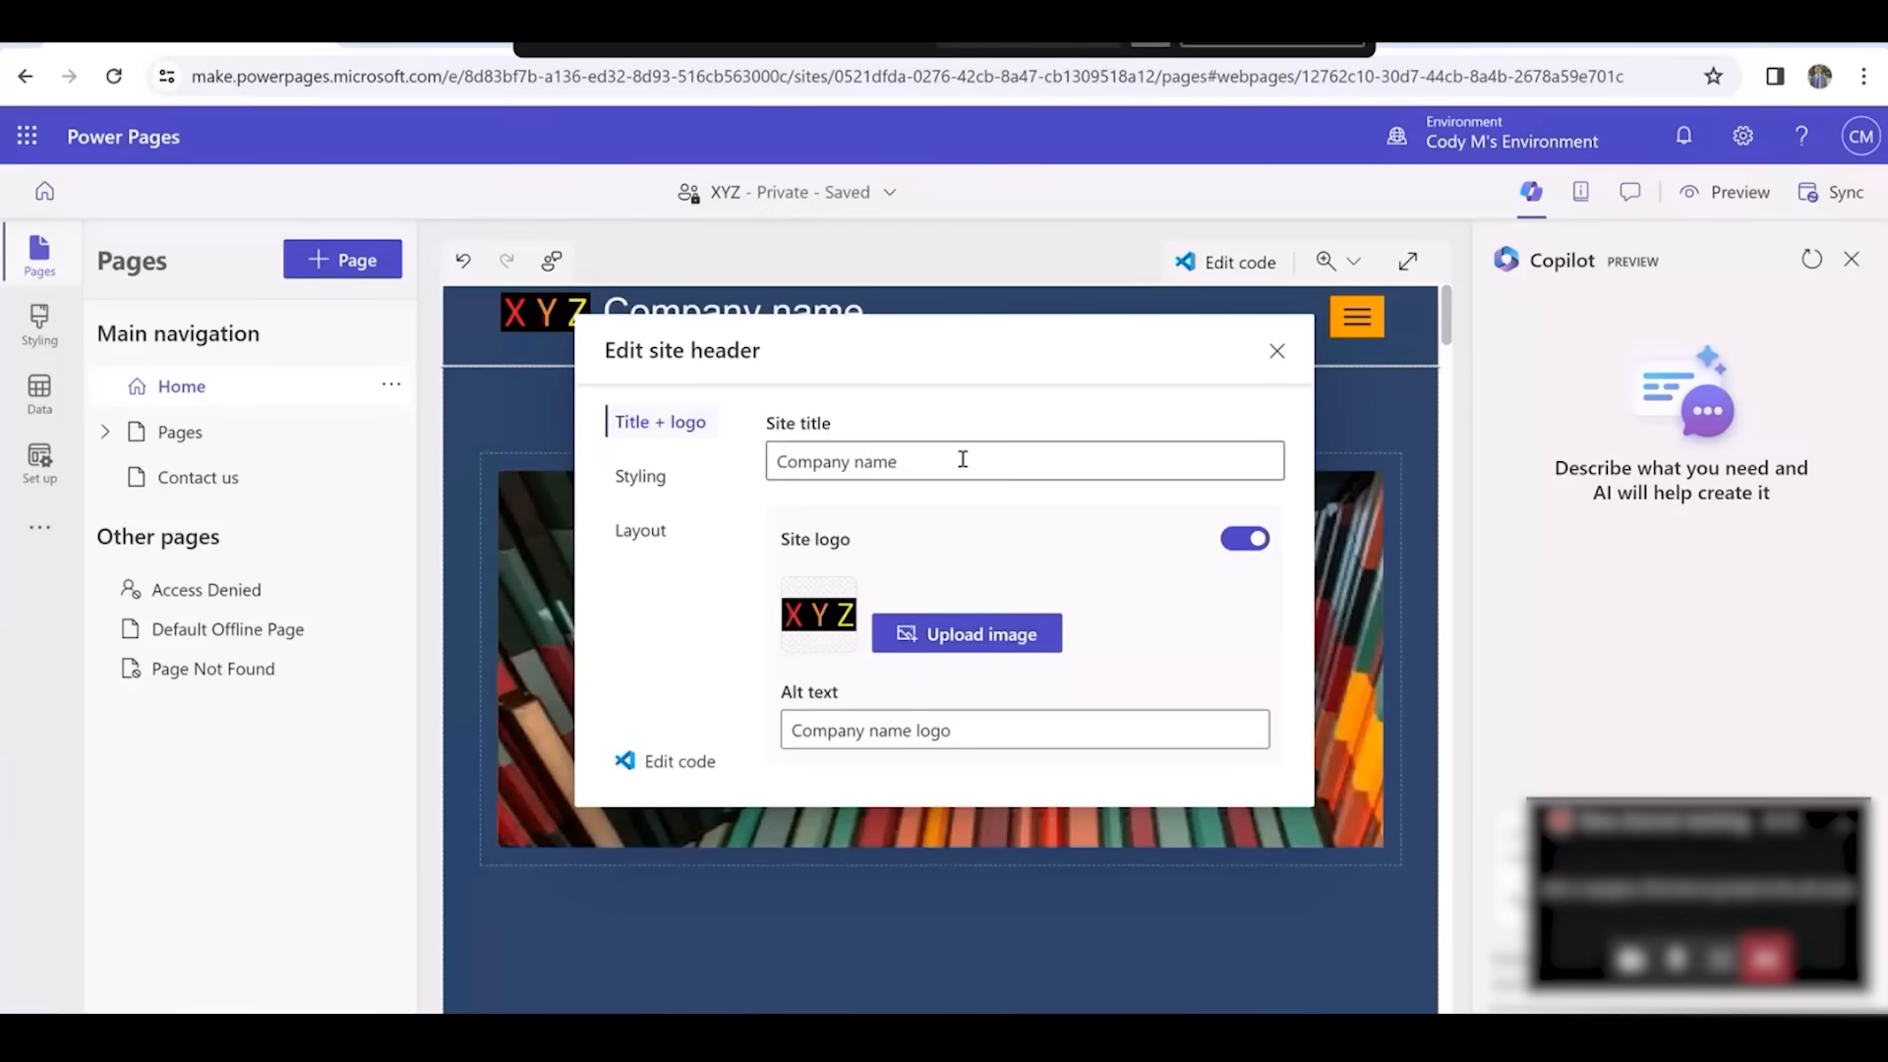
{"action": "left_click", "coordinate": [1023, 460]}
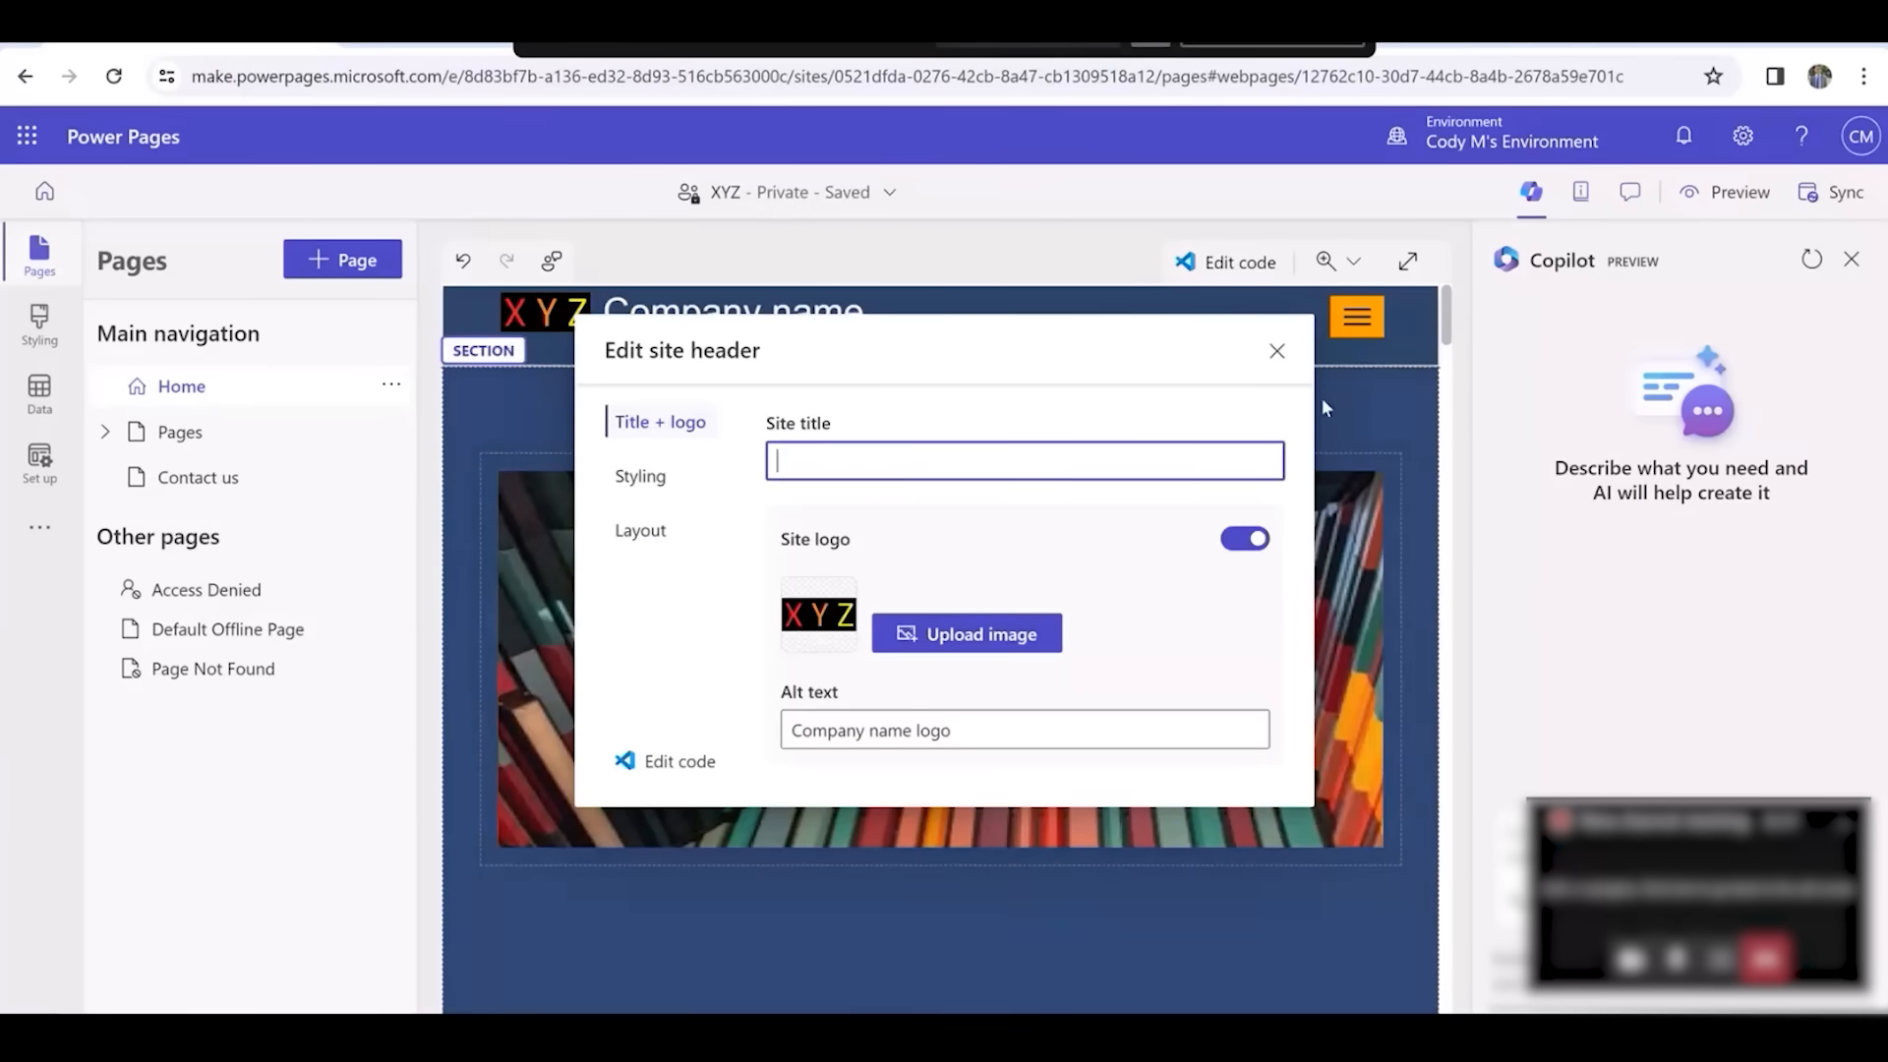
{"action": "left_click", "coordinate": [1275, 350]}
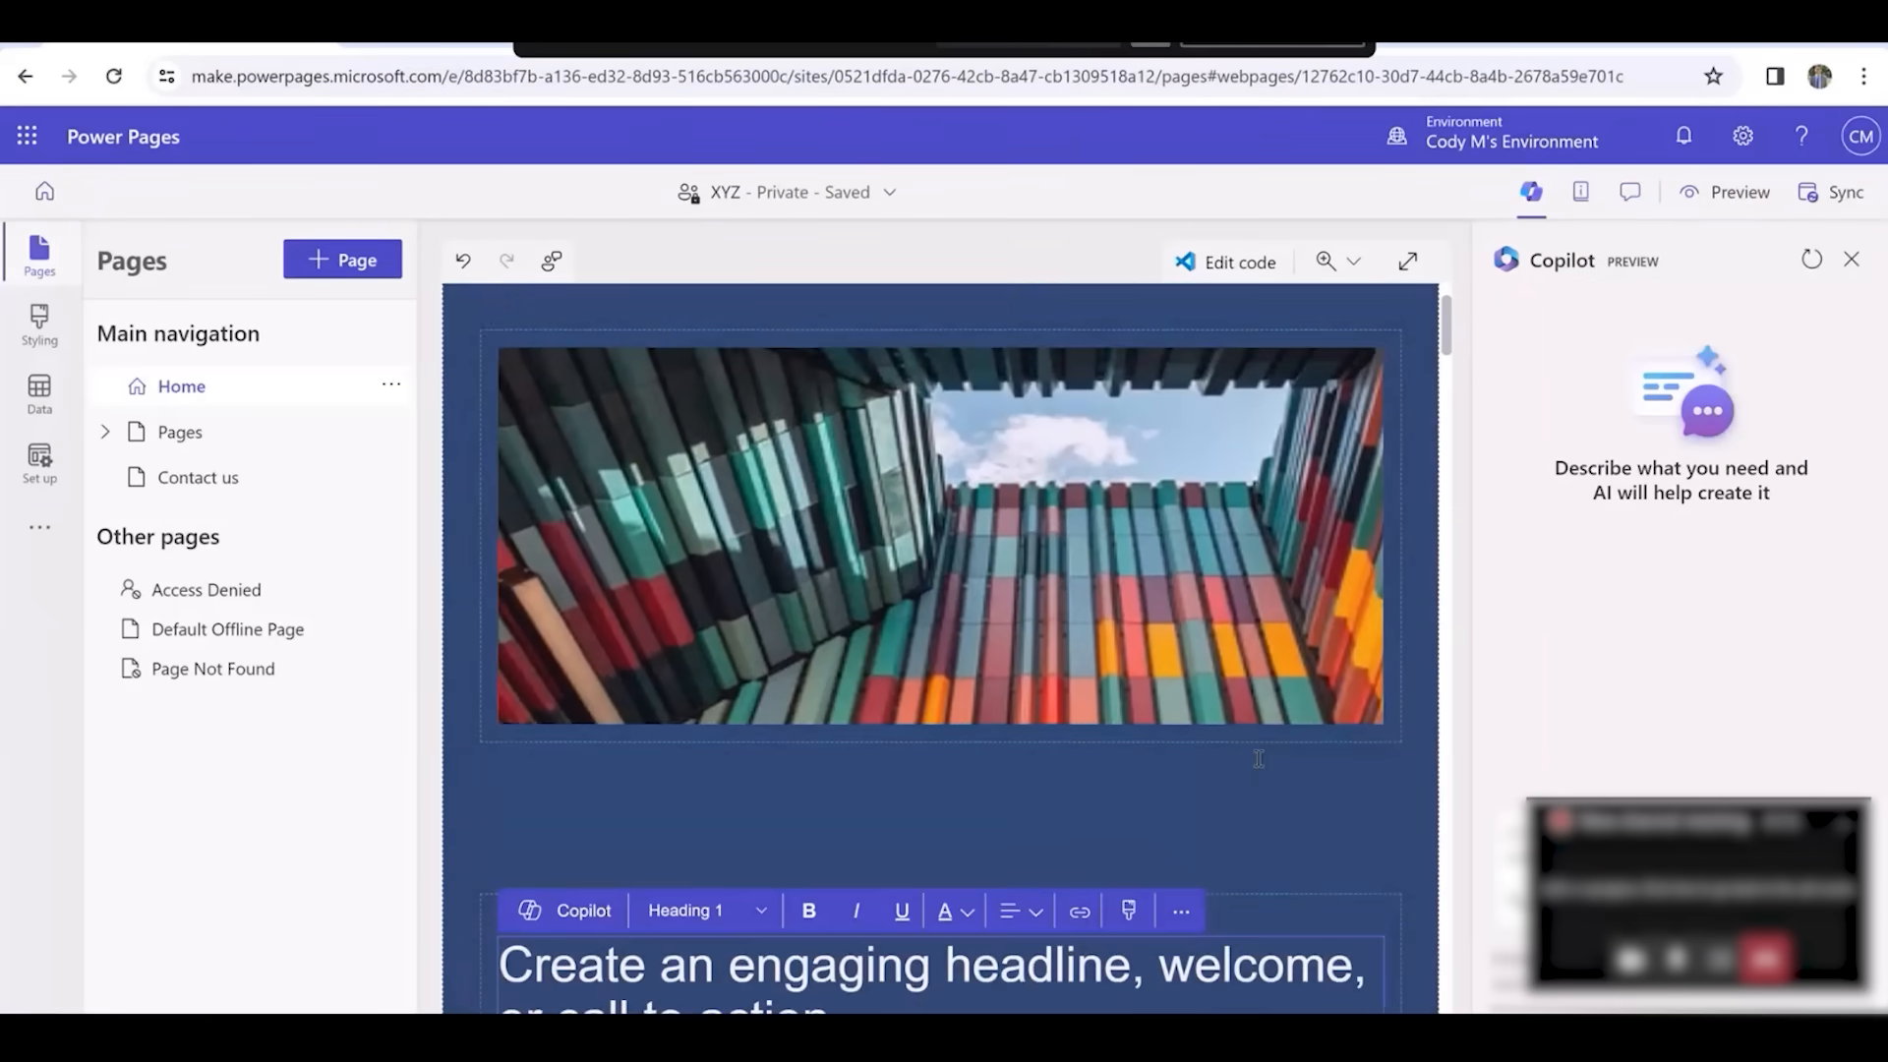
Set the hero heading to 'Welcome to XYZ' with subtitle 'Unleashing the Power of Data for Your Business Success!'.
{"action": "scroll", "scroll_direction": "down", "scroll_amount": 3}
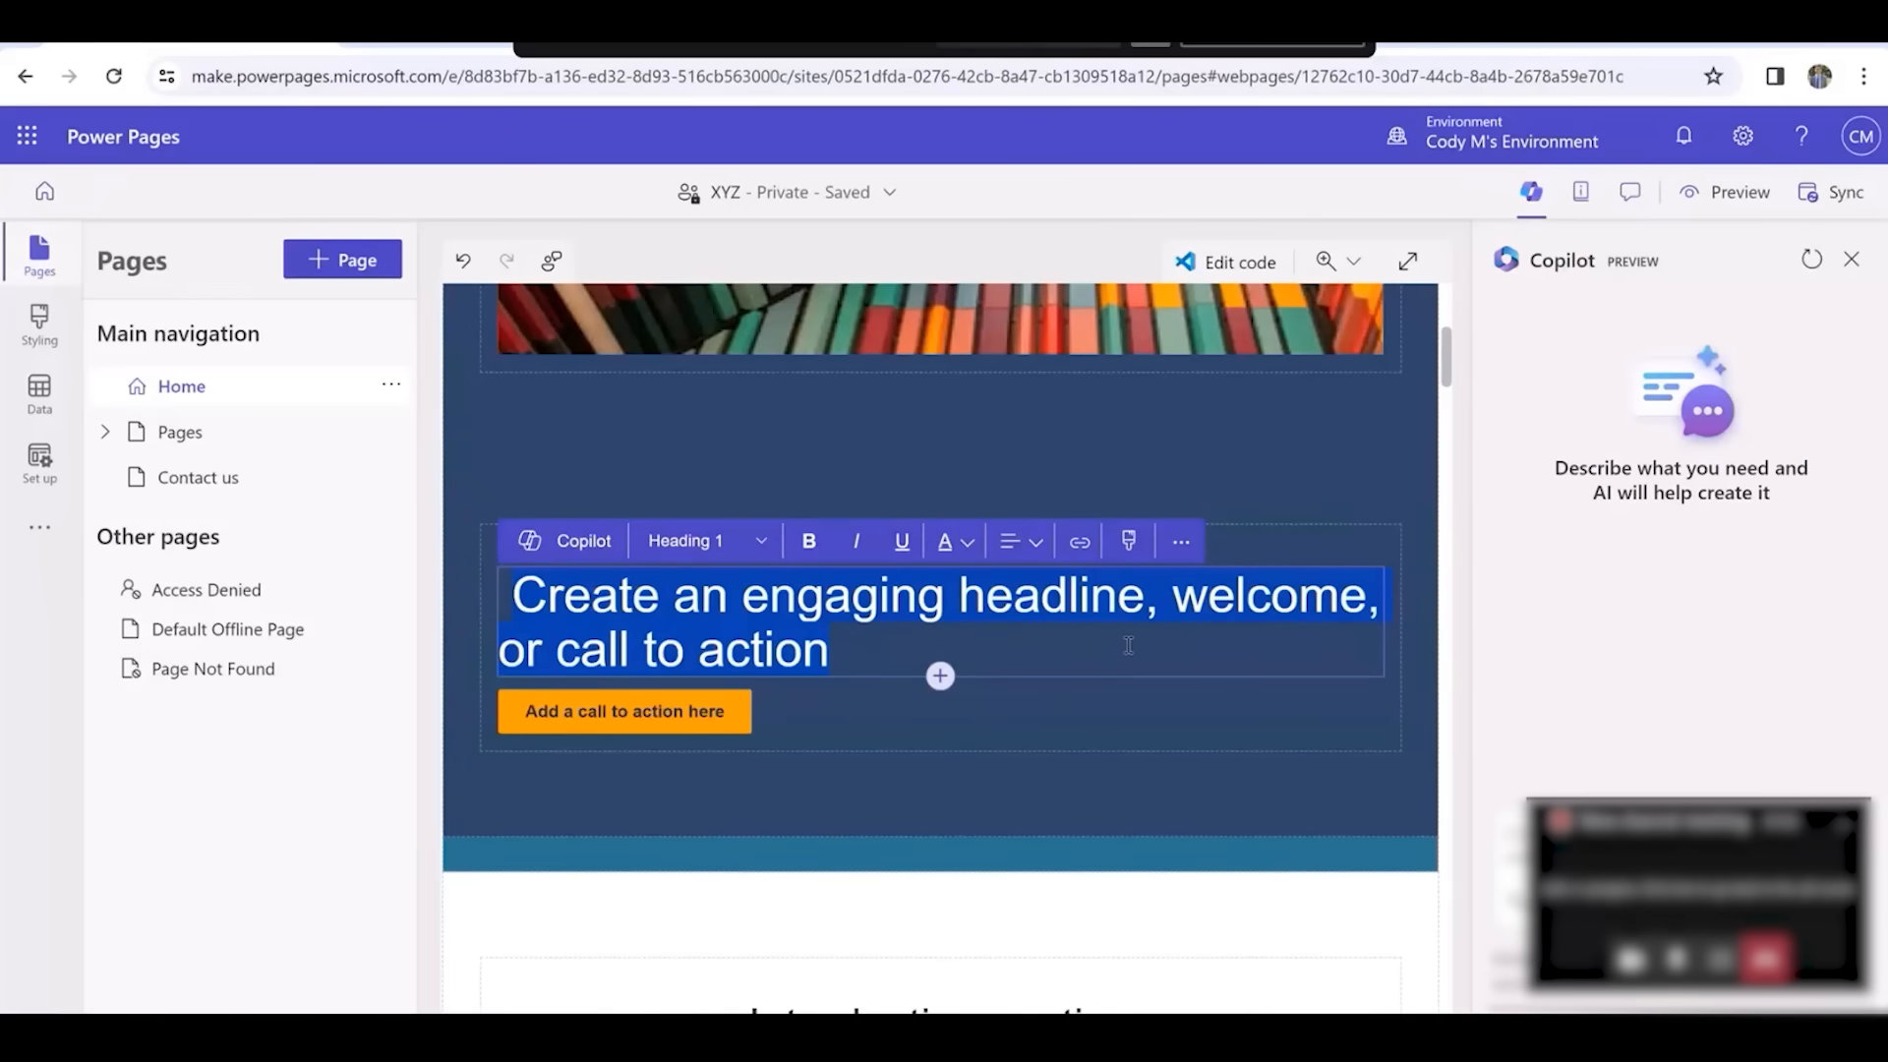
{"action": "type", "text": "Welcome to XYZ: Unleashing the Power of Data for Your Business Success!"}
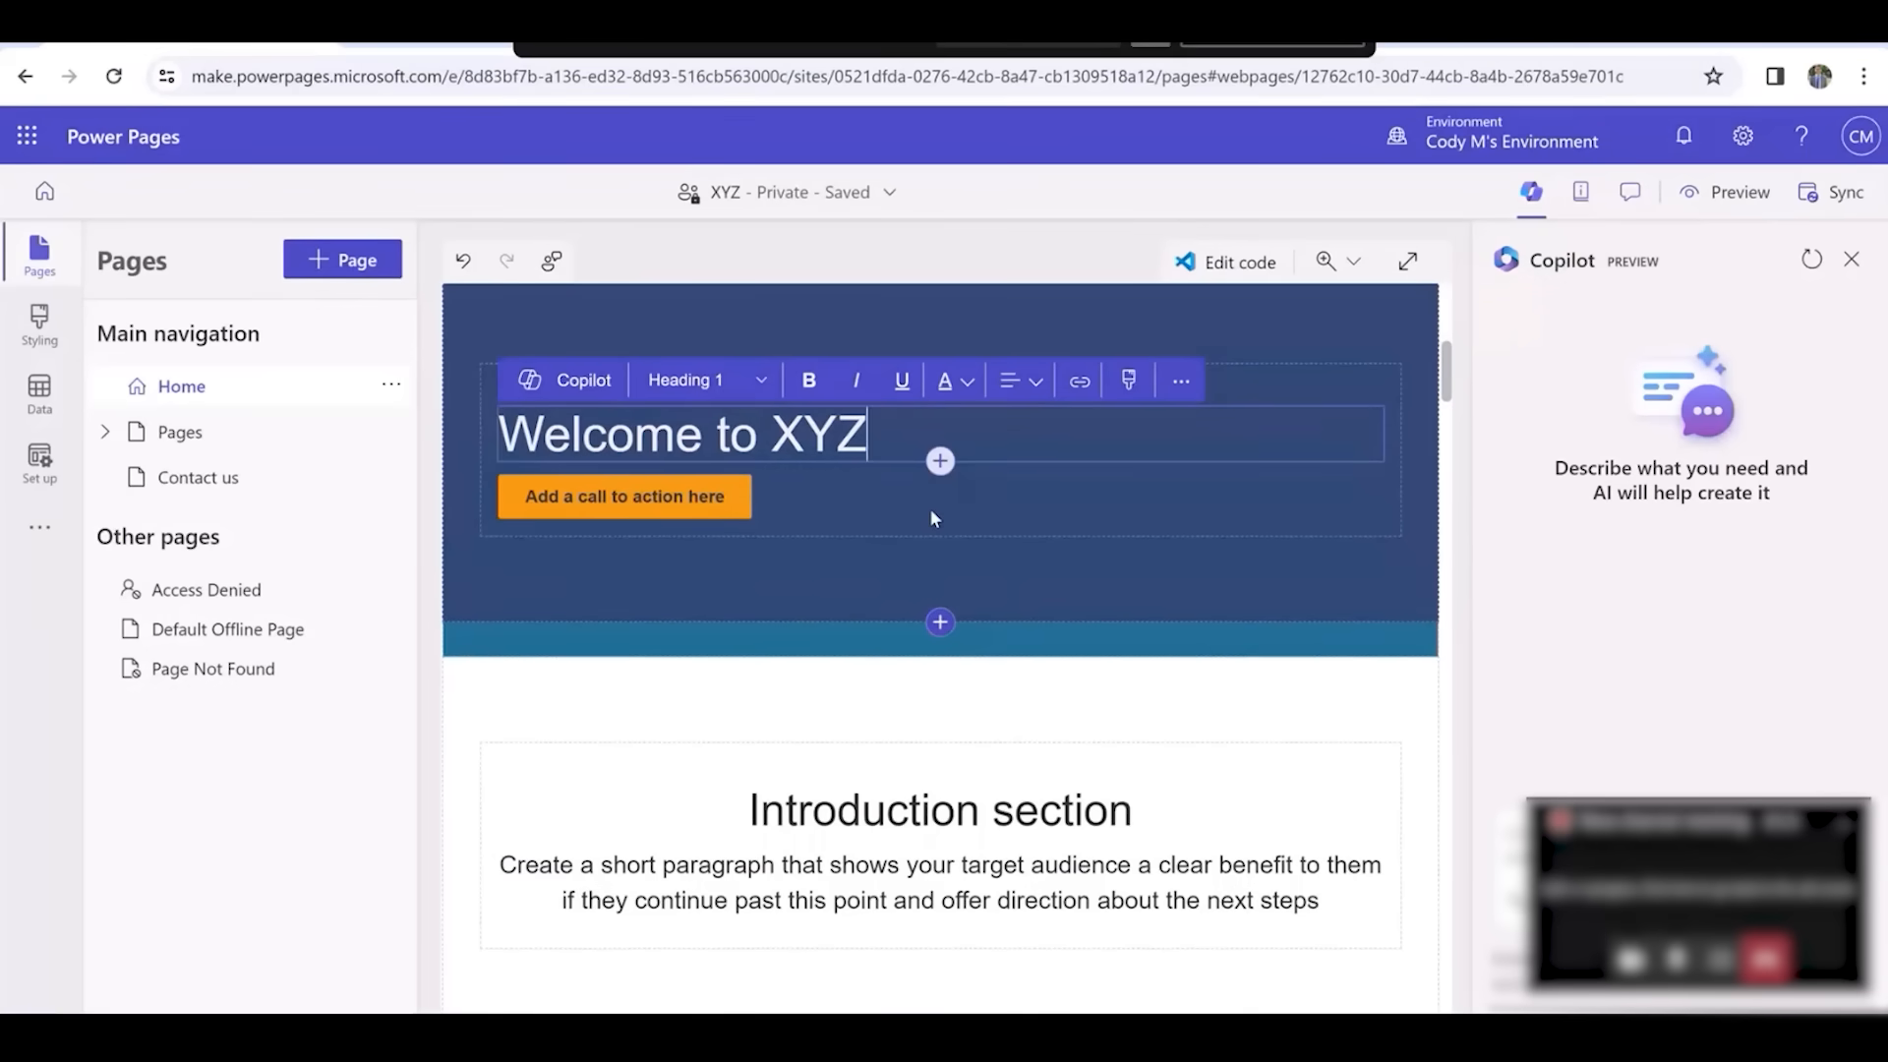
{"action": "left_click", "coordinate": [940, 461]}
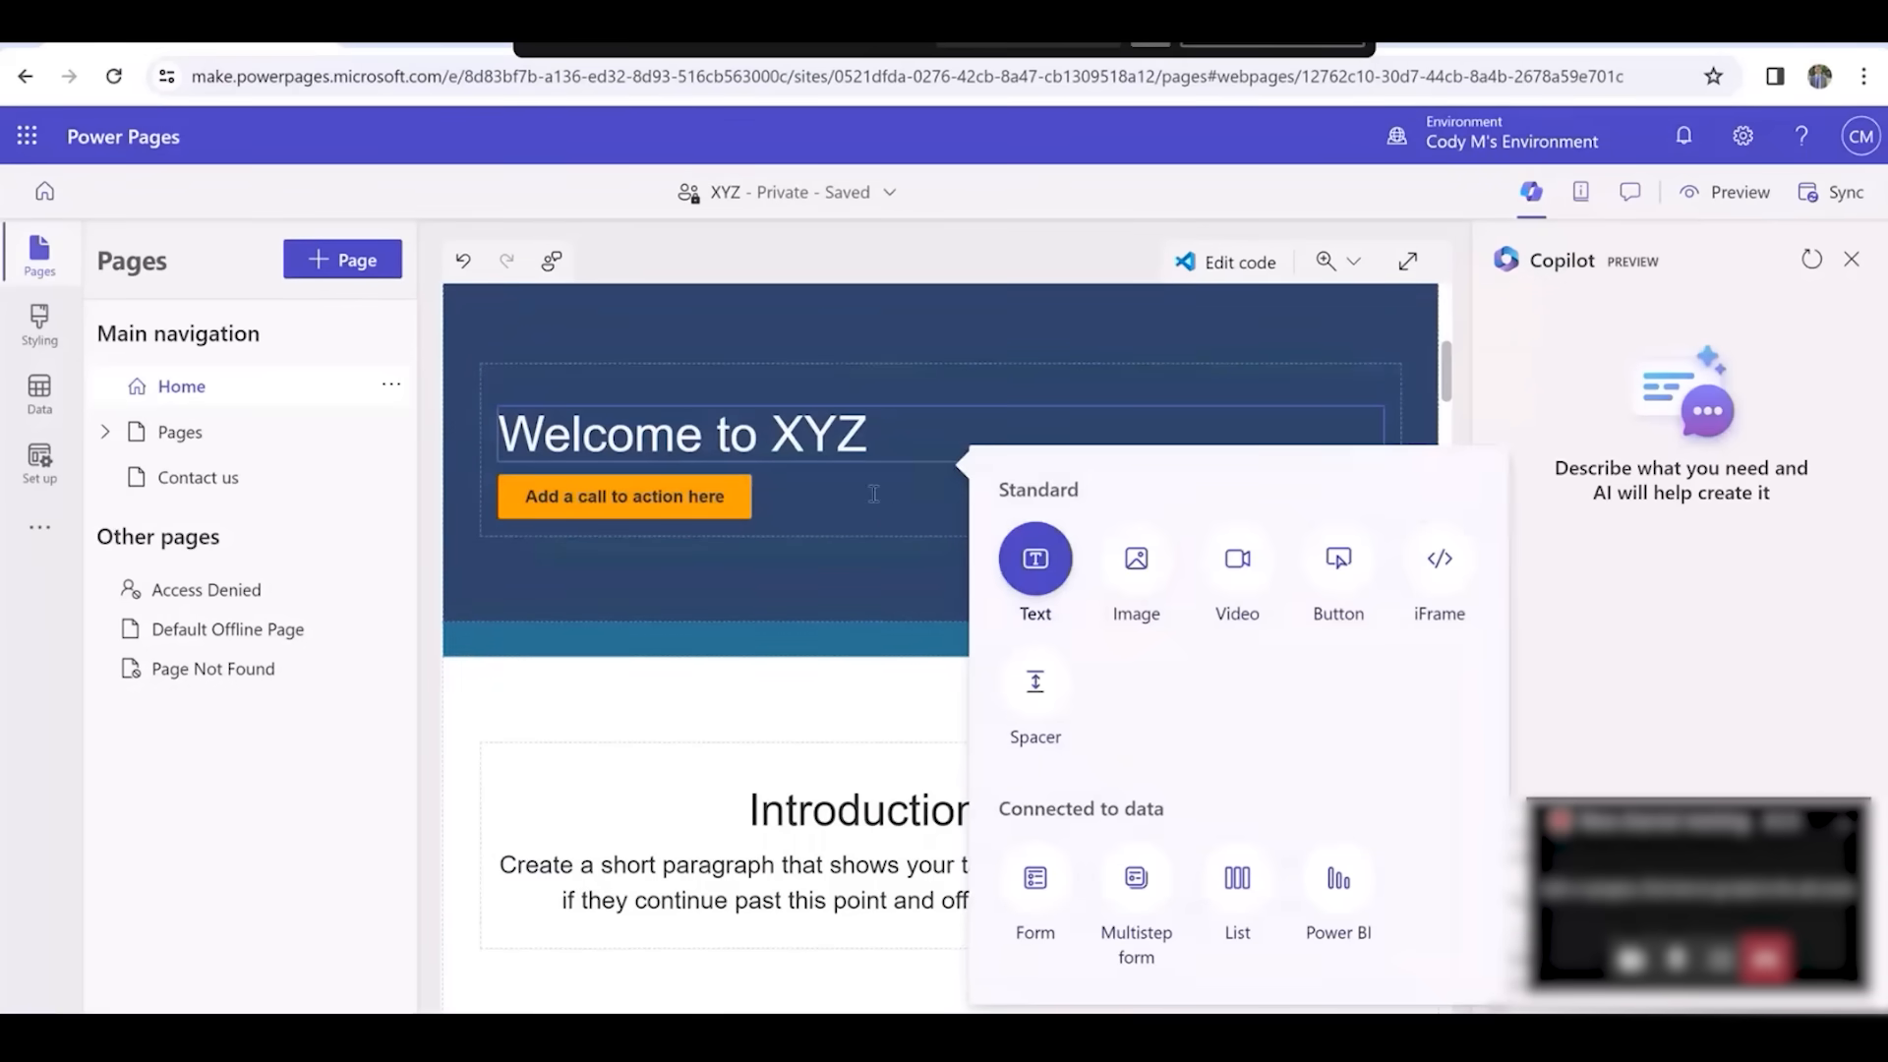
{"action": "left_click", "coordinate": [1033, 557]}
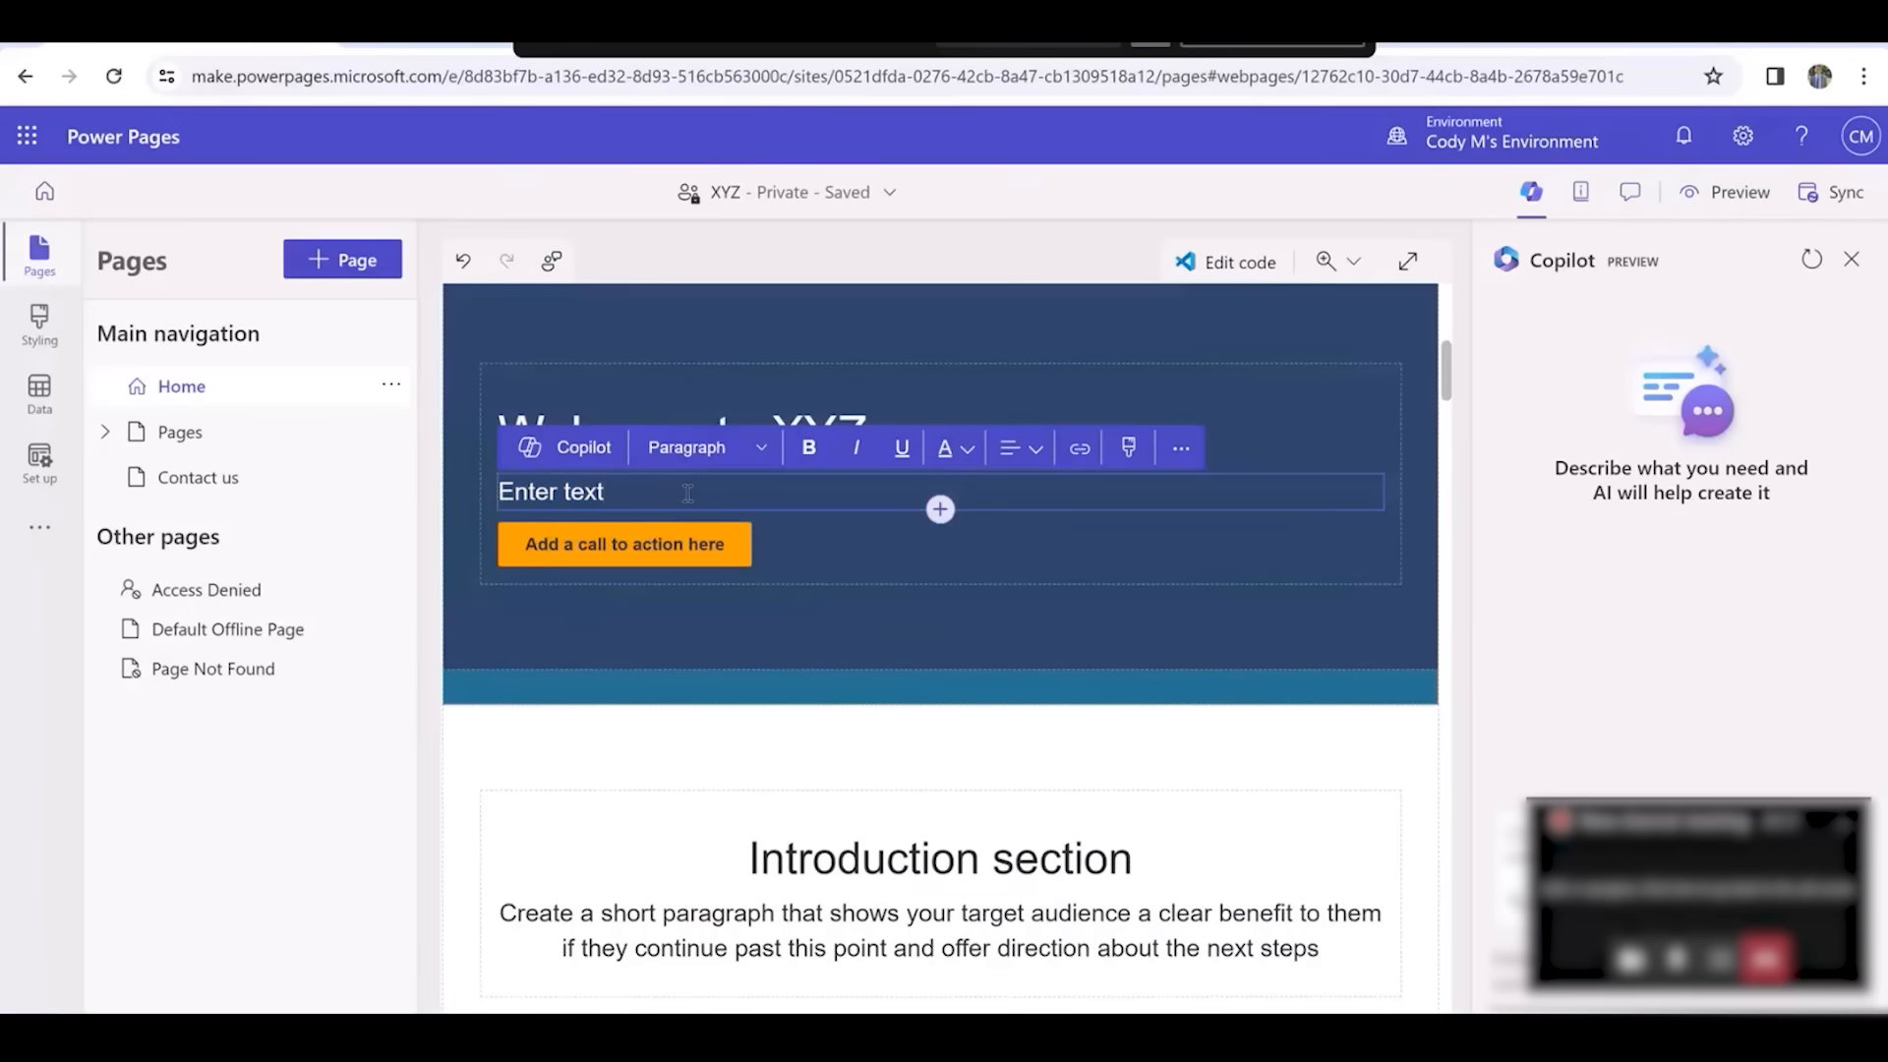
{"action": "double_click", "coordinate": [551, 492]}
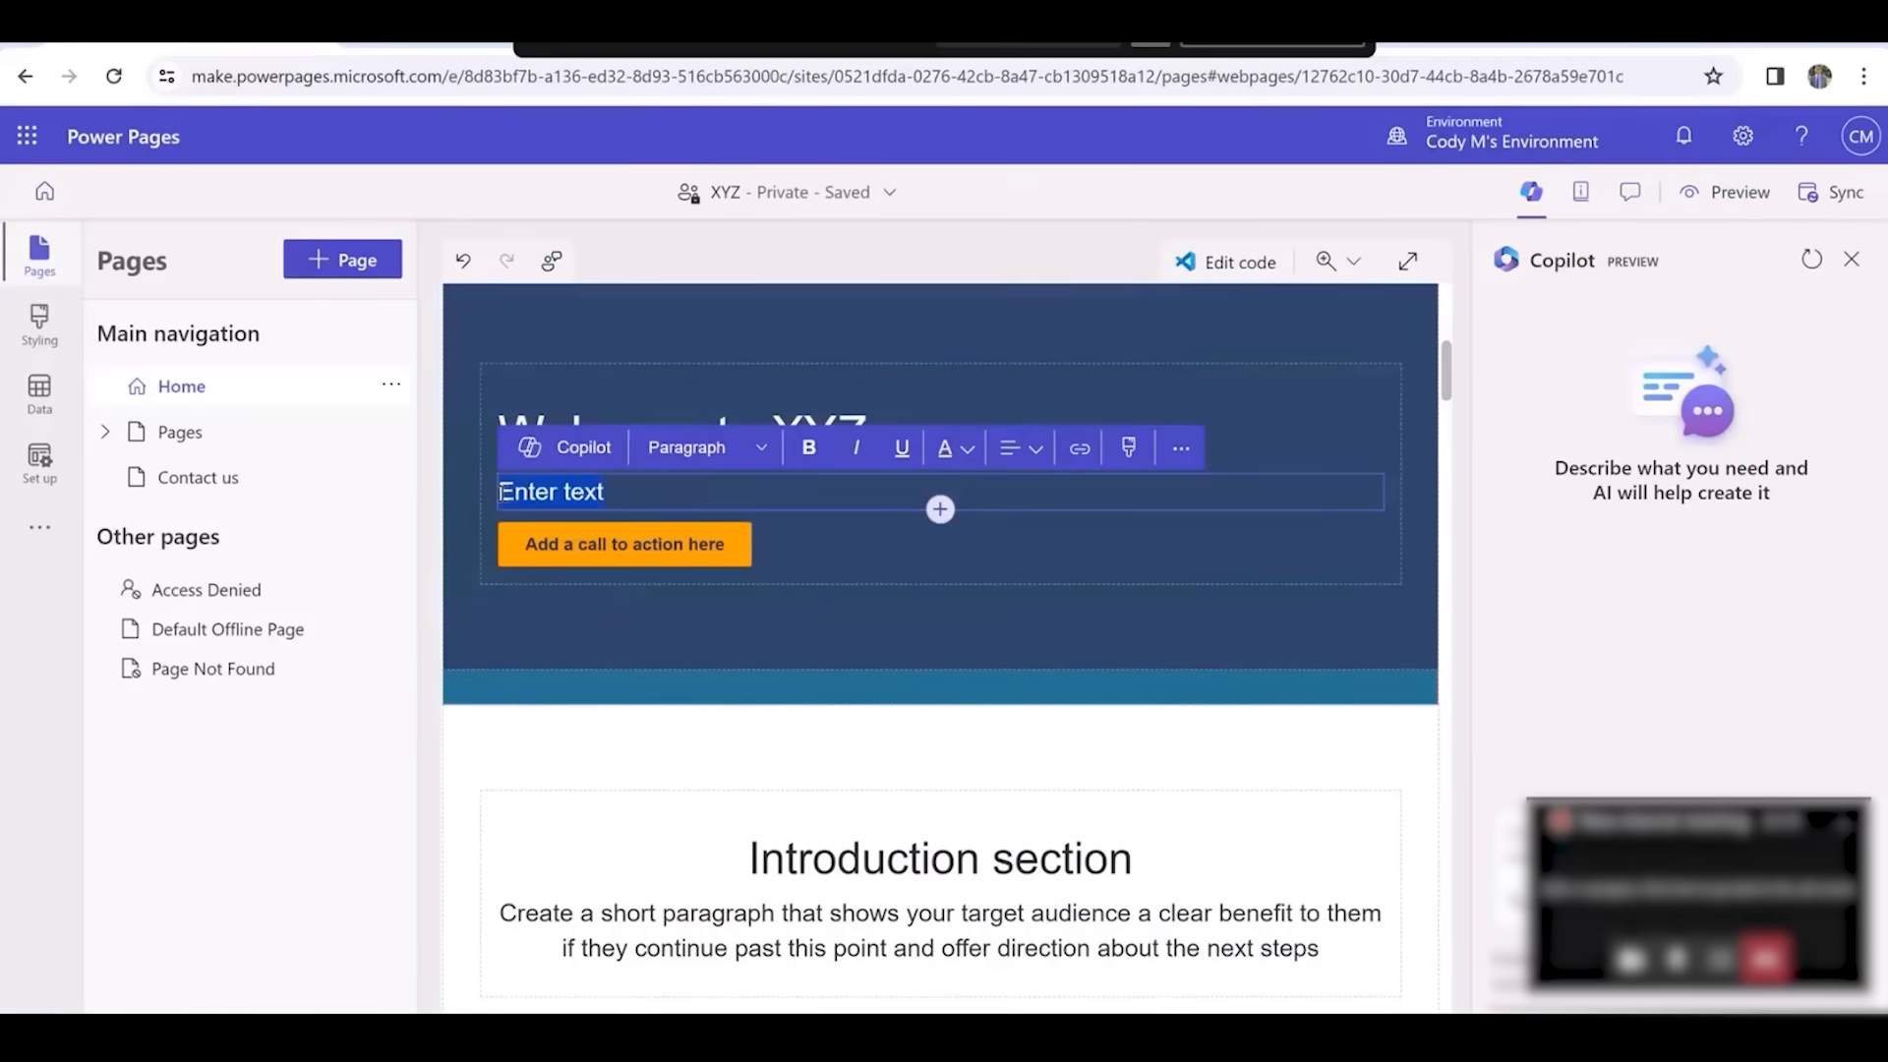
{"action": "type", "text": "Unleashing the Power of Data for Your Business Success!"}
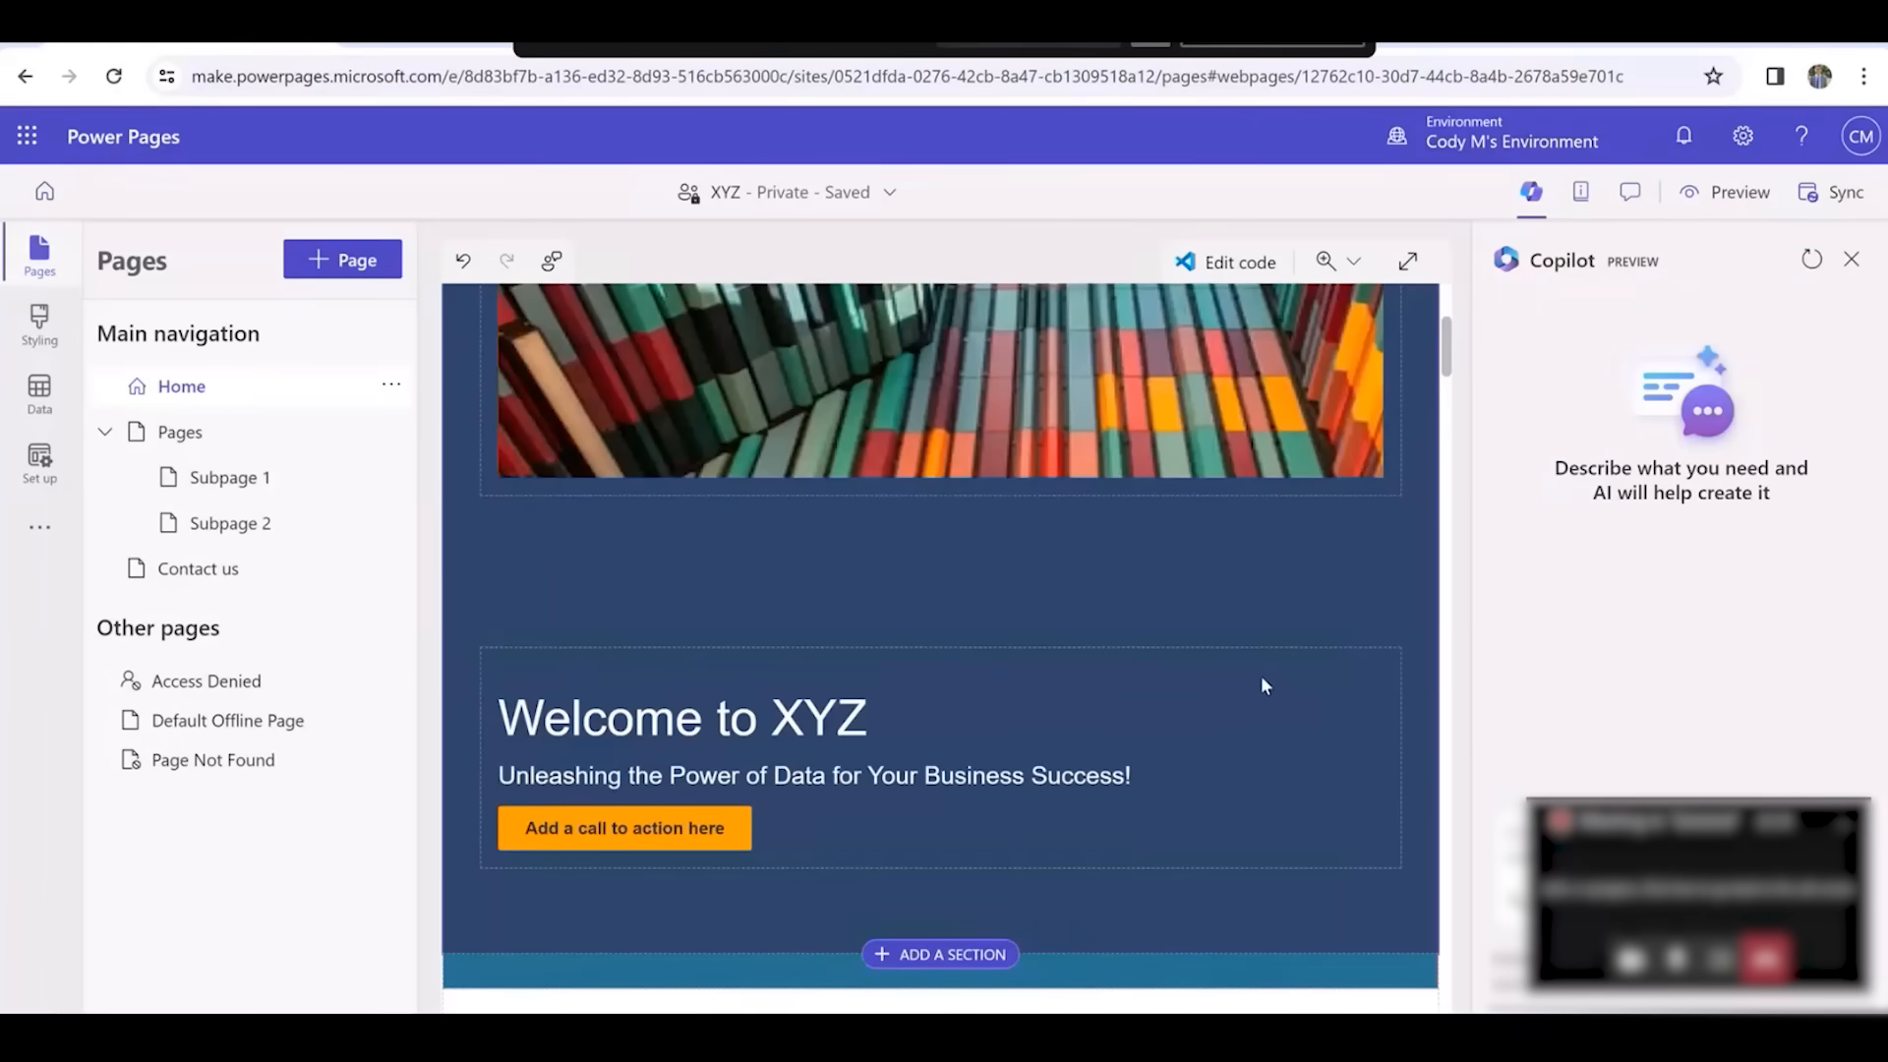
{"action": "mouse_move", "coordinate": [1200, 690]}
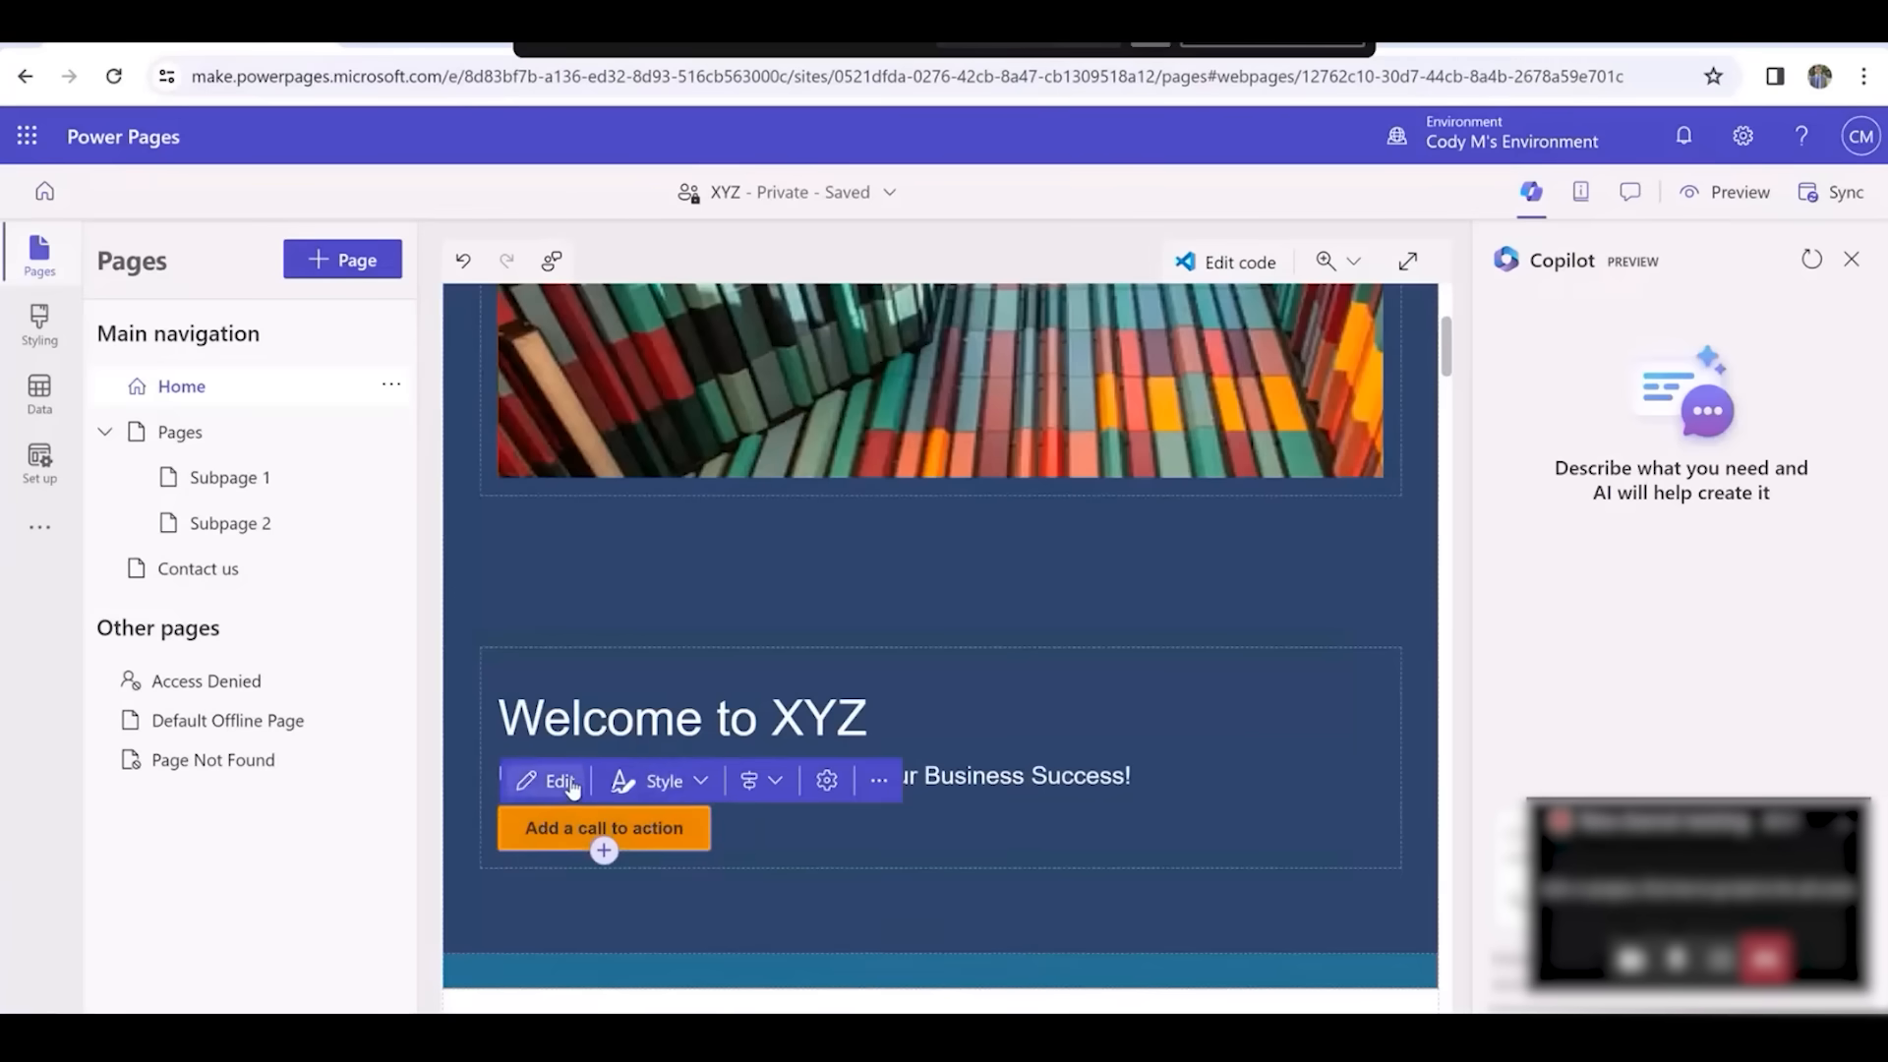
Relabel the hero button 'Schedule a consultation' and link it to Subpage 1.
{"action": "left_click", "coordinate": [549, 780]}
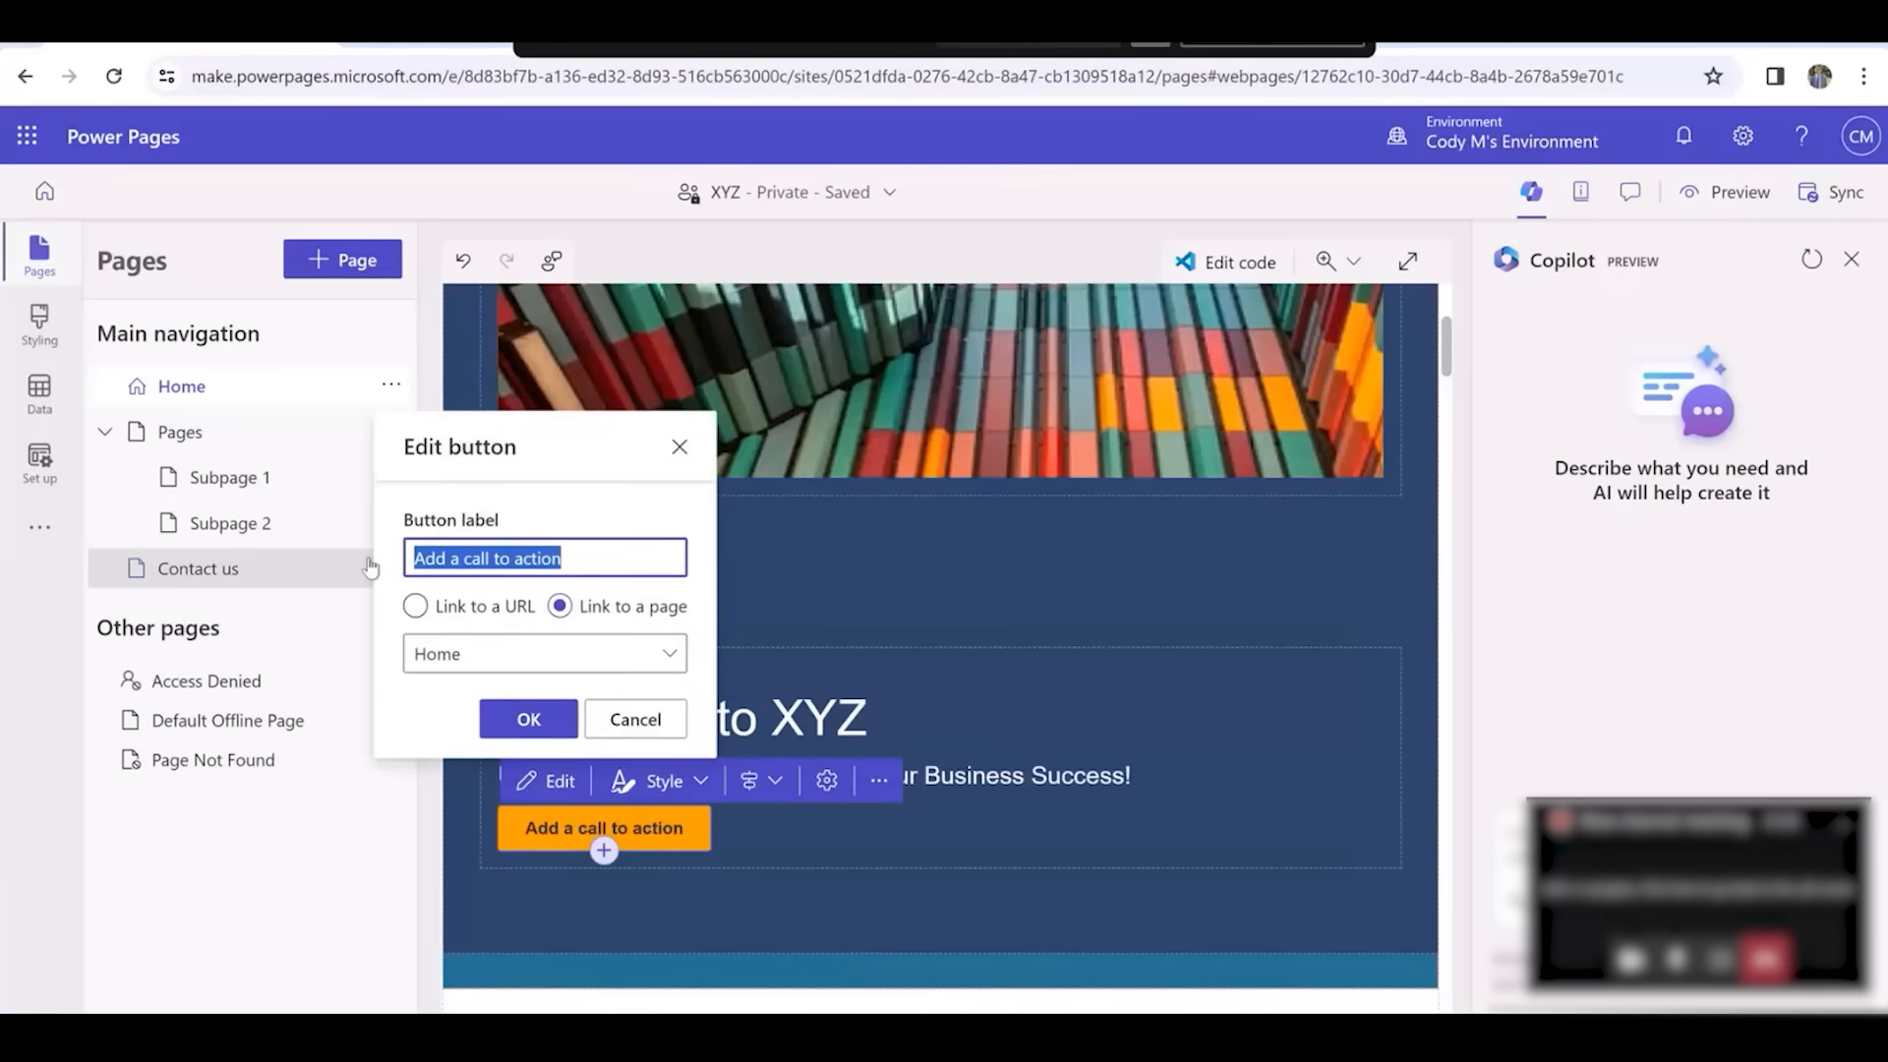
{"action": "type", "text": "Schedule"}
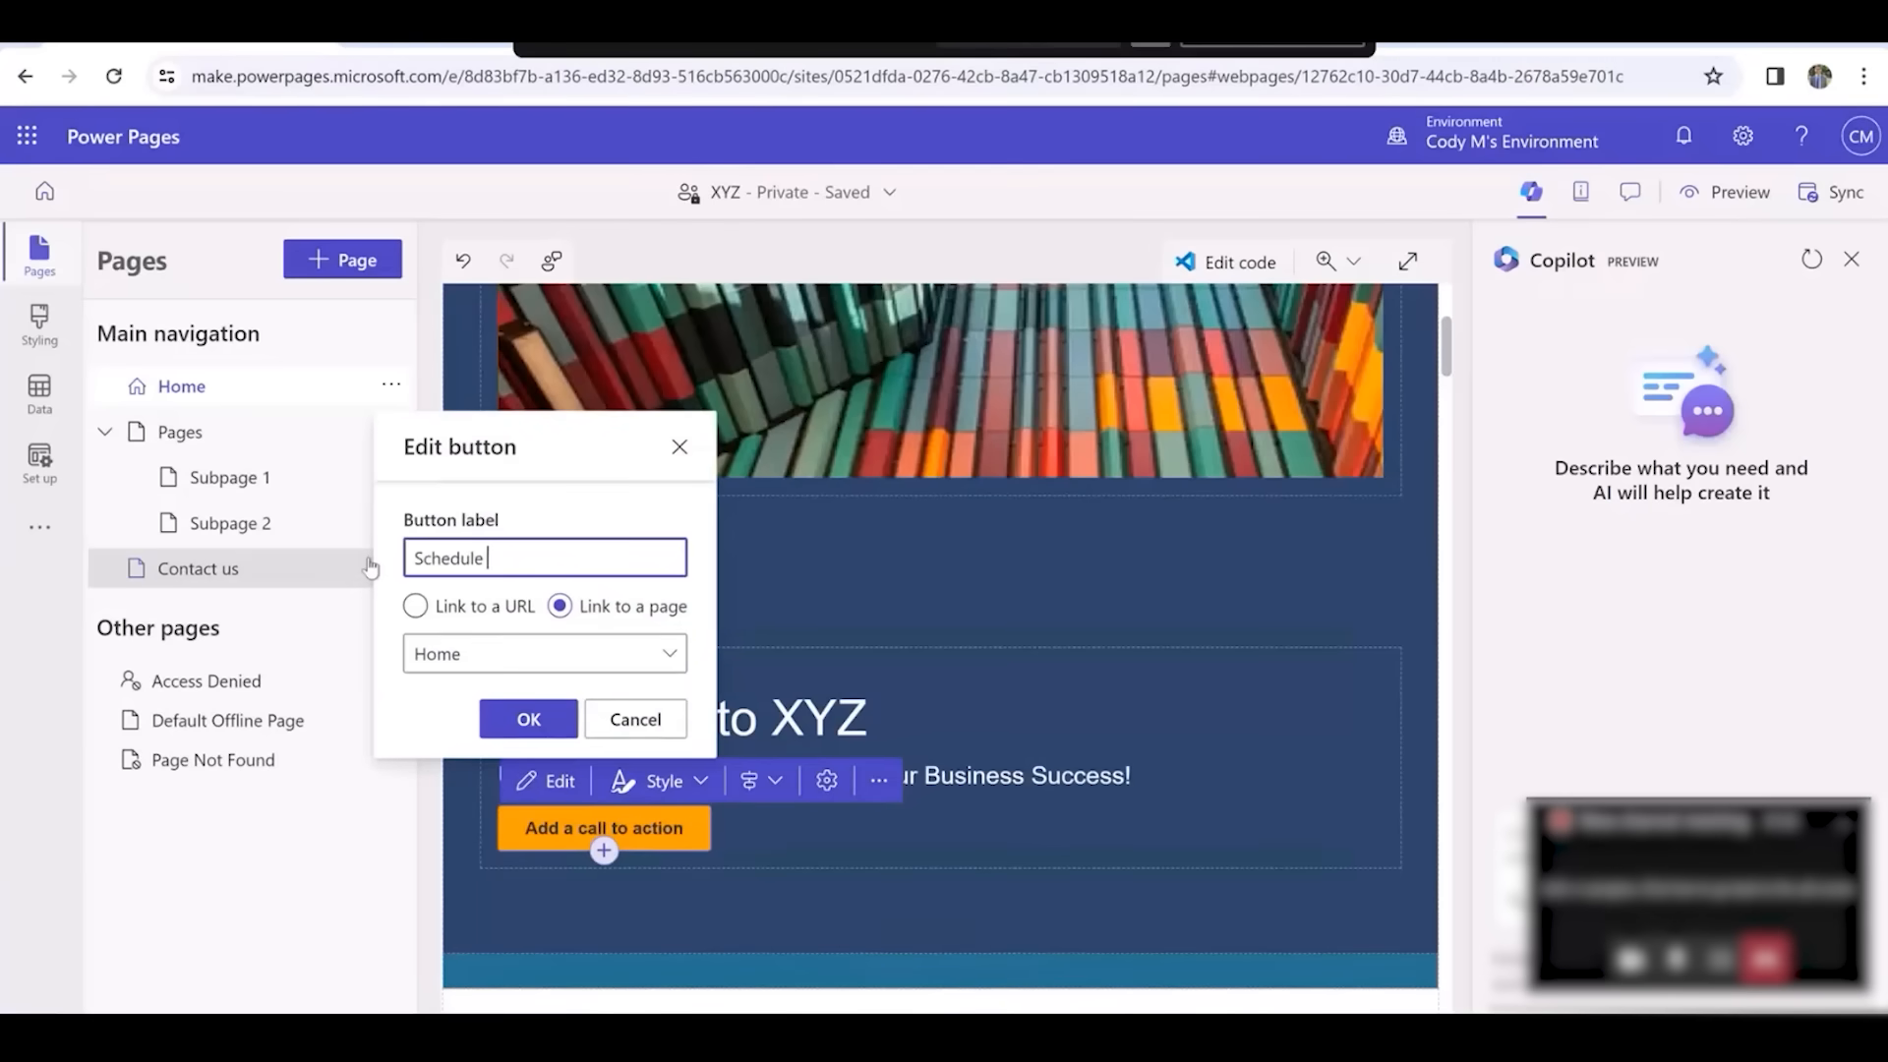
{"action": "type", "text": "a consultation"}
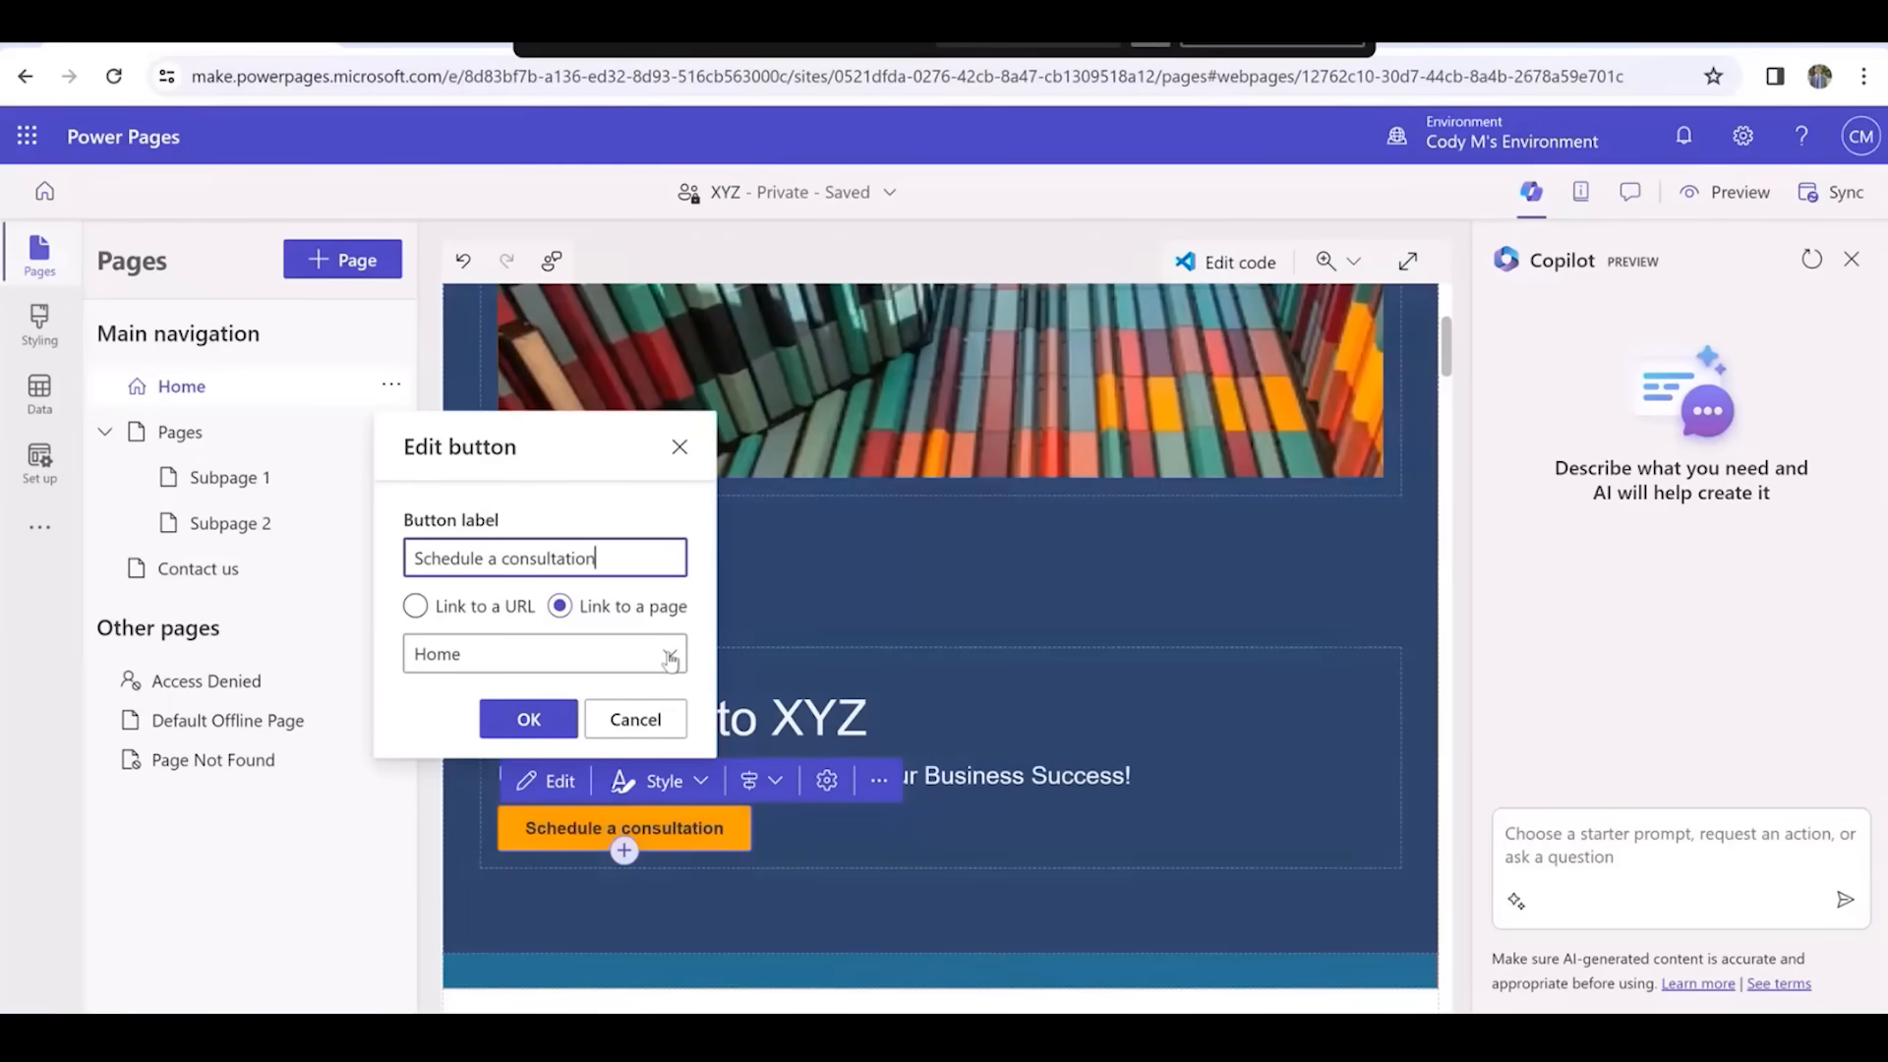
{"action": "left_click", "coordinate": [544, 653]}
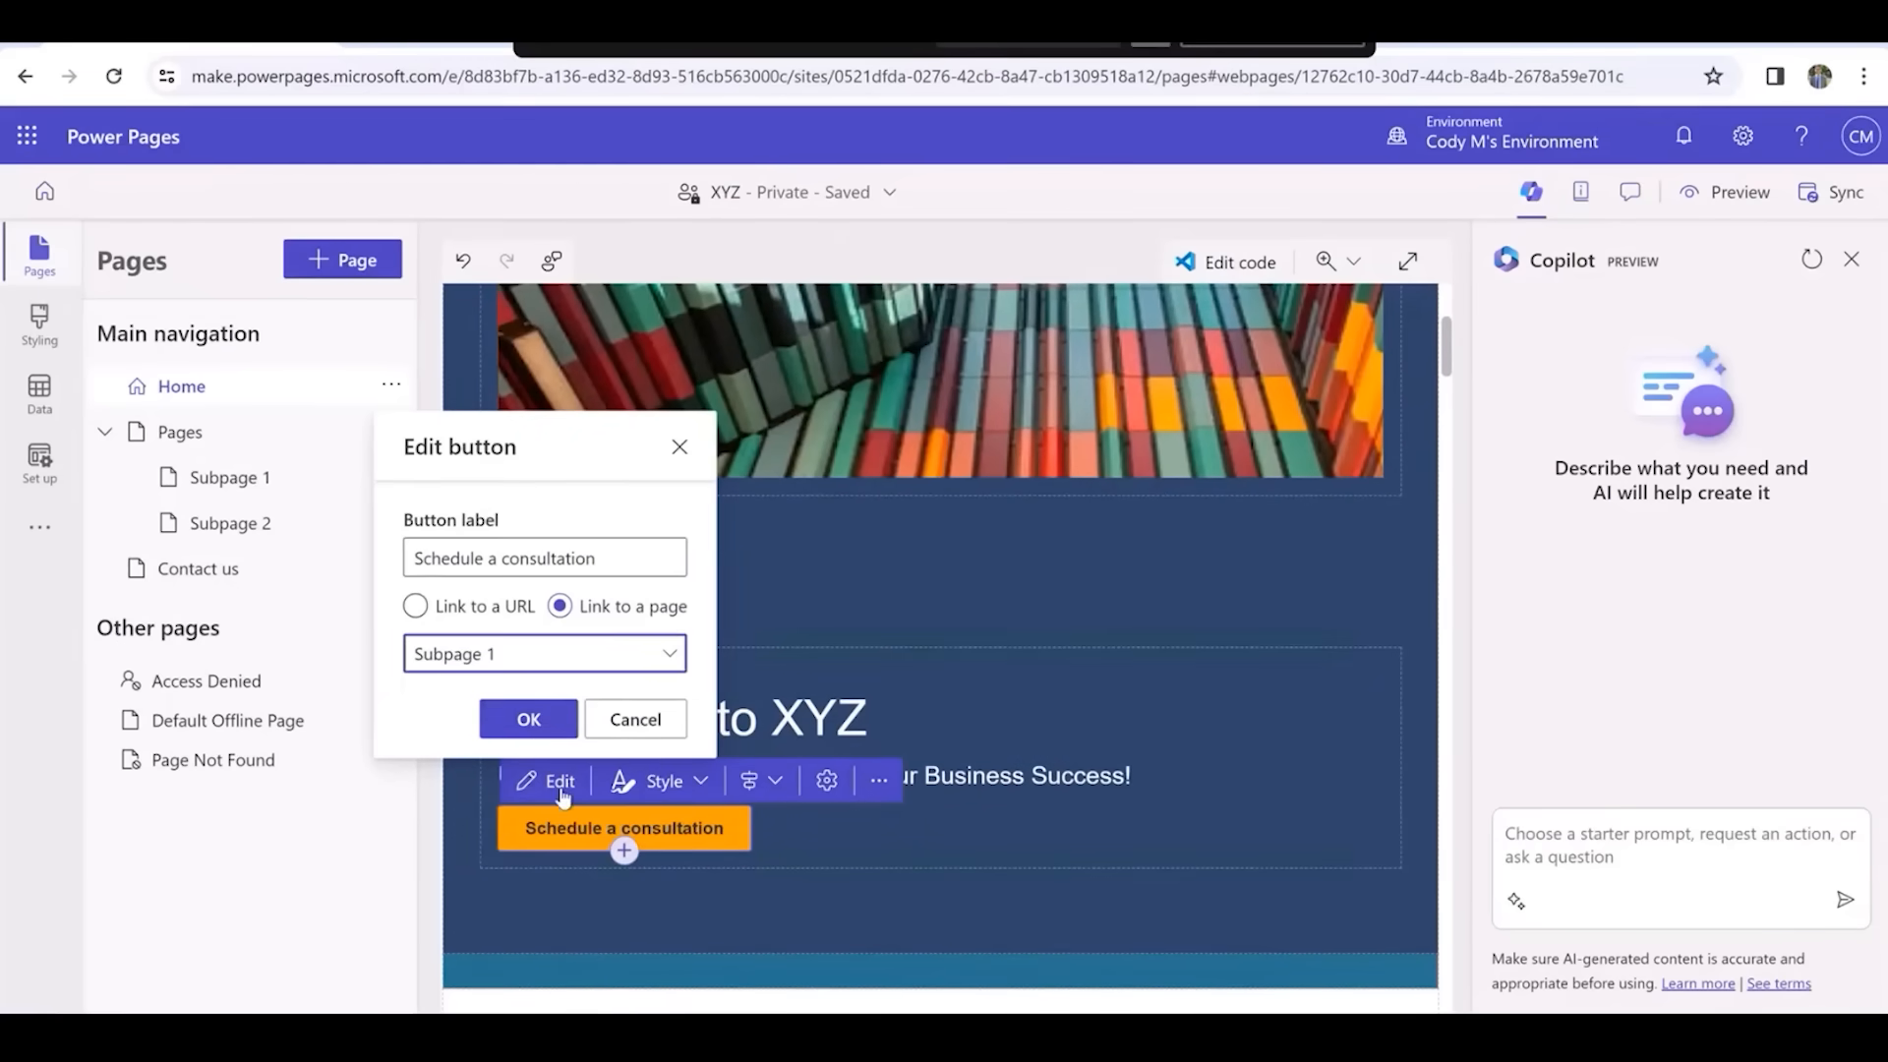
{"action": "left_click", "coordinate": [527, 718]}
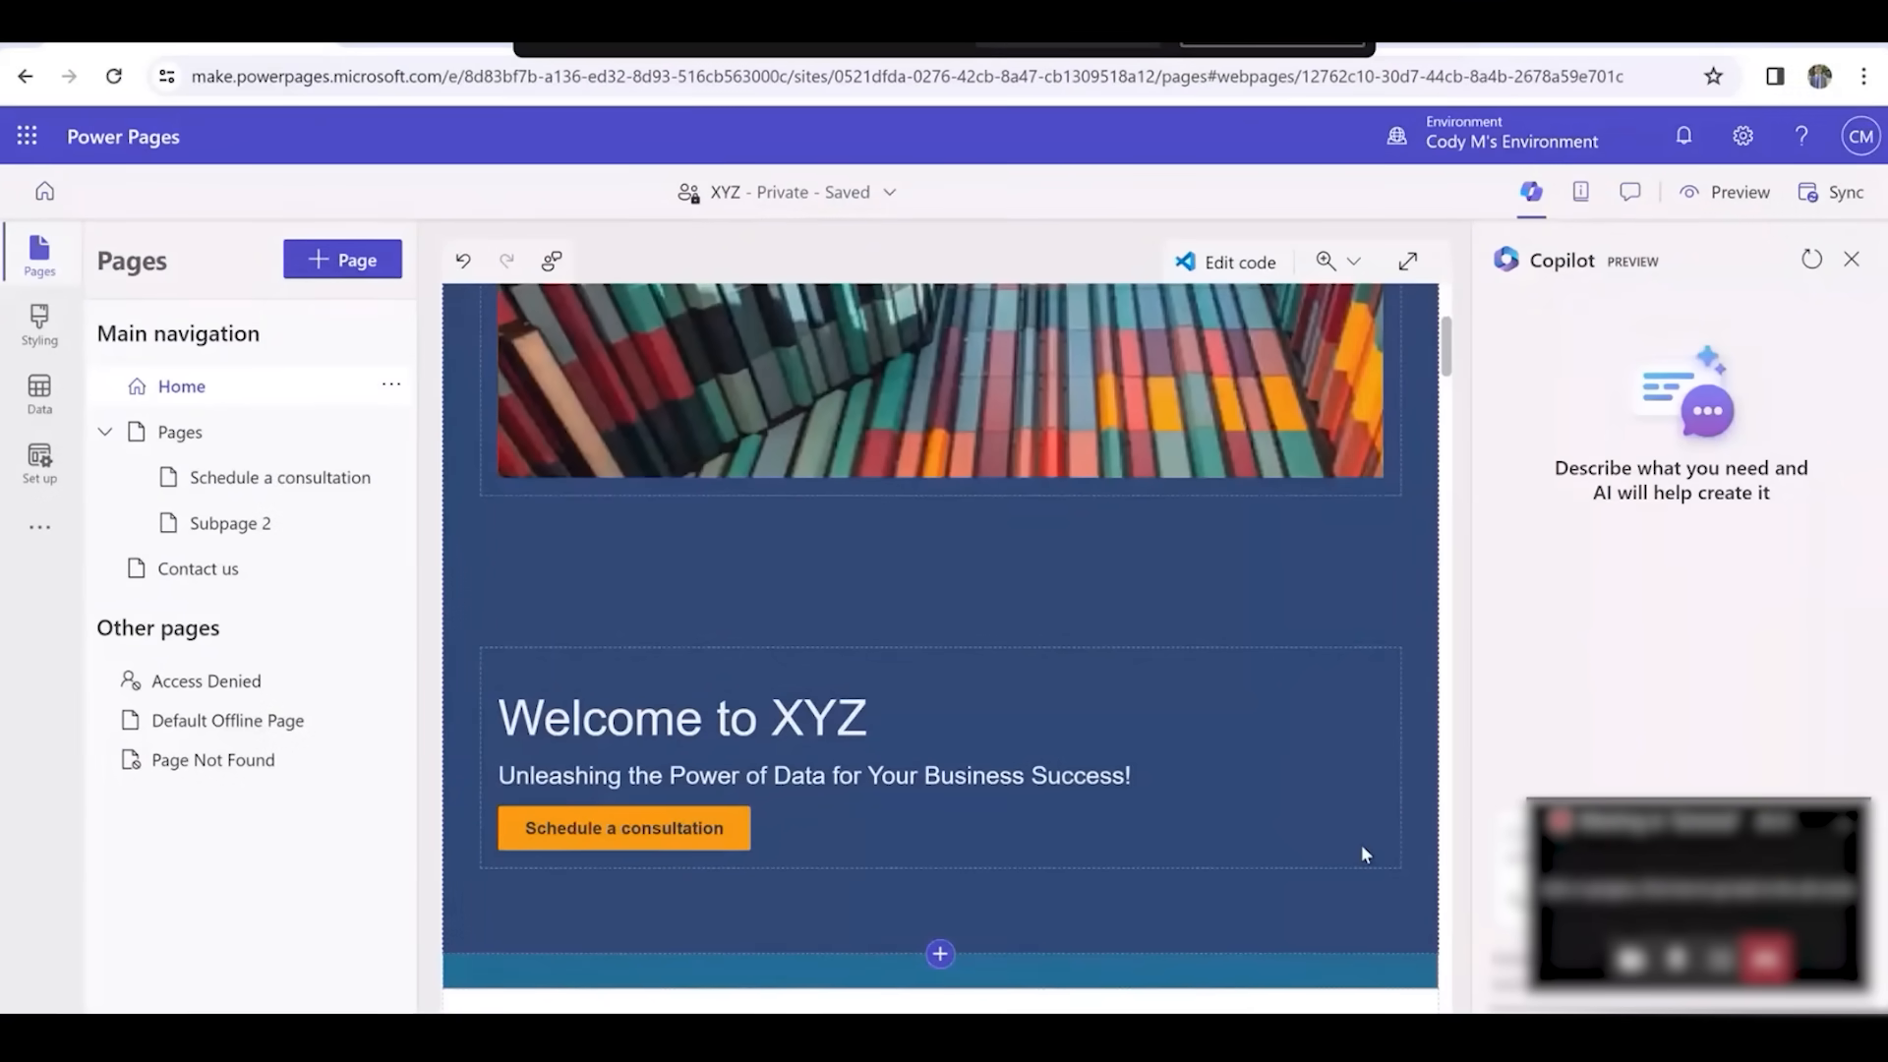
{"action": "mouse_move", "coordinate": [471, 557]}
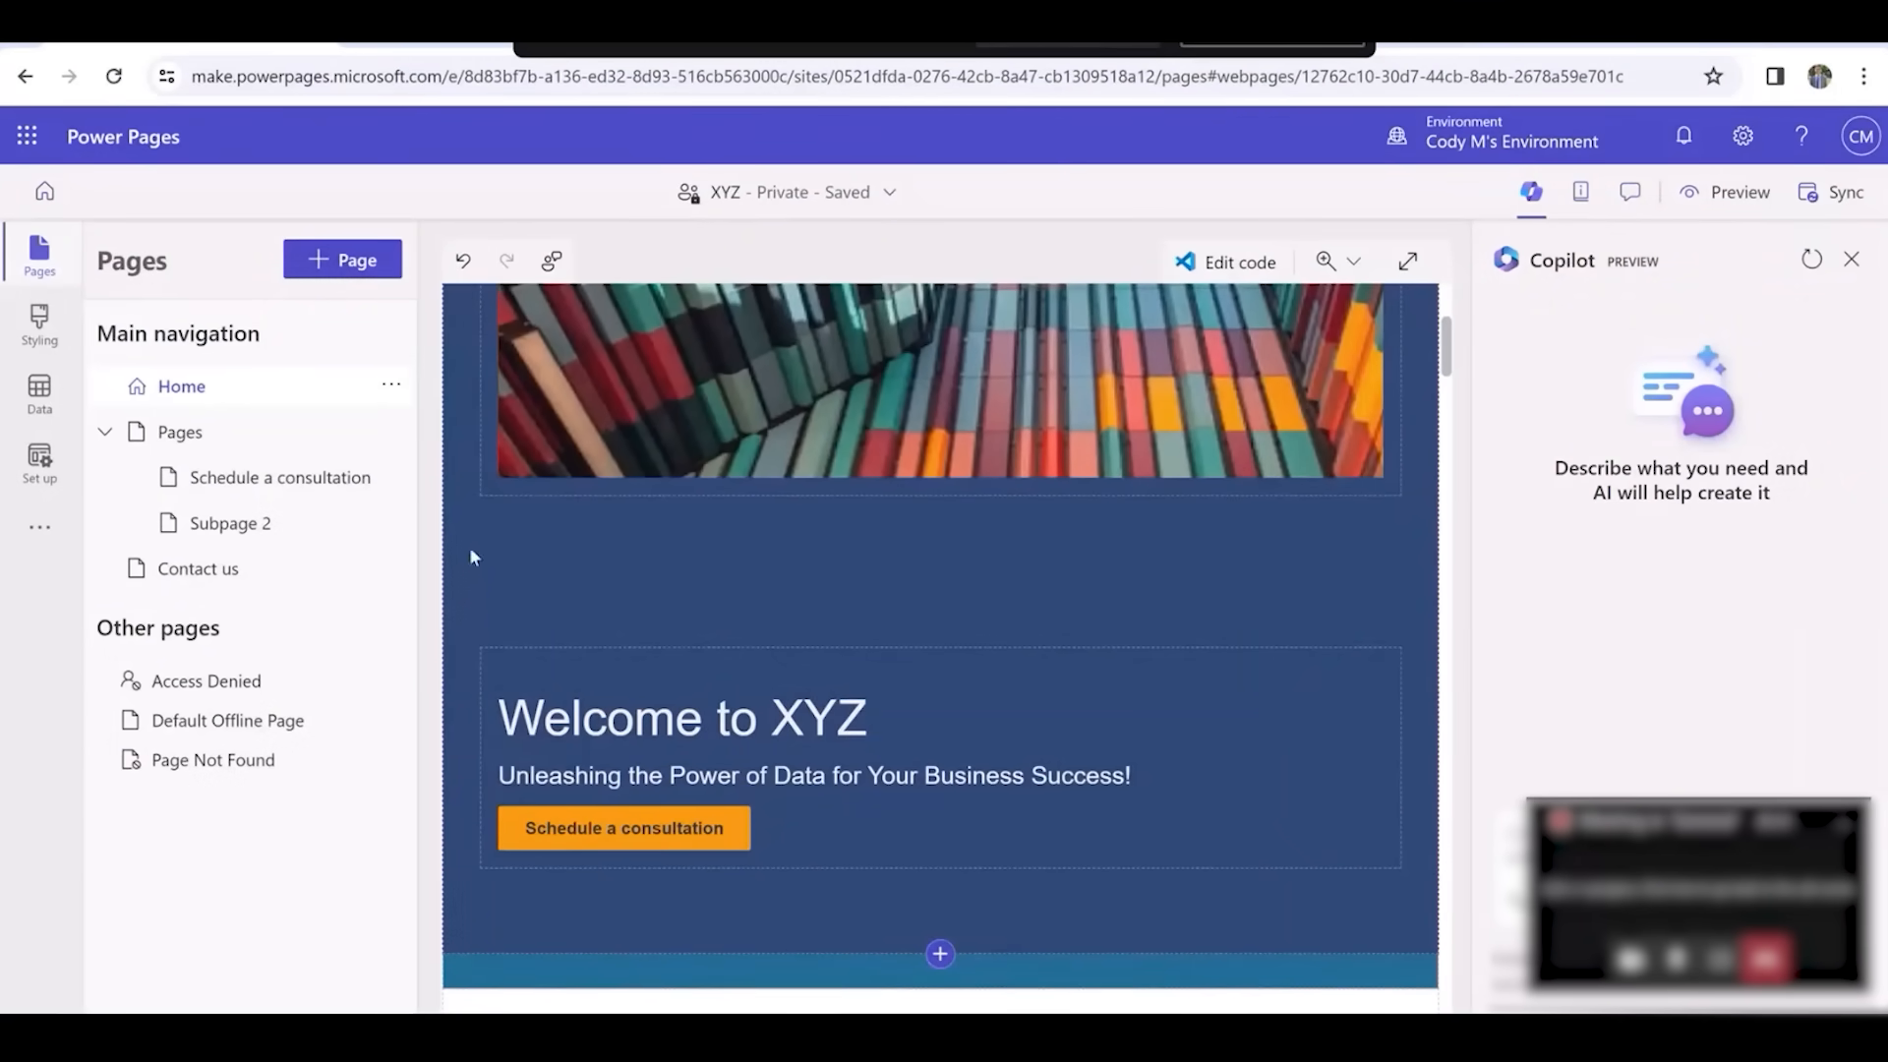
Add a new Consultations table in the Data workspace and start a column for it.
{"action": "left_click", "coordinate": [38, 395]}
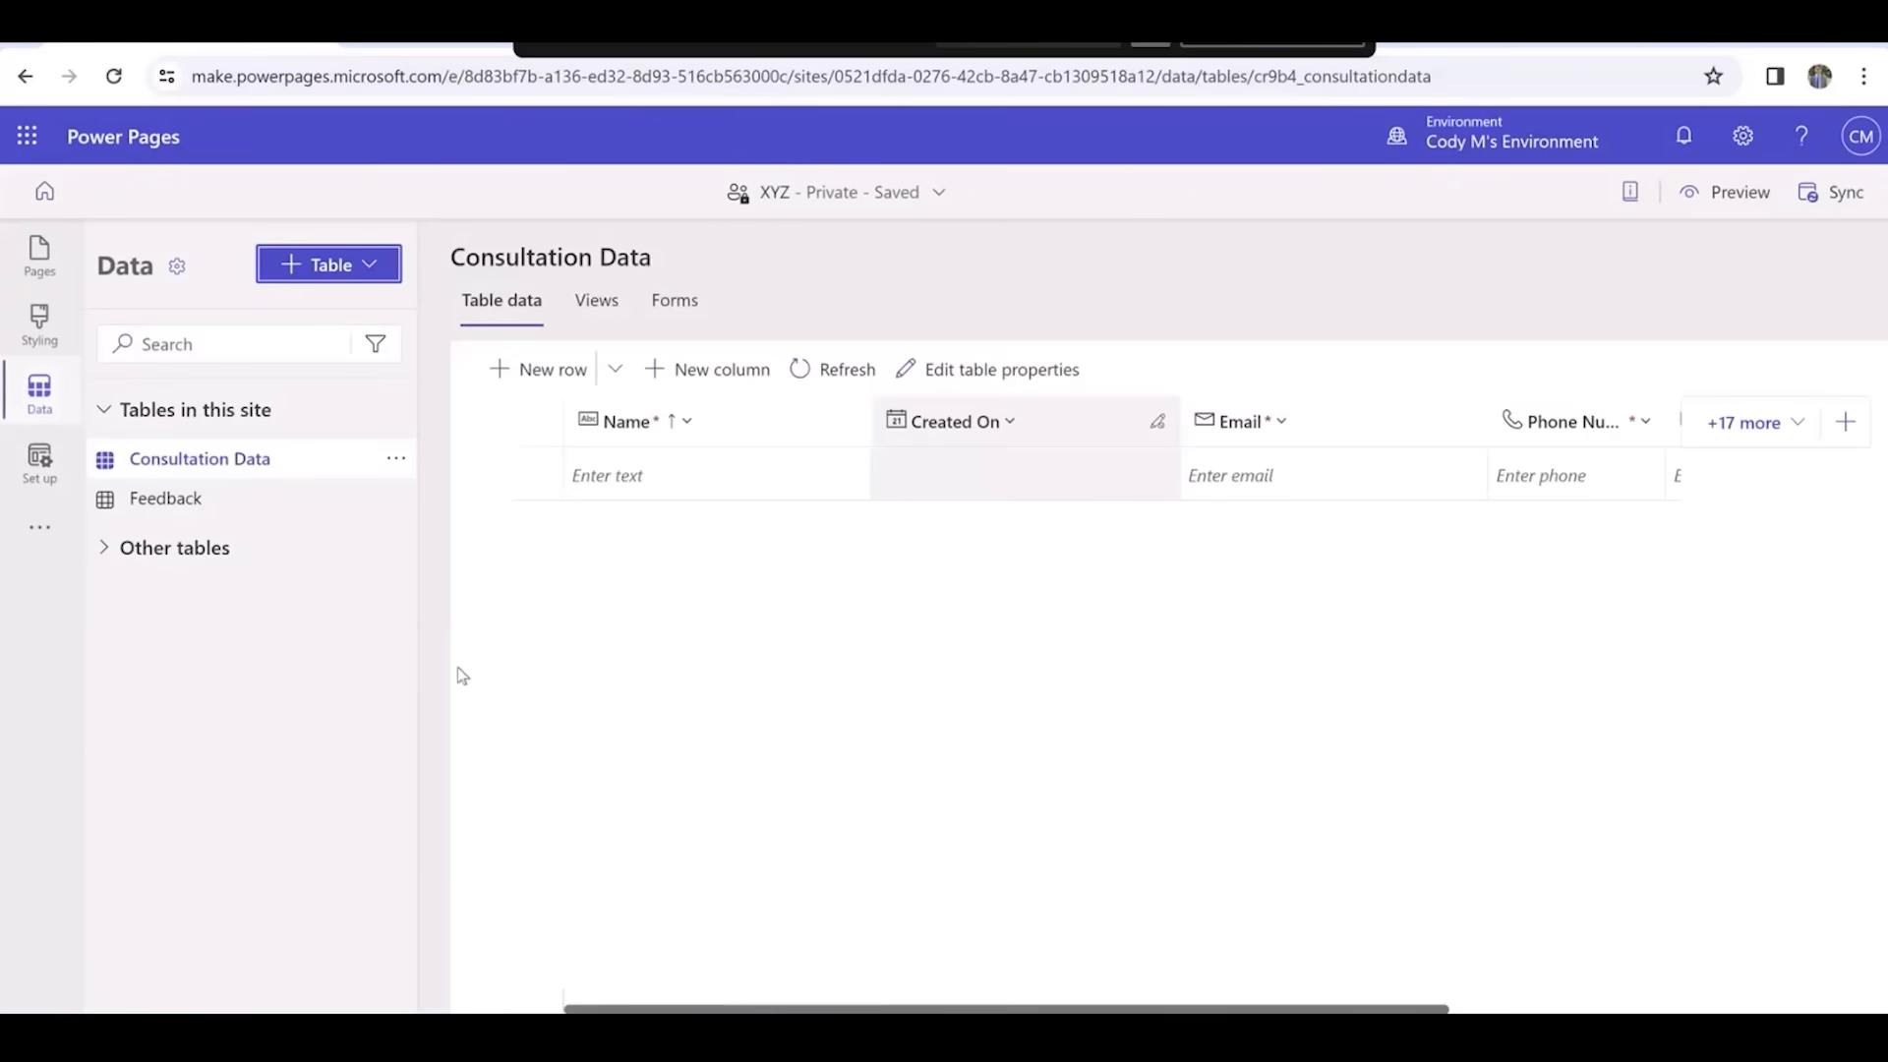
{"action": "mouse_move", "coordinate": [328, 264]}
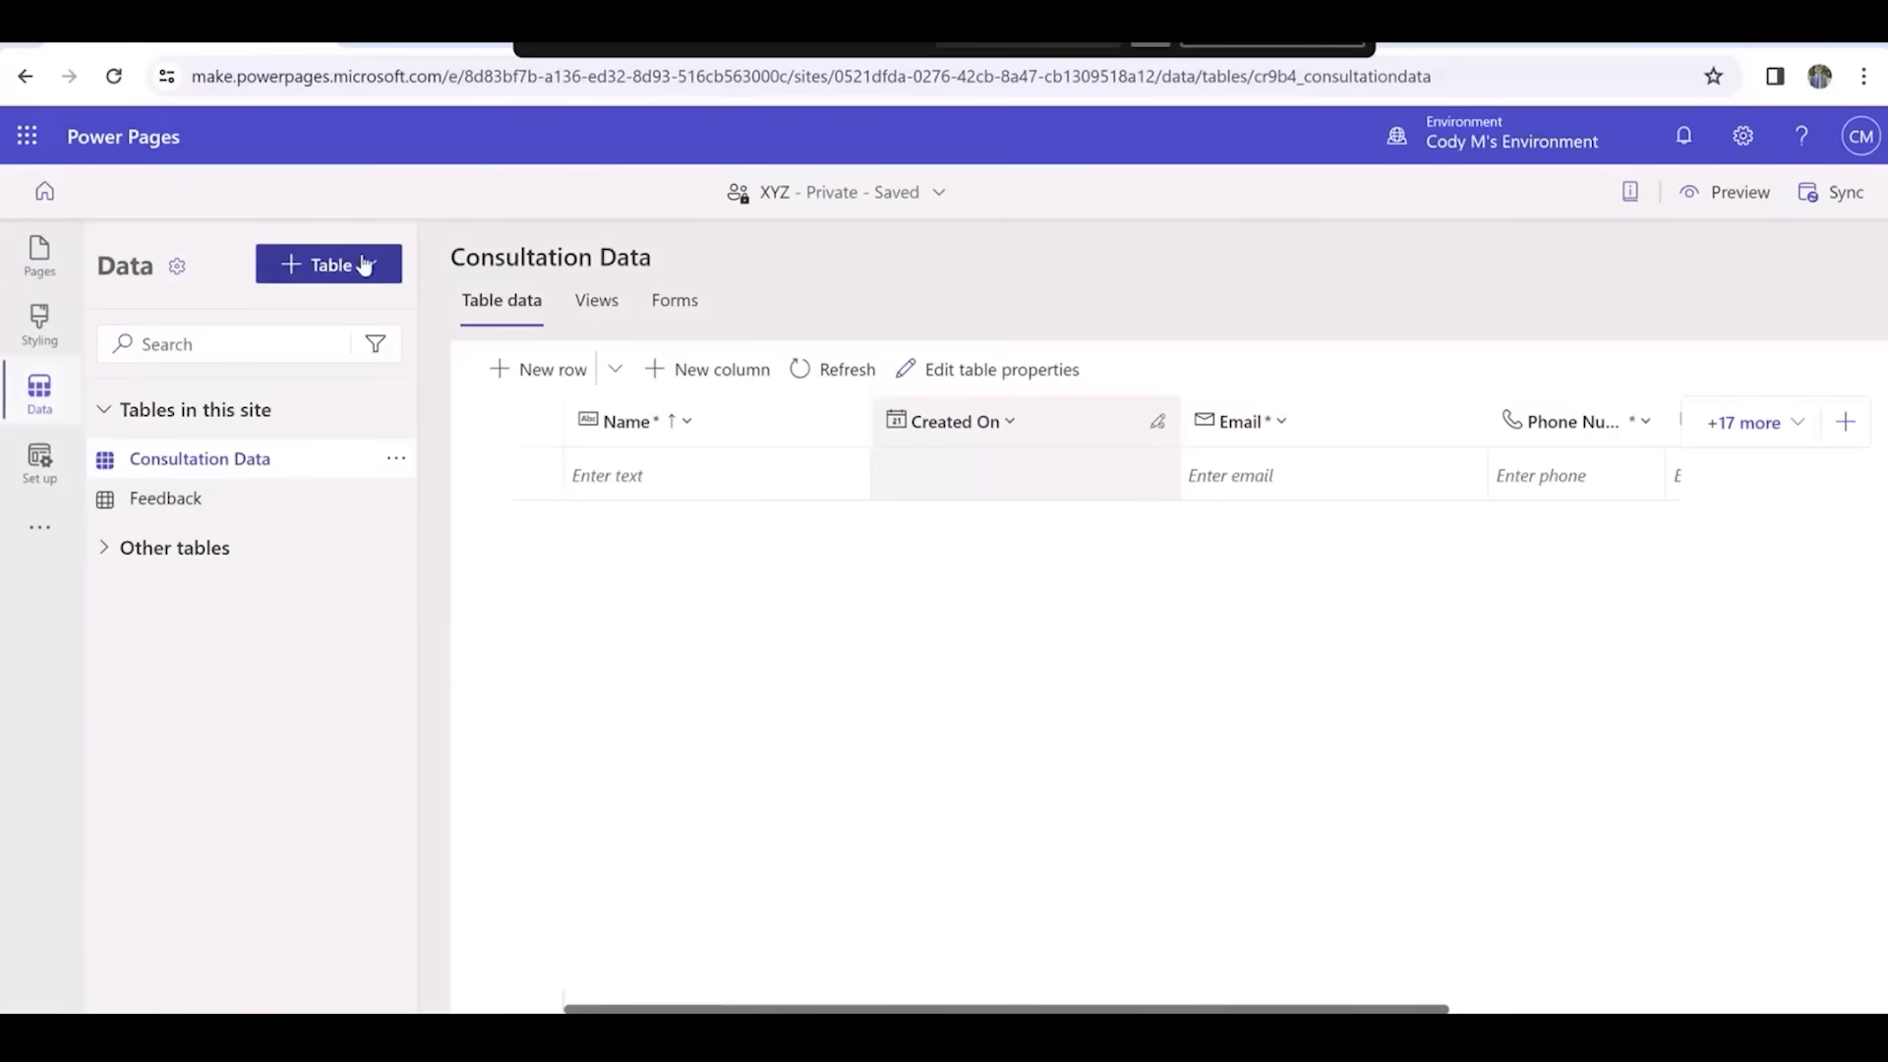
{"action": "left_click", "coordinate": [327, 264]}
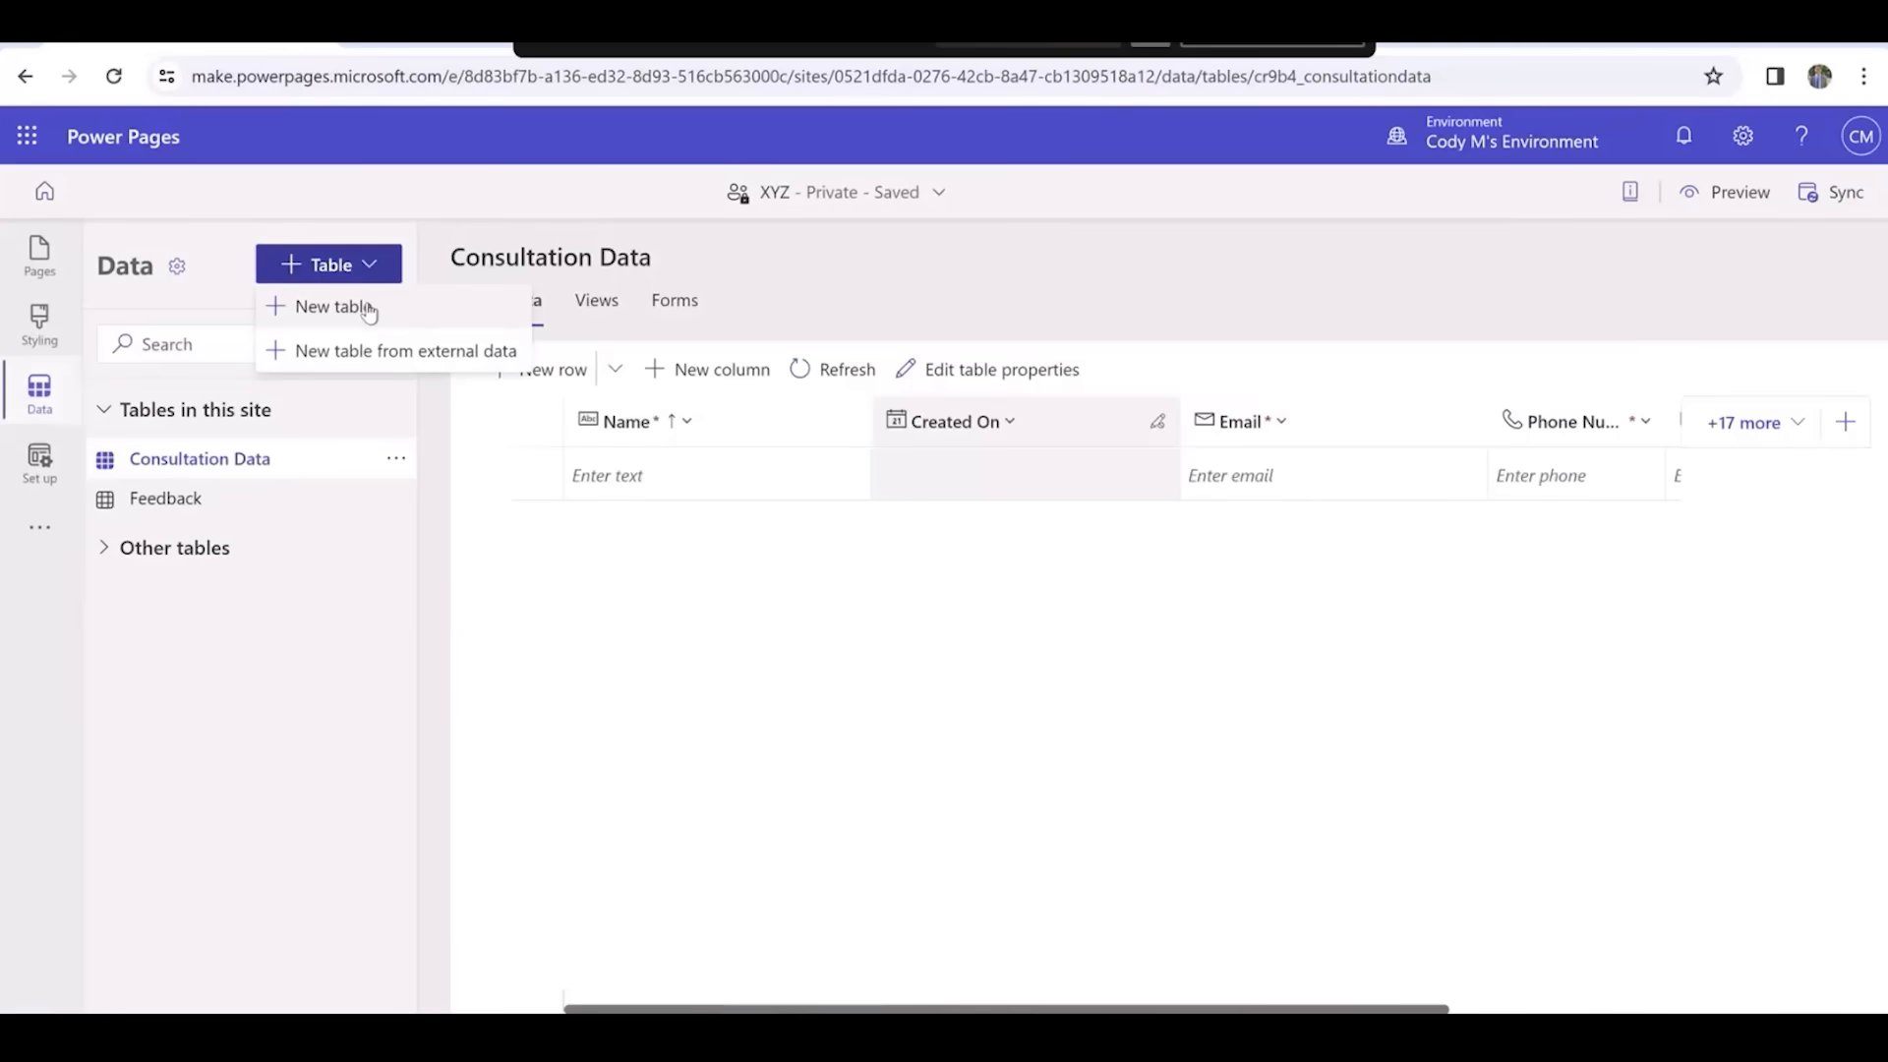
{"action": "left_click", "coordinate": [327, 306]}
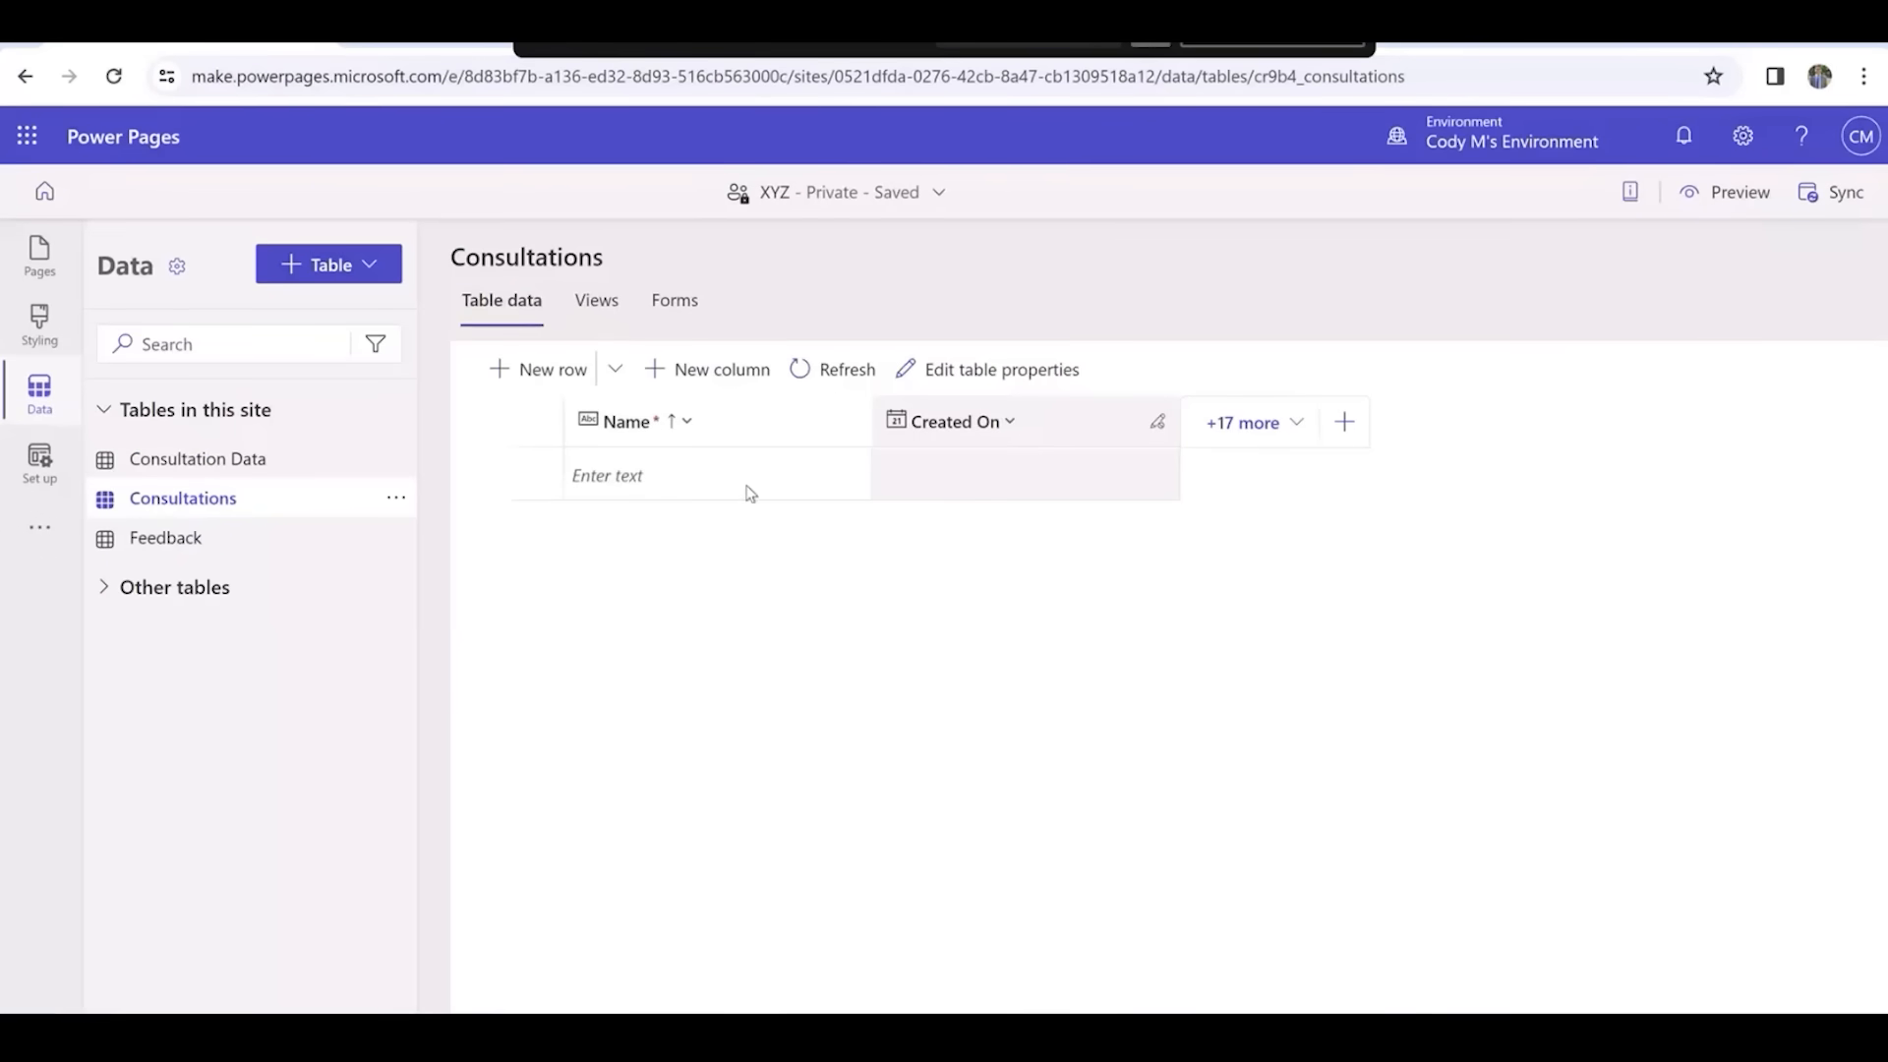
{"action": "left_click", "coordinate": [719, 369]}
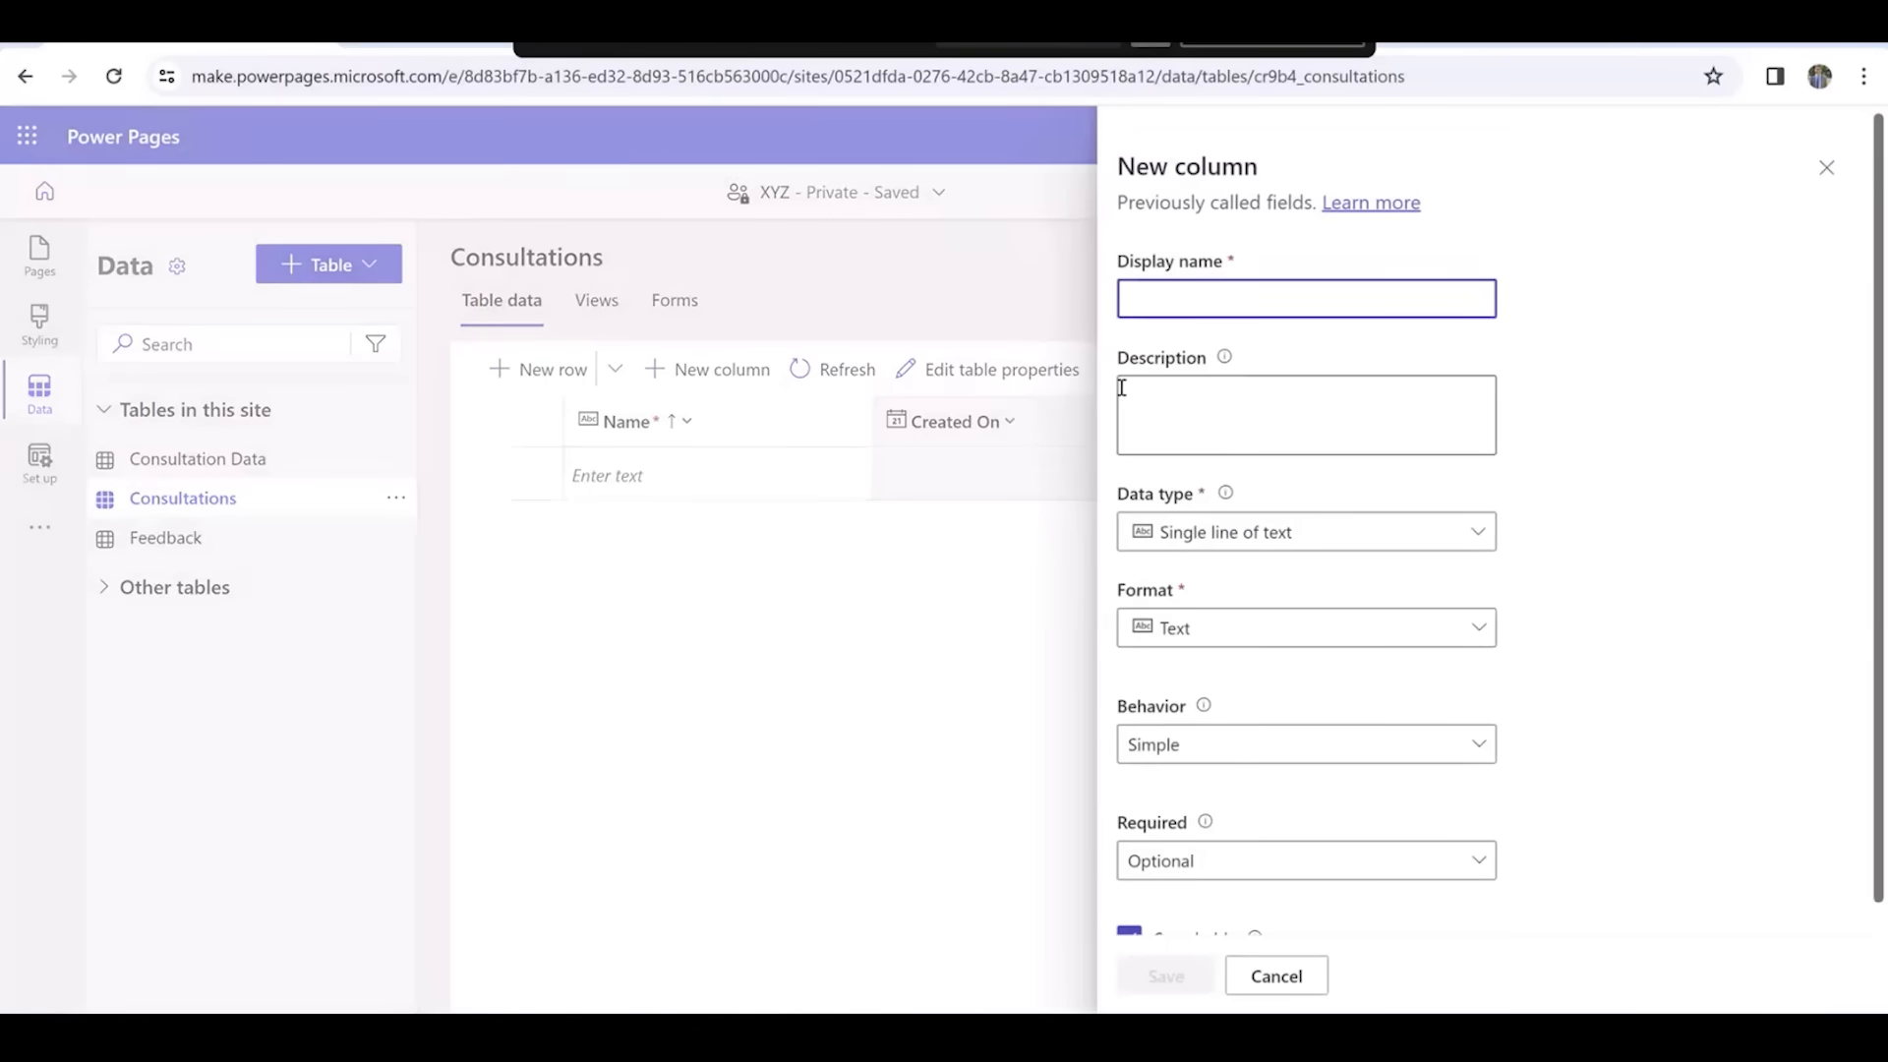
Save an Email column of type Single line of text > Email, then return to Pages.
{"action": "type", "text": "Email"}
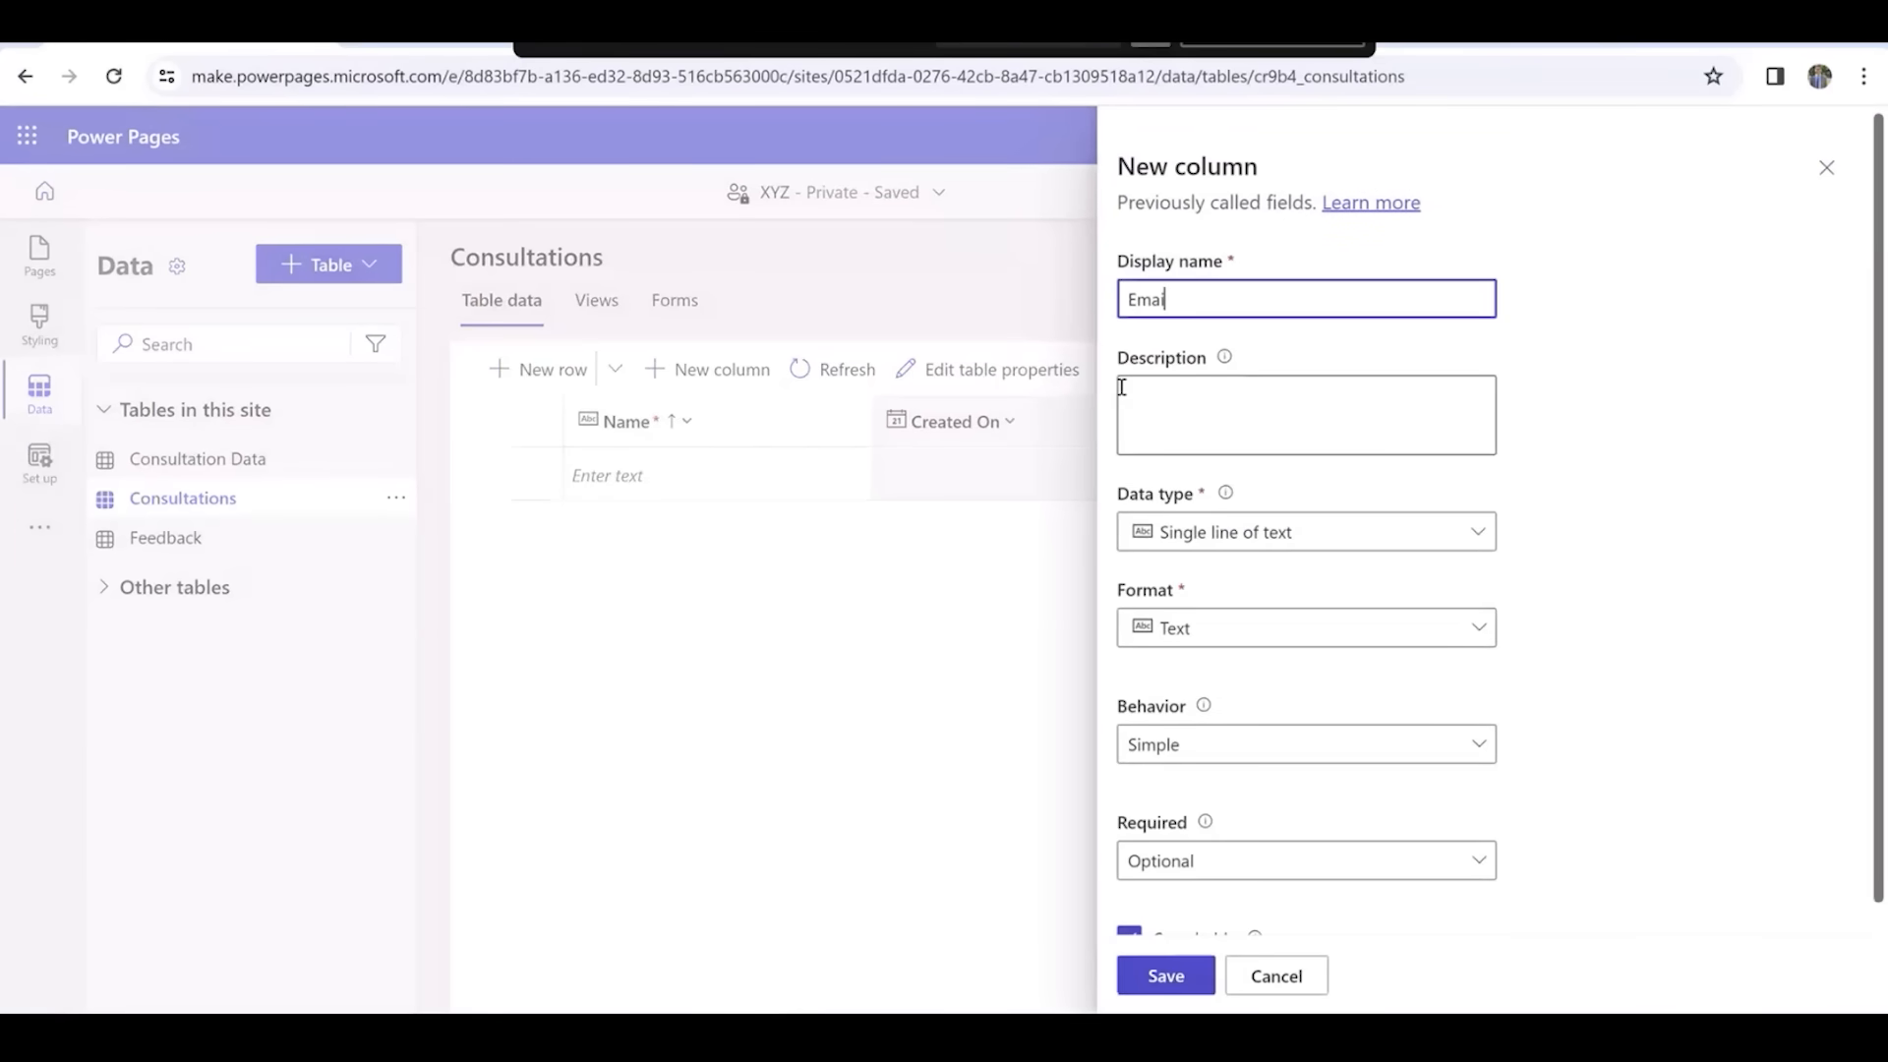
{"action": "left_click", "coordinate": [1303, 531]}
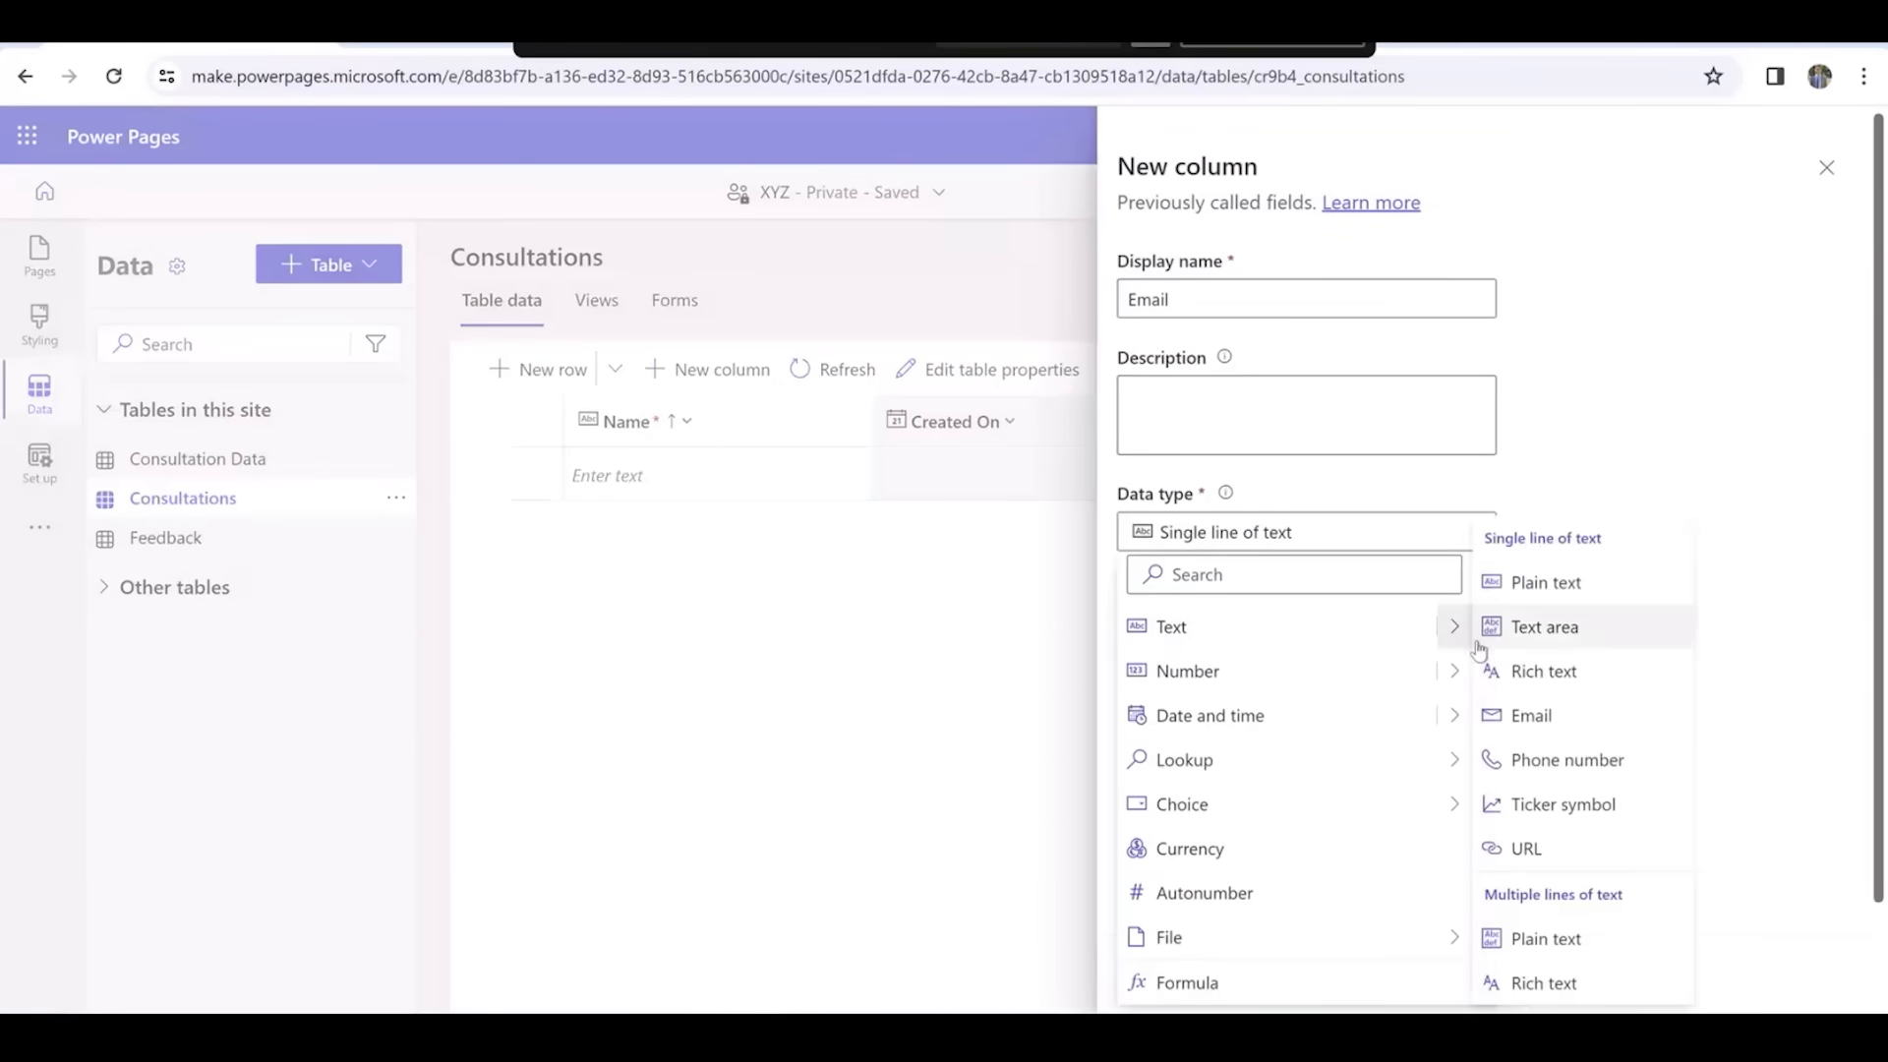
{"action": "left_click", "coordinate": [1530, 714]}
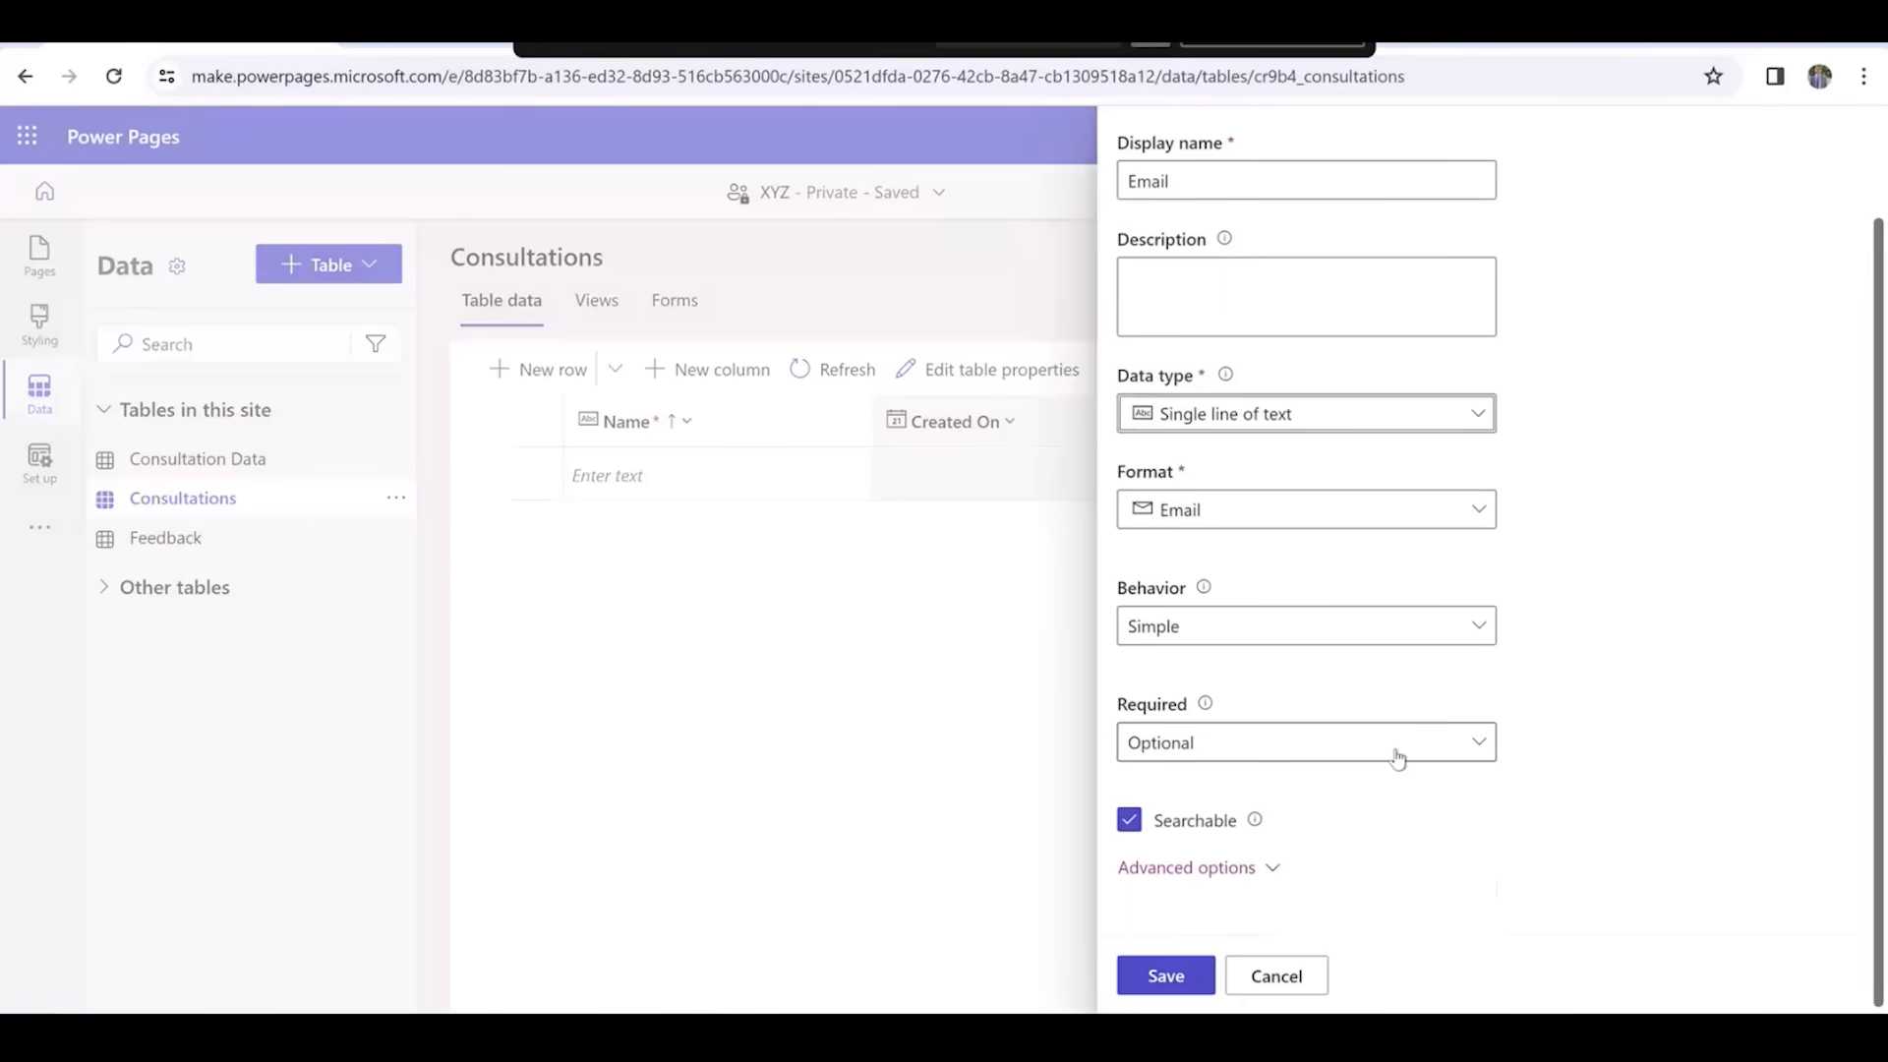
{"action": "left_click", "coordinate": [1305, 741]}
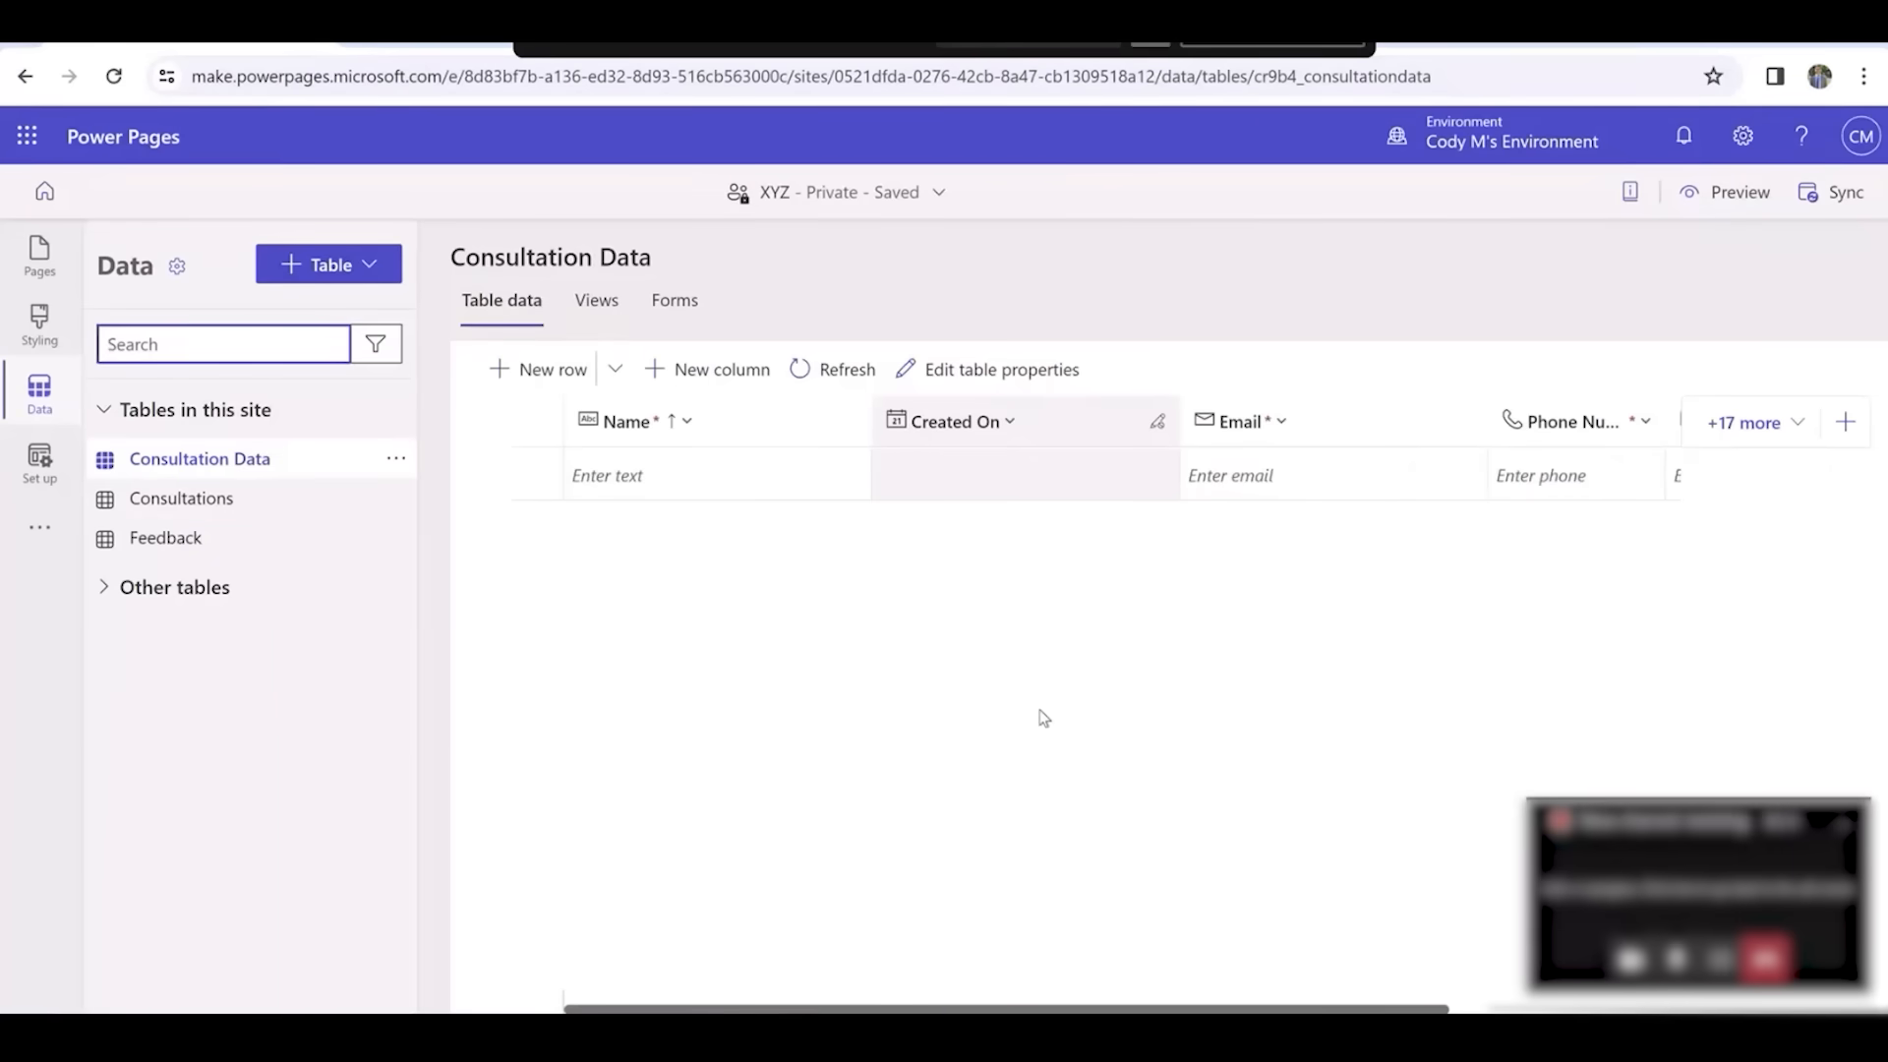
{"action": "mouse_move", "coordinate": [38, 253]}
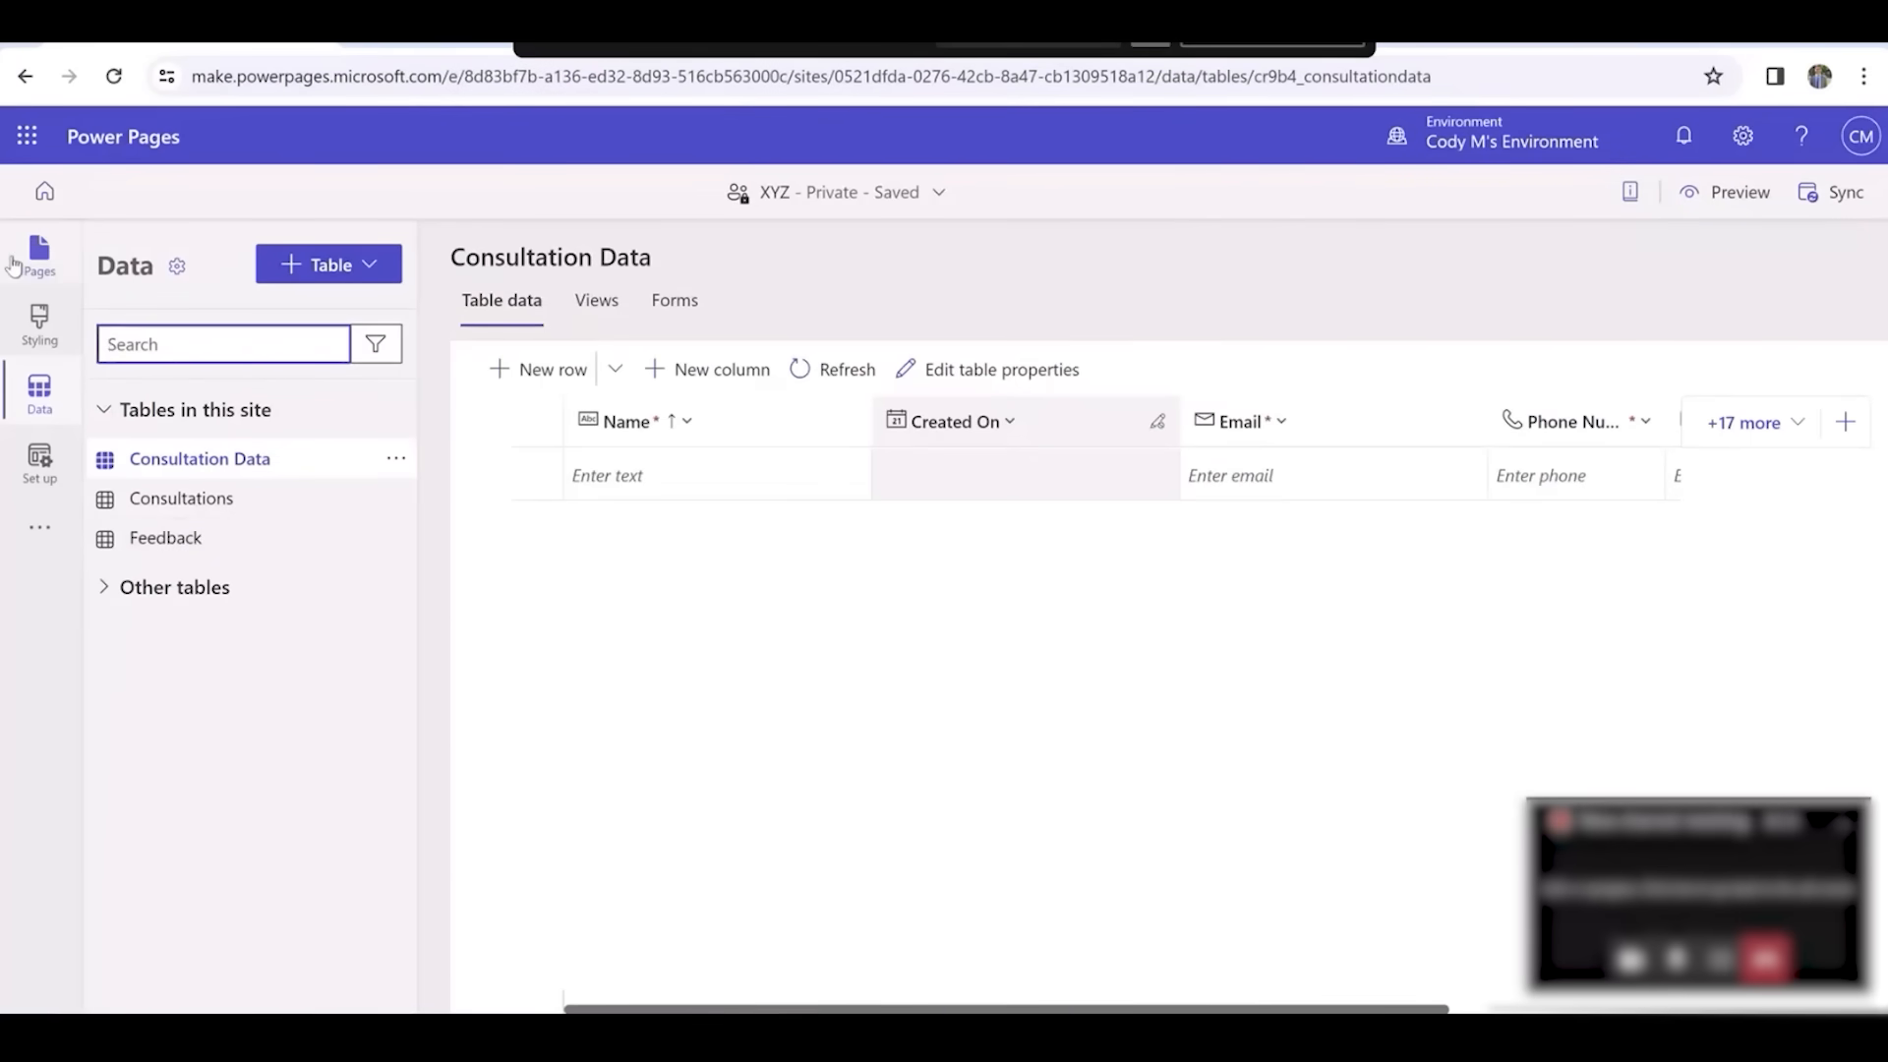
{"action": "left_click", "coordinate": [39, 257]}
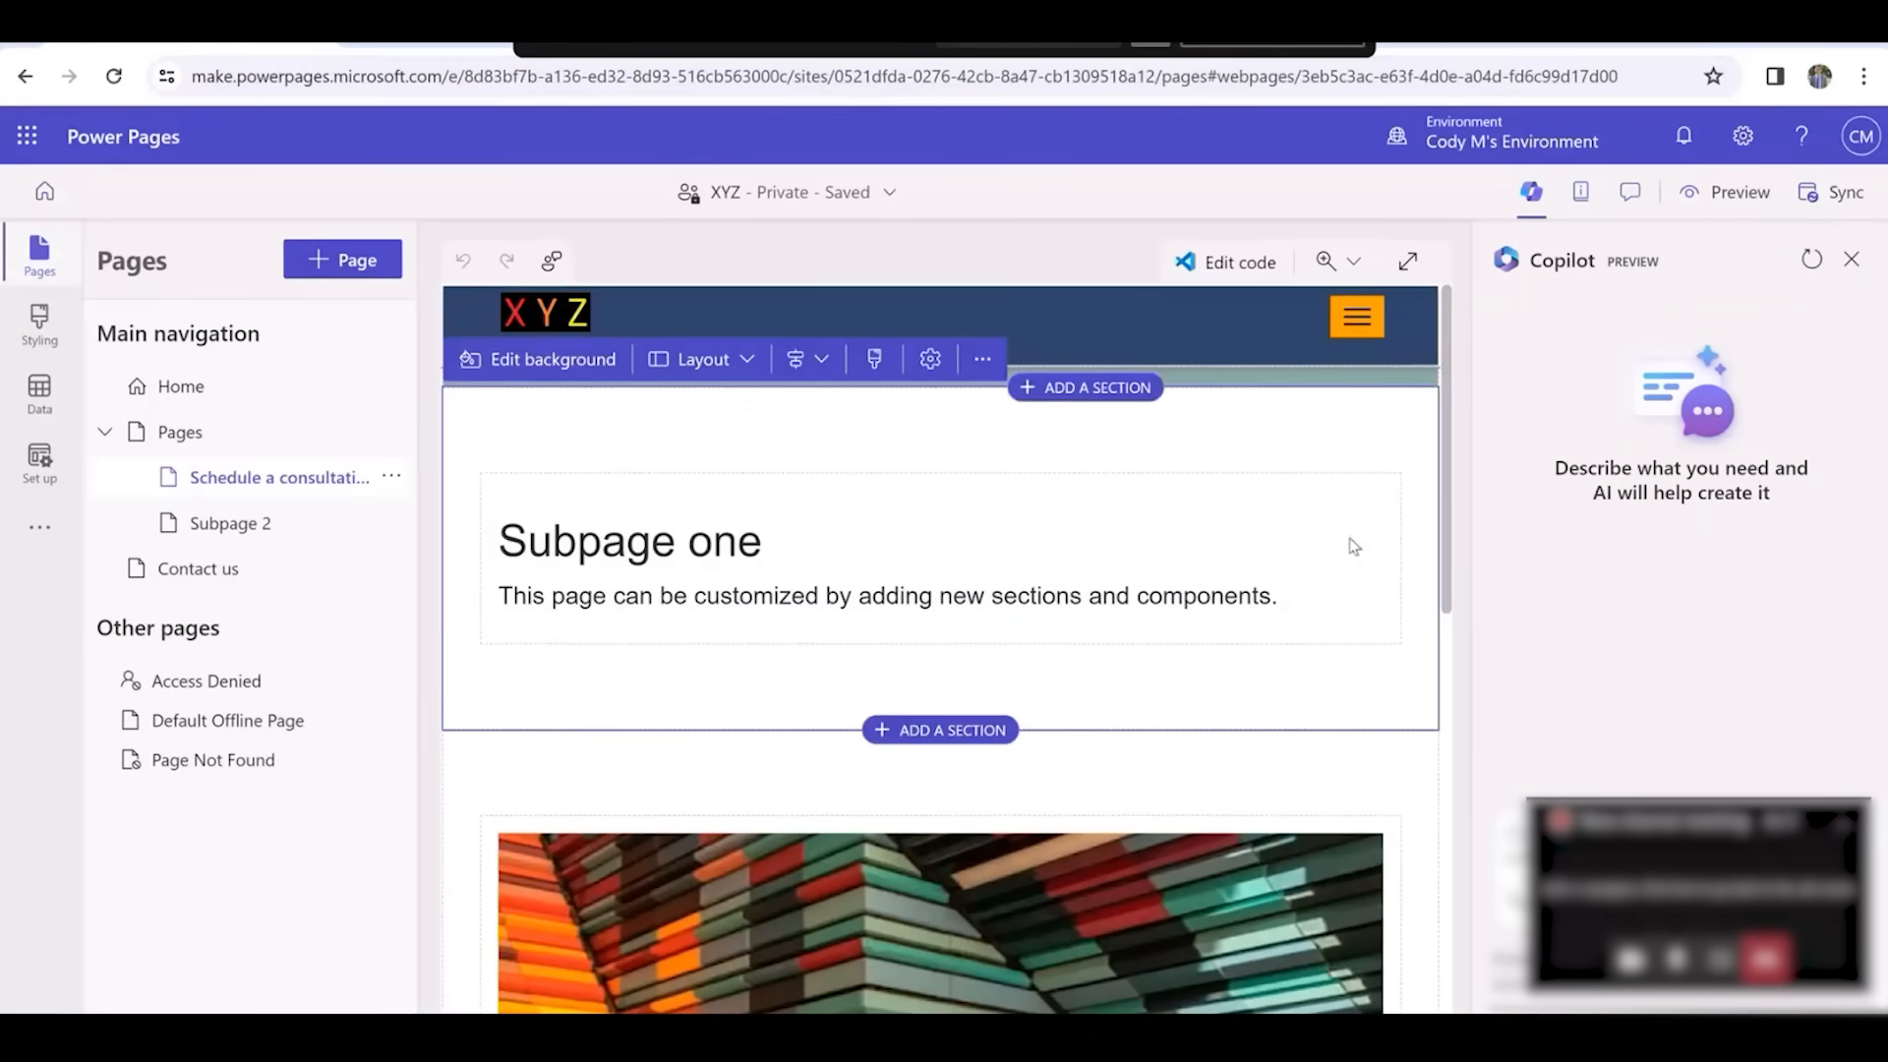
Change the Subpage one heading to 'Schedule a consultation' and delete the placeholder paragraph.
{"action": "double_click", "coordinate": [628, 541]}
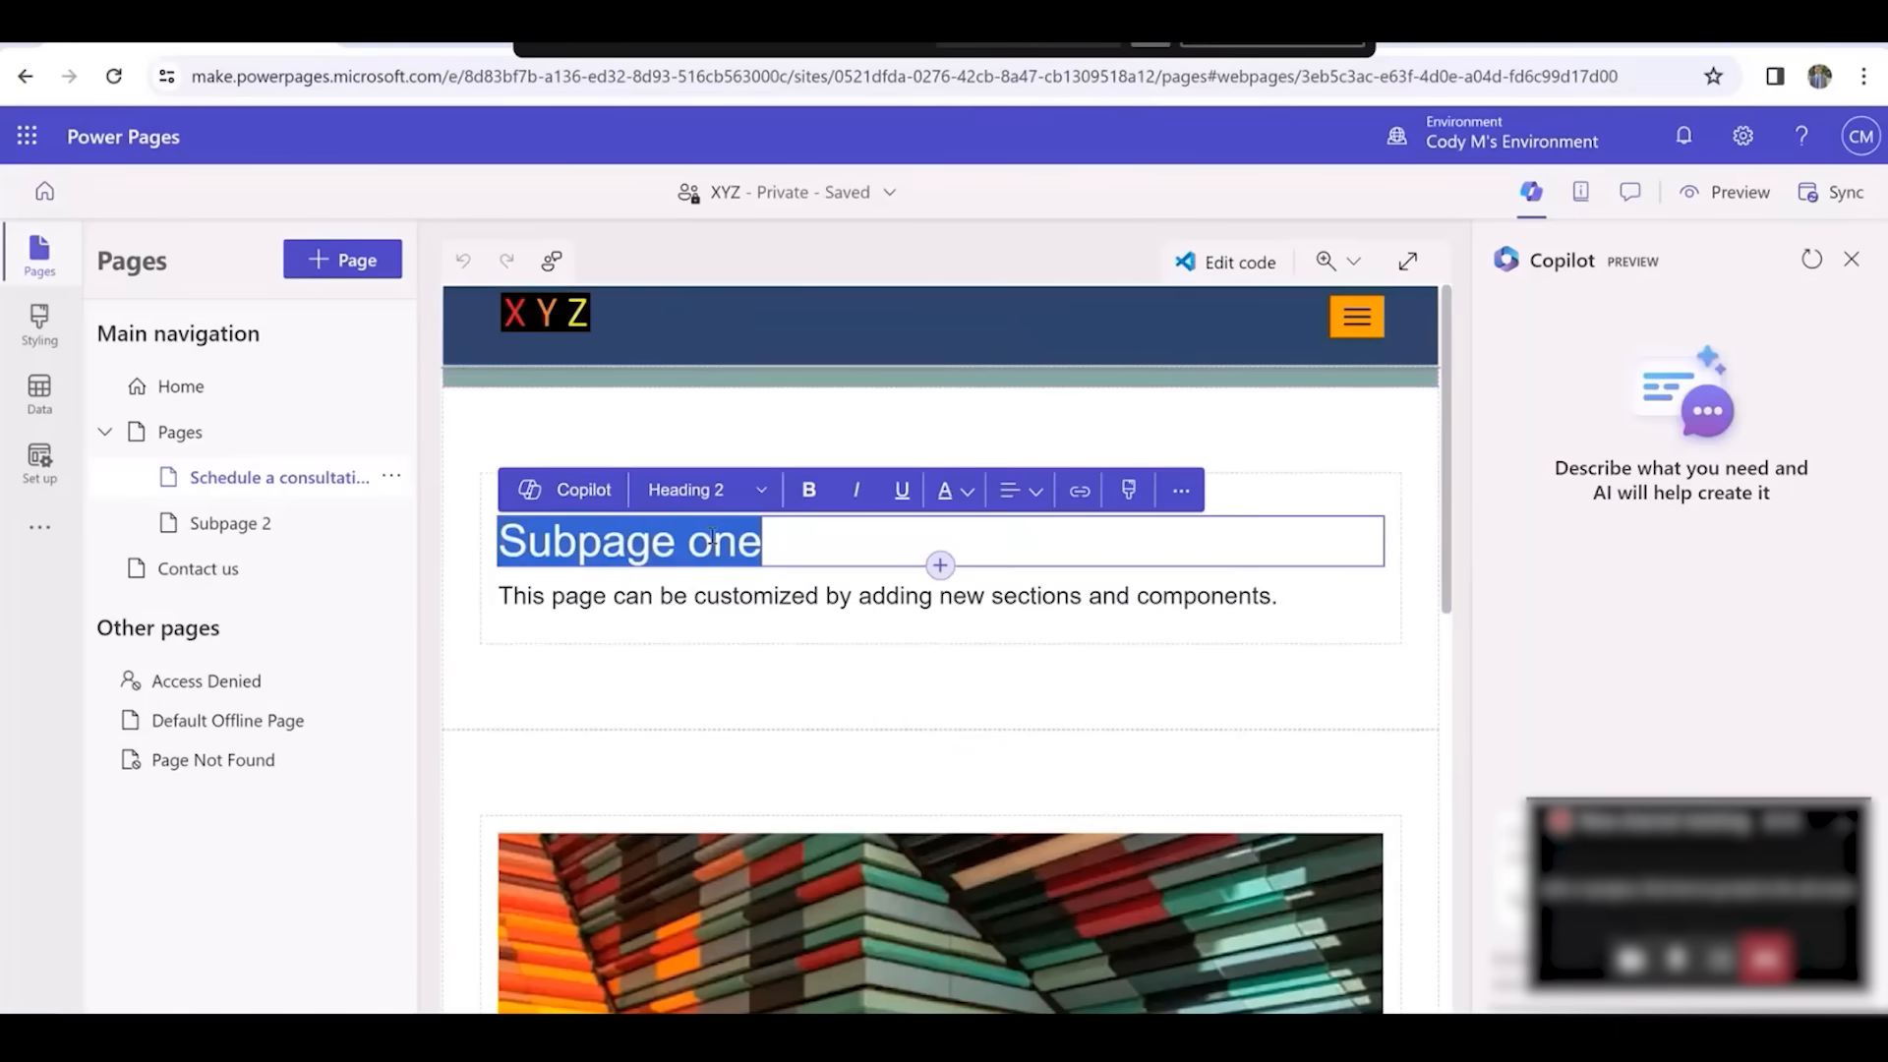
{"action": "type", "text": "Schedul"}
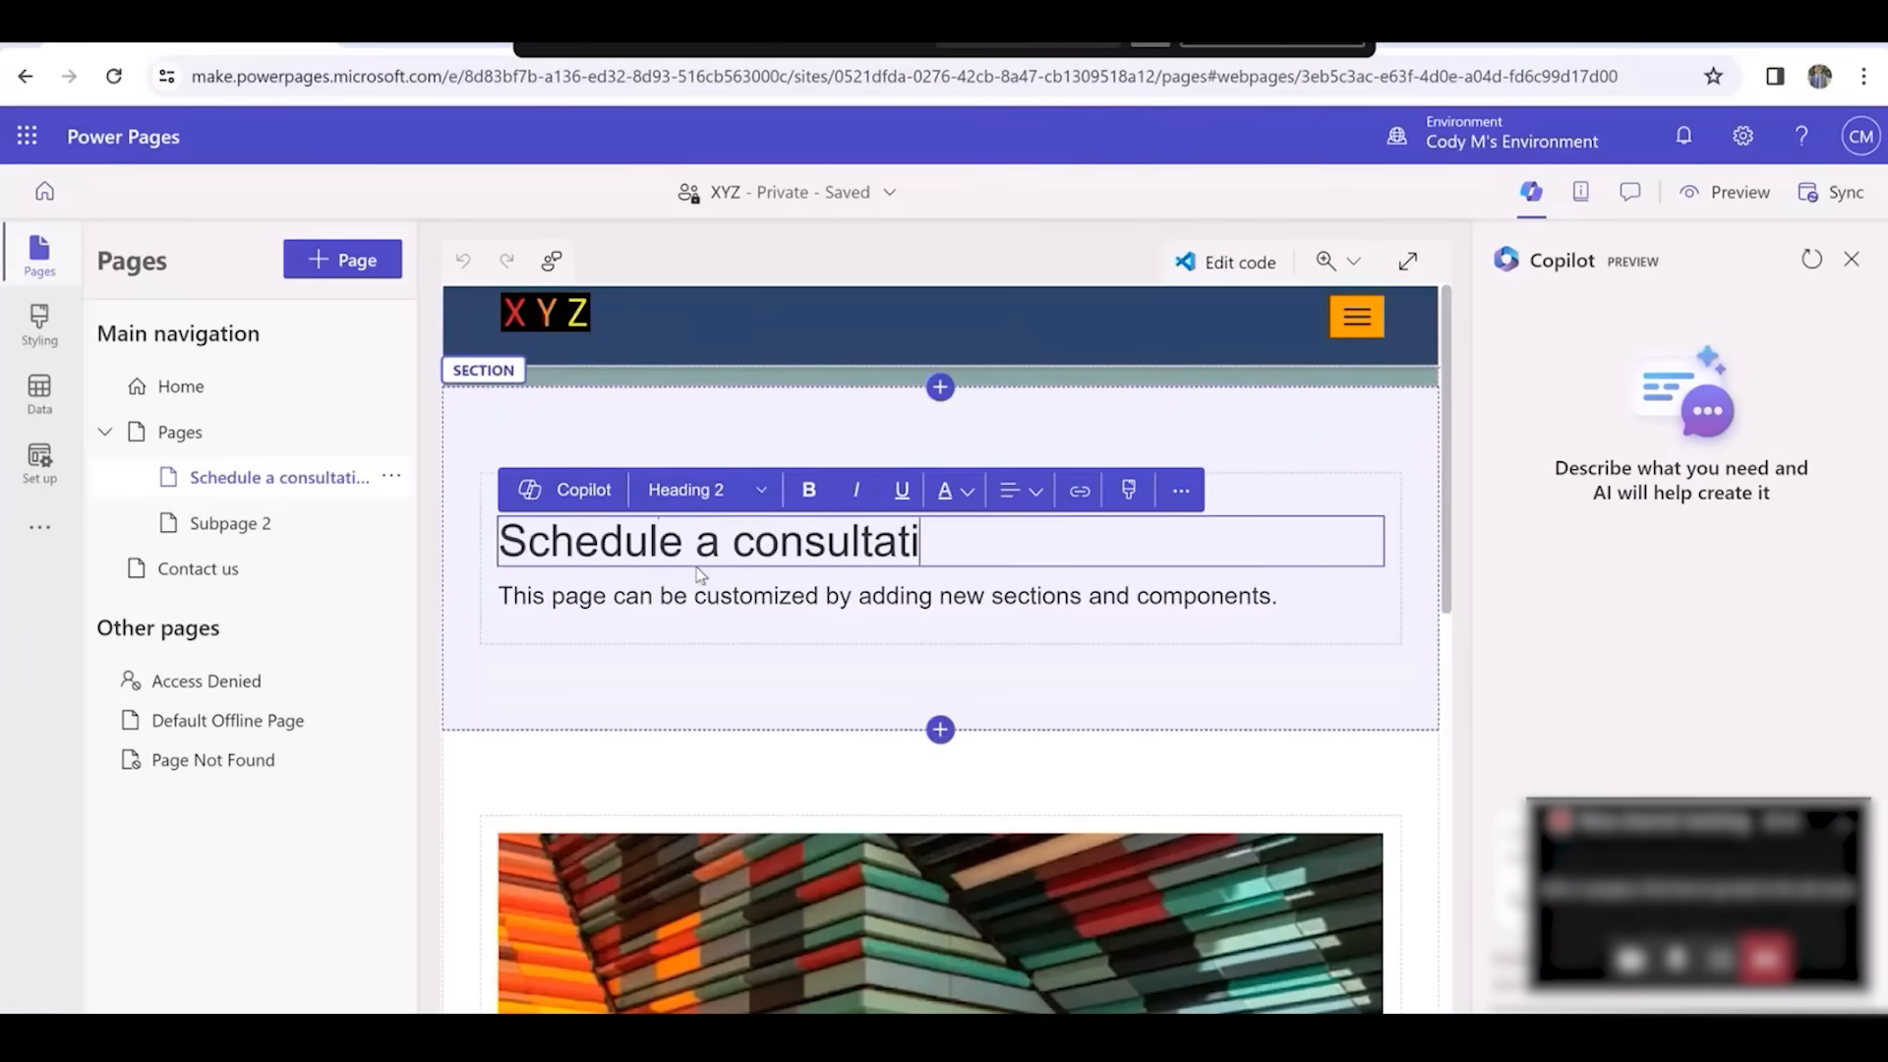
{"action": "type", "text": "on"}
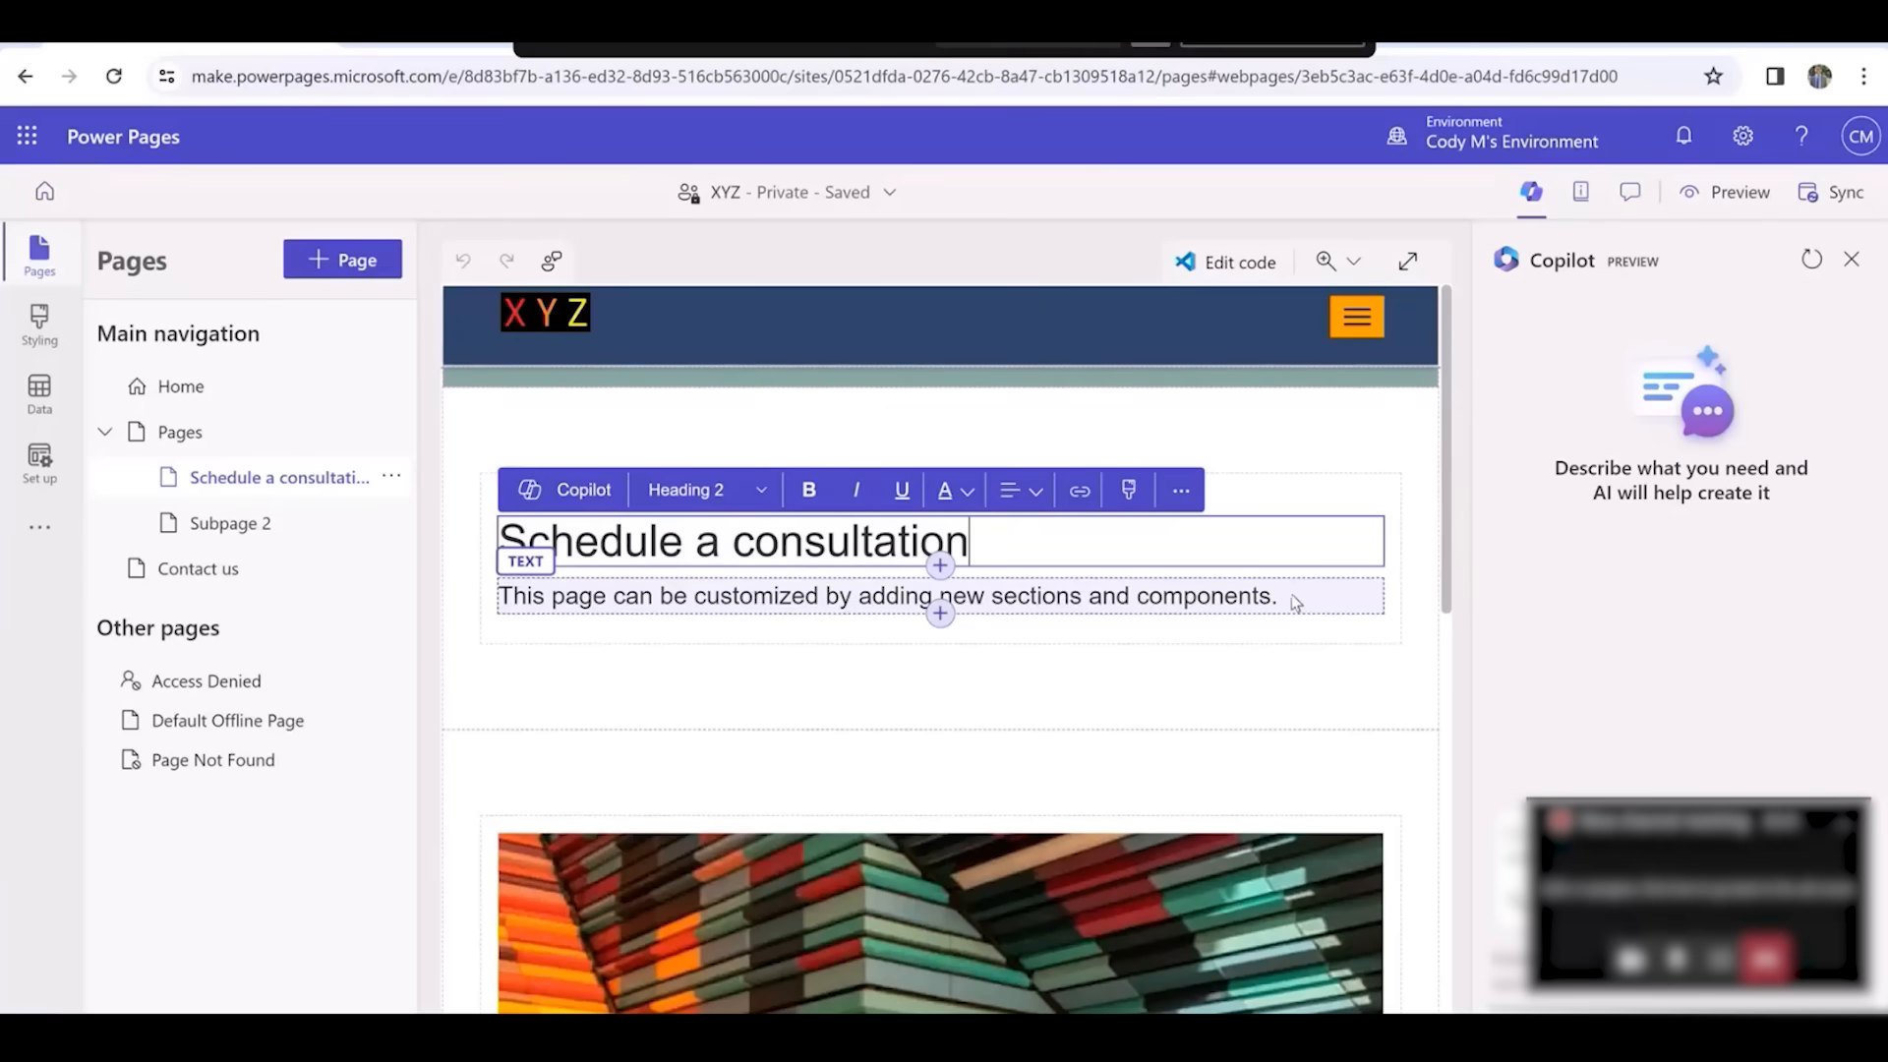
{"action": "left_click", "coordinate": [889, 596]}
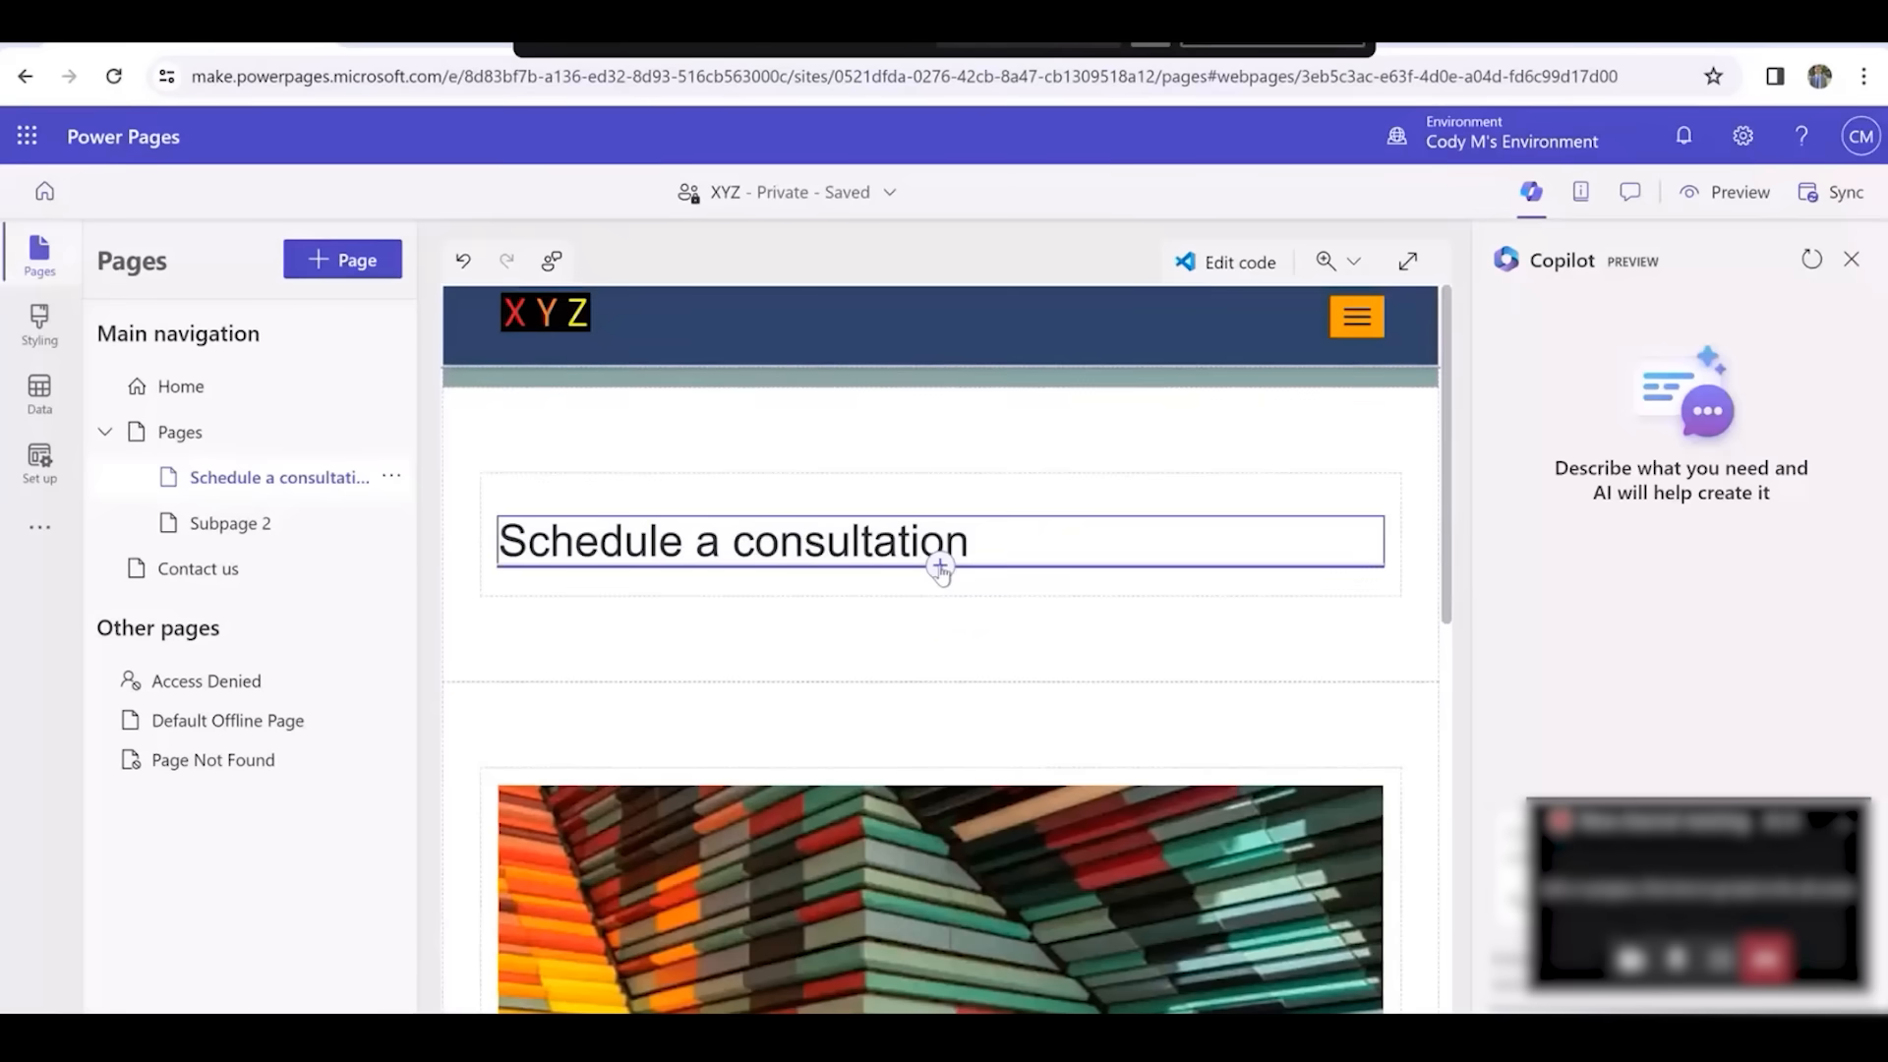
Insert a new form bound to the Consultations table using its Information form.
{"action": "left_click", "coordinate": [940, 566]}
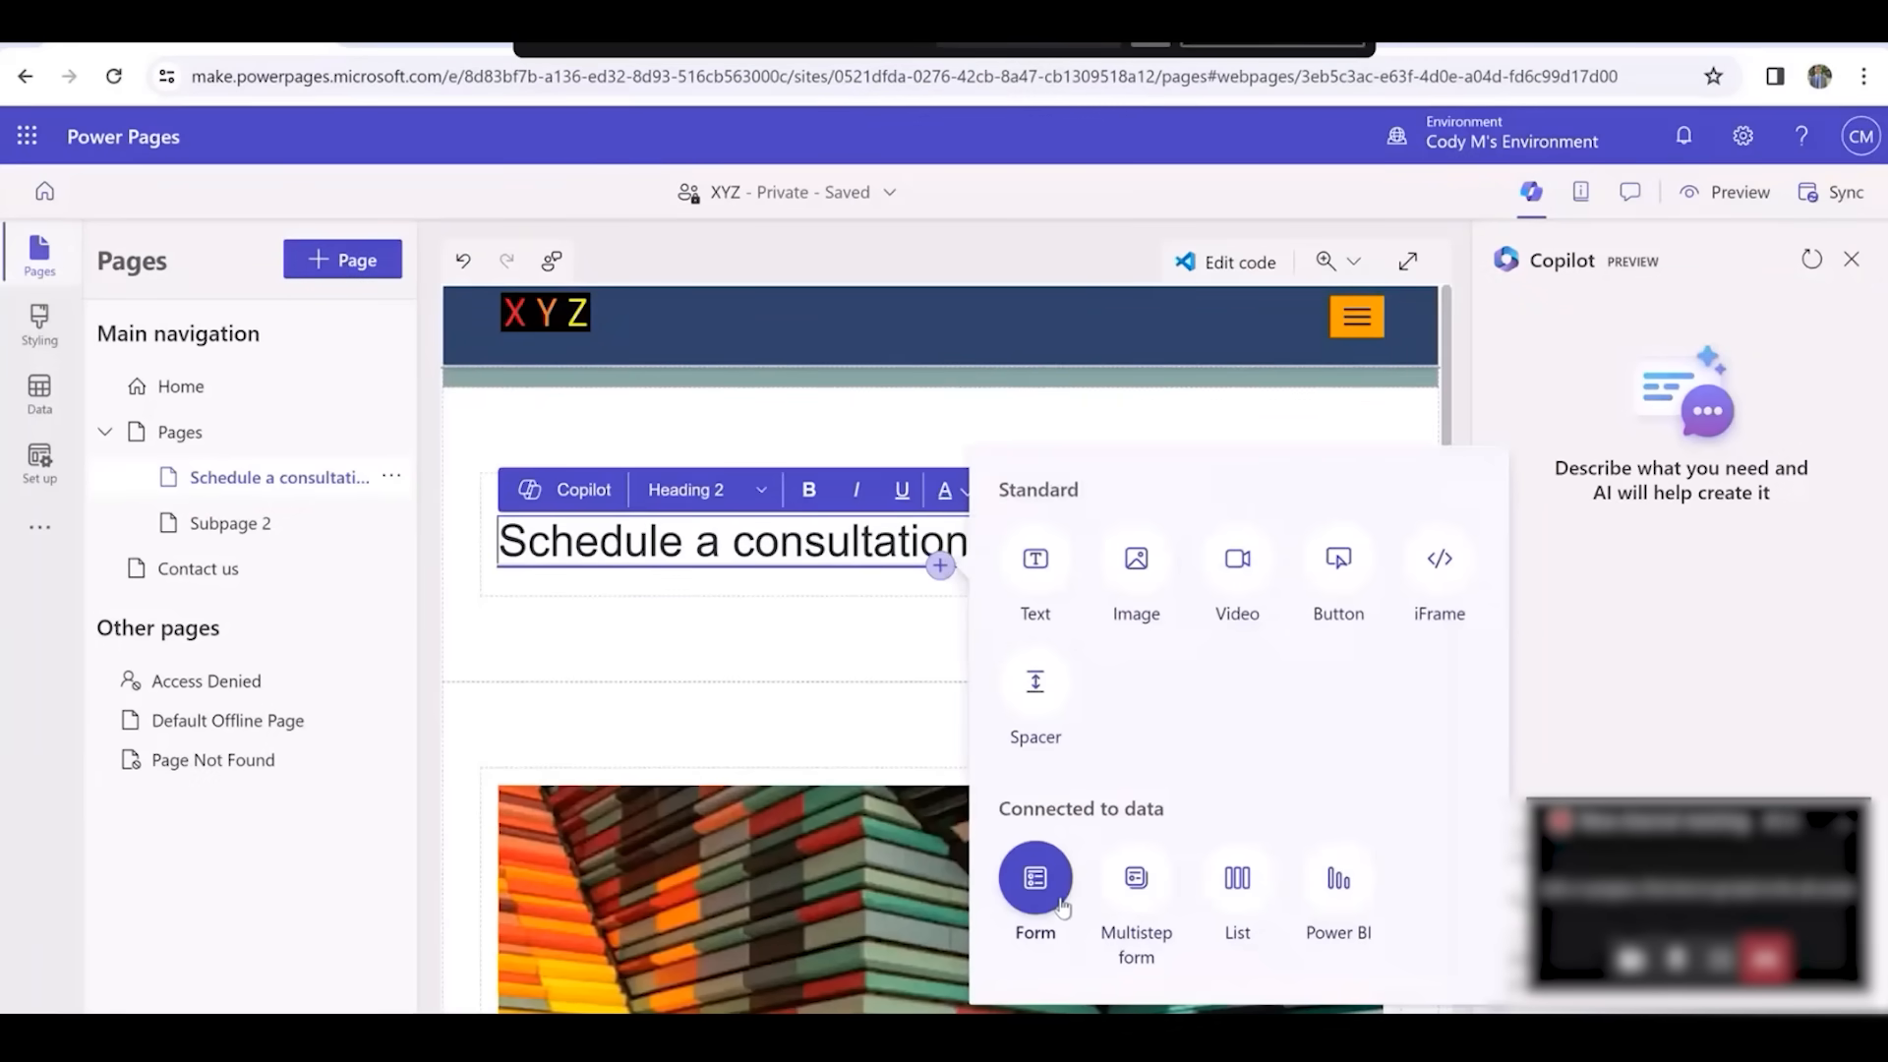
{"action": "left_click", "coordinate": [1034, 876]}
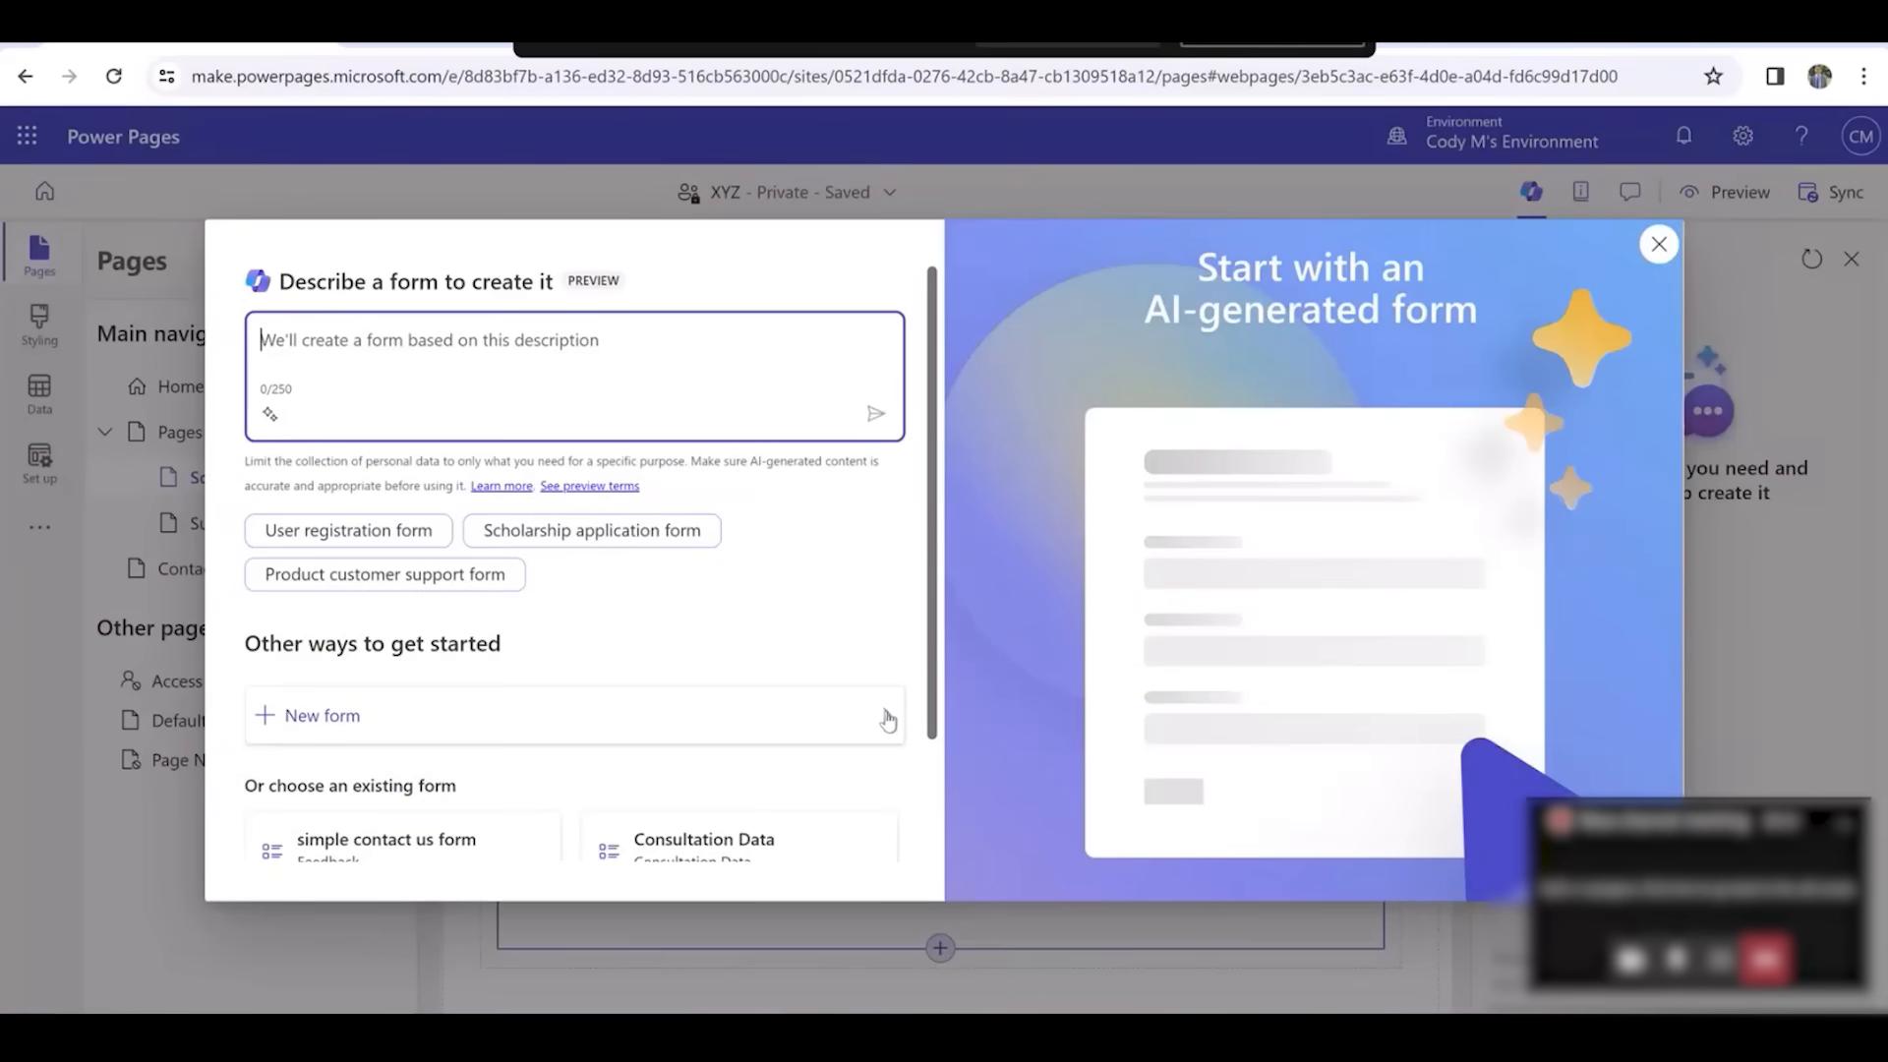
{"action": "left_click", "coordinate": [321, 715]}
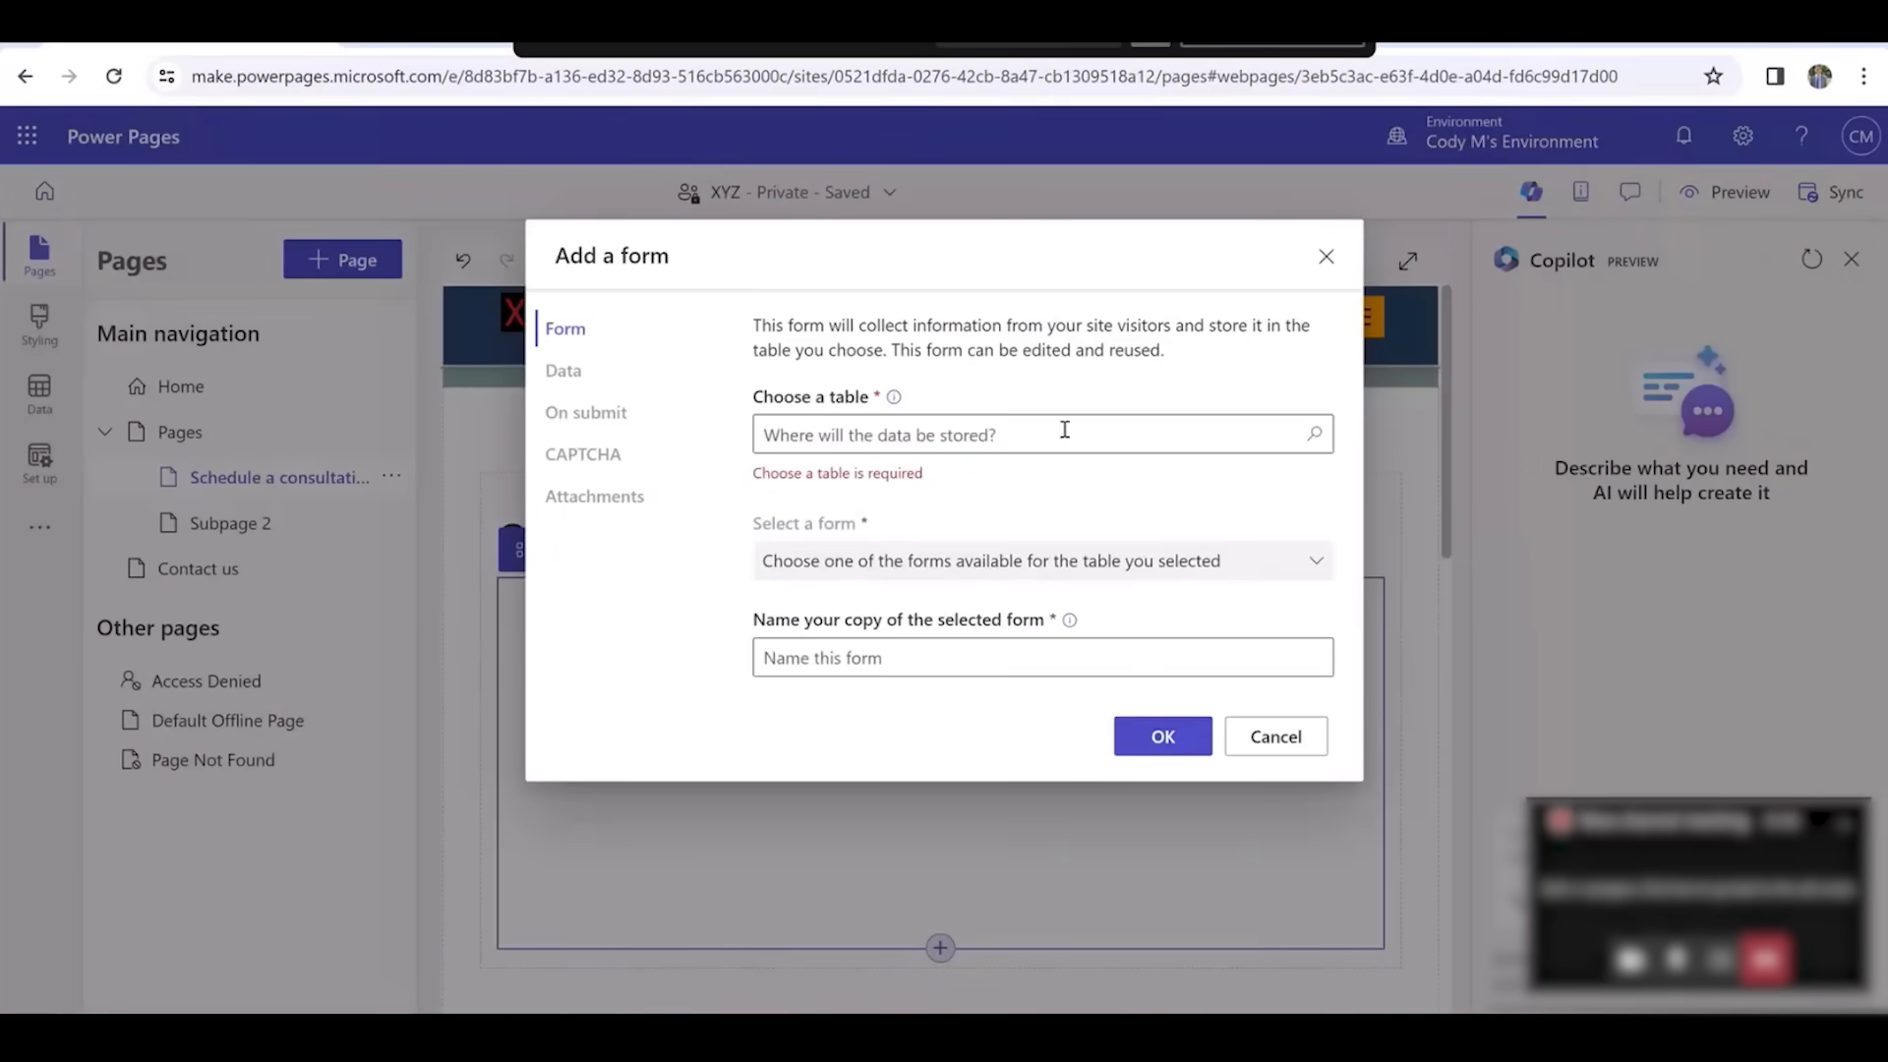
{"action": "left_click", "coordinate": [1041, 435]}
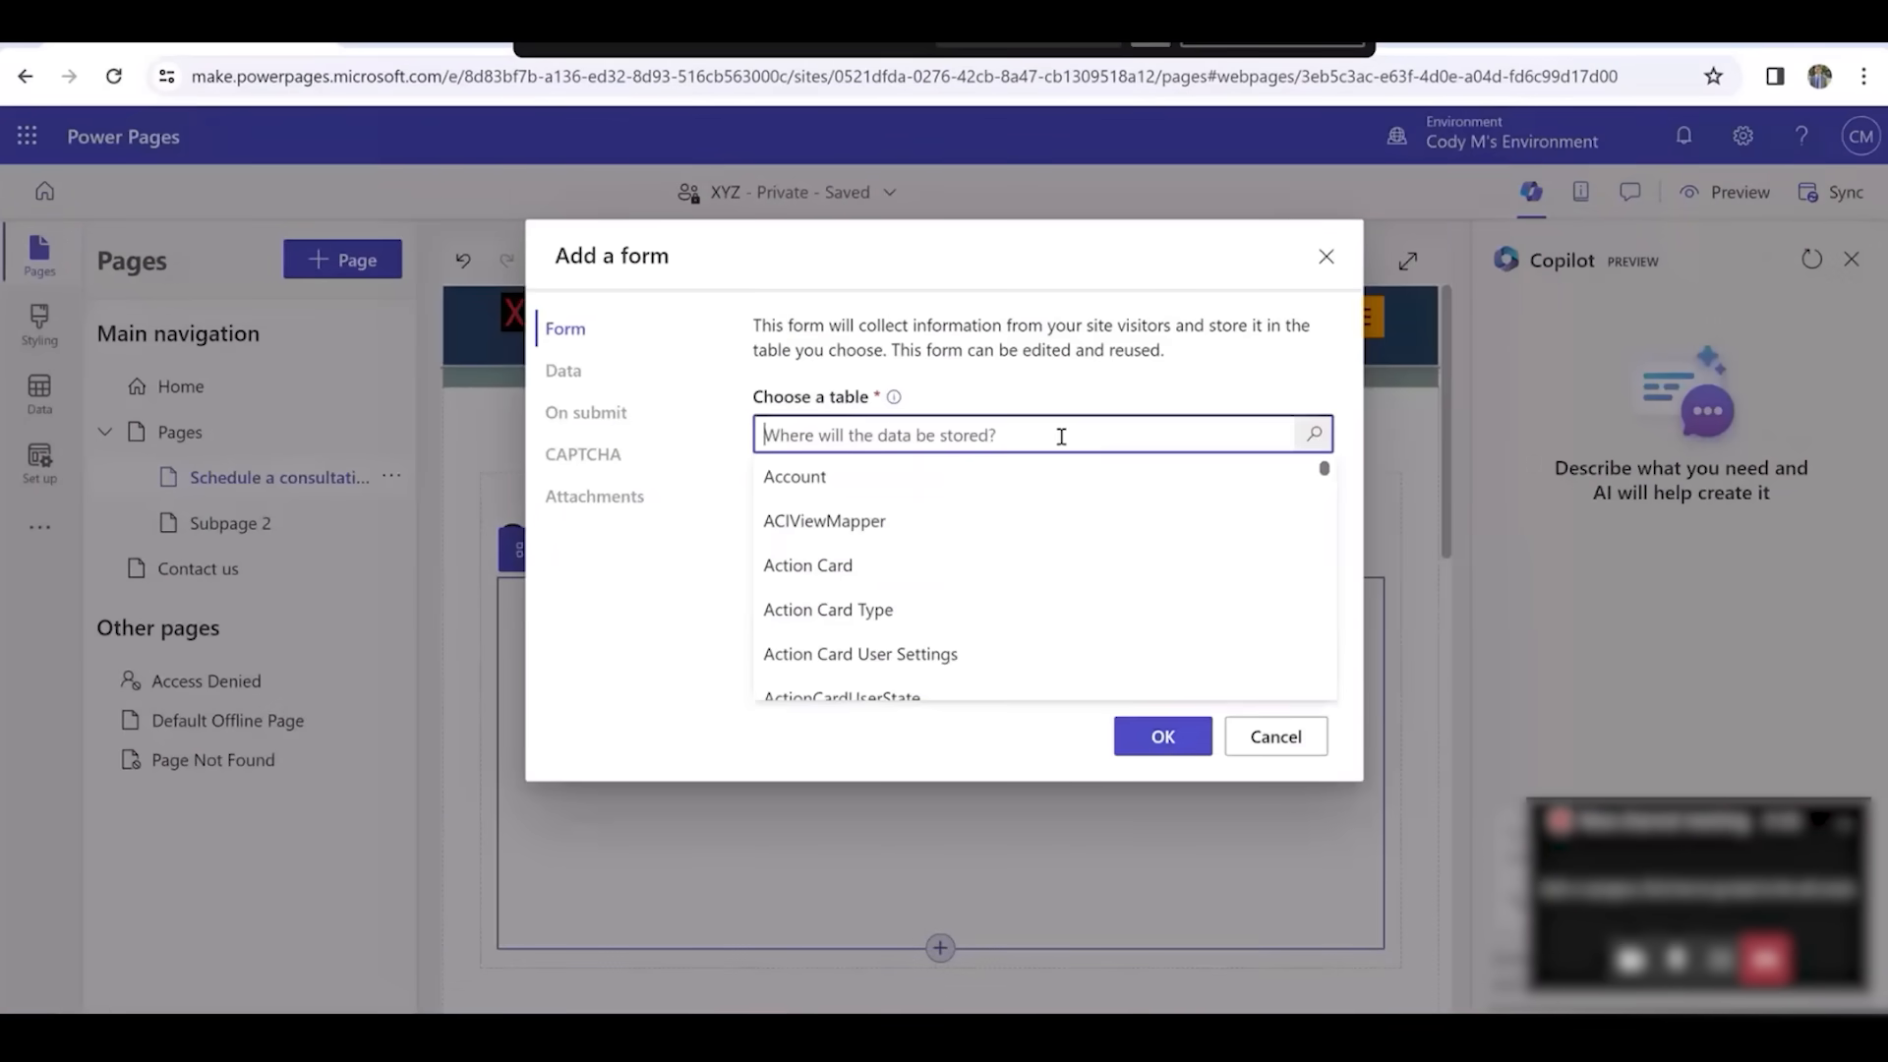
{"action": "type", "text": "consultation"}
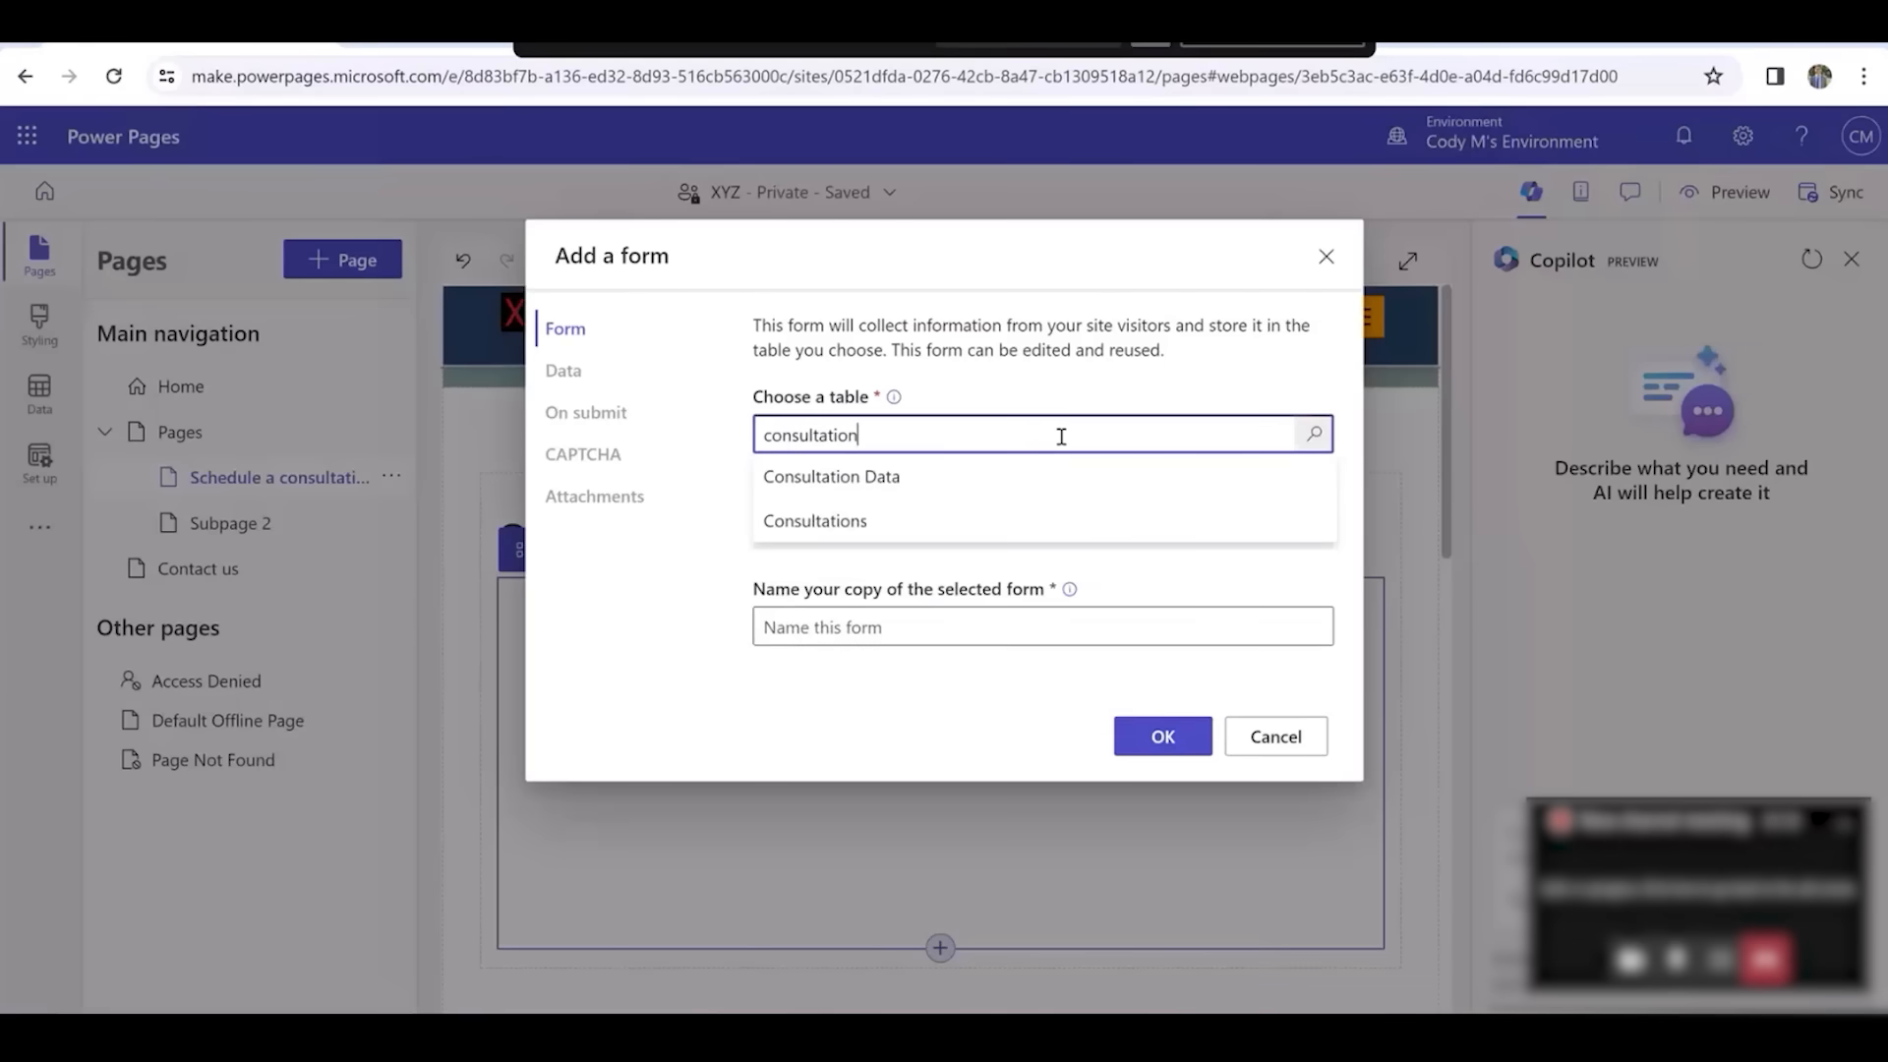
{"action": "left_click", "coordinate": [815, 520]}
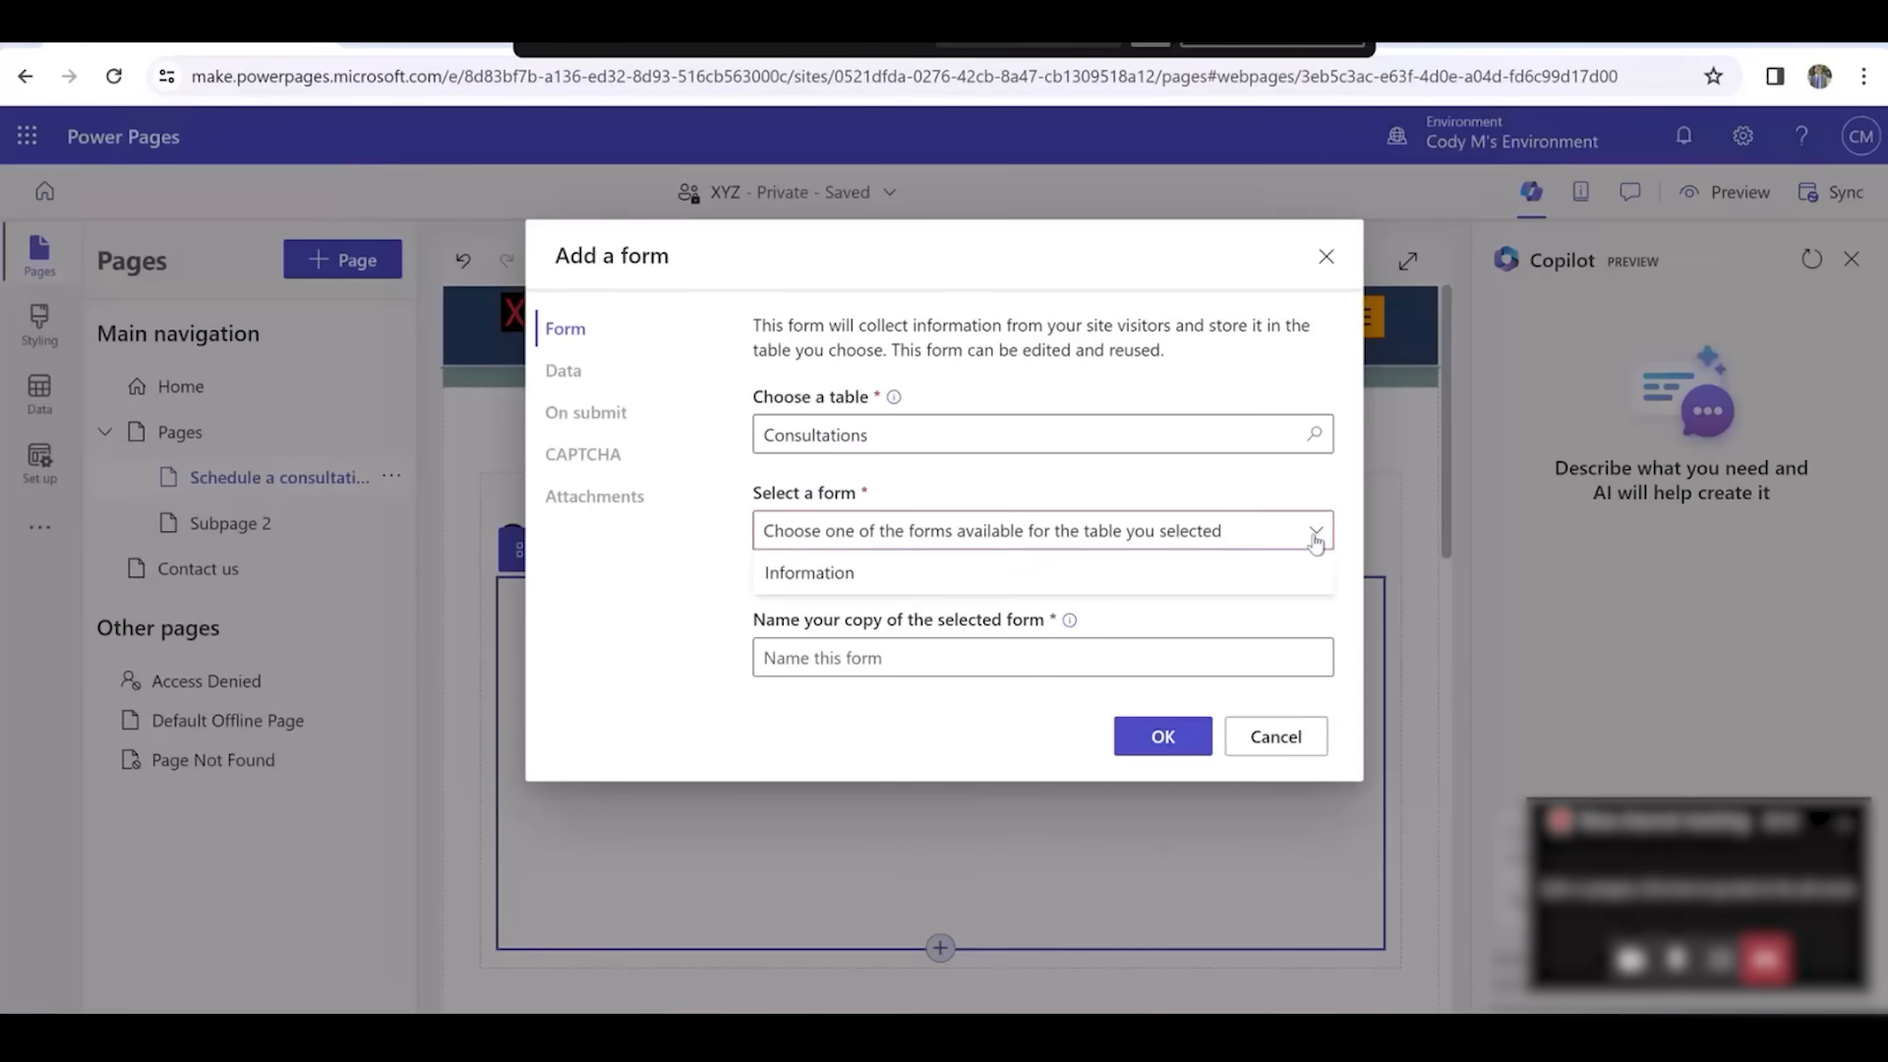
{"action": "left_click", "coordinate": [808, 573]}
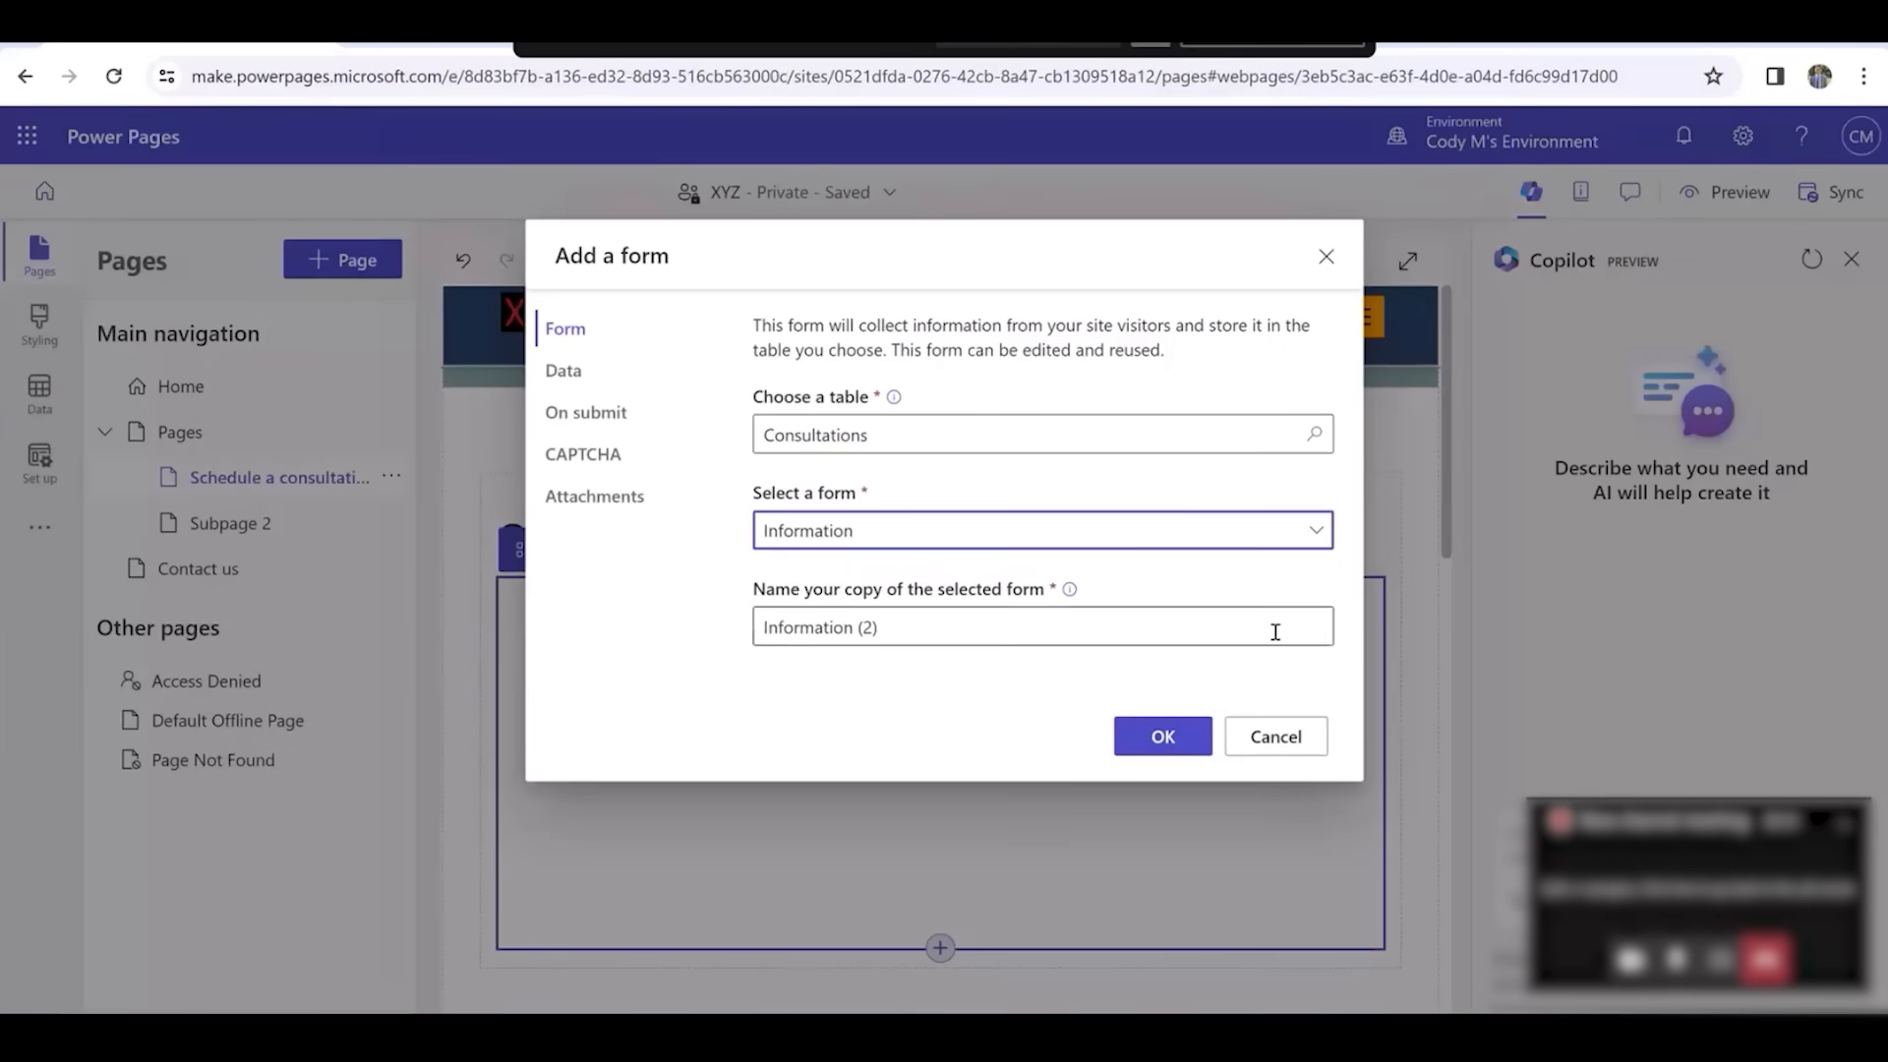
{"action": "left_click", "coordinate": [1160, 736]}
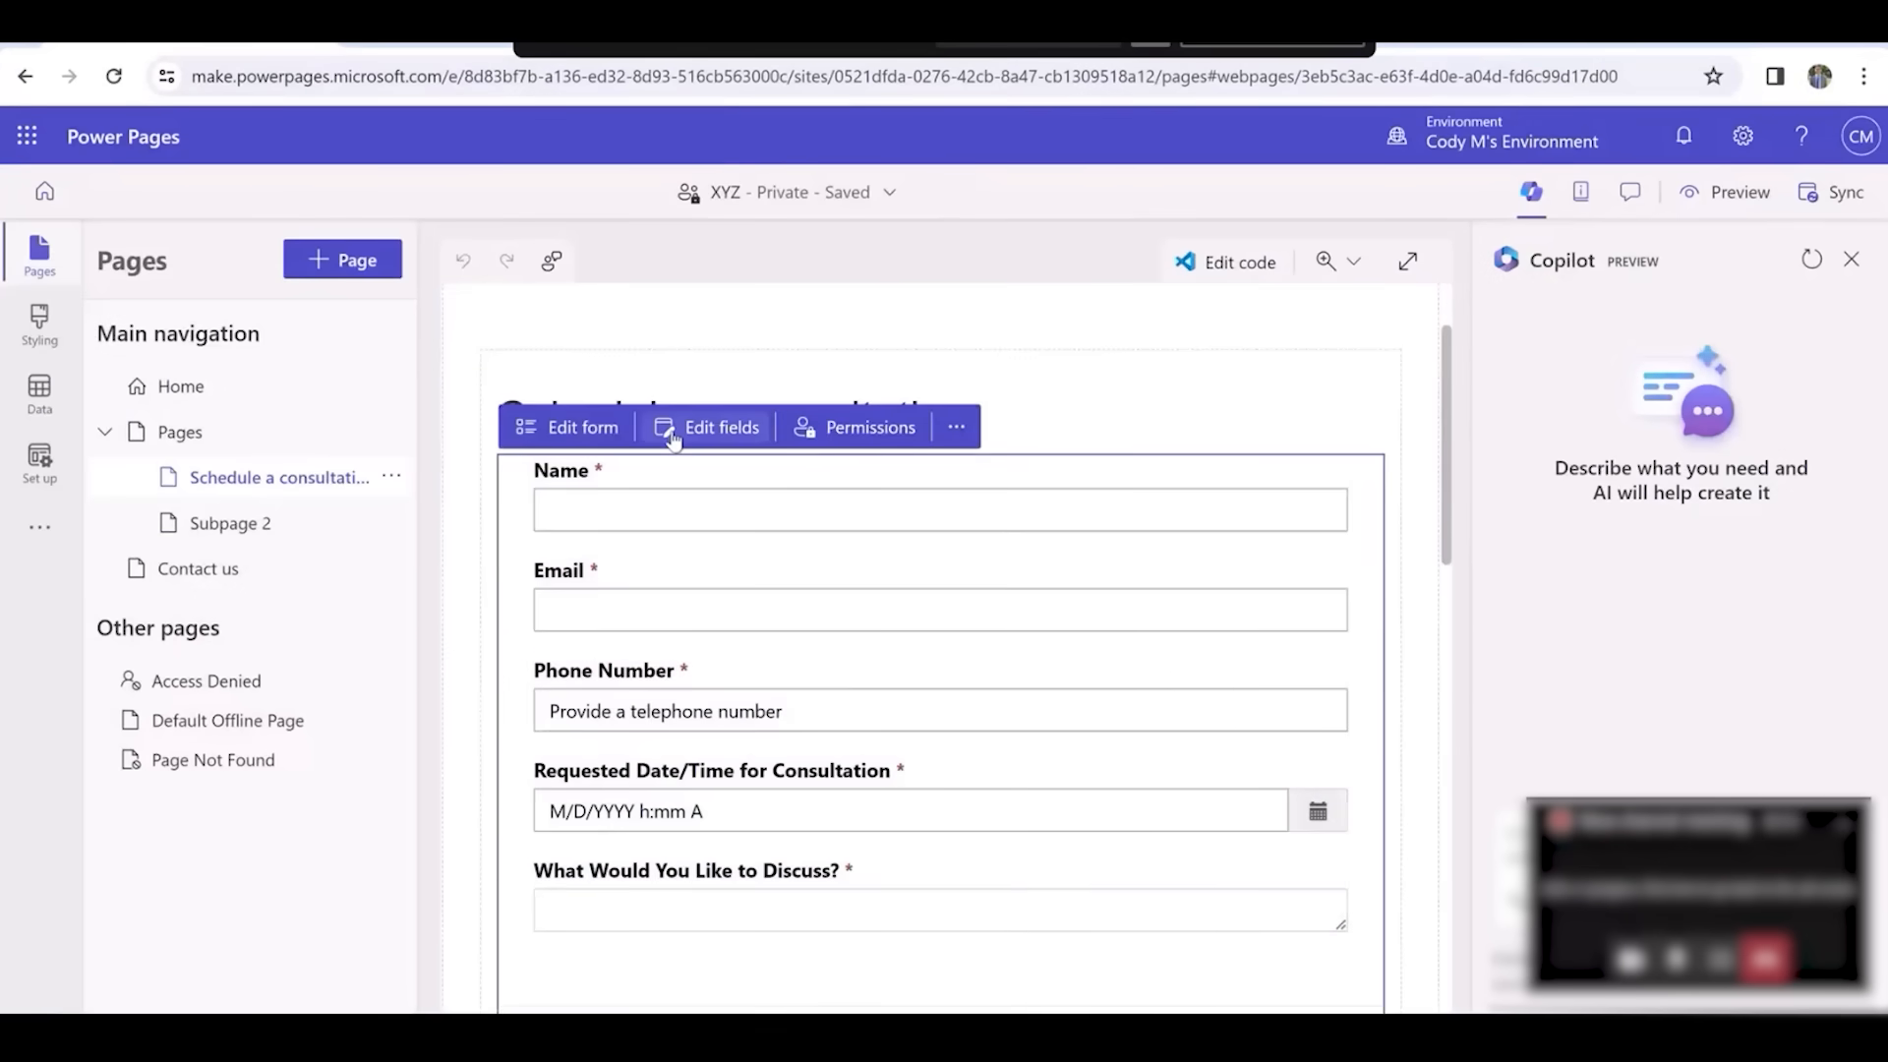
Exit the form designer back to the page showing the Consultations form with Submit.
{"action": "left_click", "coordinate": [720, 426]}
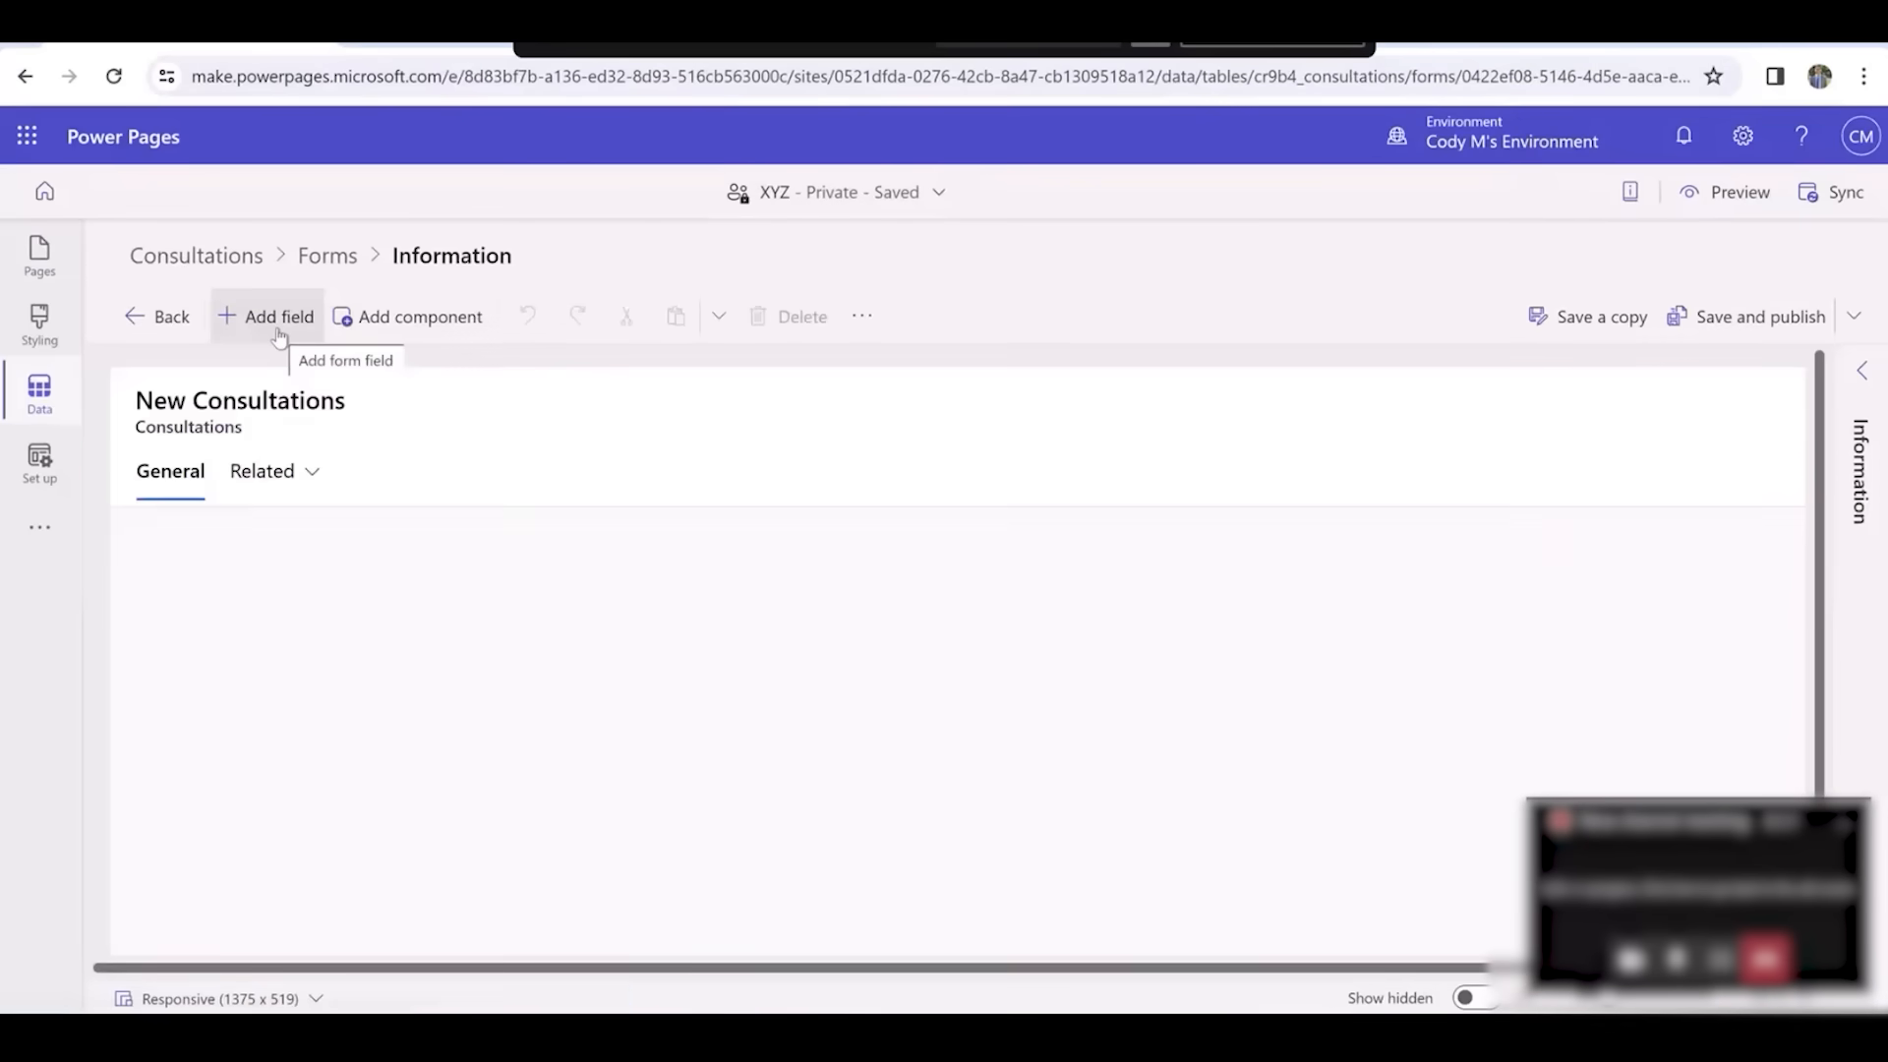
{"action": "left_click", "coordinate": [277, 316]}
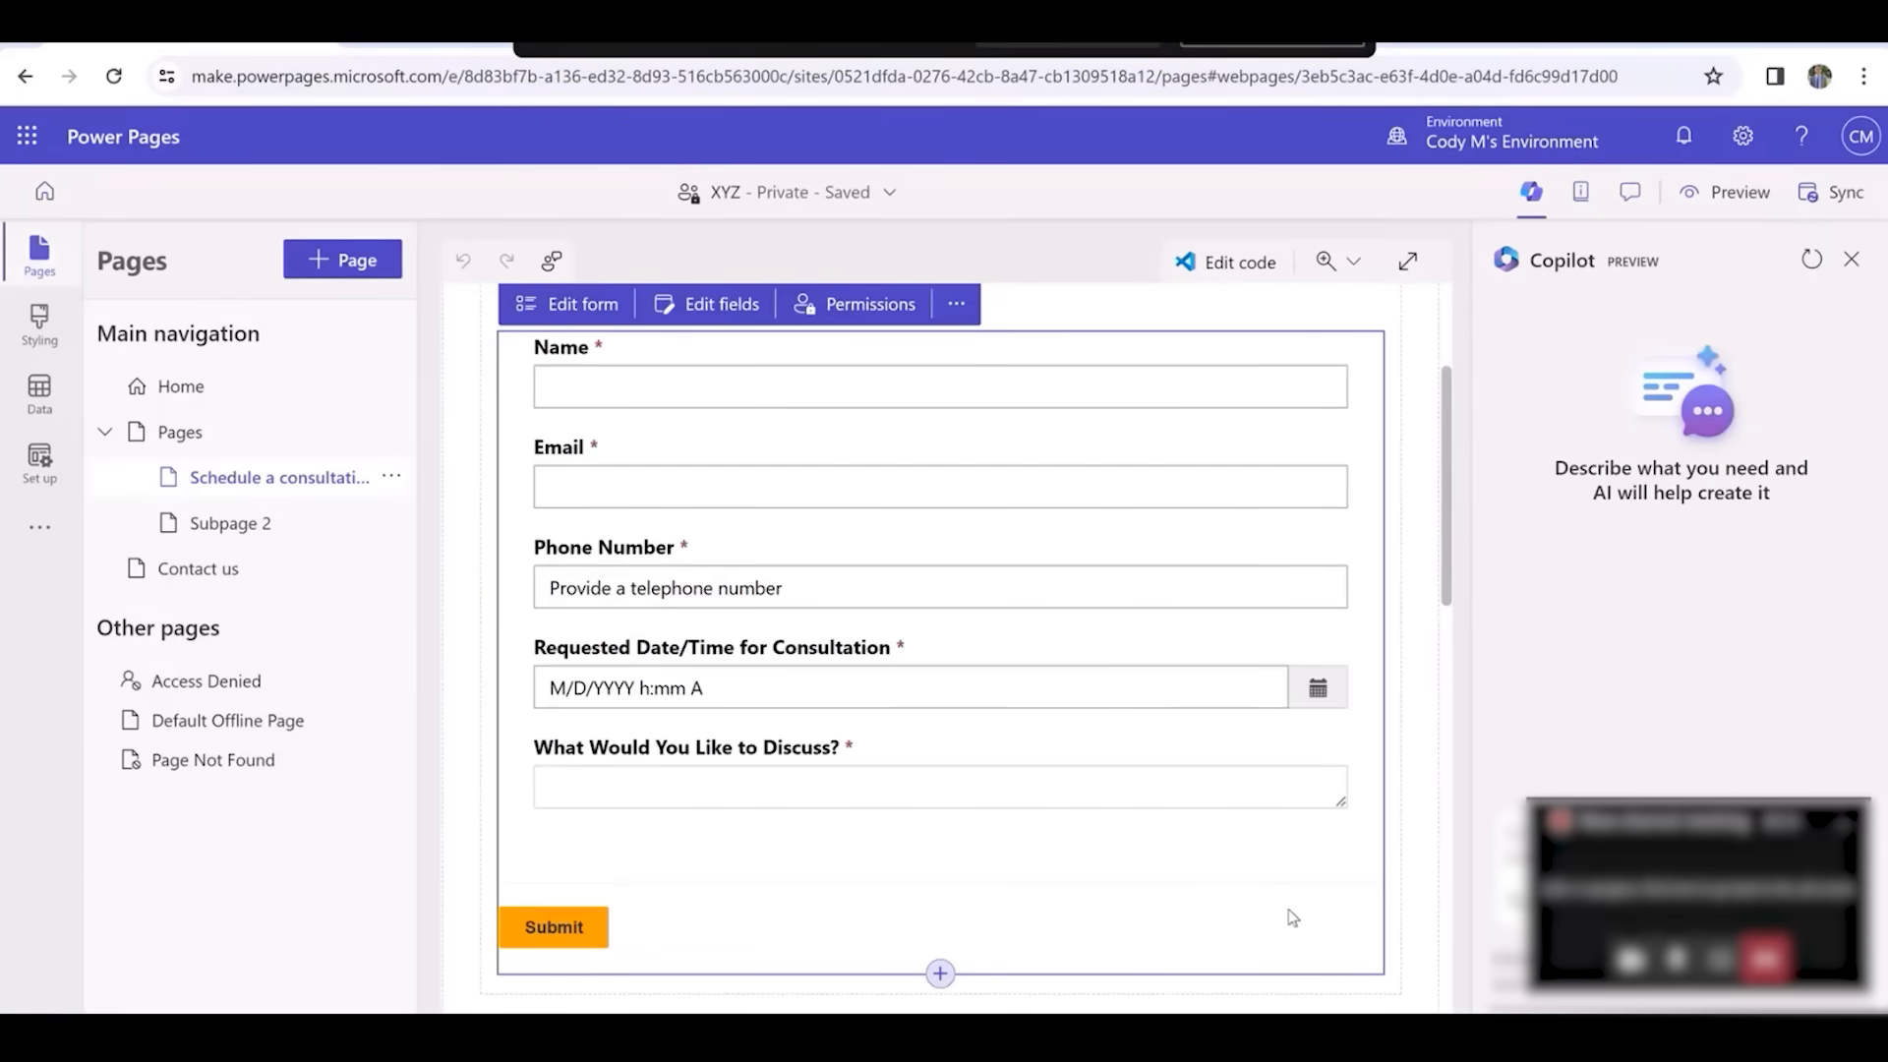
{"action": "mouse_move", "coordinate": [854, 304]}
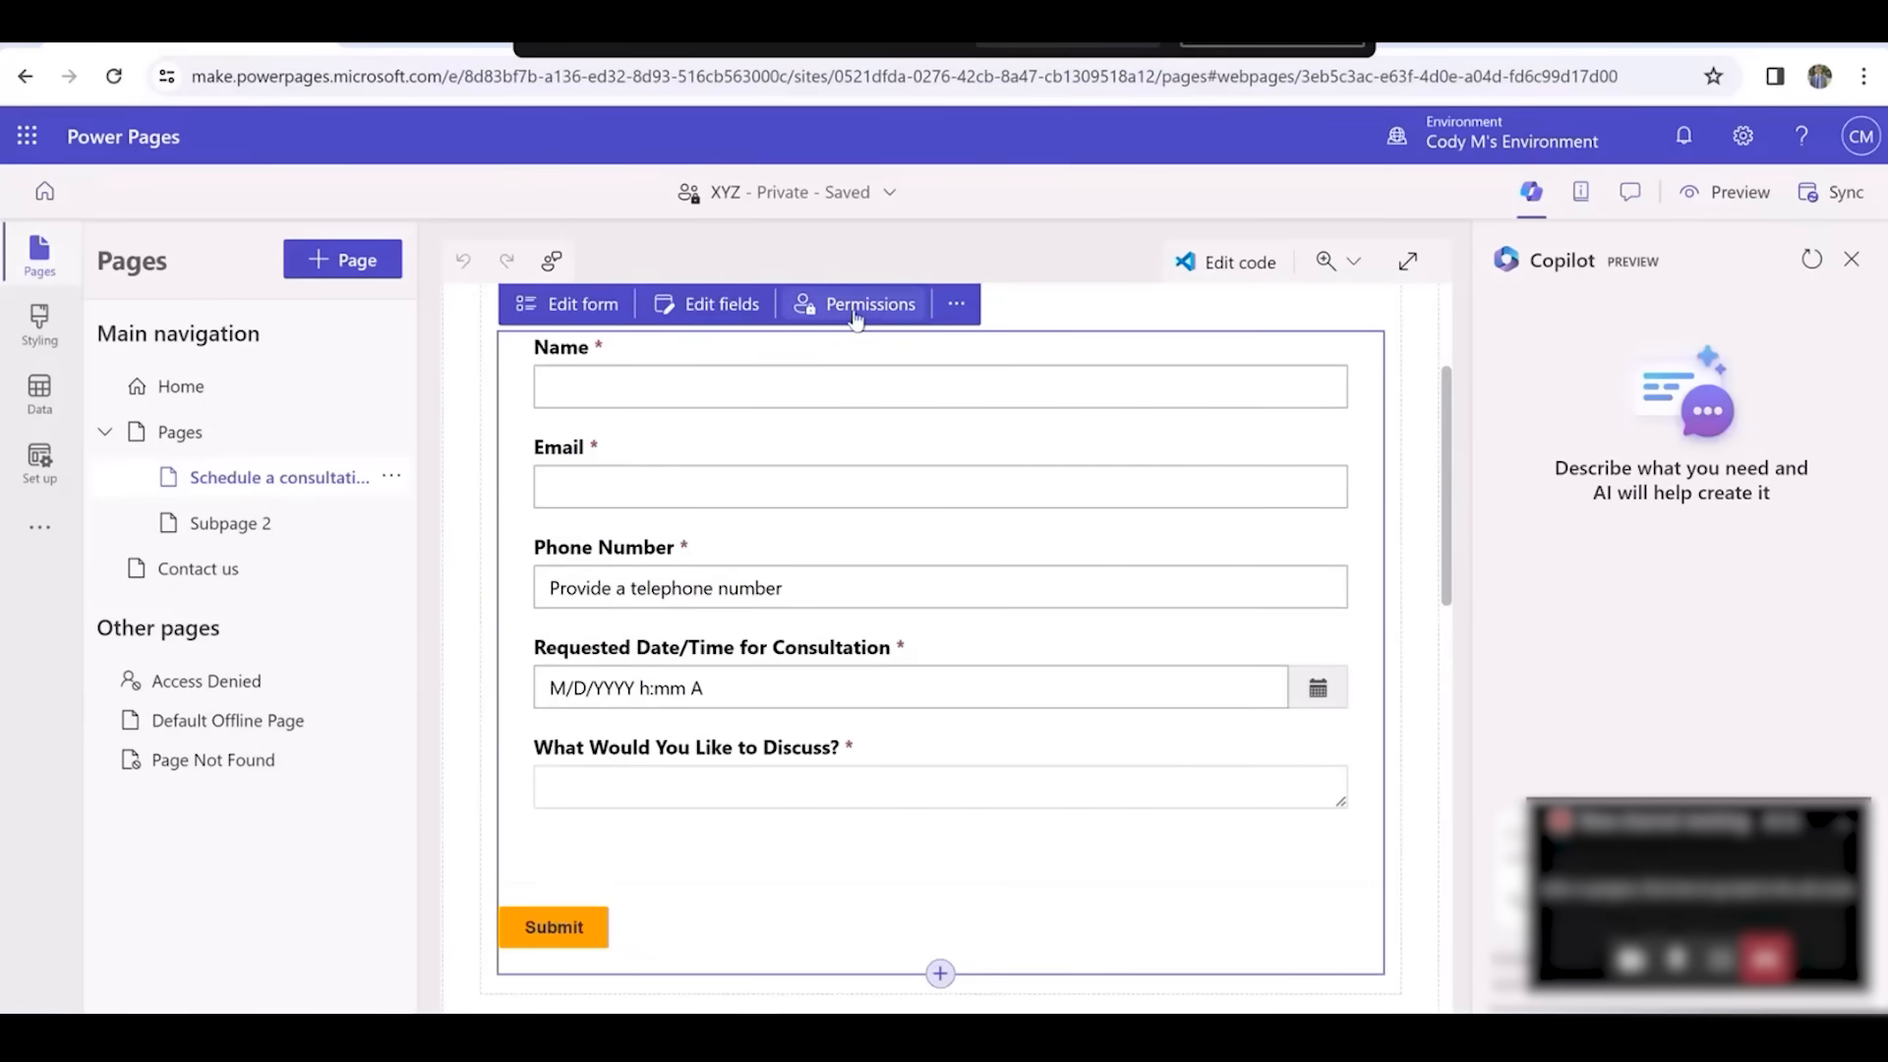
Create and save the Global Access permission granting Create on Consultations to all roles.
{"action": "left_click", "coordinate": [856, 304]}
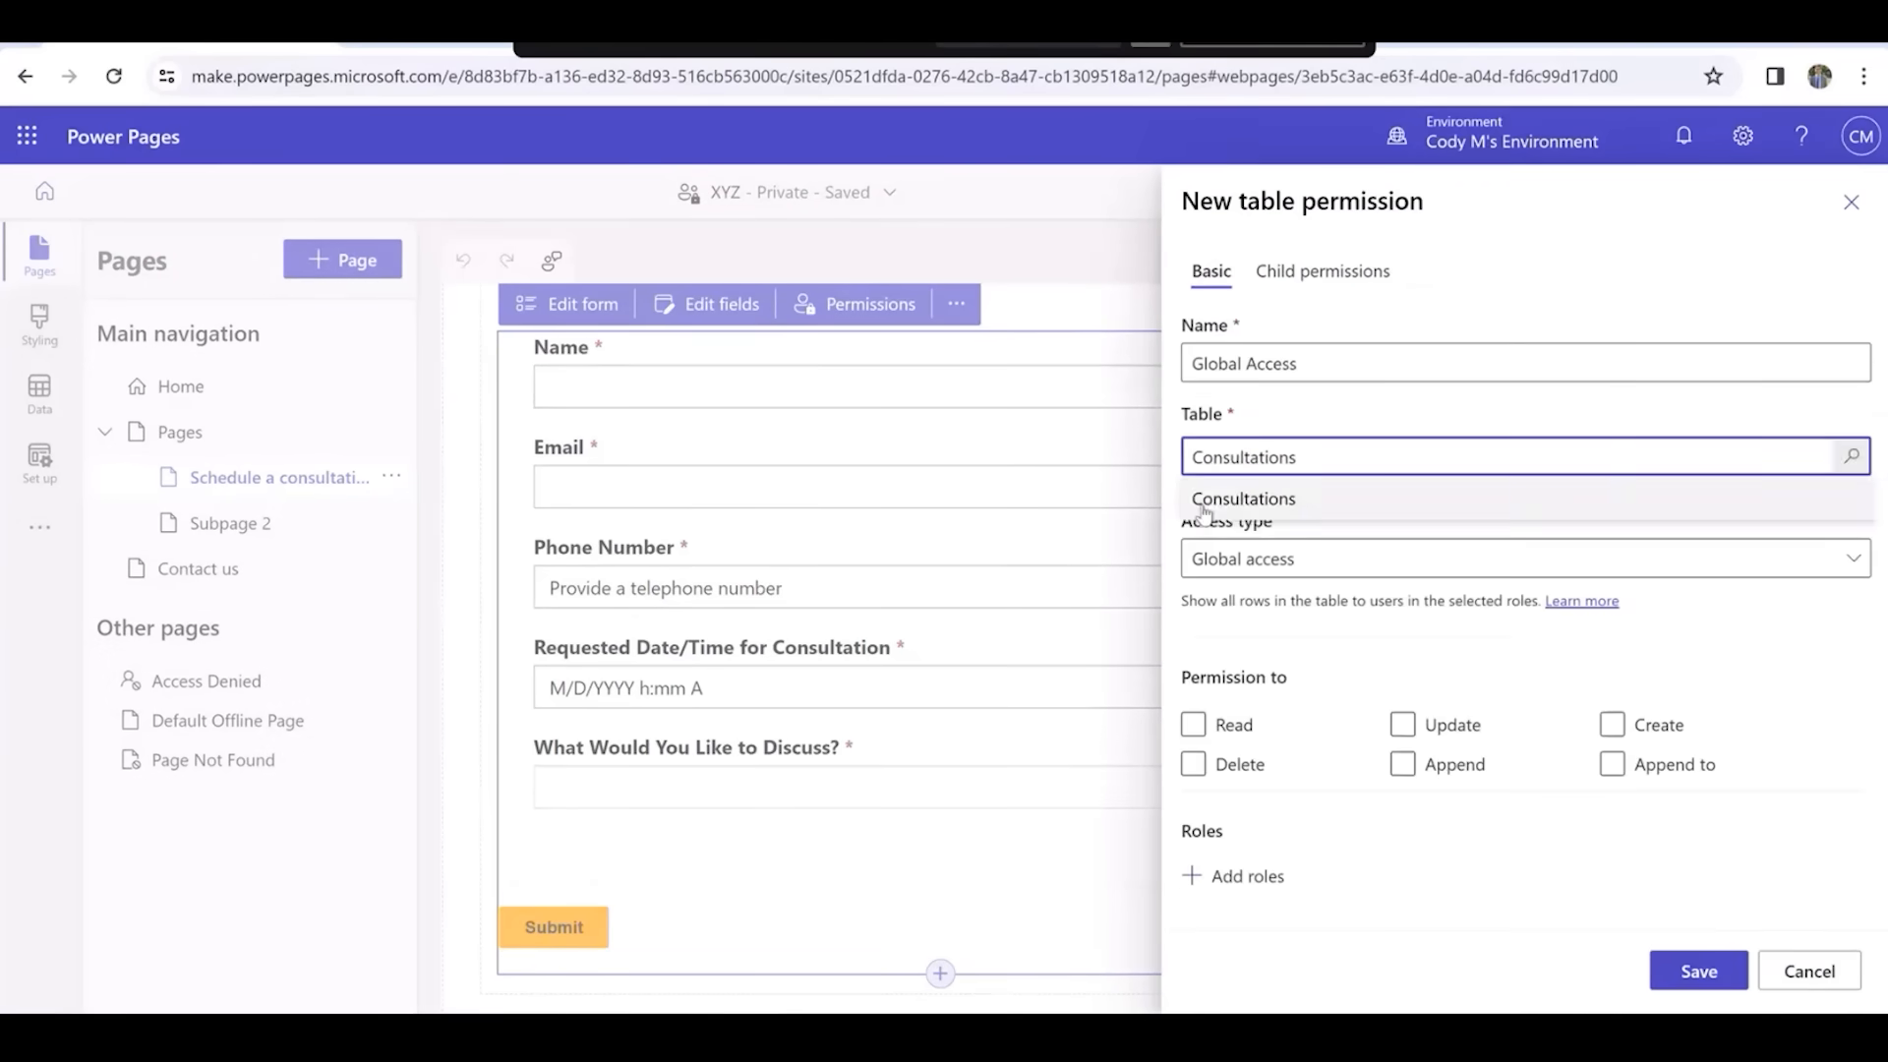
{"action": "left_click", "coordinate": [1613, 723]}
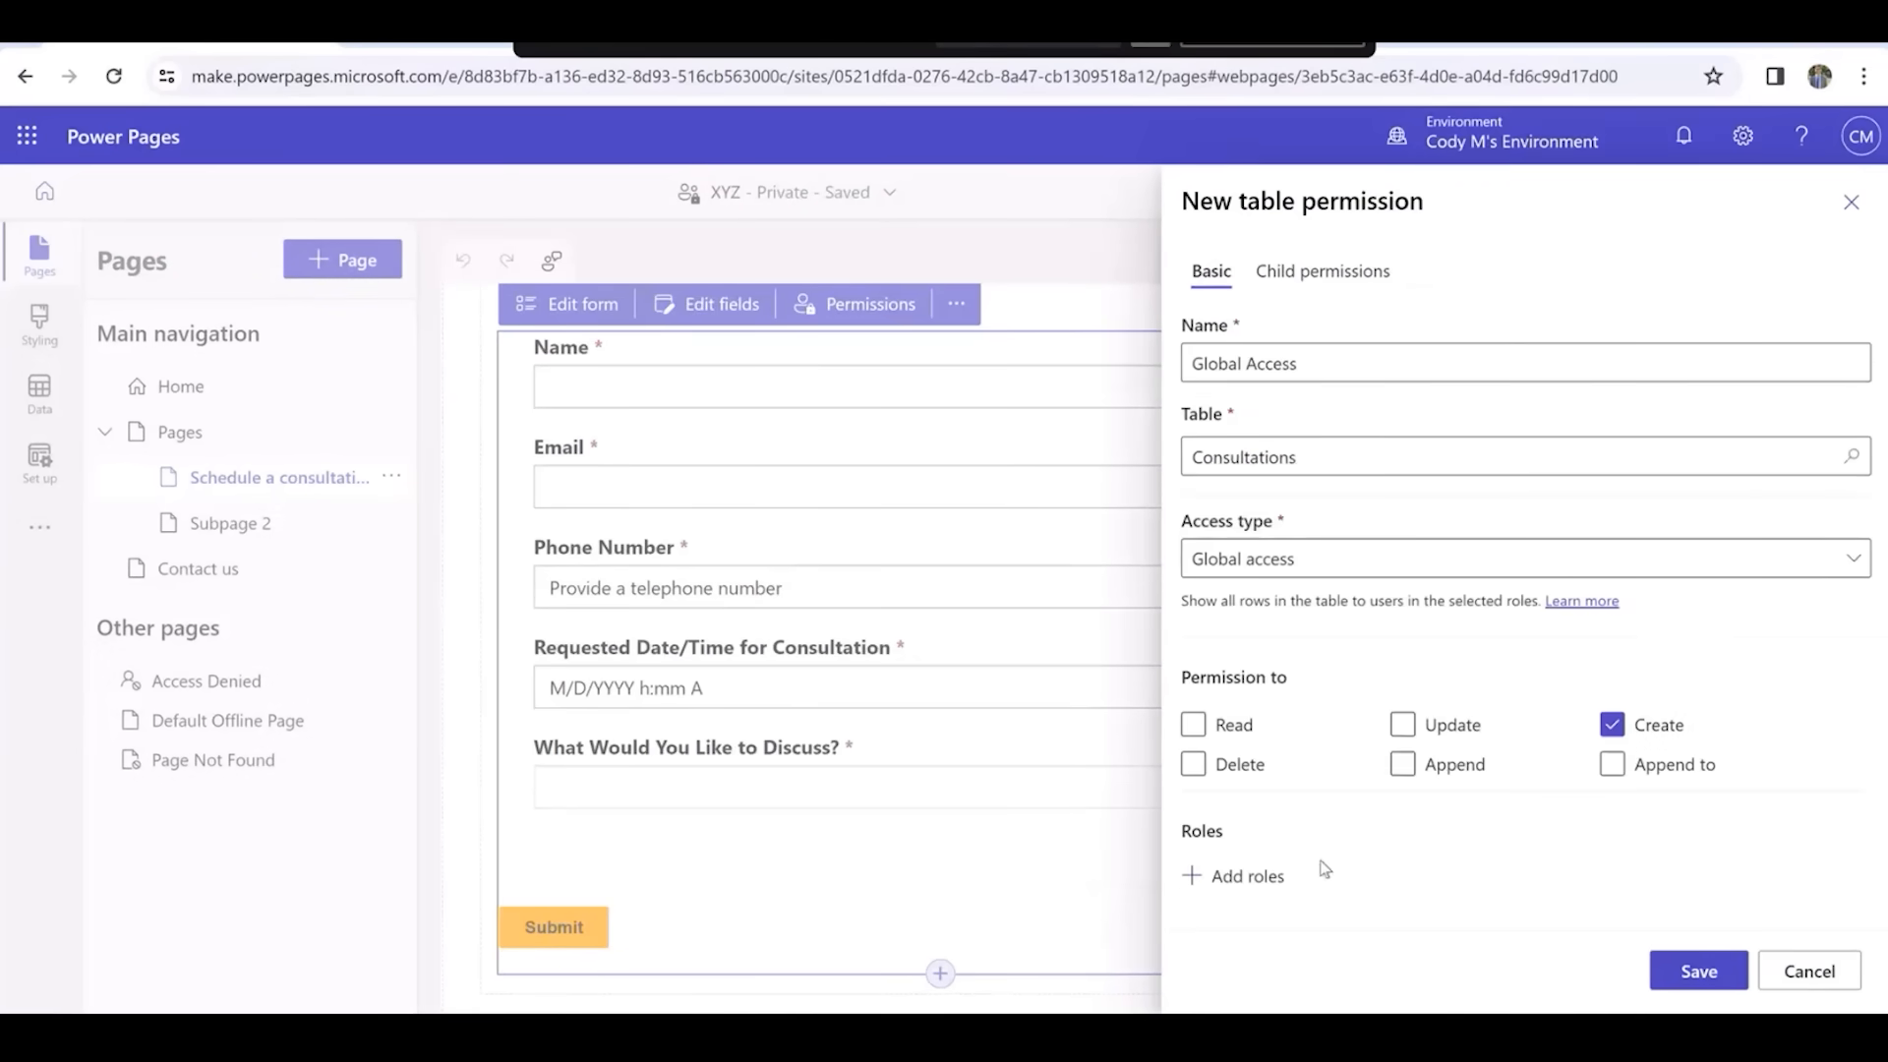
{"action": "left_click", "coordinate": [1245, 875]}
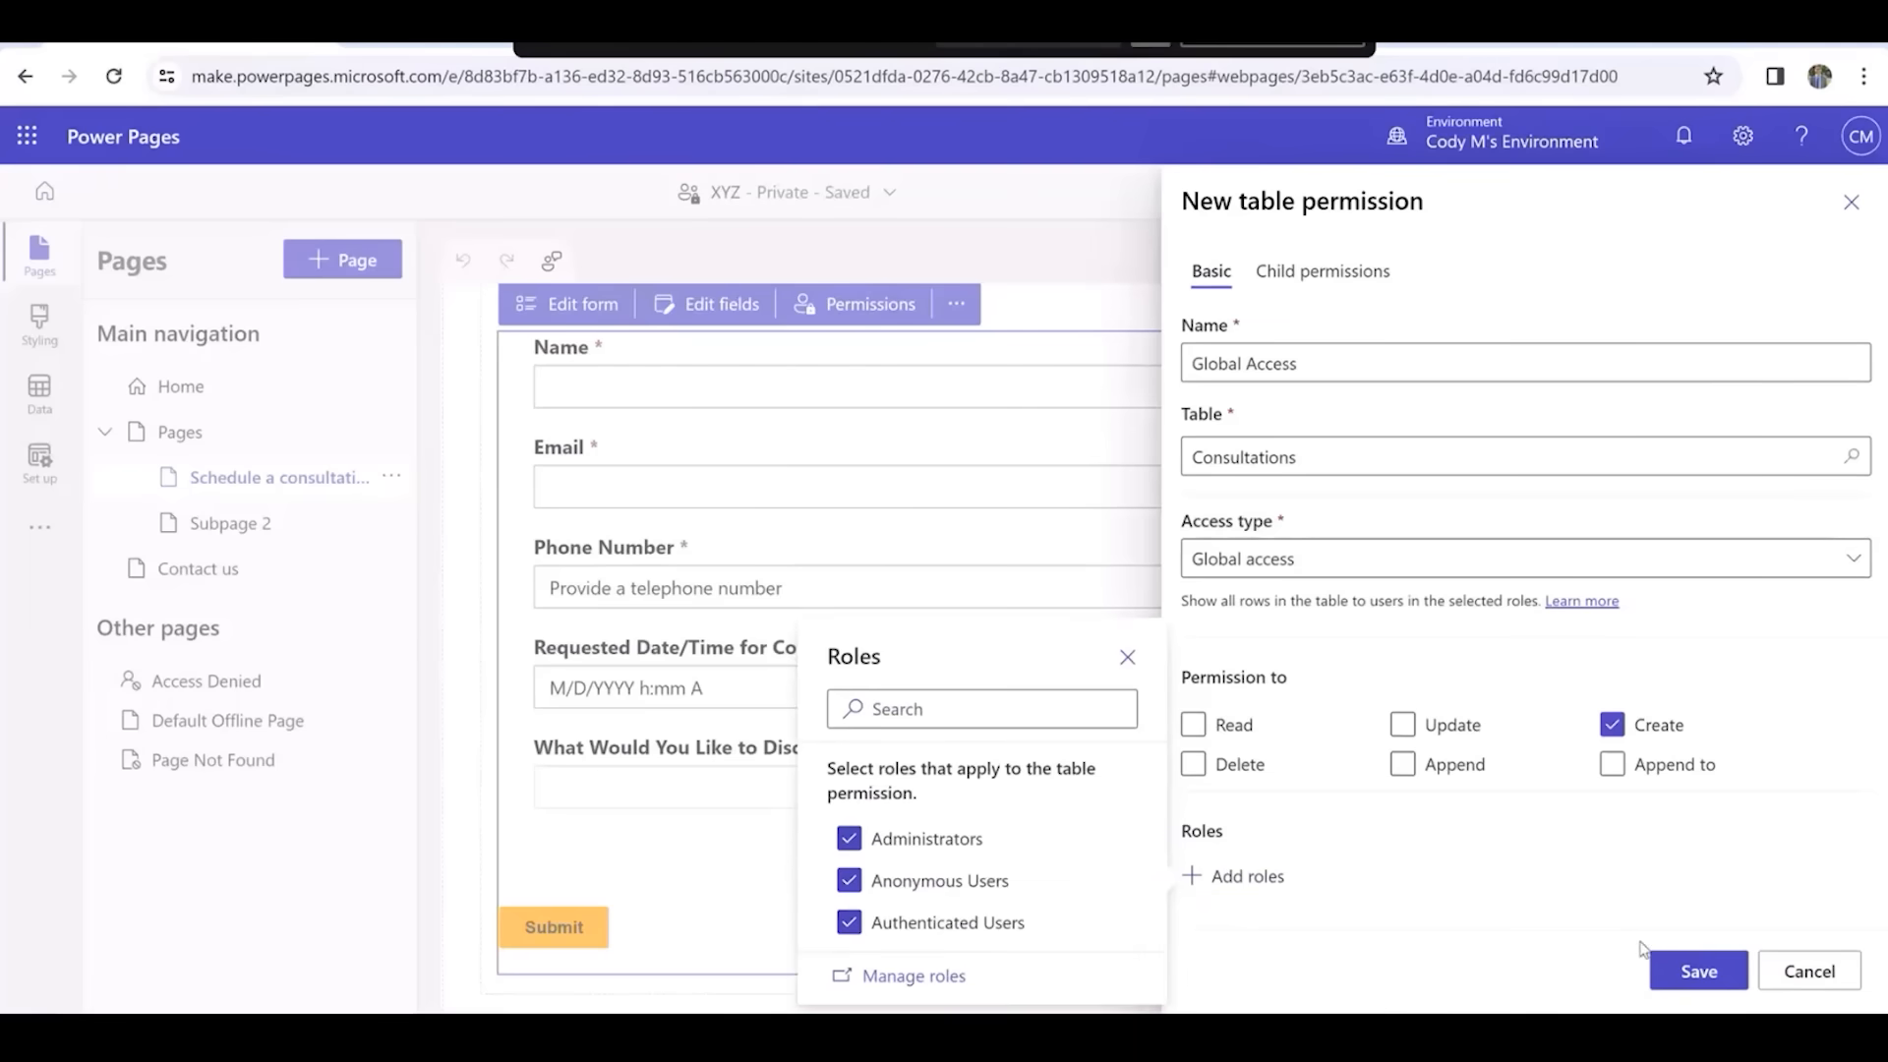
{"action": "left_click", "coordinate": [1696, 971]}
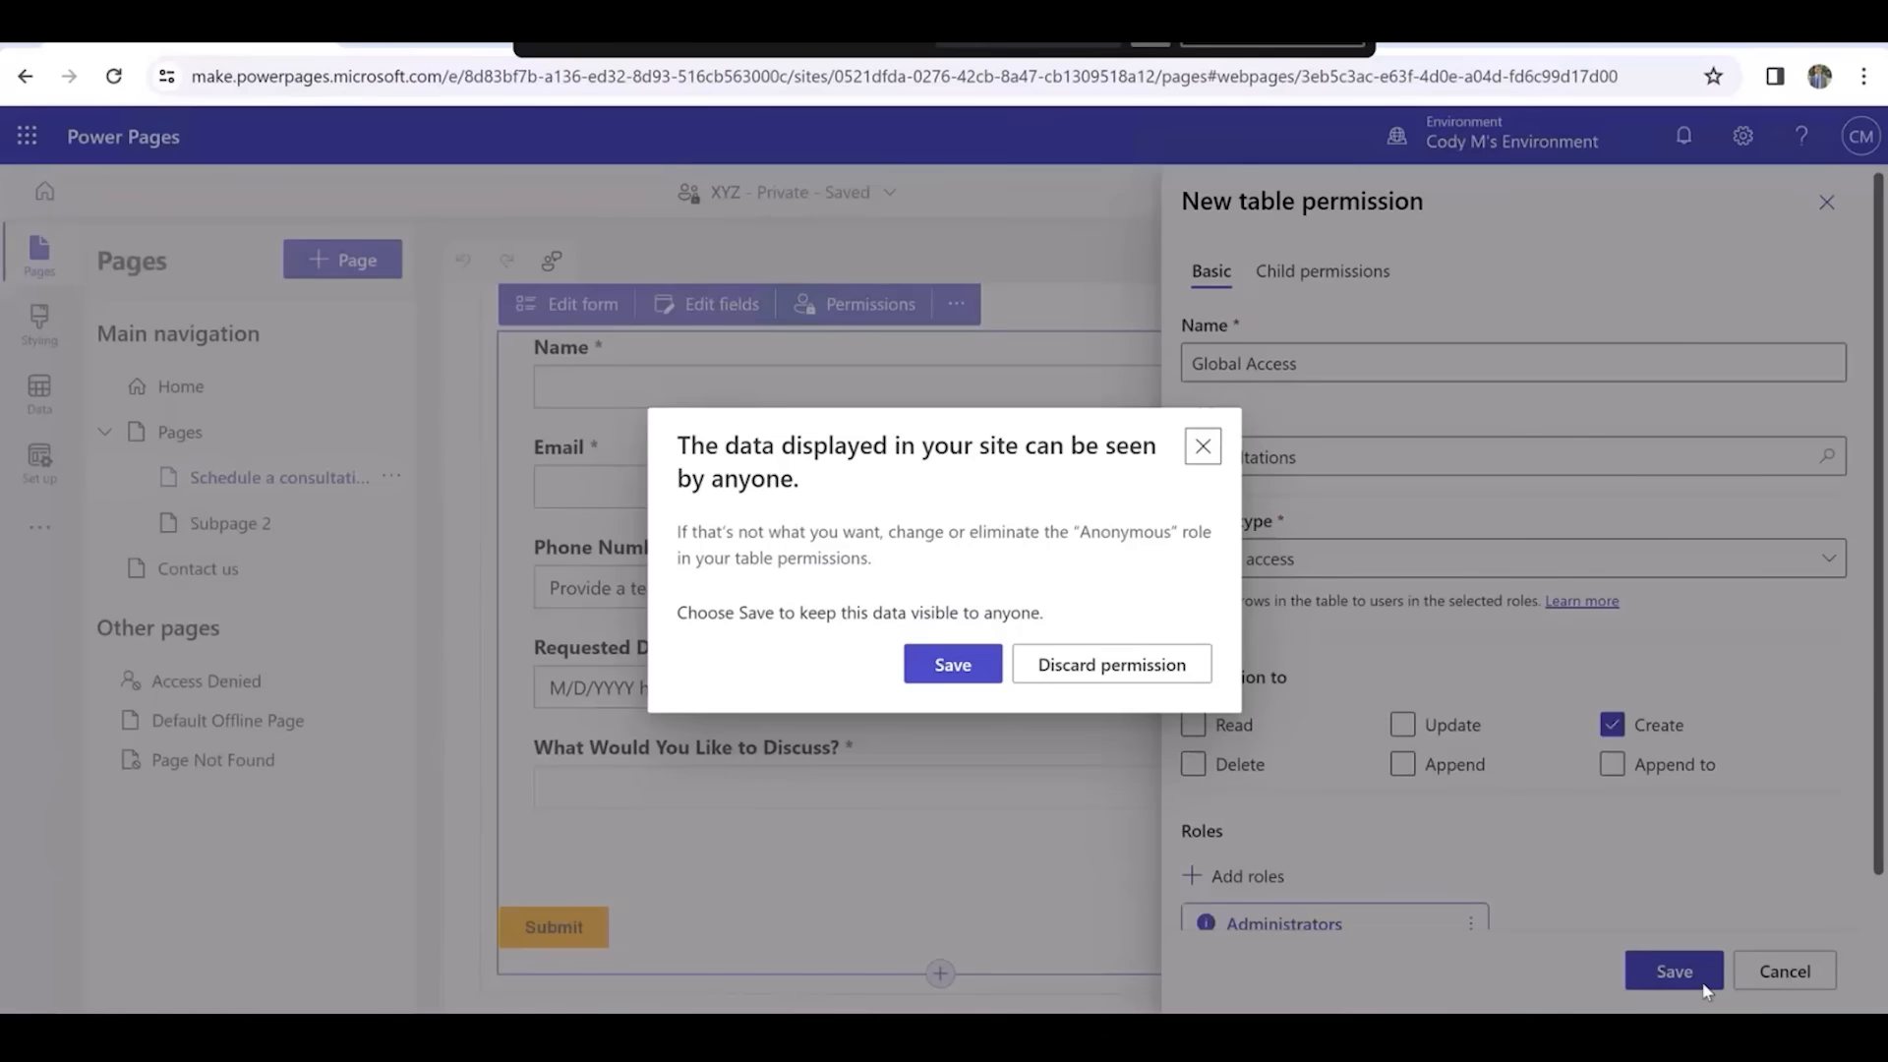
{"action": "left_click", "coordinate": [950, 664]}
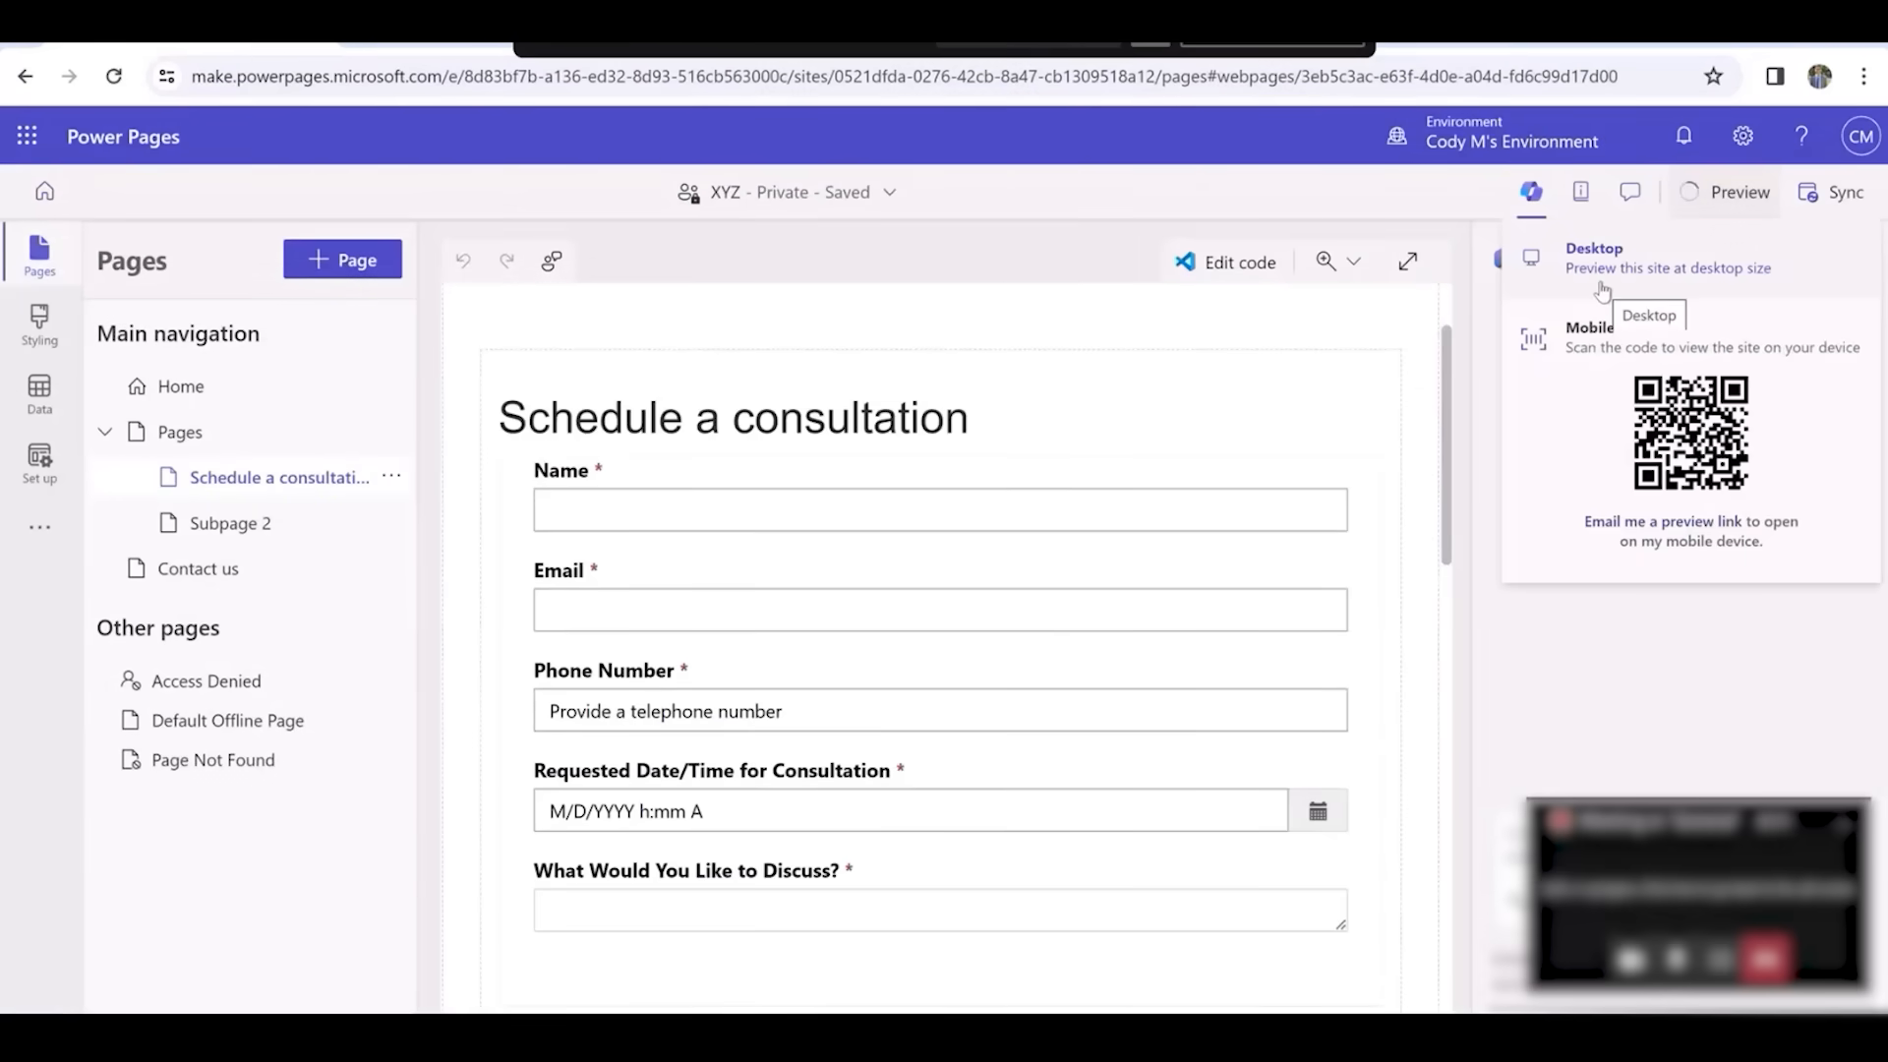
Preview the site at desktop size and fill the booking form with Blue, 33333 and Me.
{"action": "left_click", "coordinate": [1593, 257]}
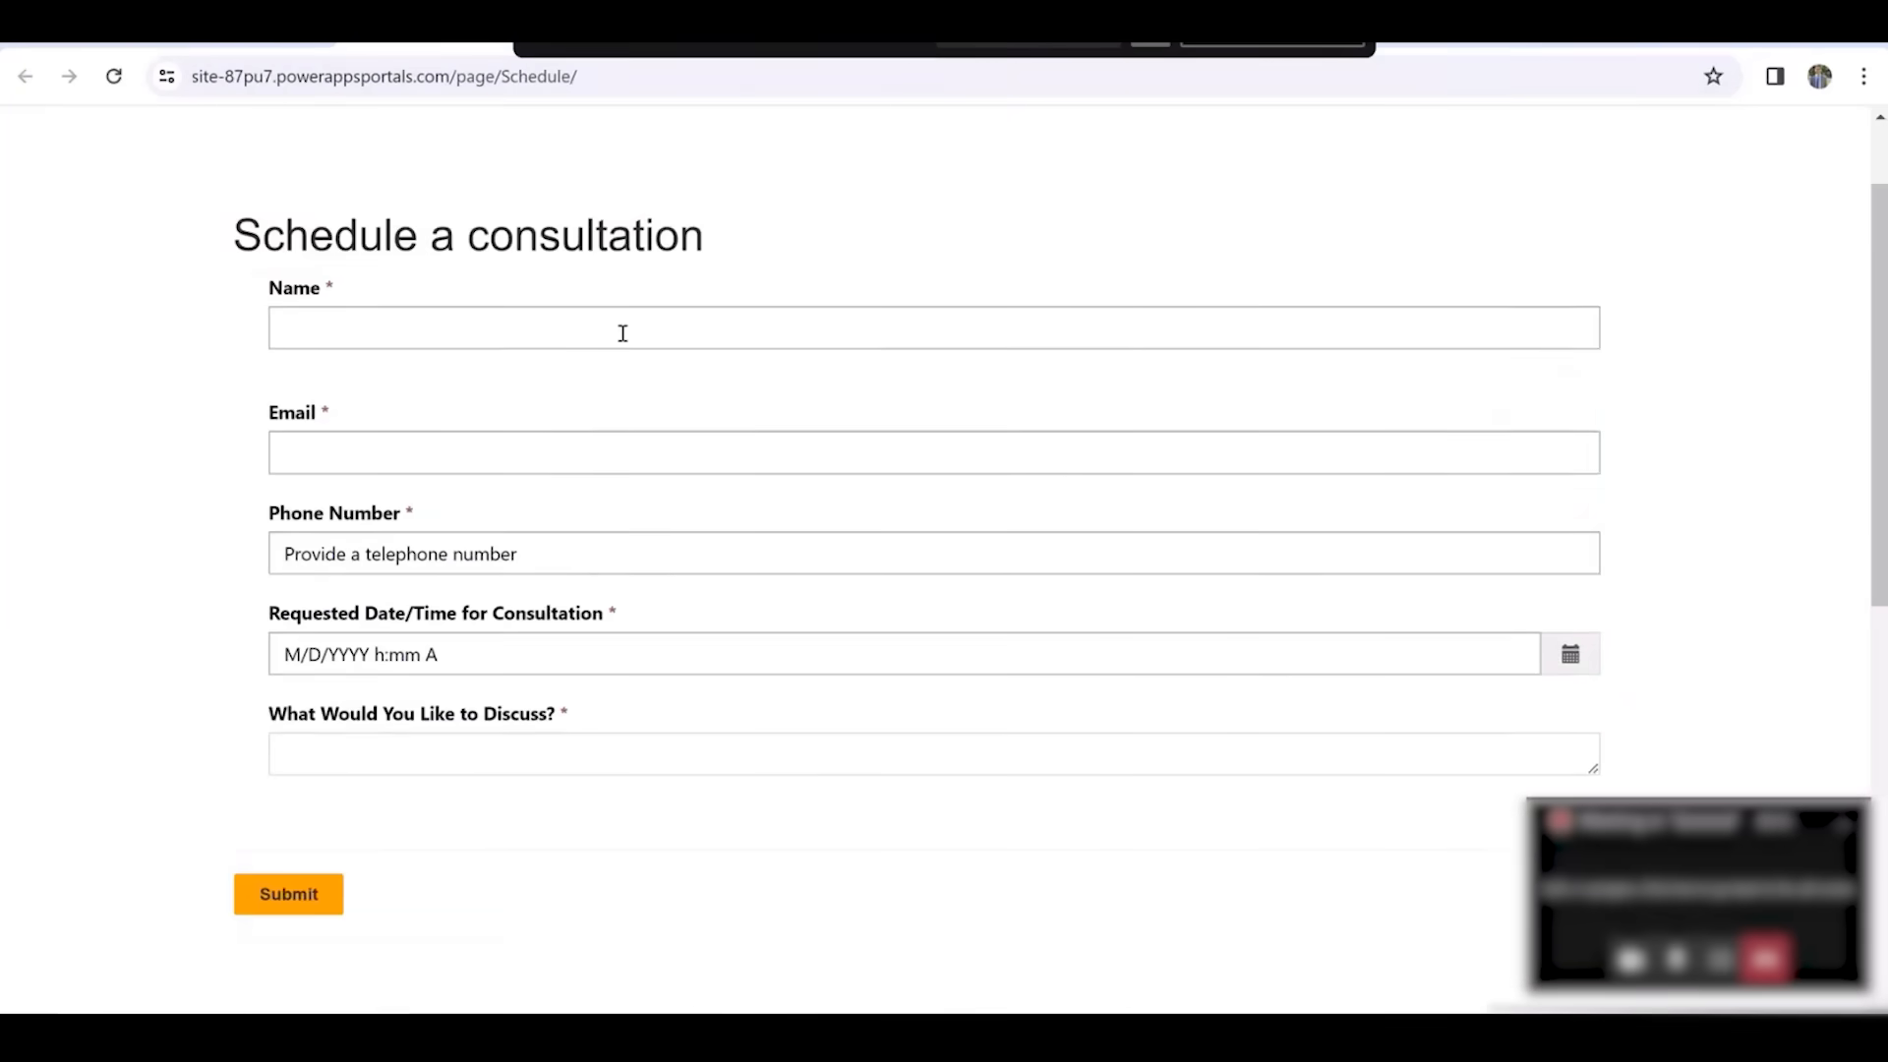
{"action": "type", "text": "Blue"}
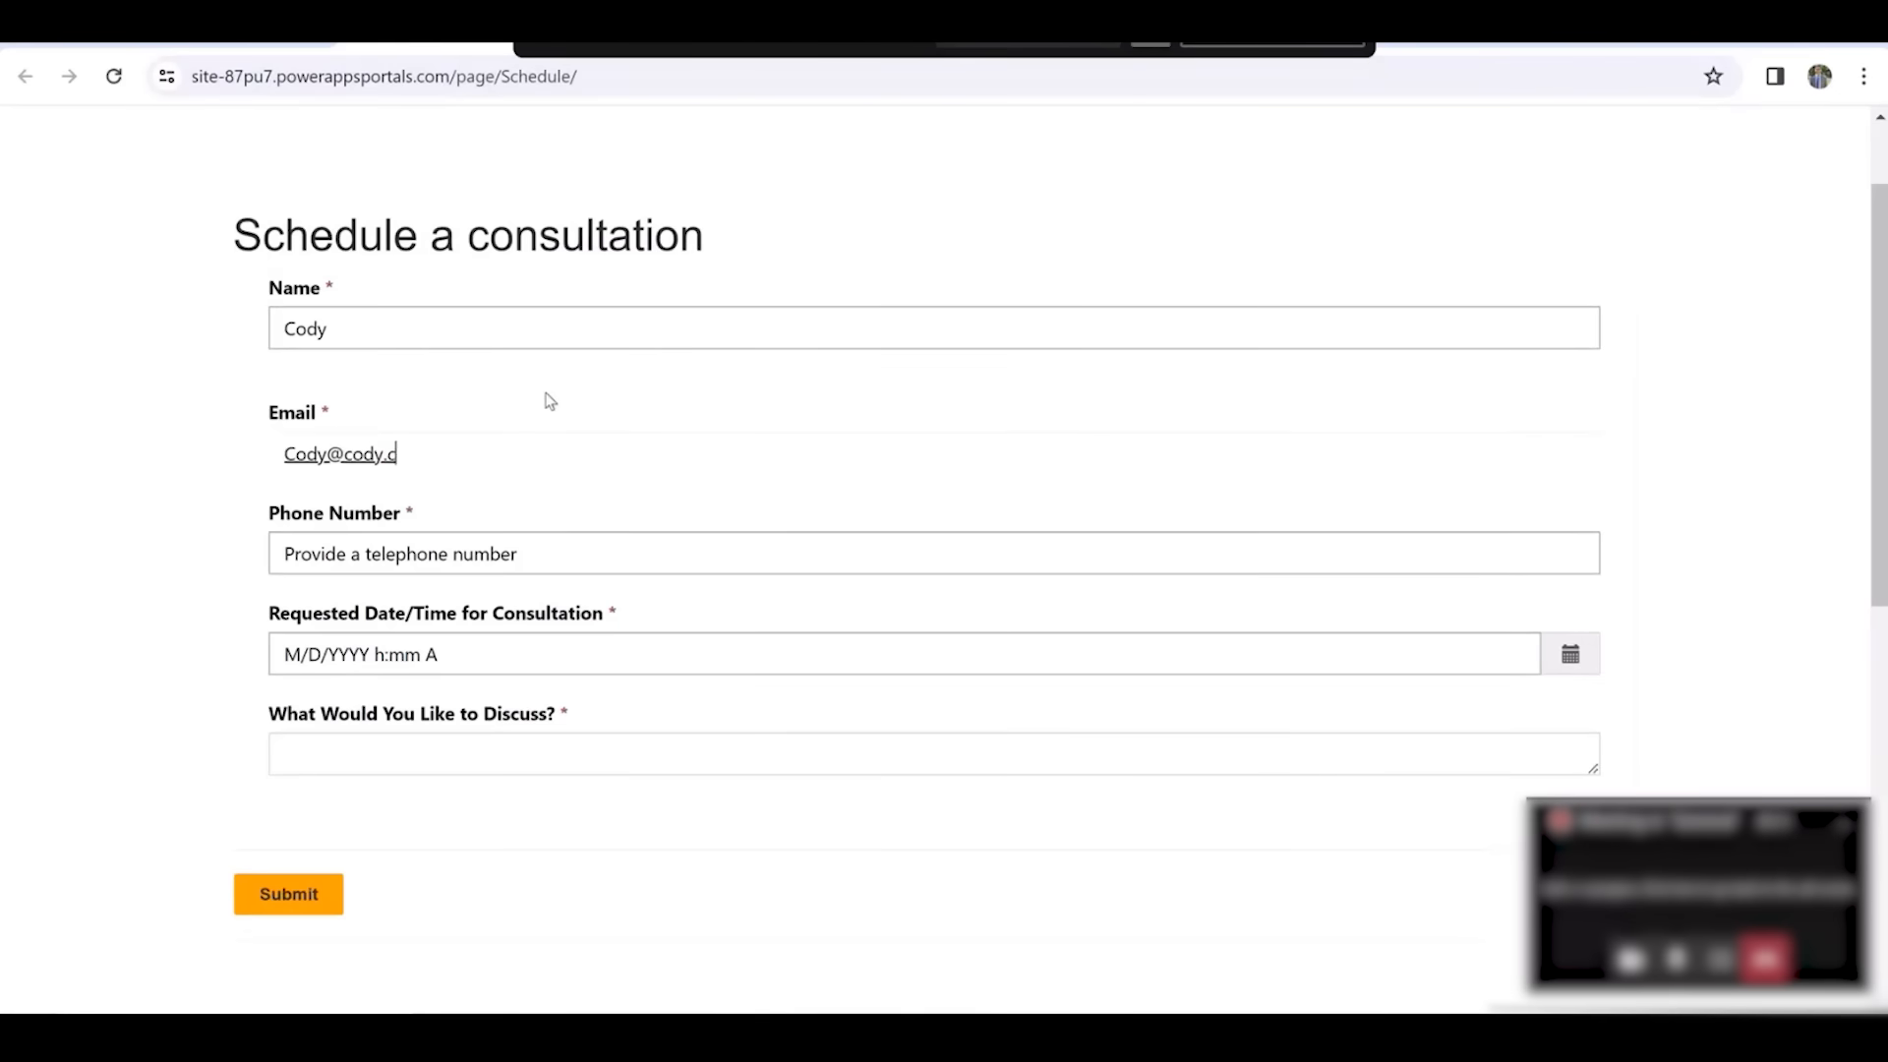
{"action": "type", "text": "3333333333"}
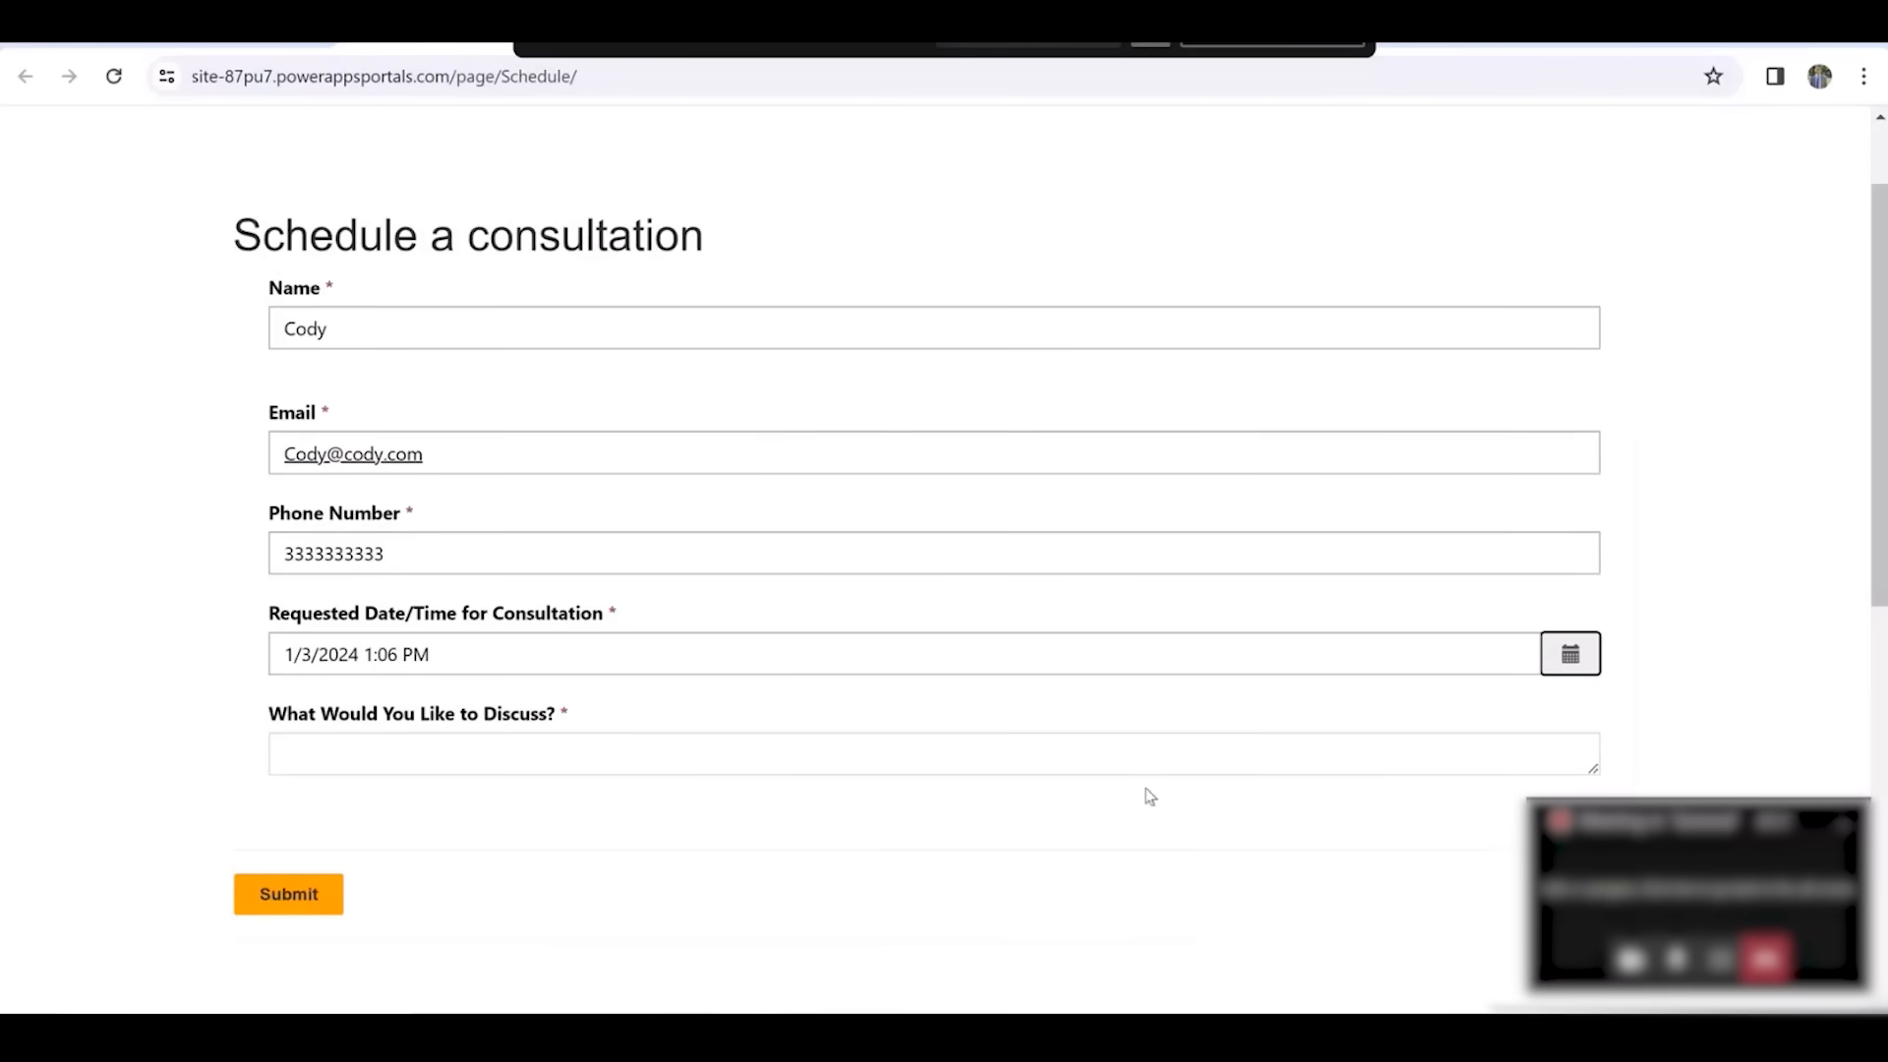
{"action": "type", "text": "Me"}
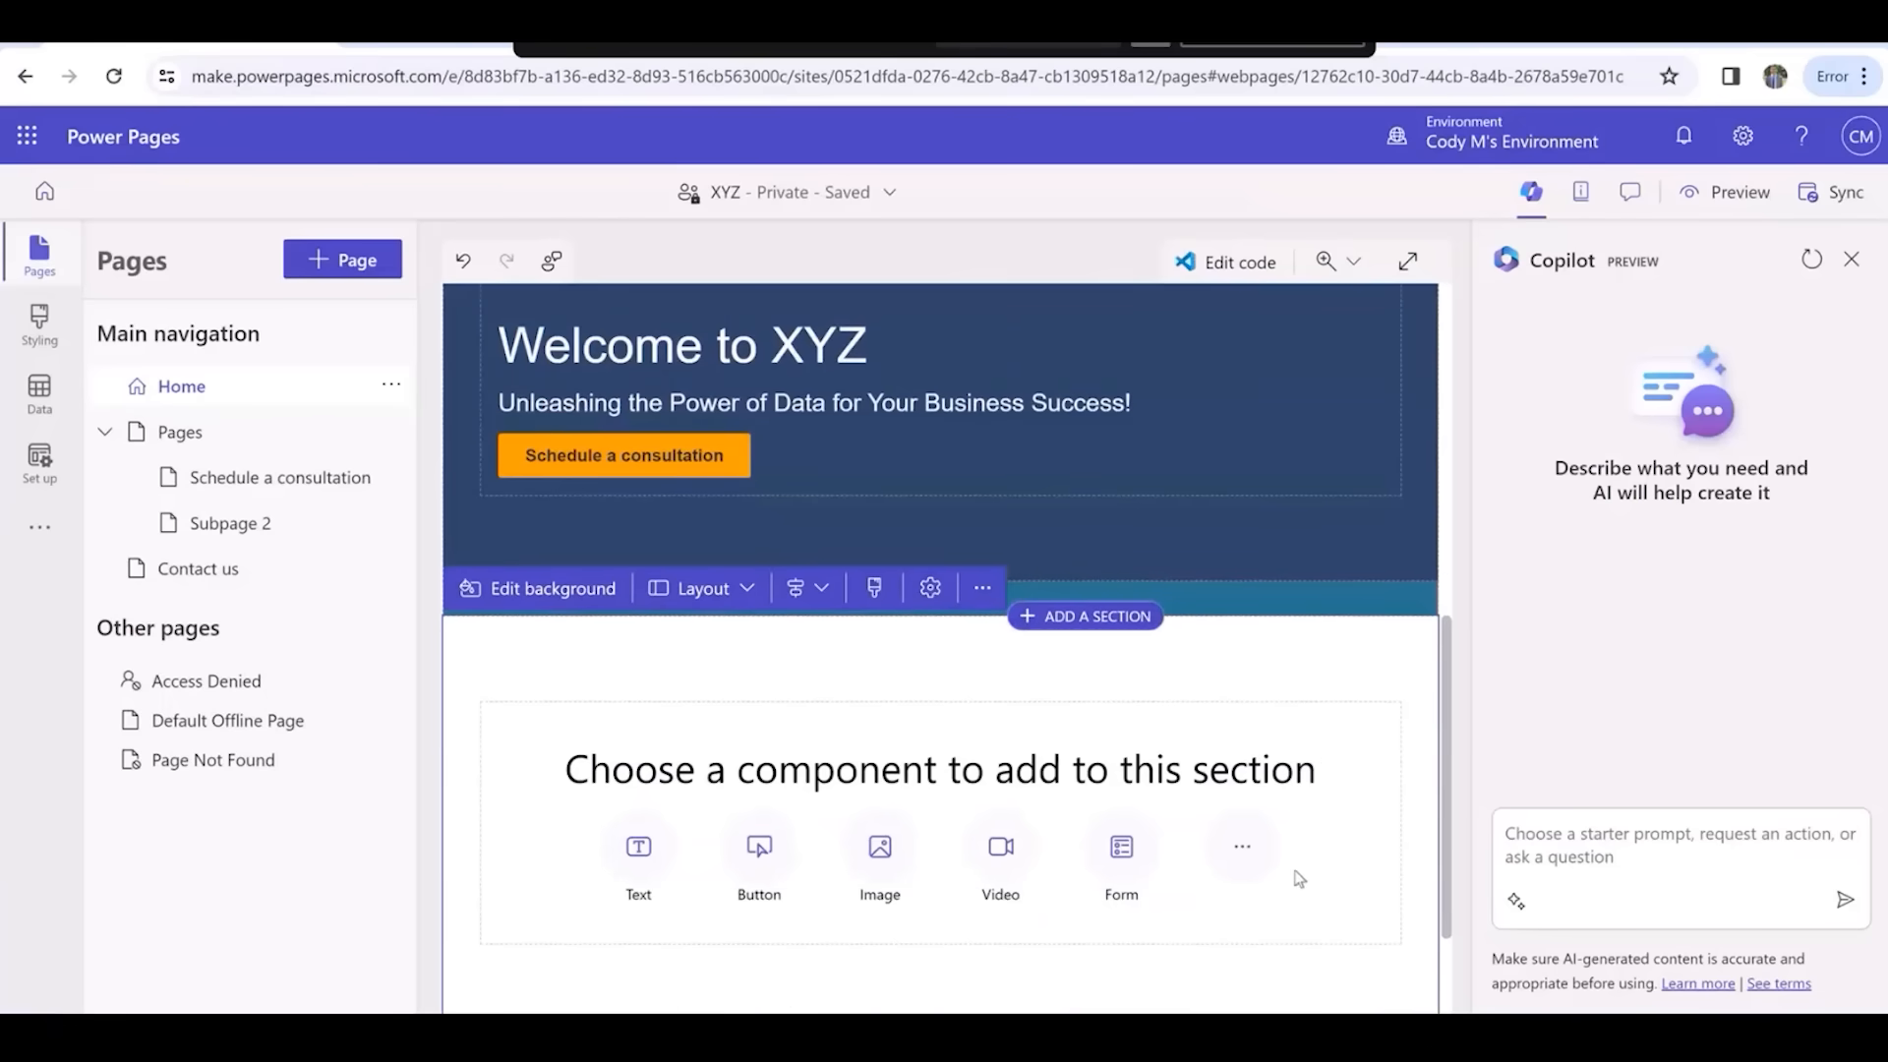
Add a 'Contact Information' text heading to the new Home section with a text block below.
{"action": "left_click", "coordinate": [638, 846]}
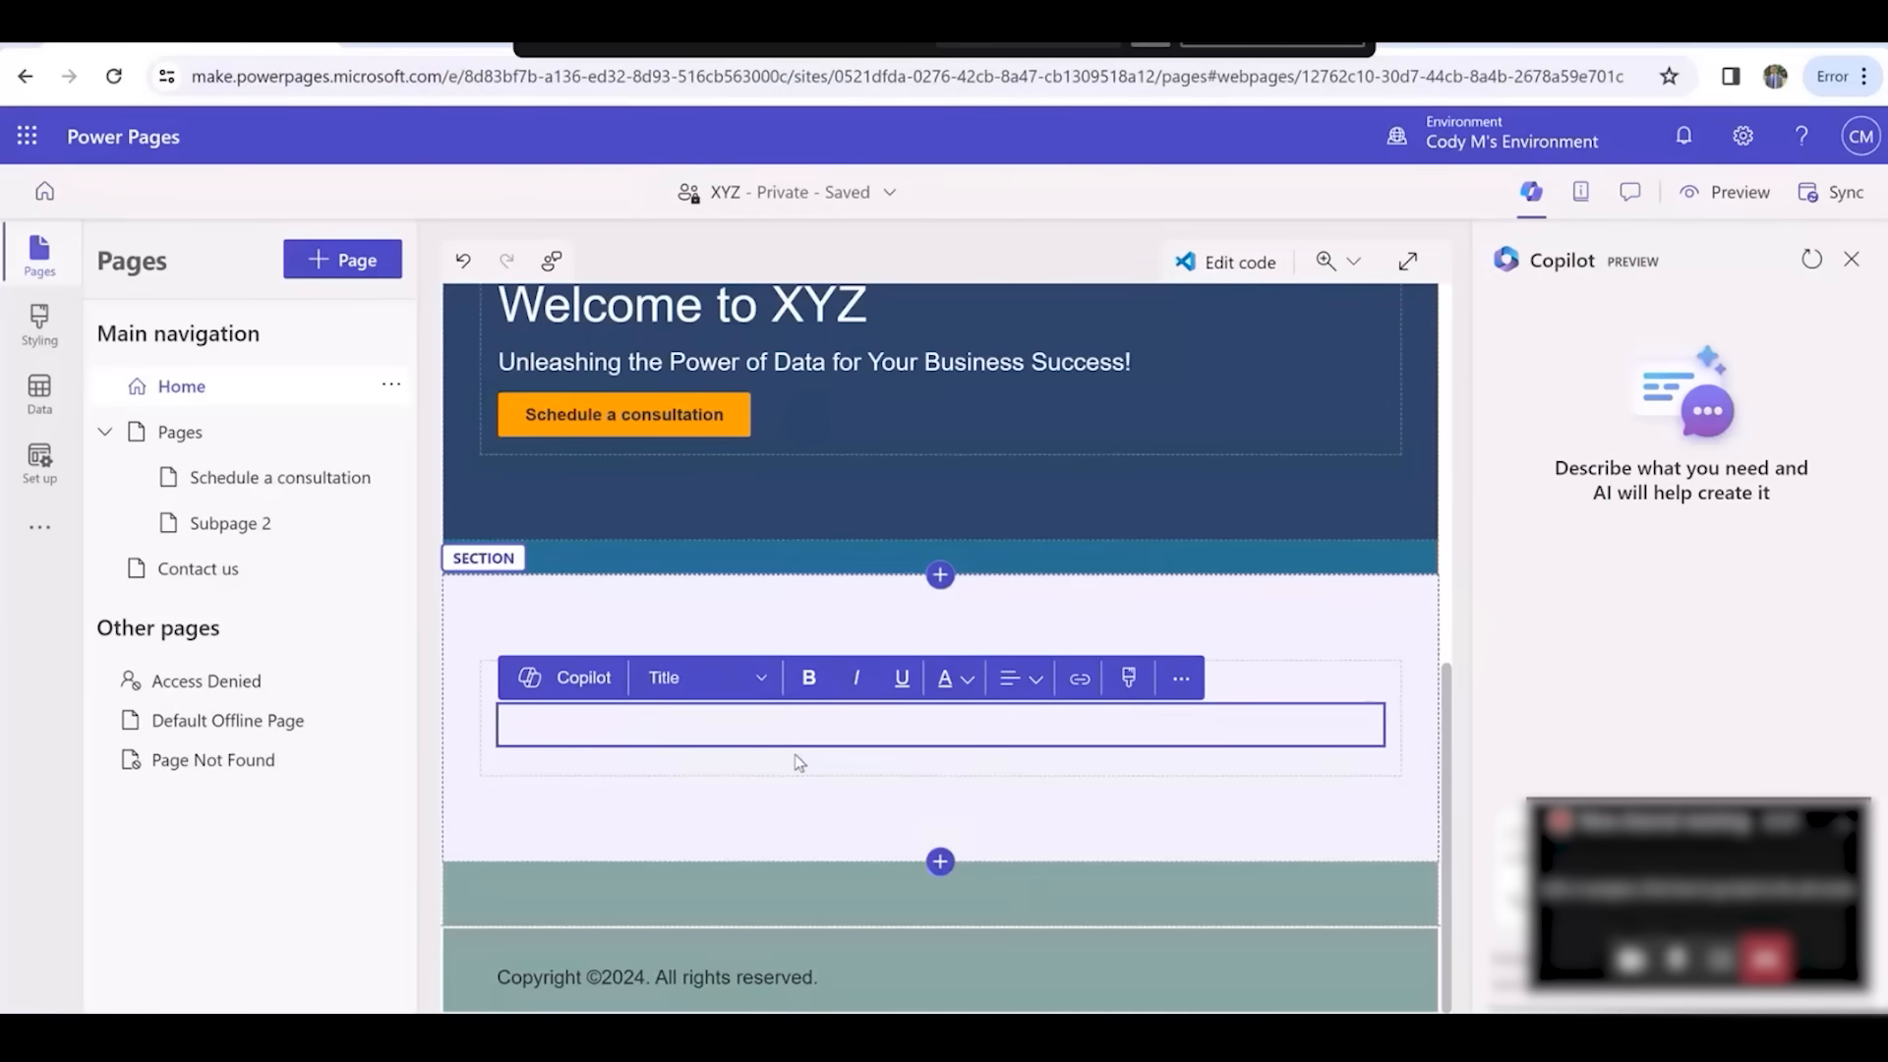
{"action": "type", "text": "Contact Inf"}
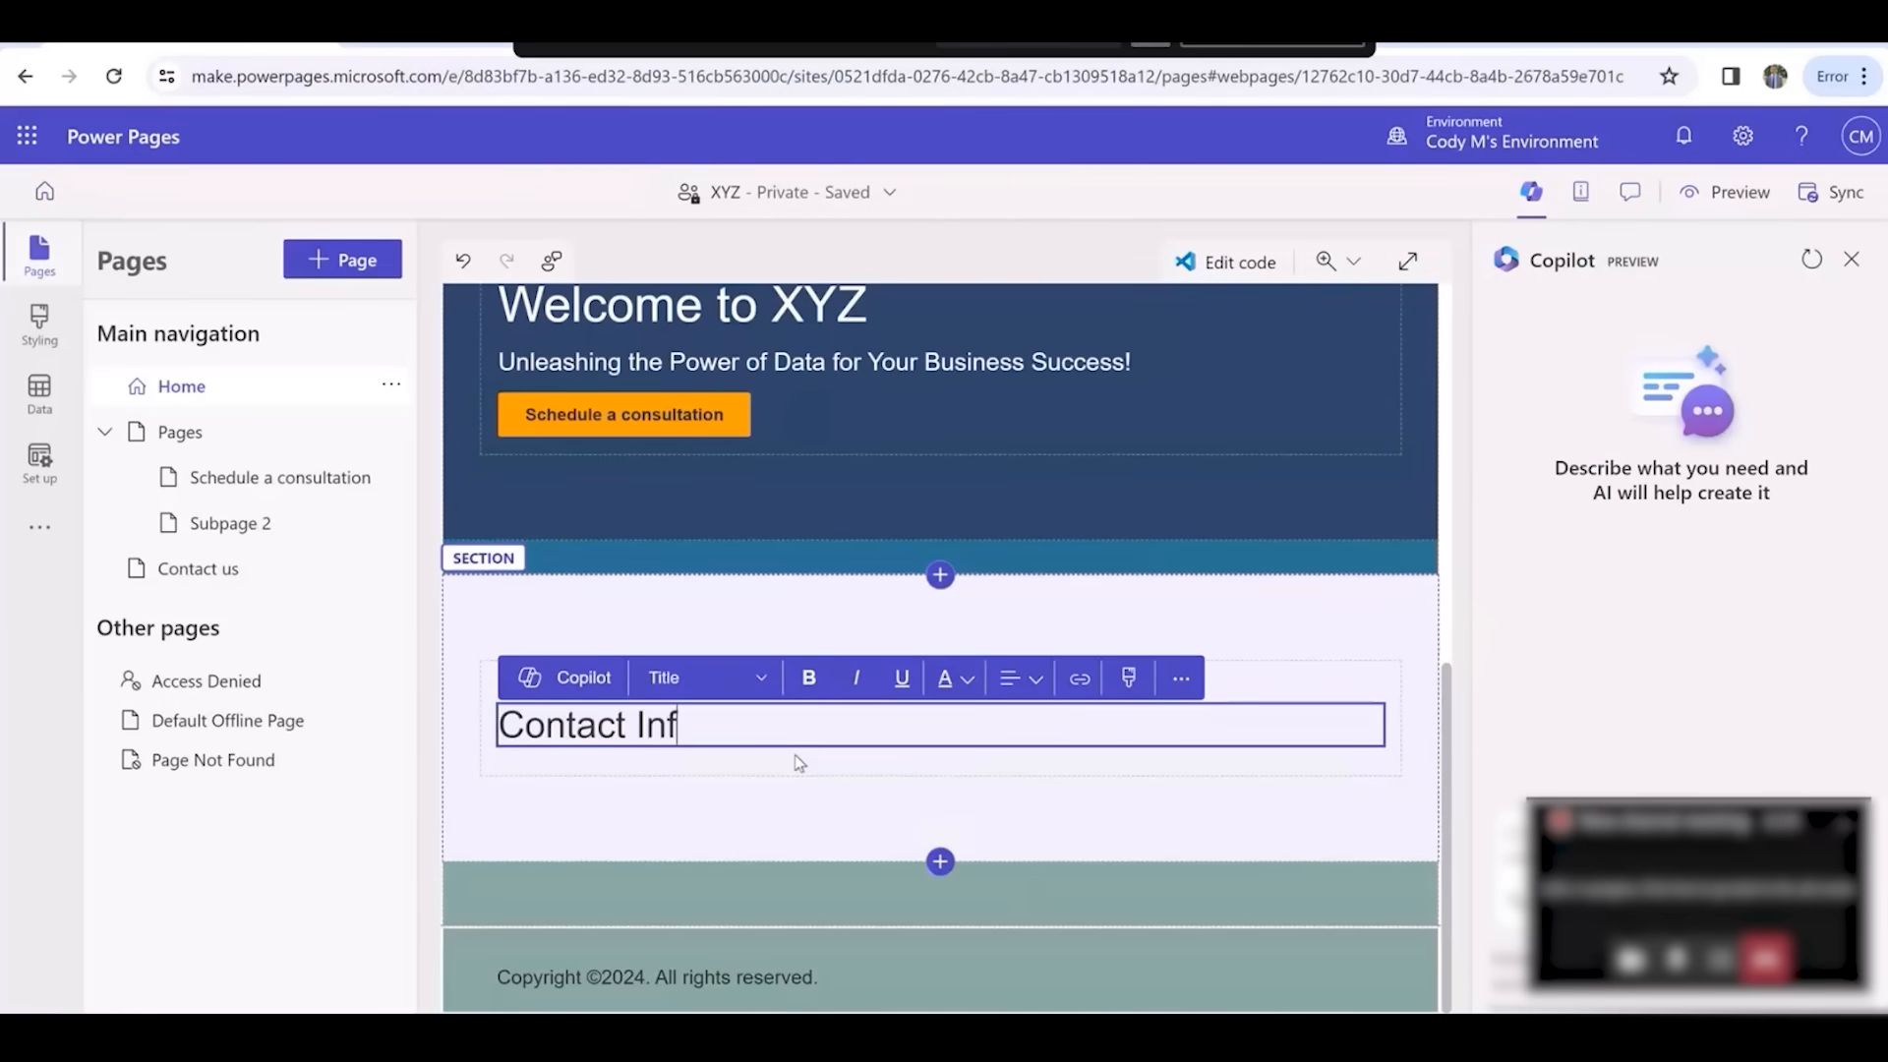
{"action": "type", "text": "ormation"}
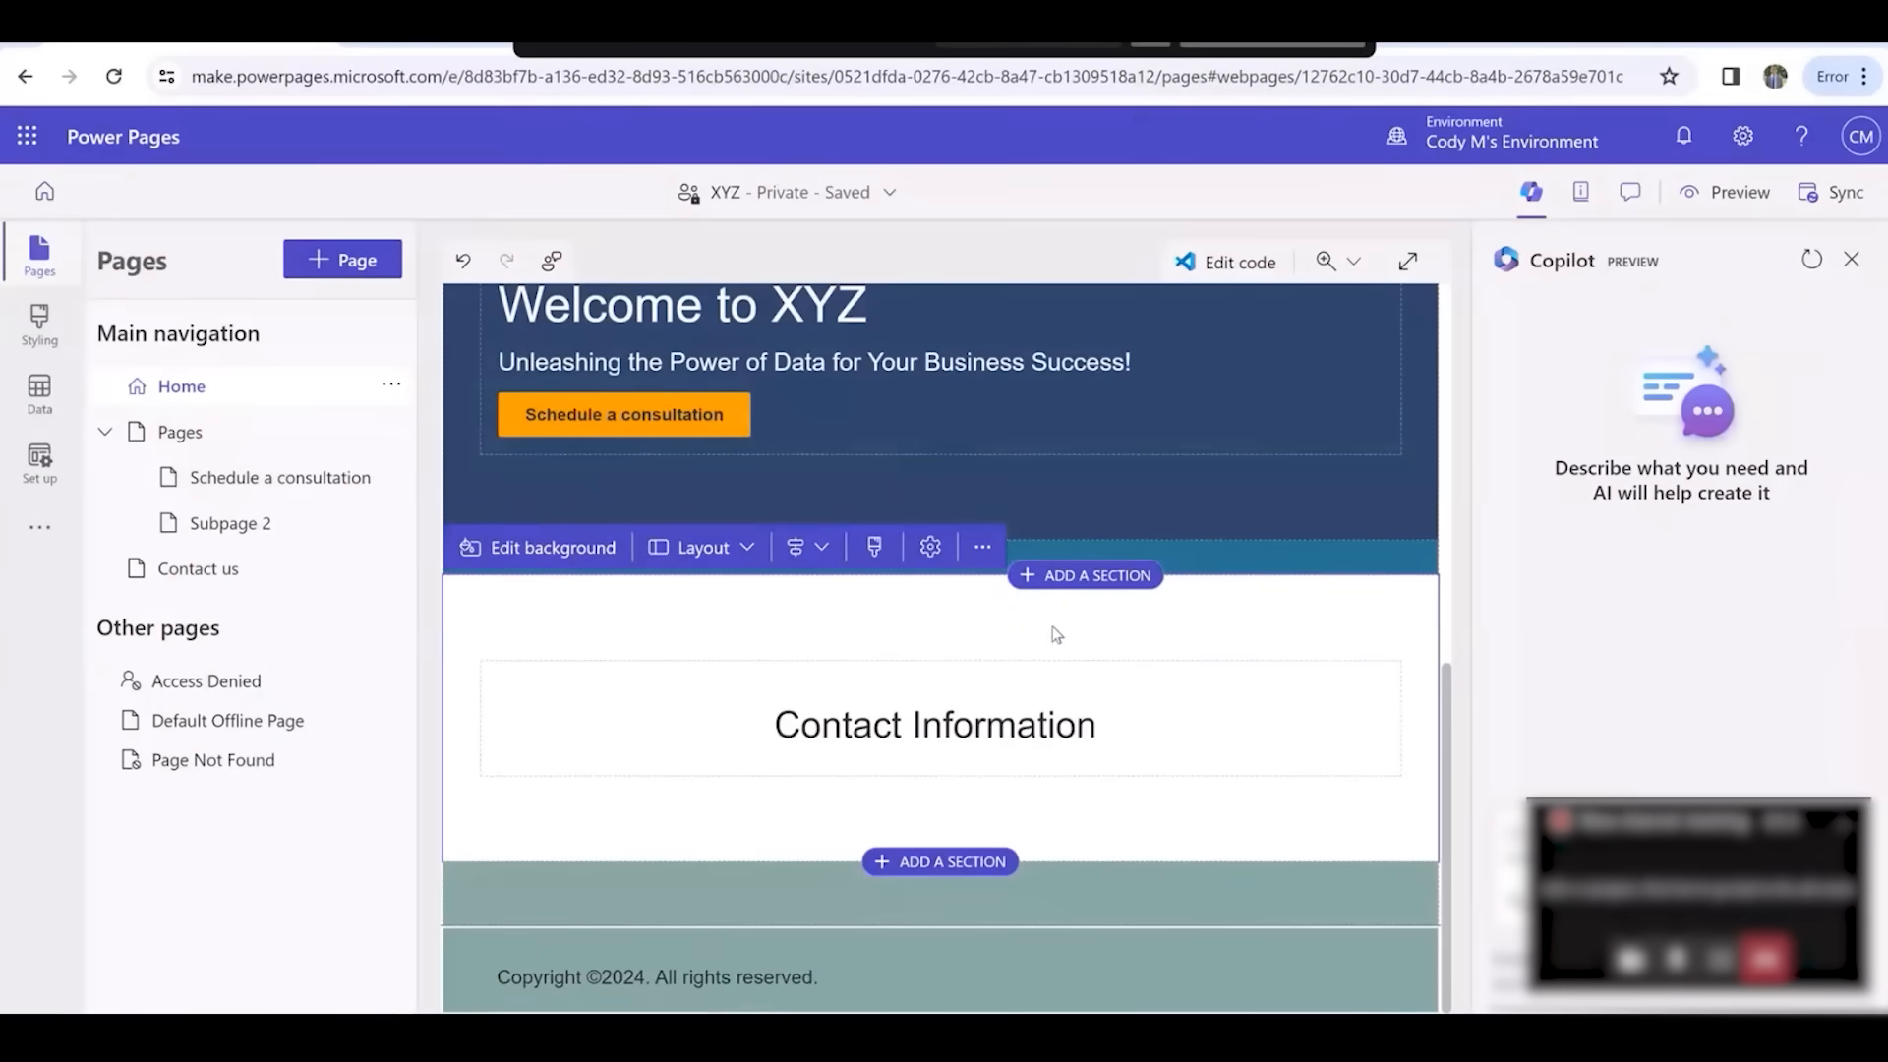
{"action": "left_click", "coordinate": [934, 723]}
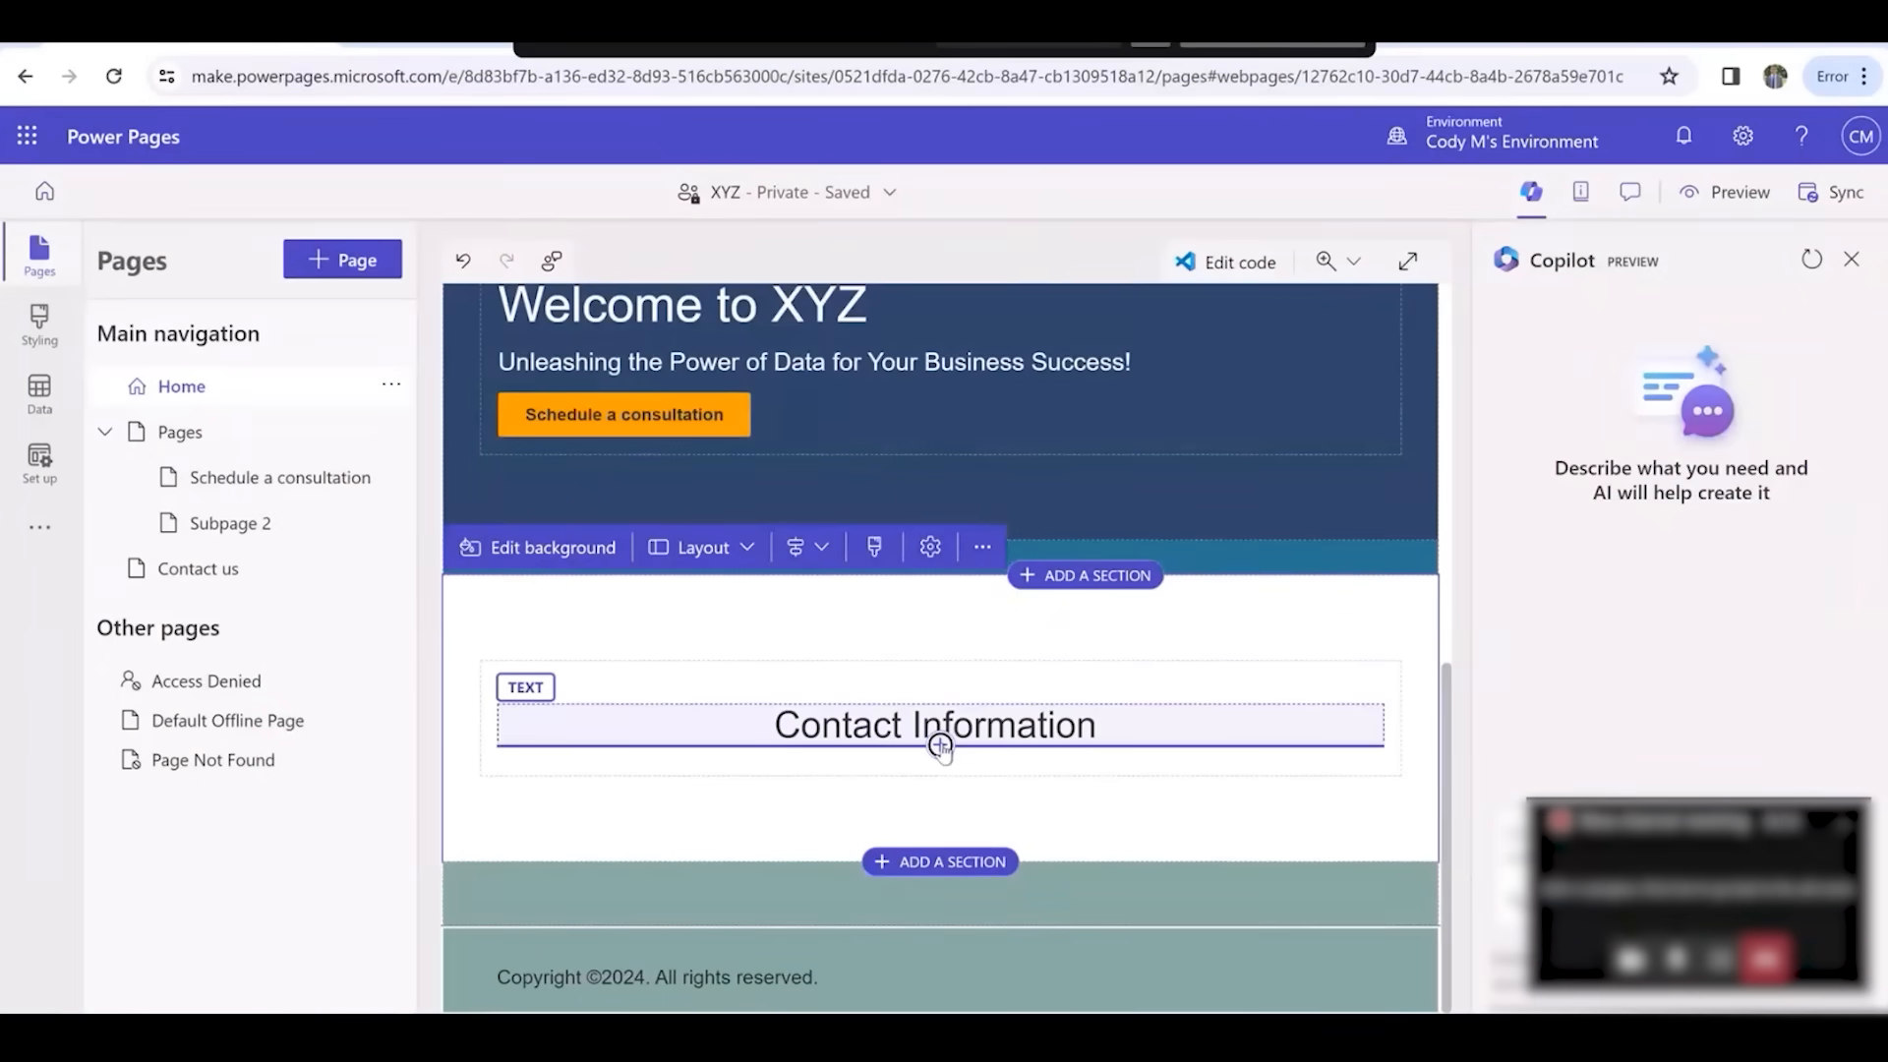
{"action": "left_click", "coordinate": [939, 744]}
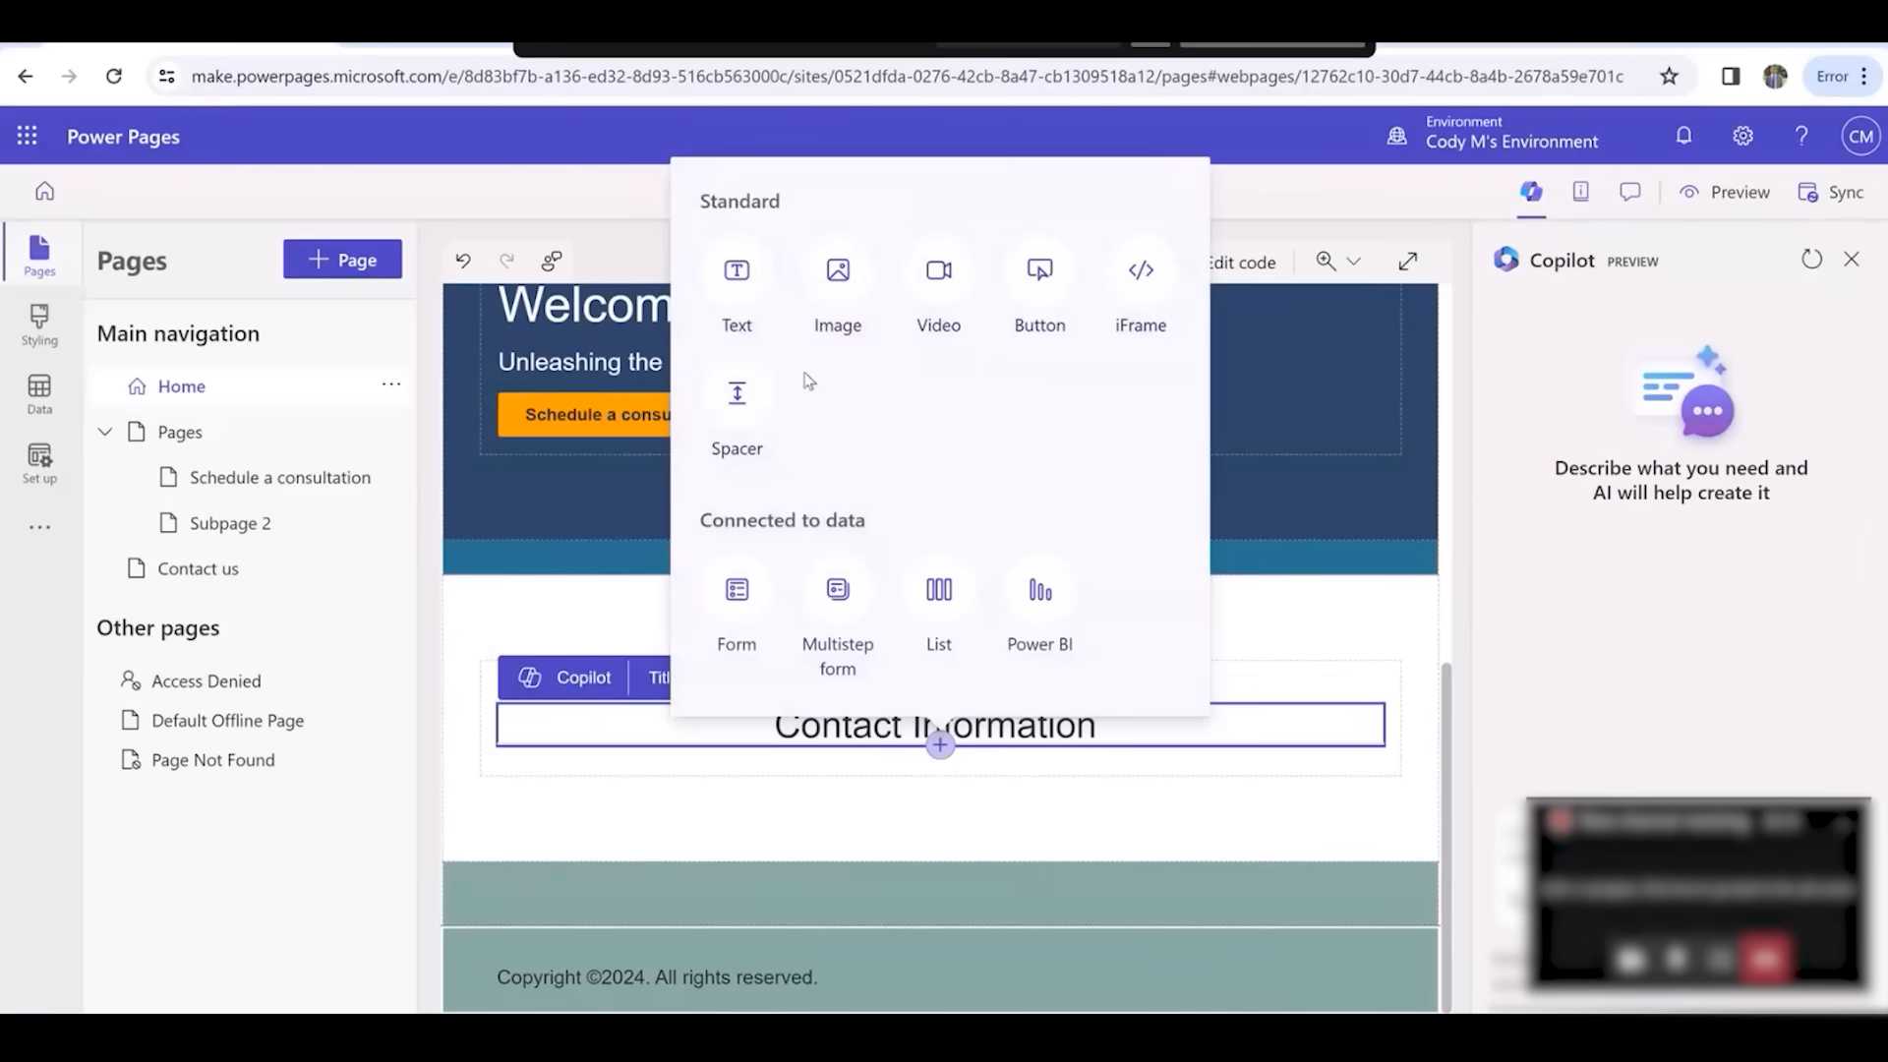
{"action": "left_click", "coordinate": [735, 280]}
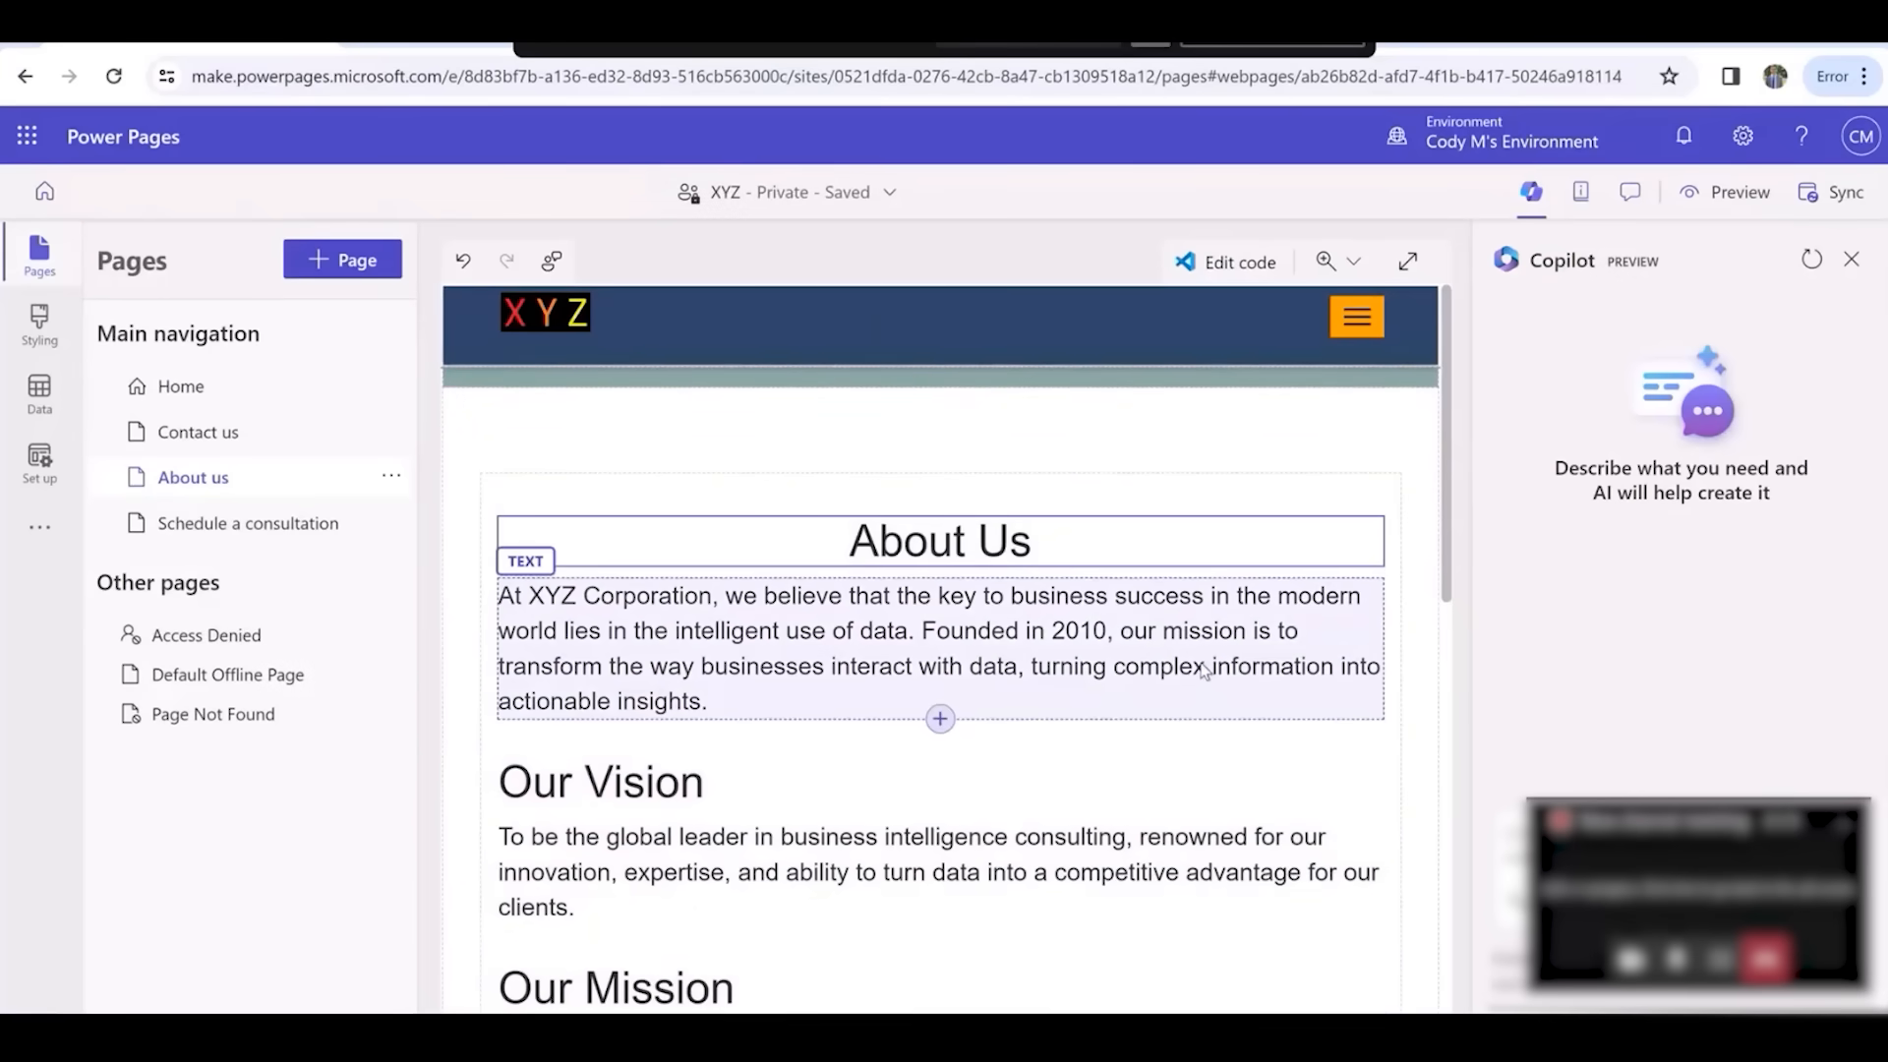
Select the About Us heading and introduction paragraph, then scroll down the page.
{"action": "left_click", "coordinate": [938, 540]}
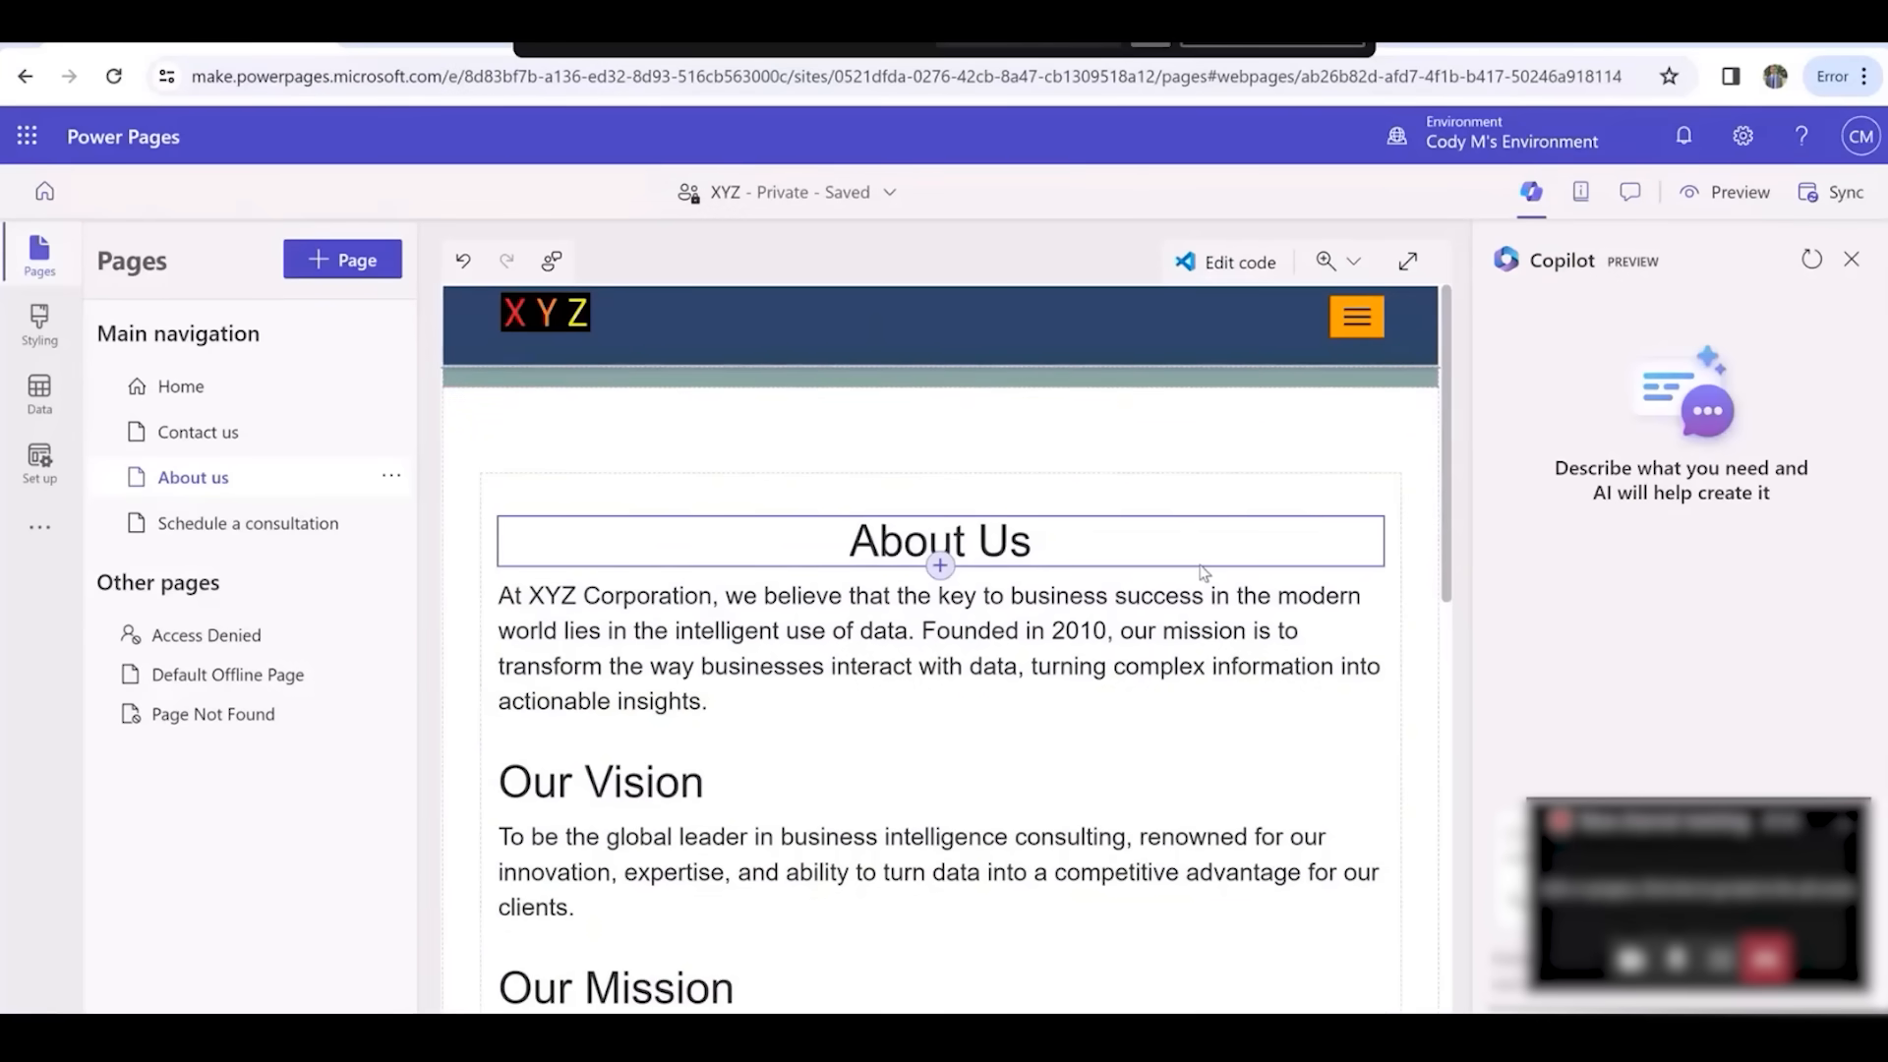
{"action": "left_click", "coordinate": [601, 780]}
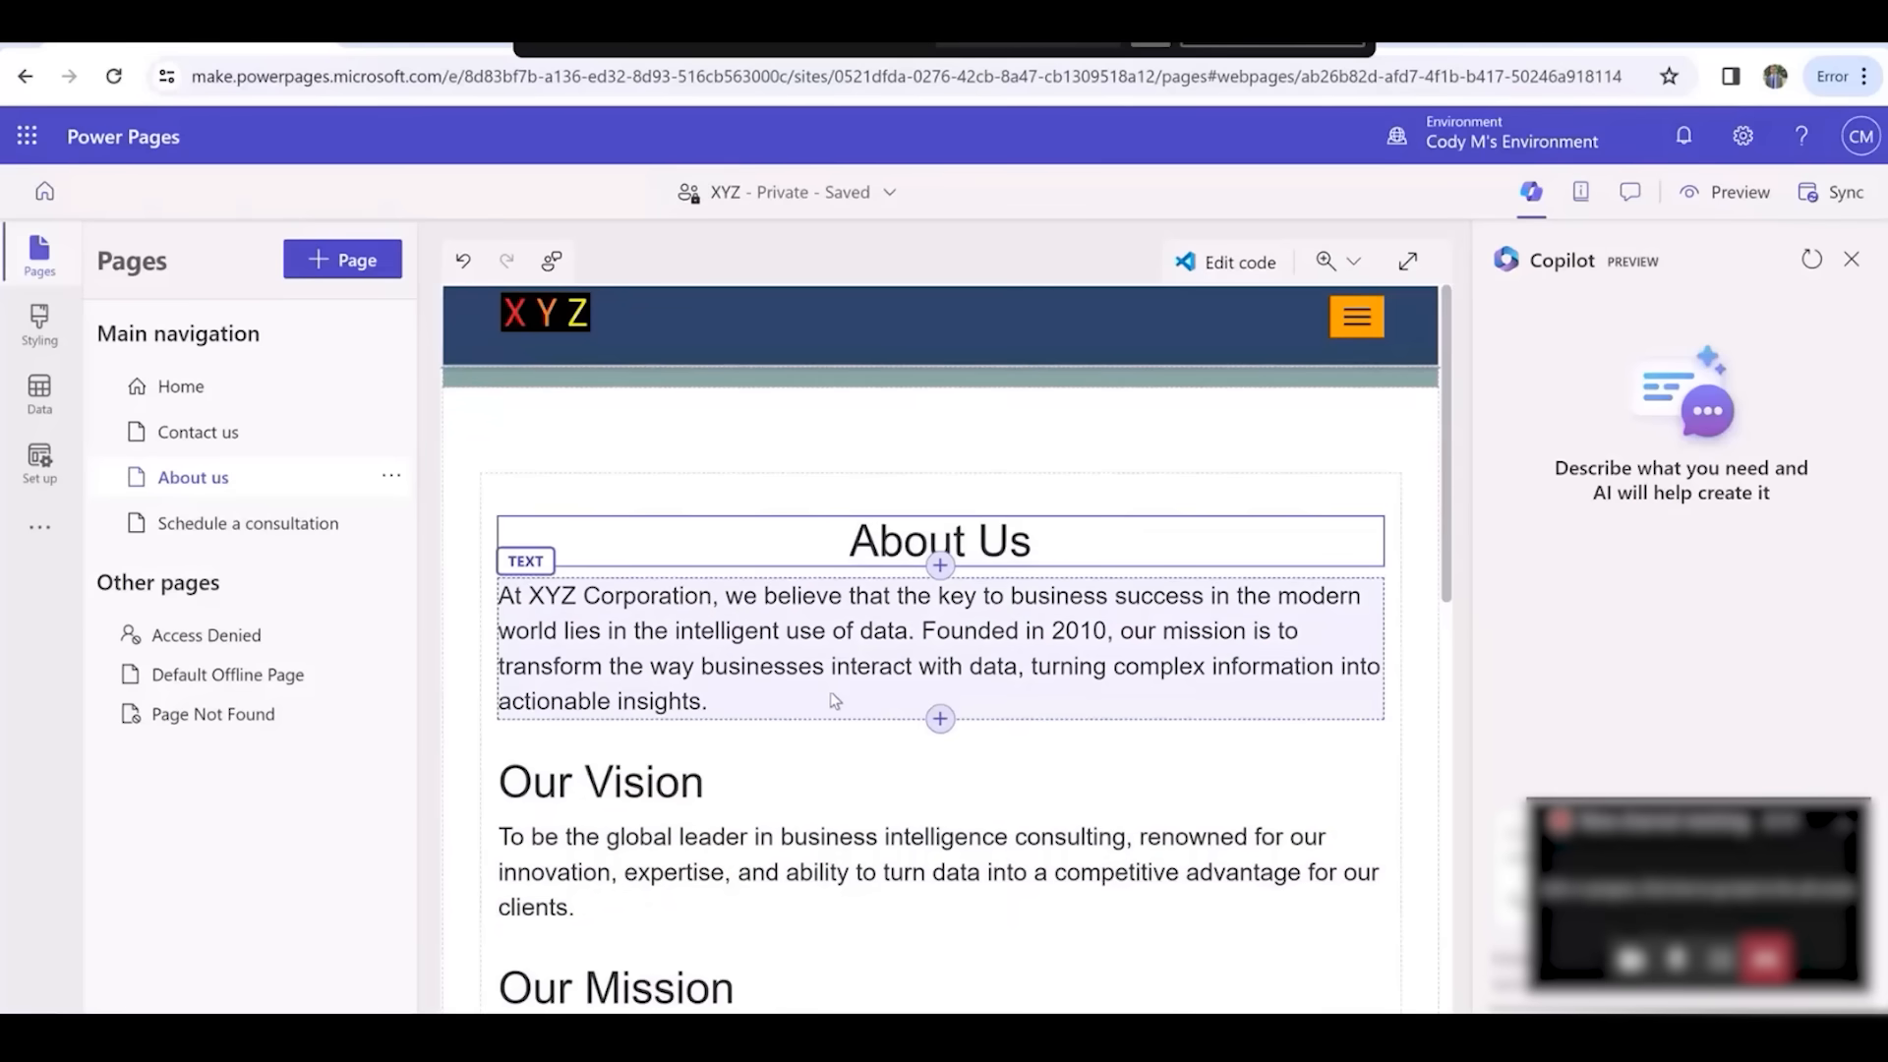
{"action": "scroll", "scroll_direction": "down", "scroll_amount": 3}
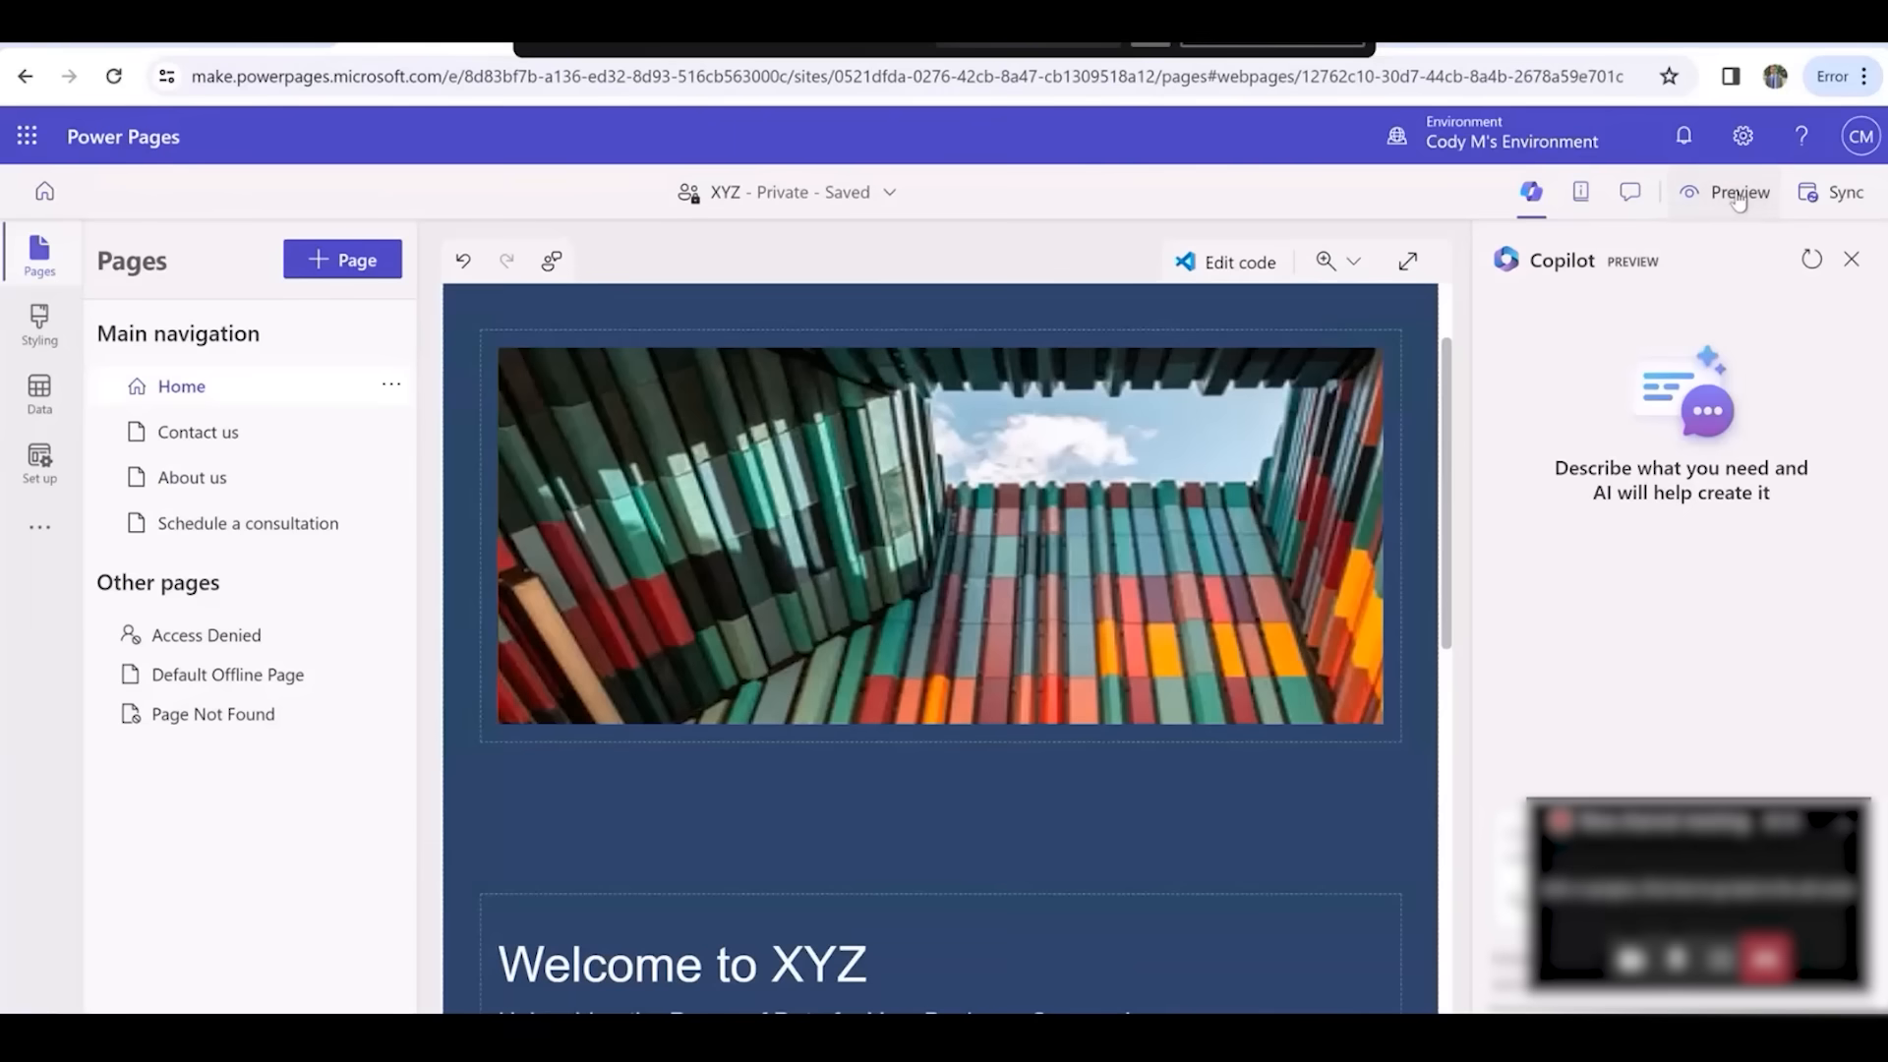
Preview the updated Home page and scroll down to the Contact Information section.
{"action": "left_click", "coordinate": [1736, 192]}
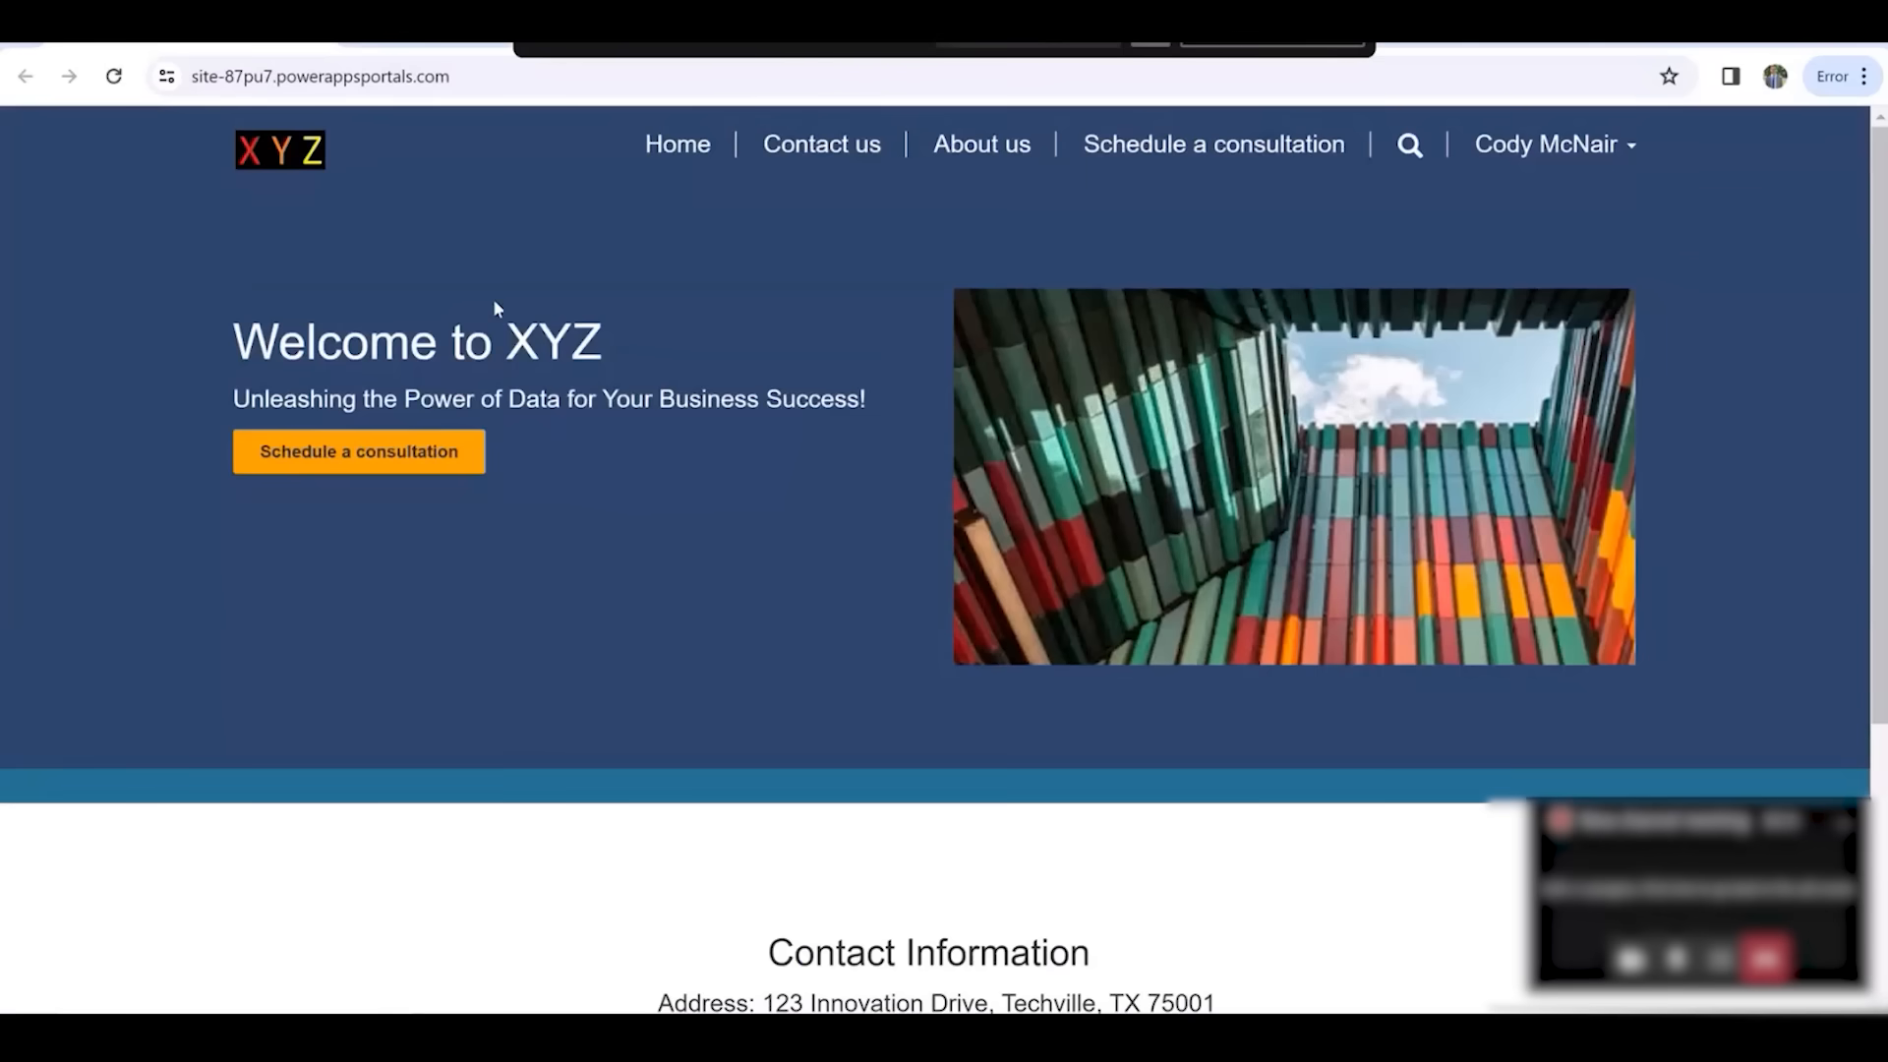
{"action": "scroll", "scroll_direction": "down", "scroll_amount": 3}
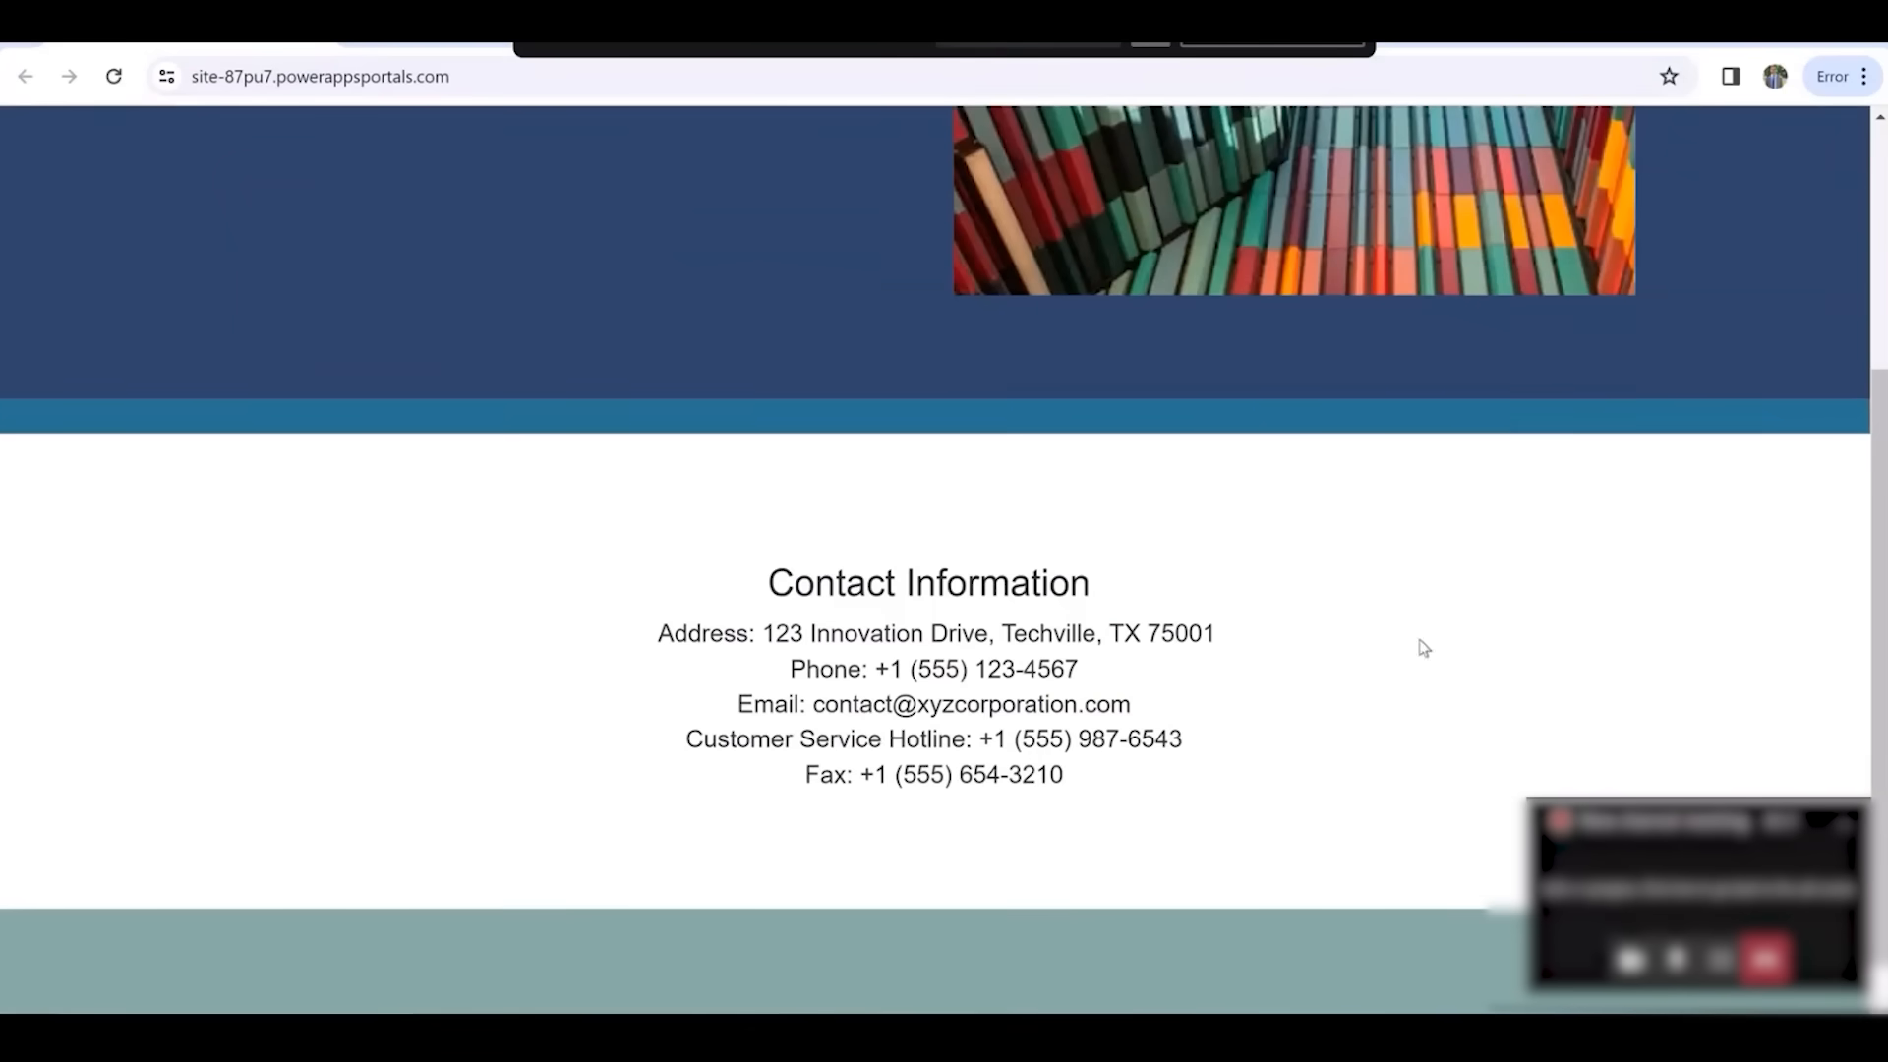